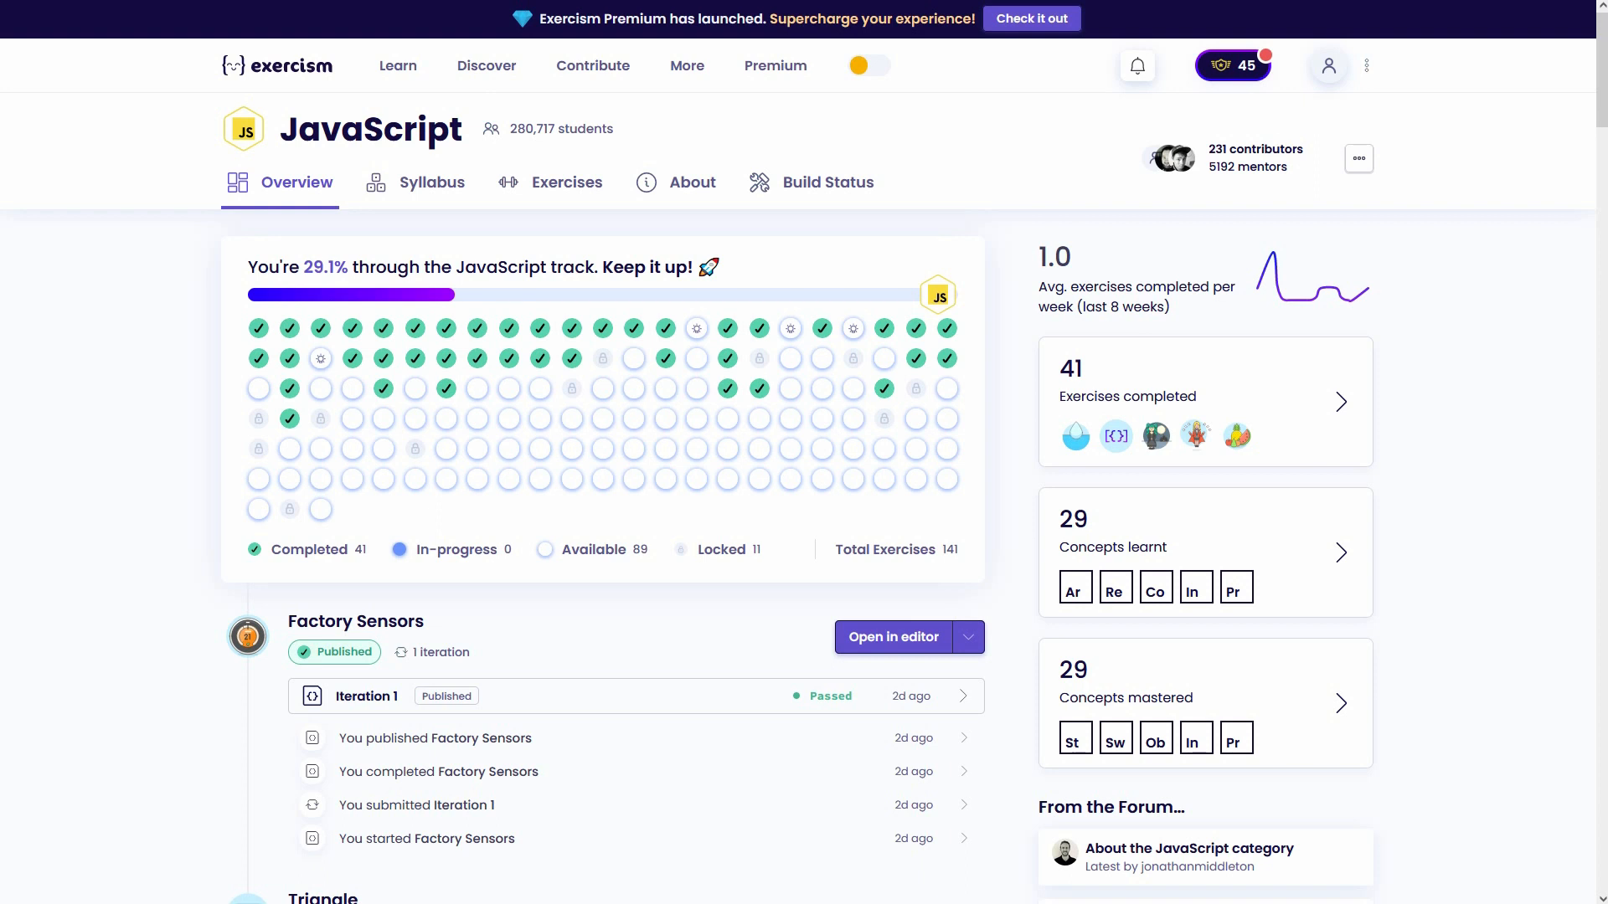
mouse_move(320, 359)
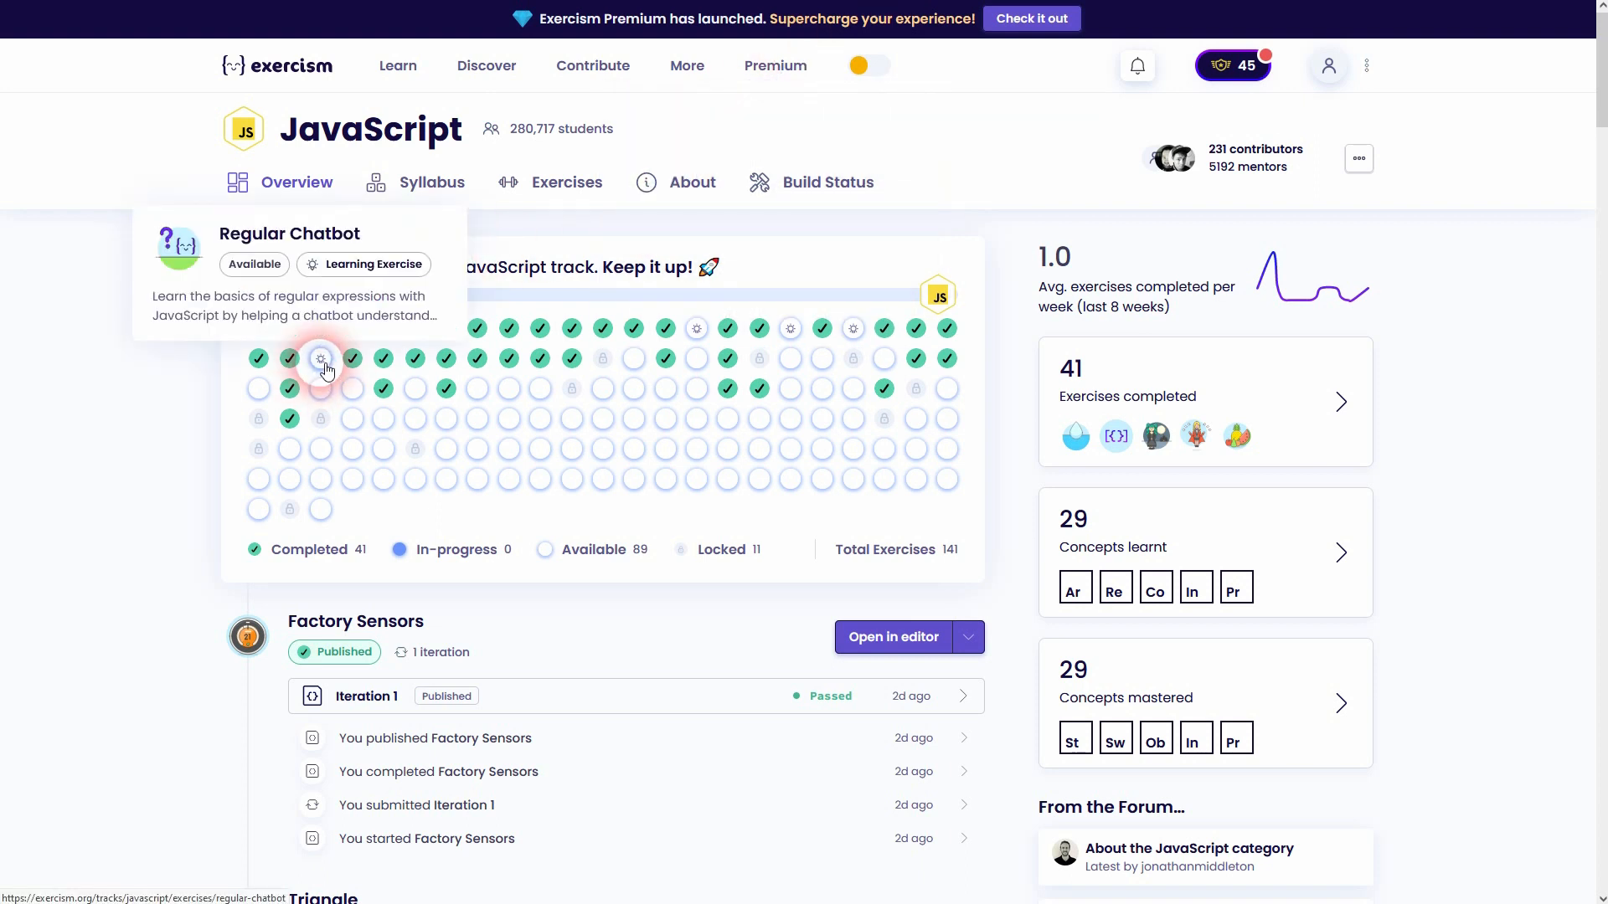
Open the Regular Chatbot exercise and read through its regular-expressions introduction
click(319, 358)
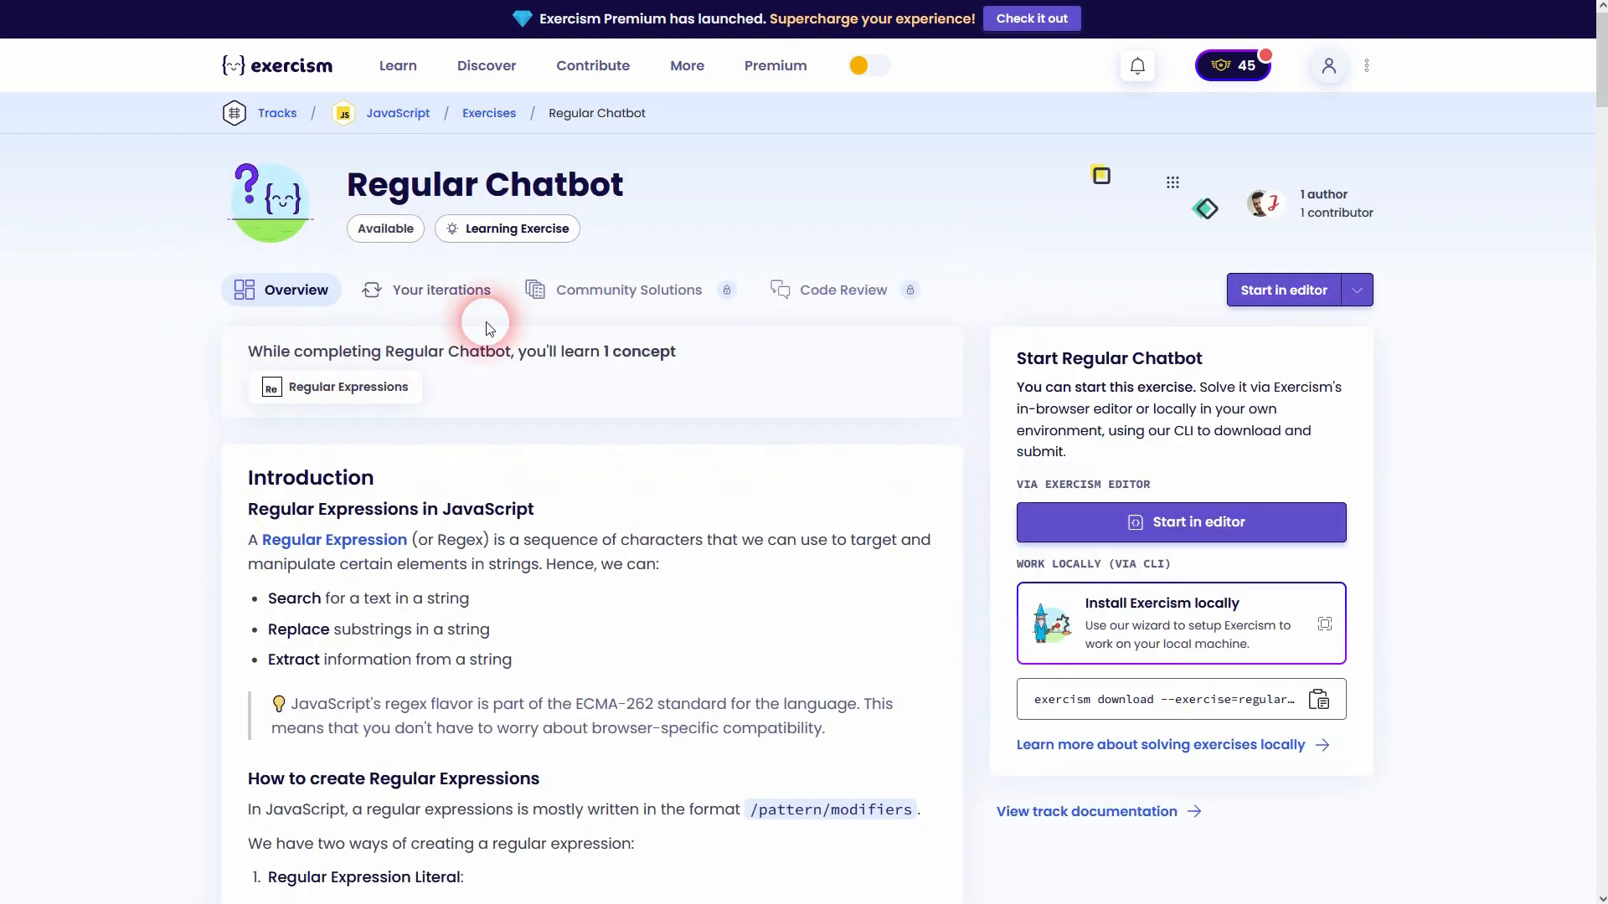
double_click(326, 509)
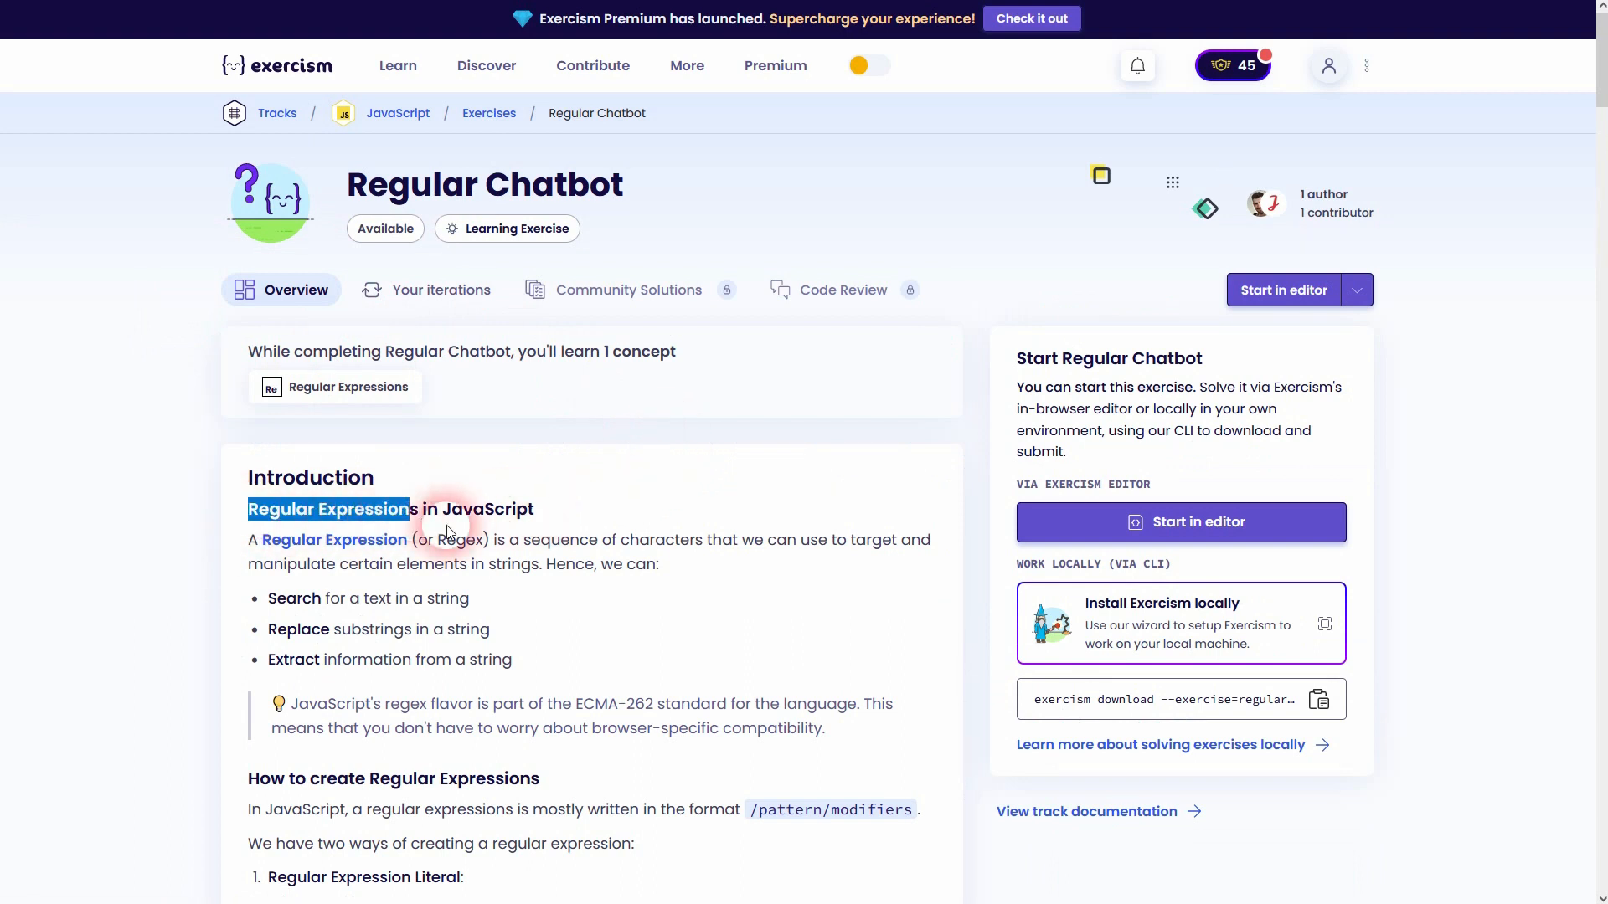
scroll(down, 3)
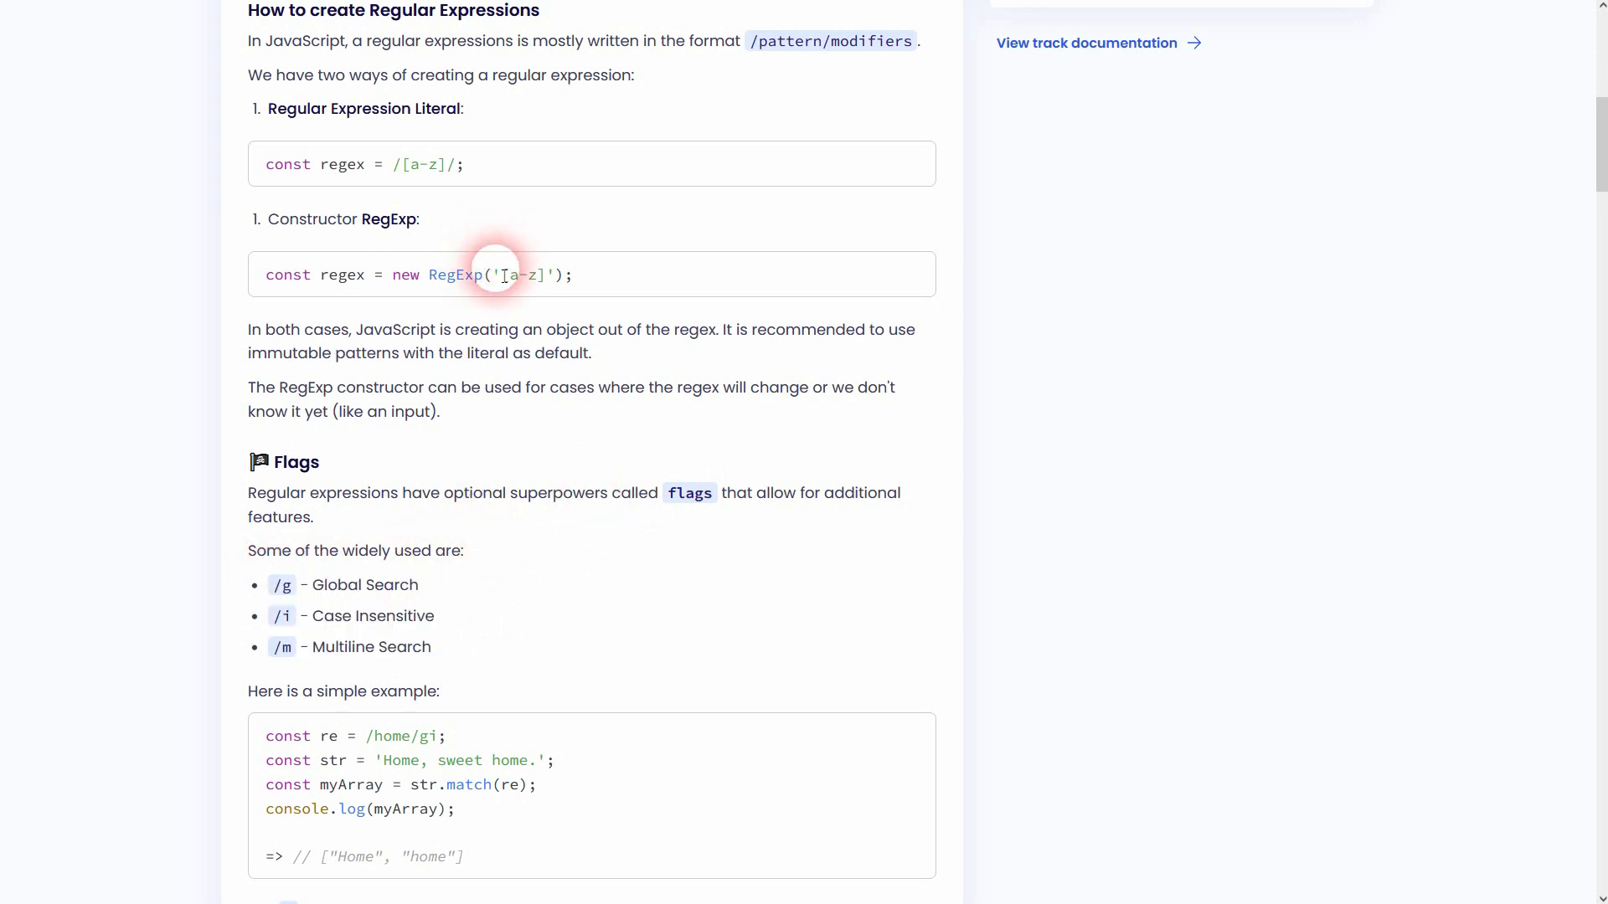
scroll(down, 3)
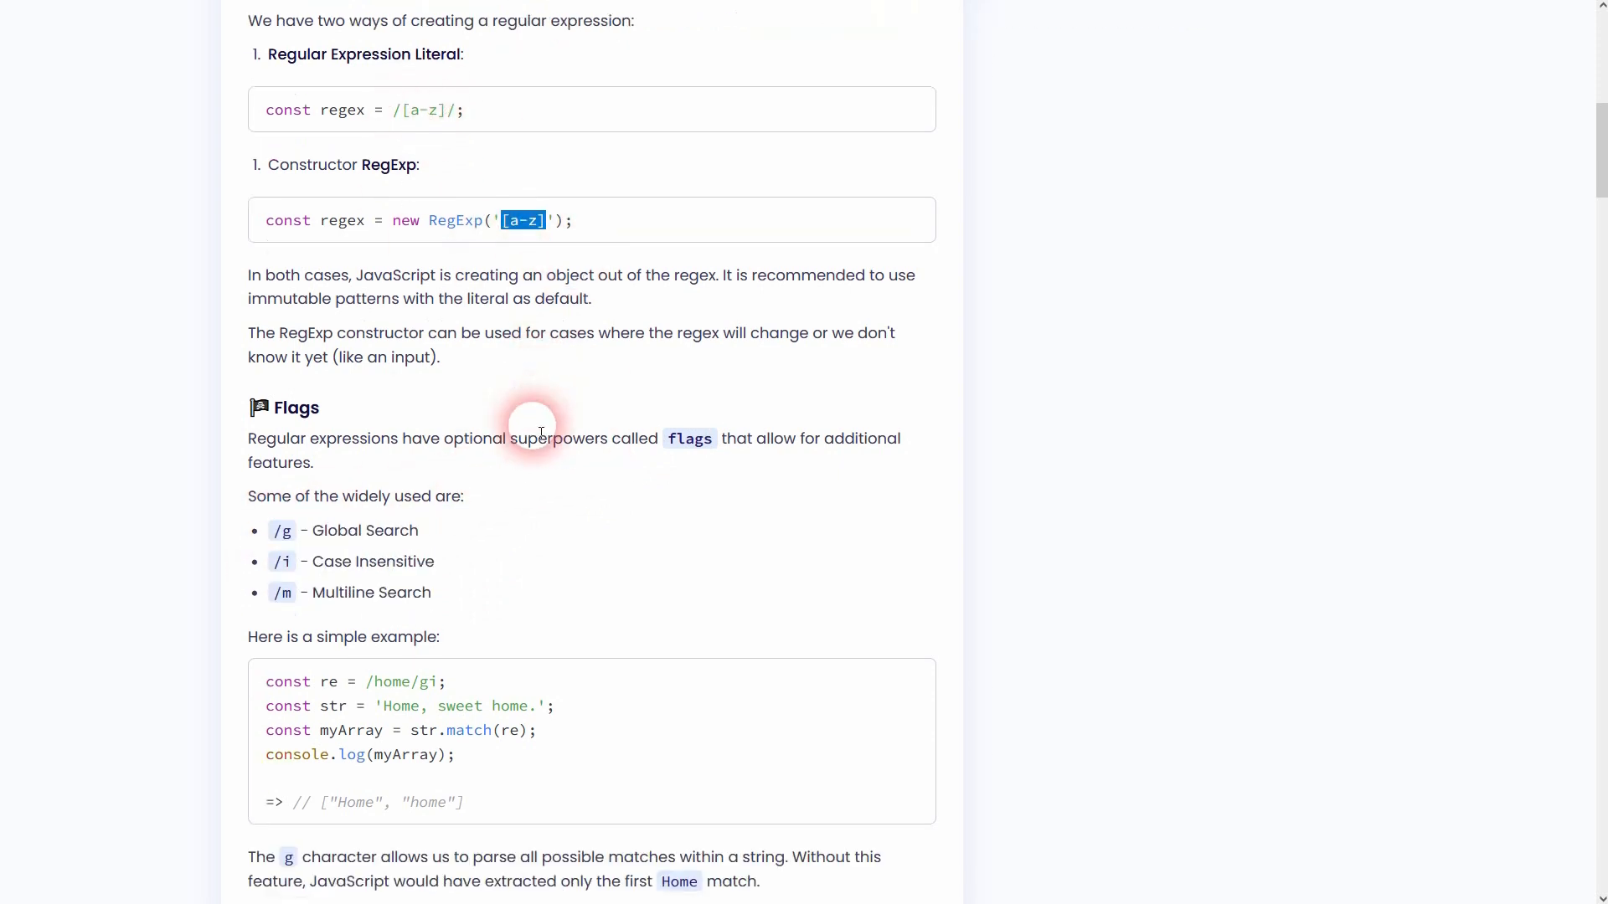
scroll(down, 3)
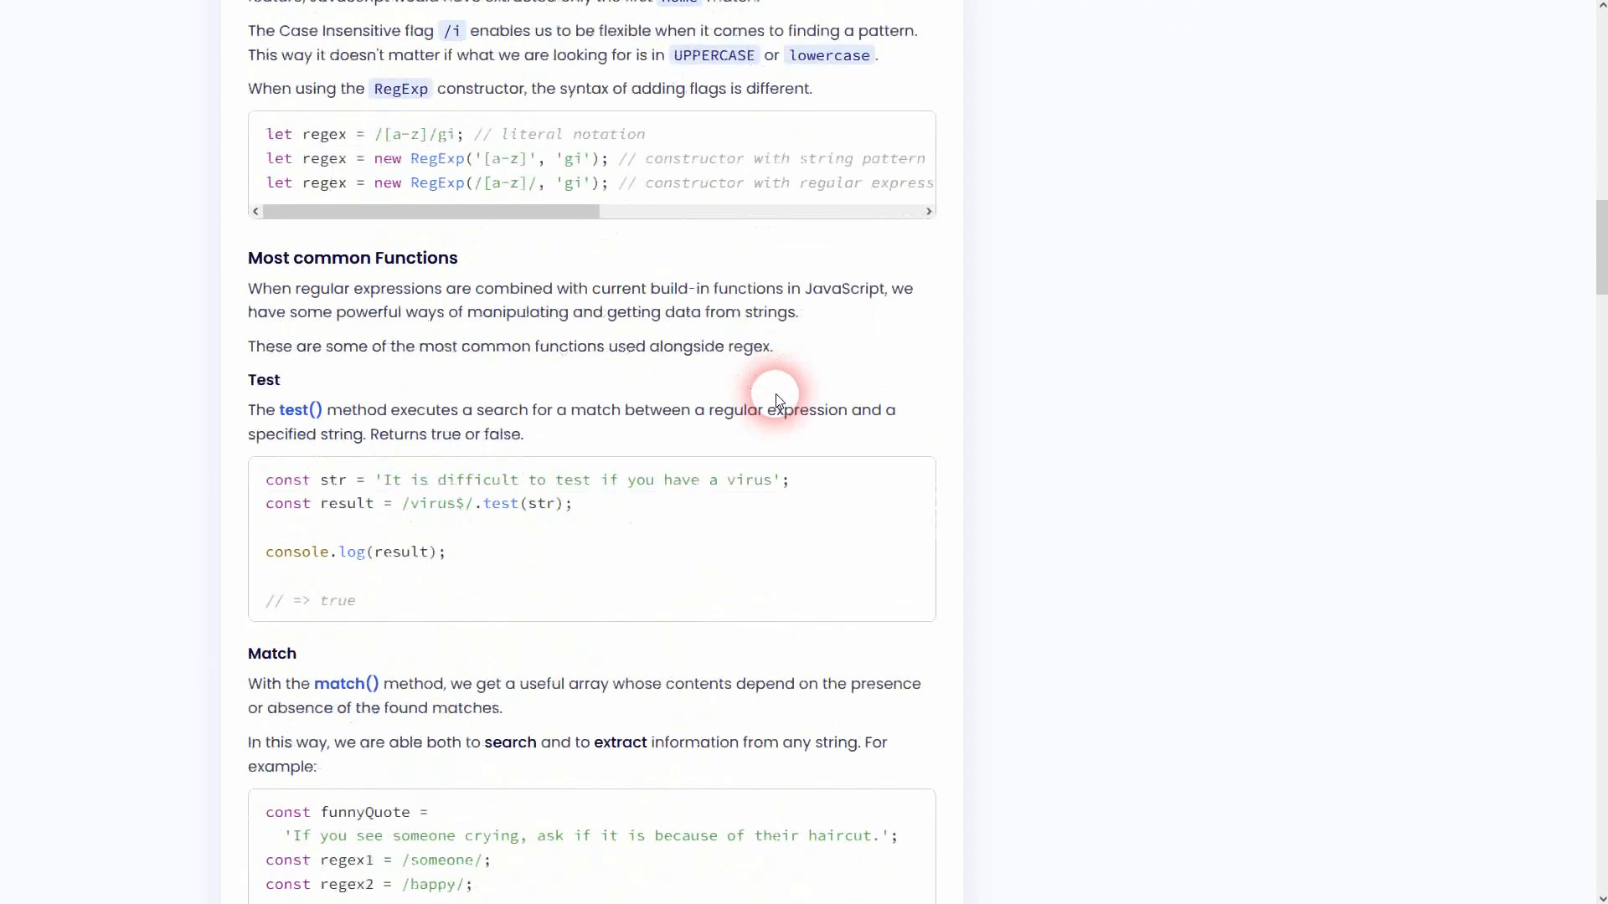
scroll(down, 3)
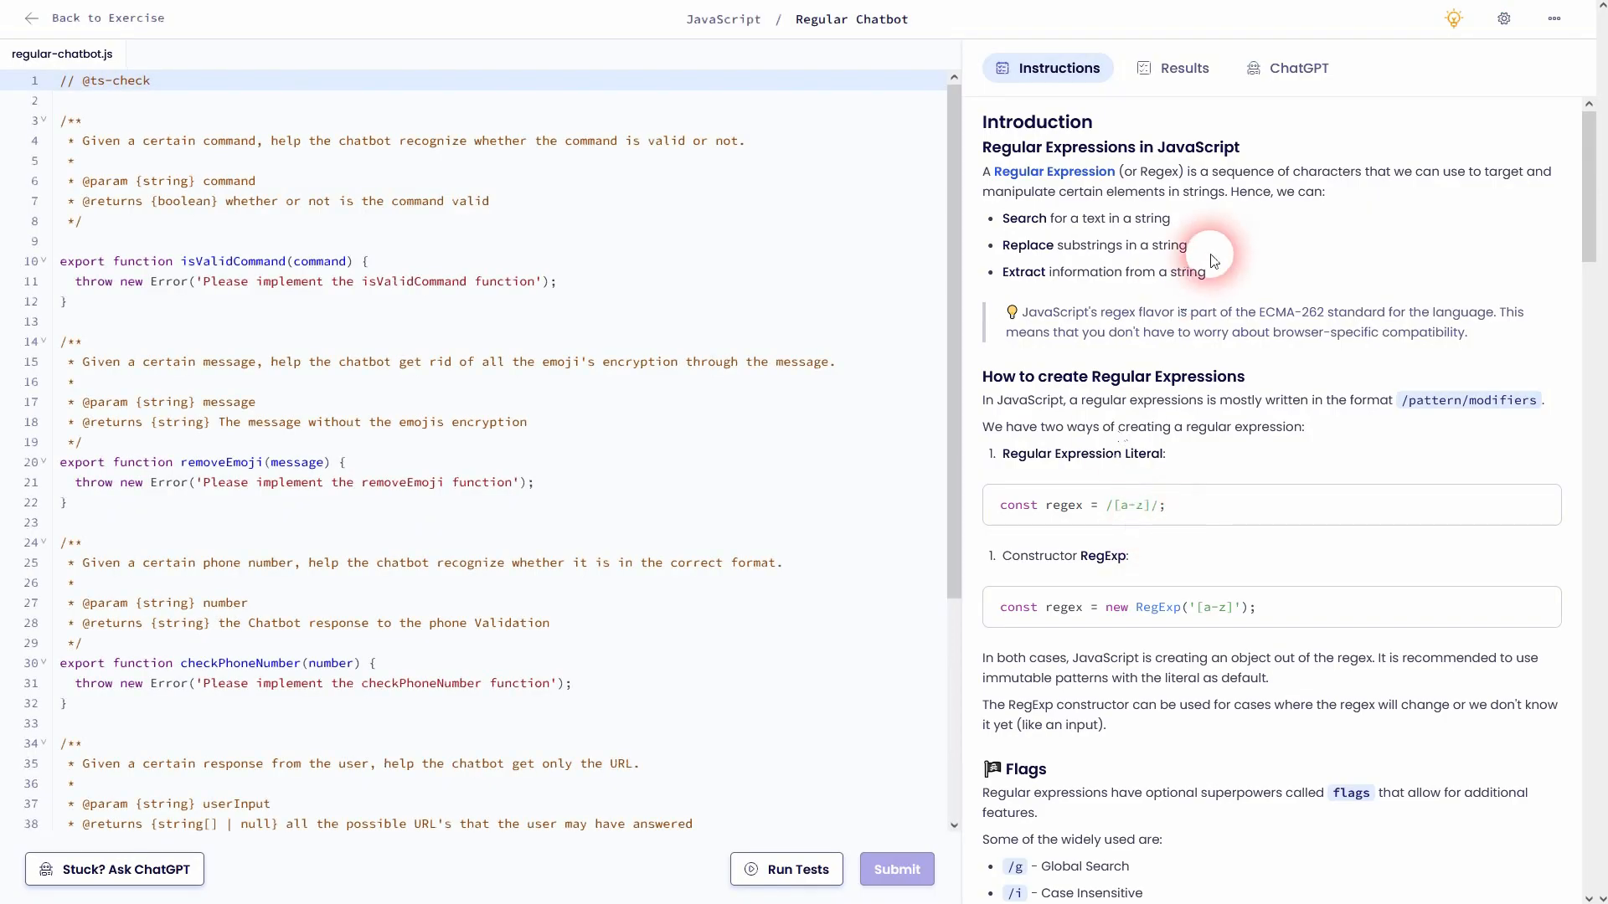
Read Task 1, noting the Chatbot-first requirement and the uppercase CHATBOT example
scroll(down, 3)
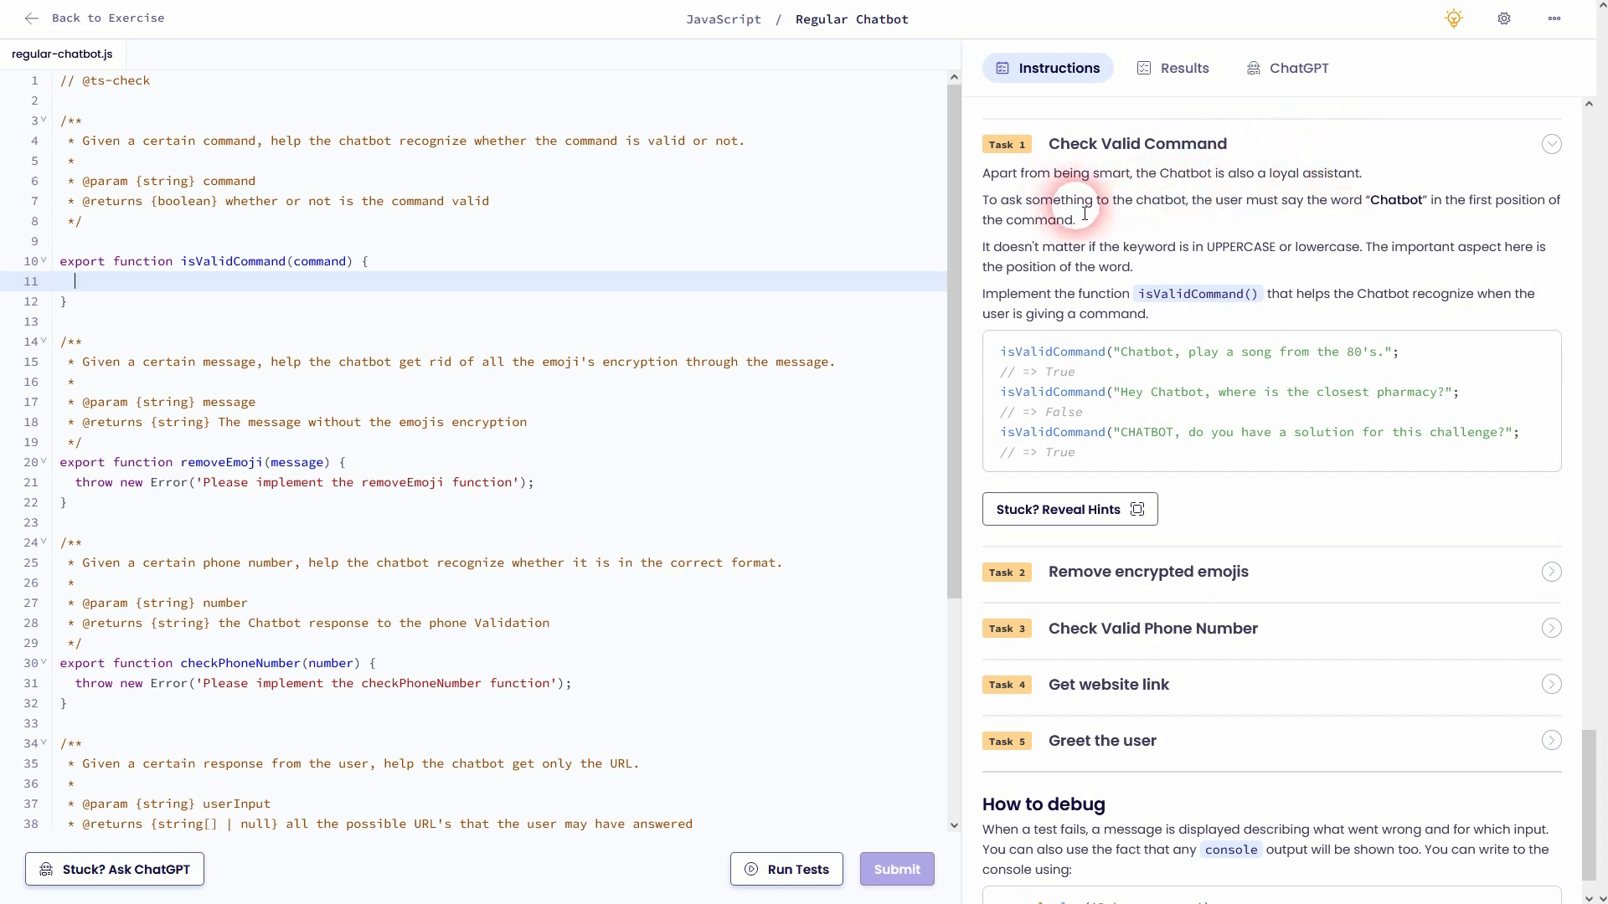
mouse_move(1264, 204)
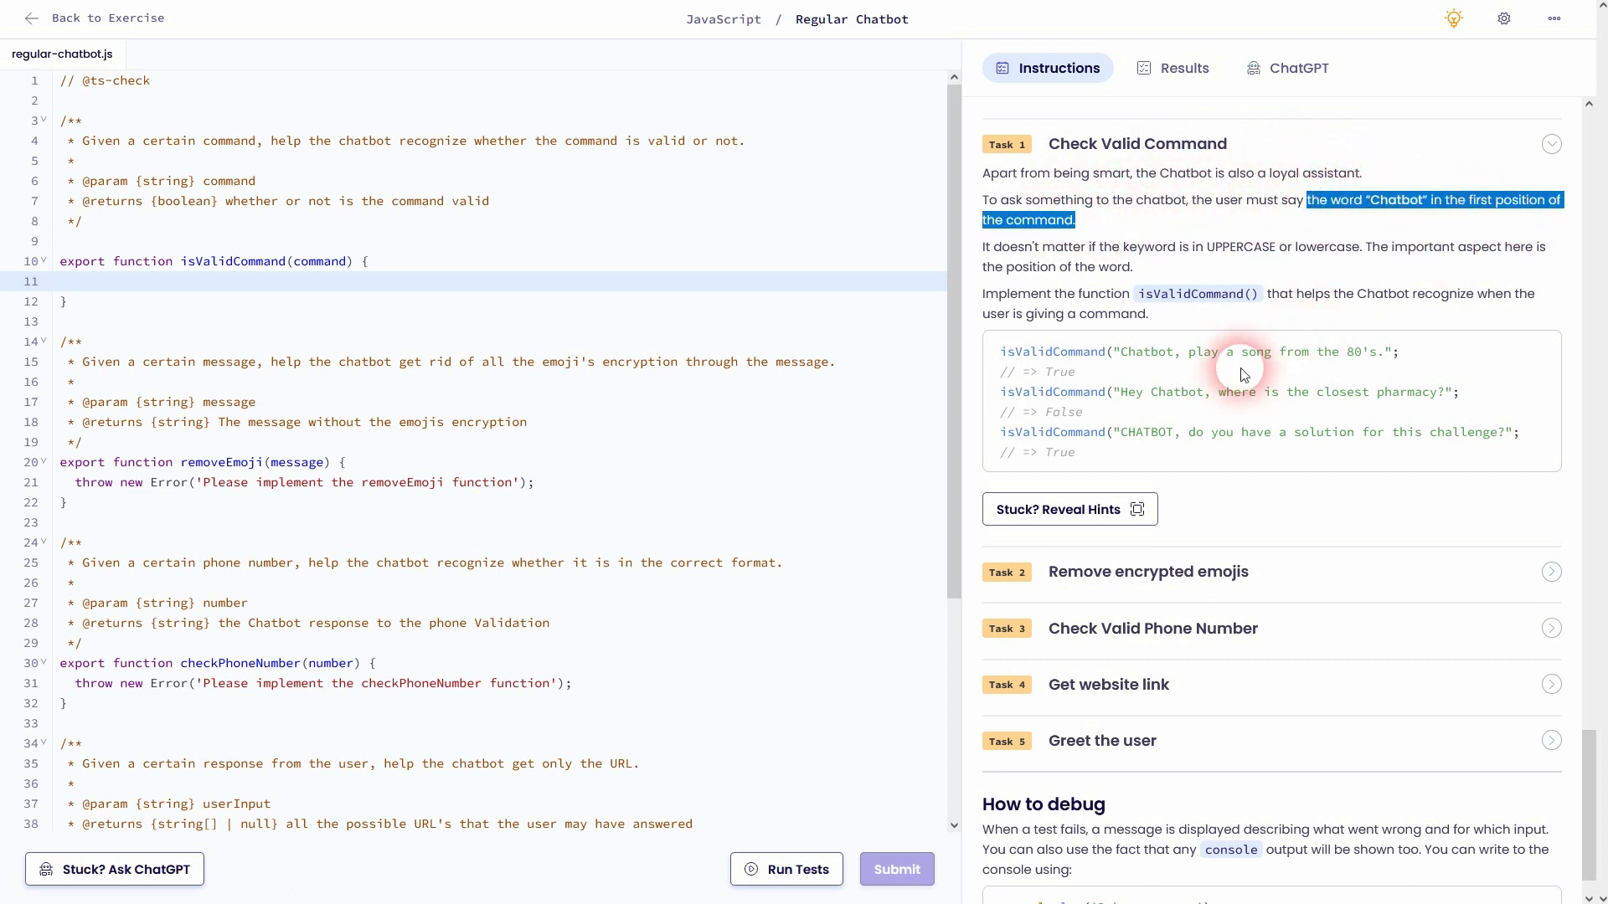
double_click(1145, 352)
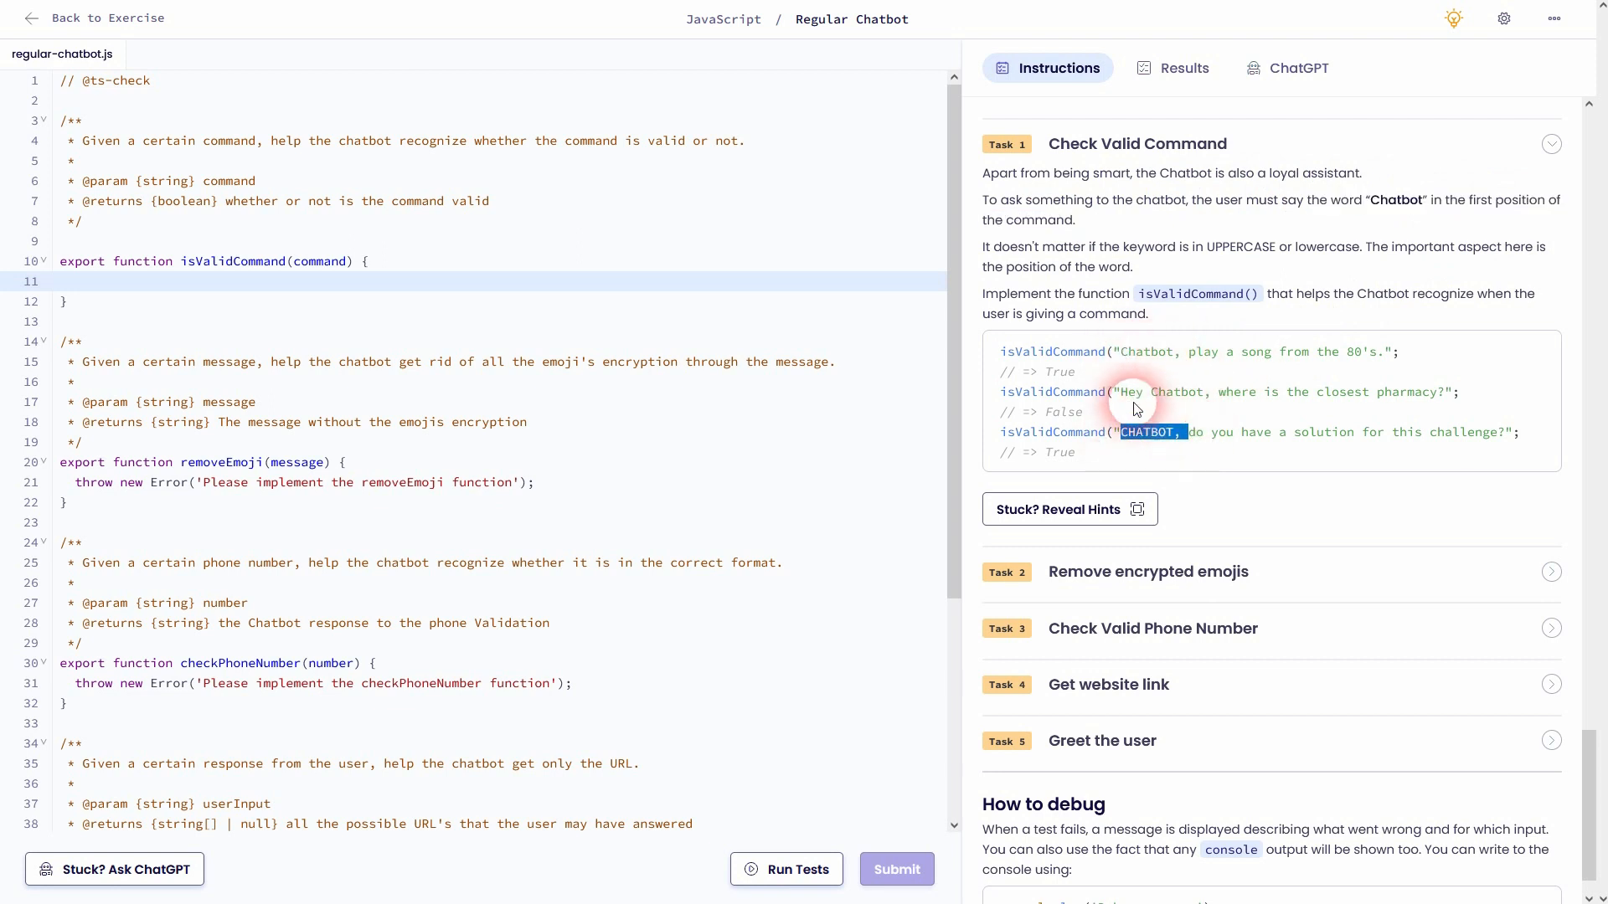
double_click(1057, 412)
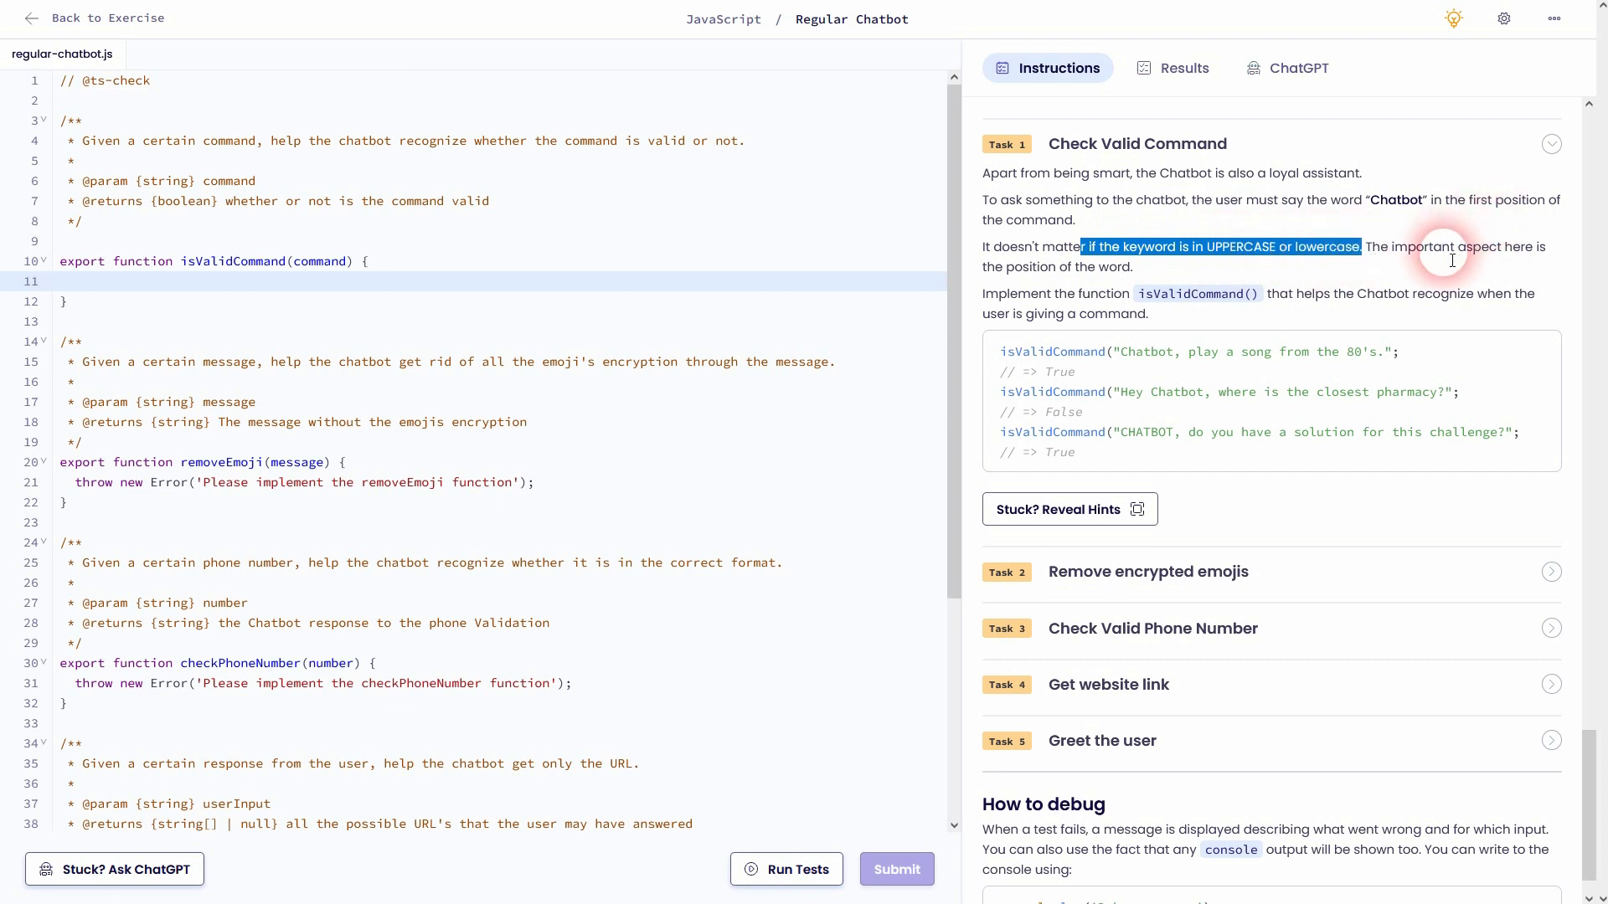
mouse_move(1008, 280)
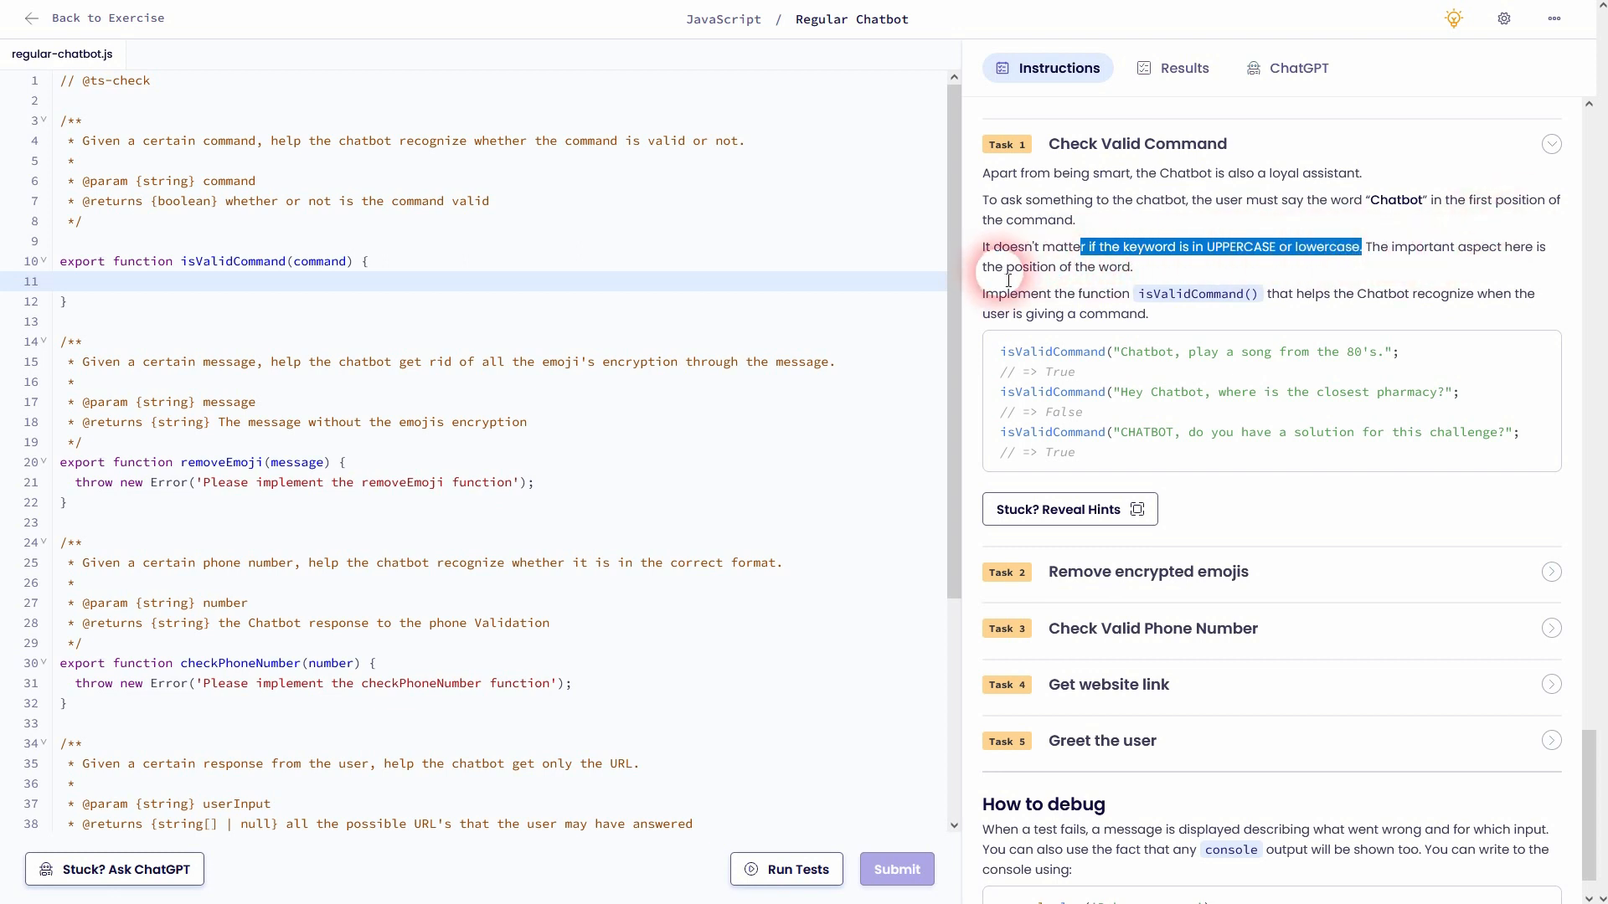
mouse_move(1290, 311)
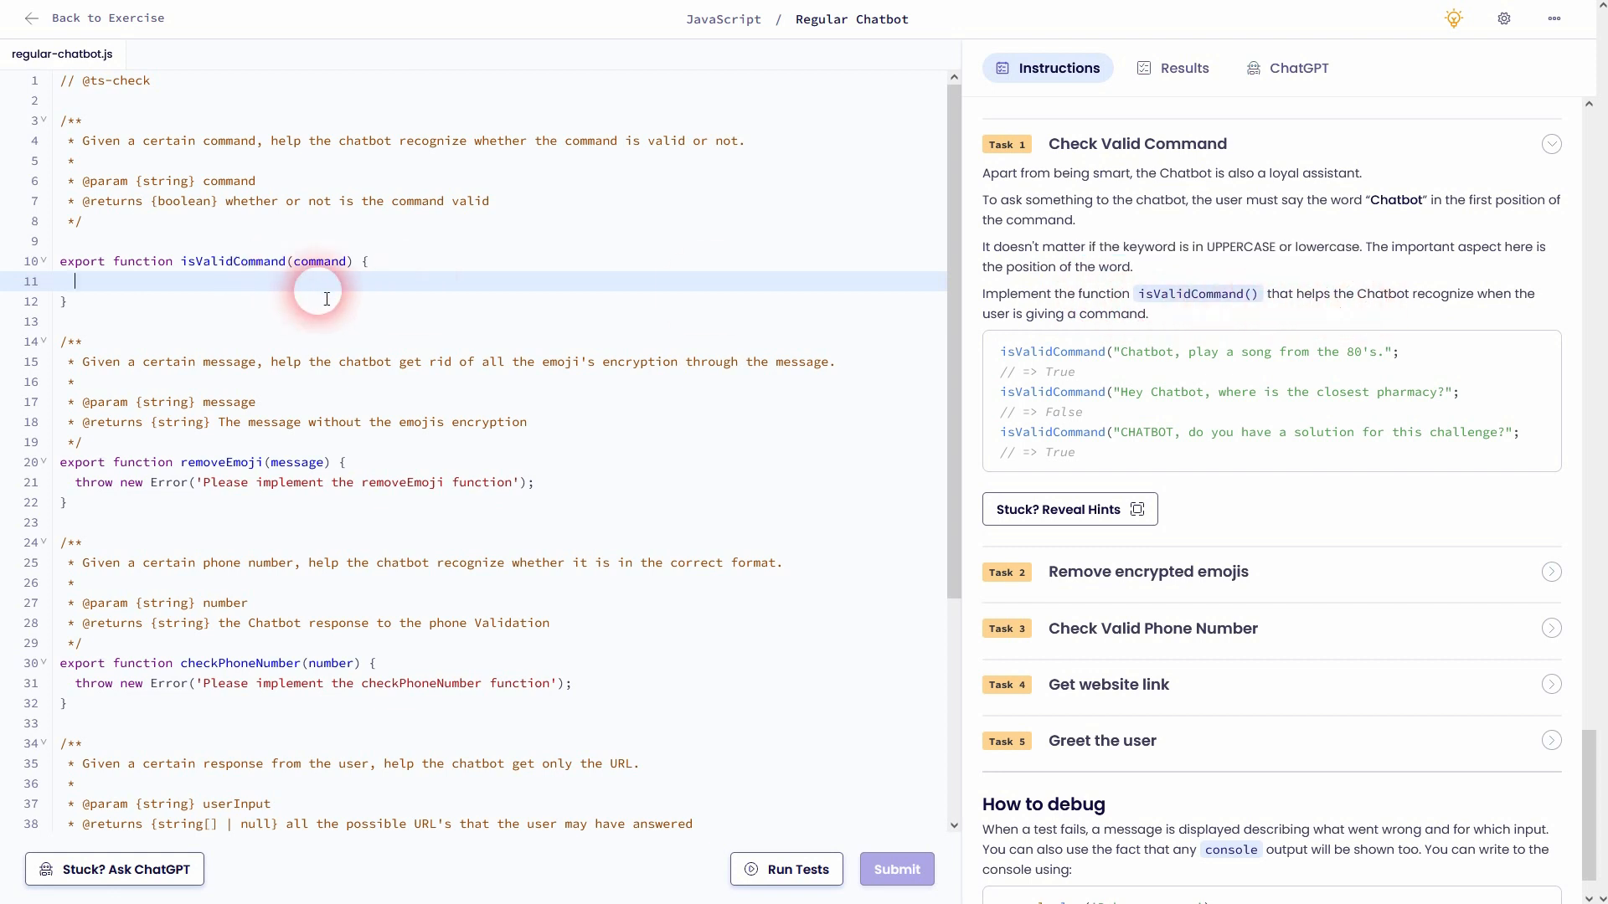
Write isValidCommand as const REGEX = /chatbot/i; return REGEX.test(command);
text(const R)
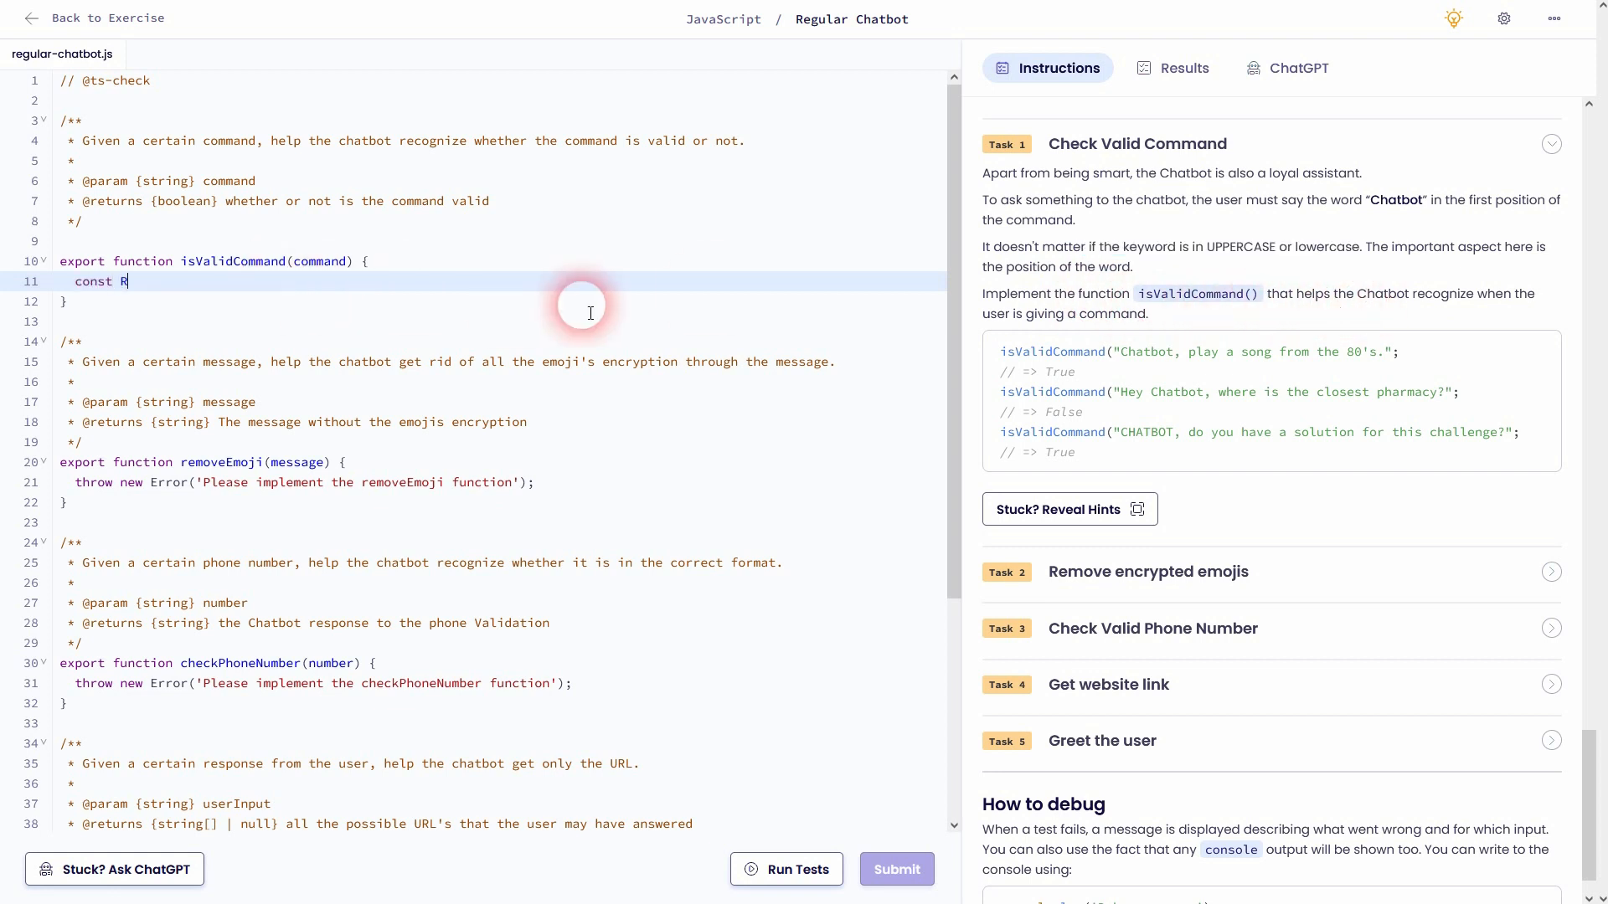
text(EGEX = ;)
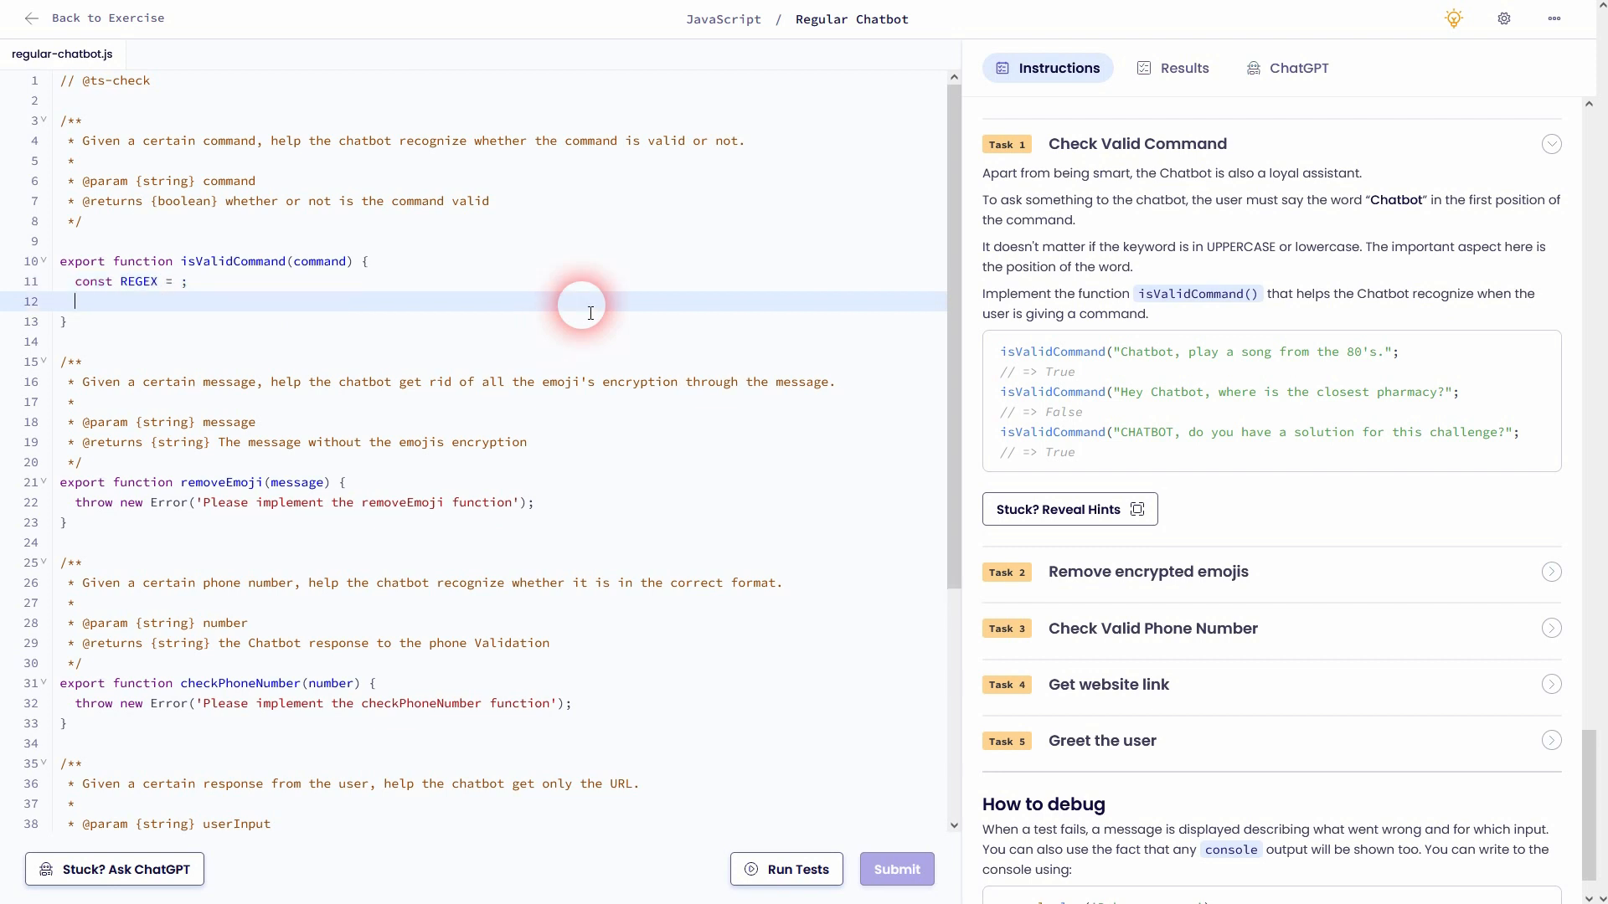
text(return REGEX.test)
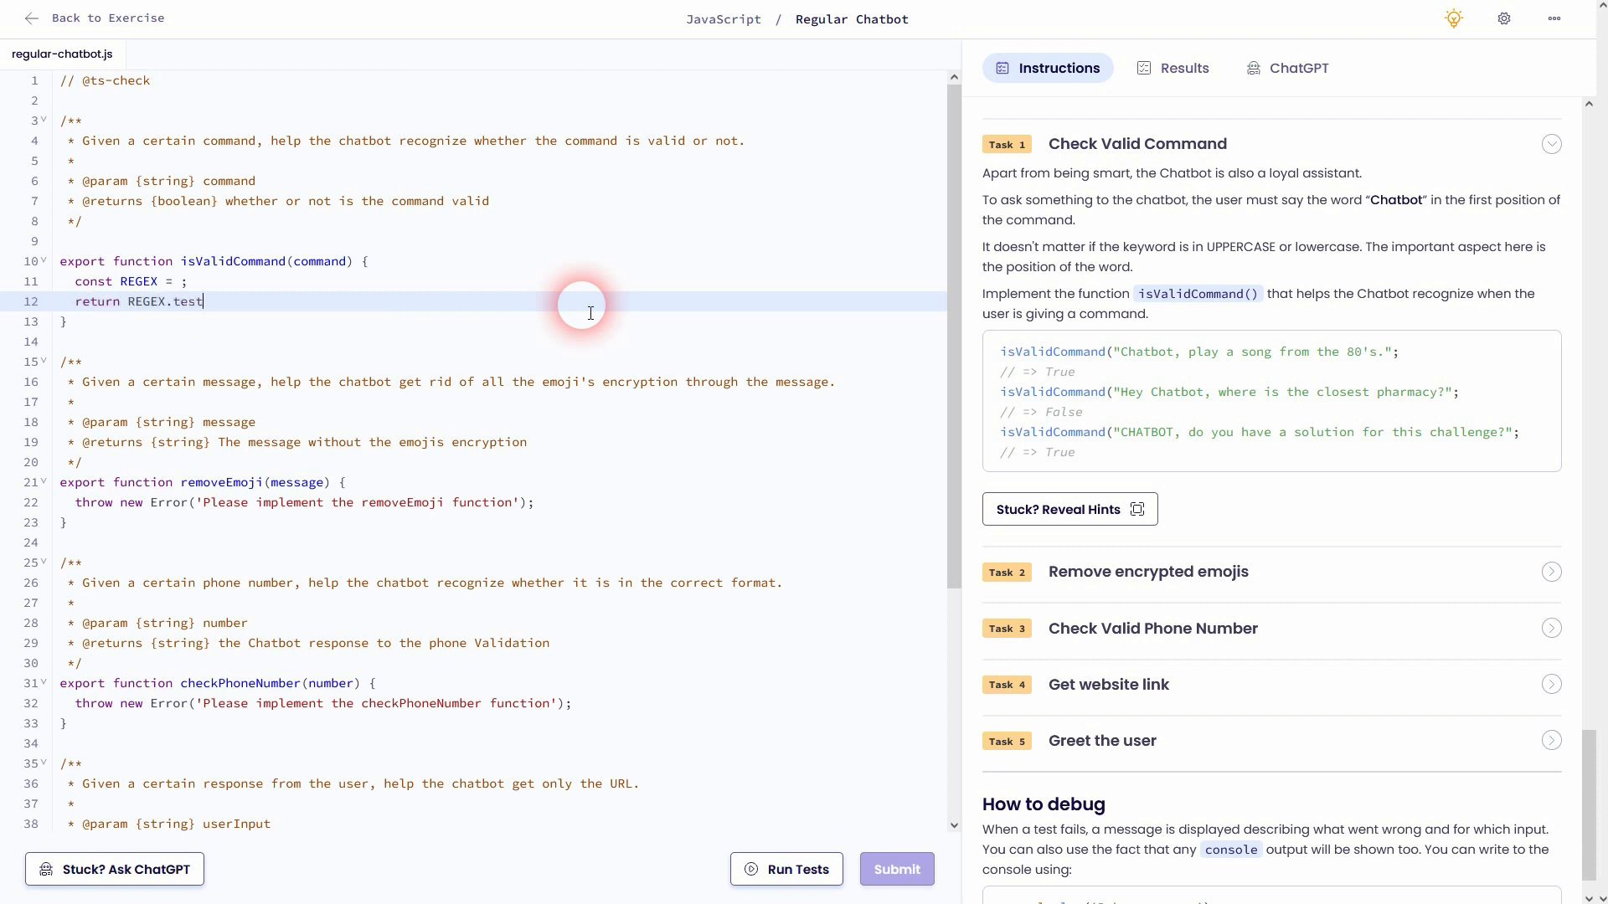
text(();)
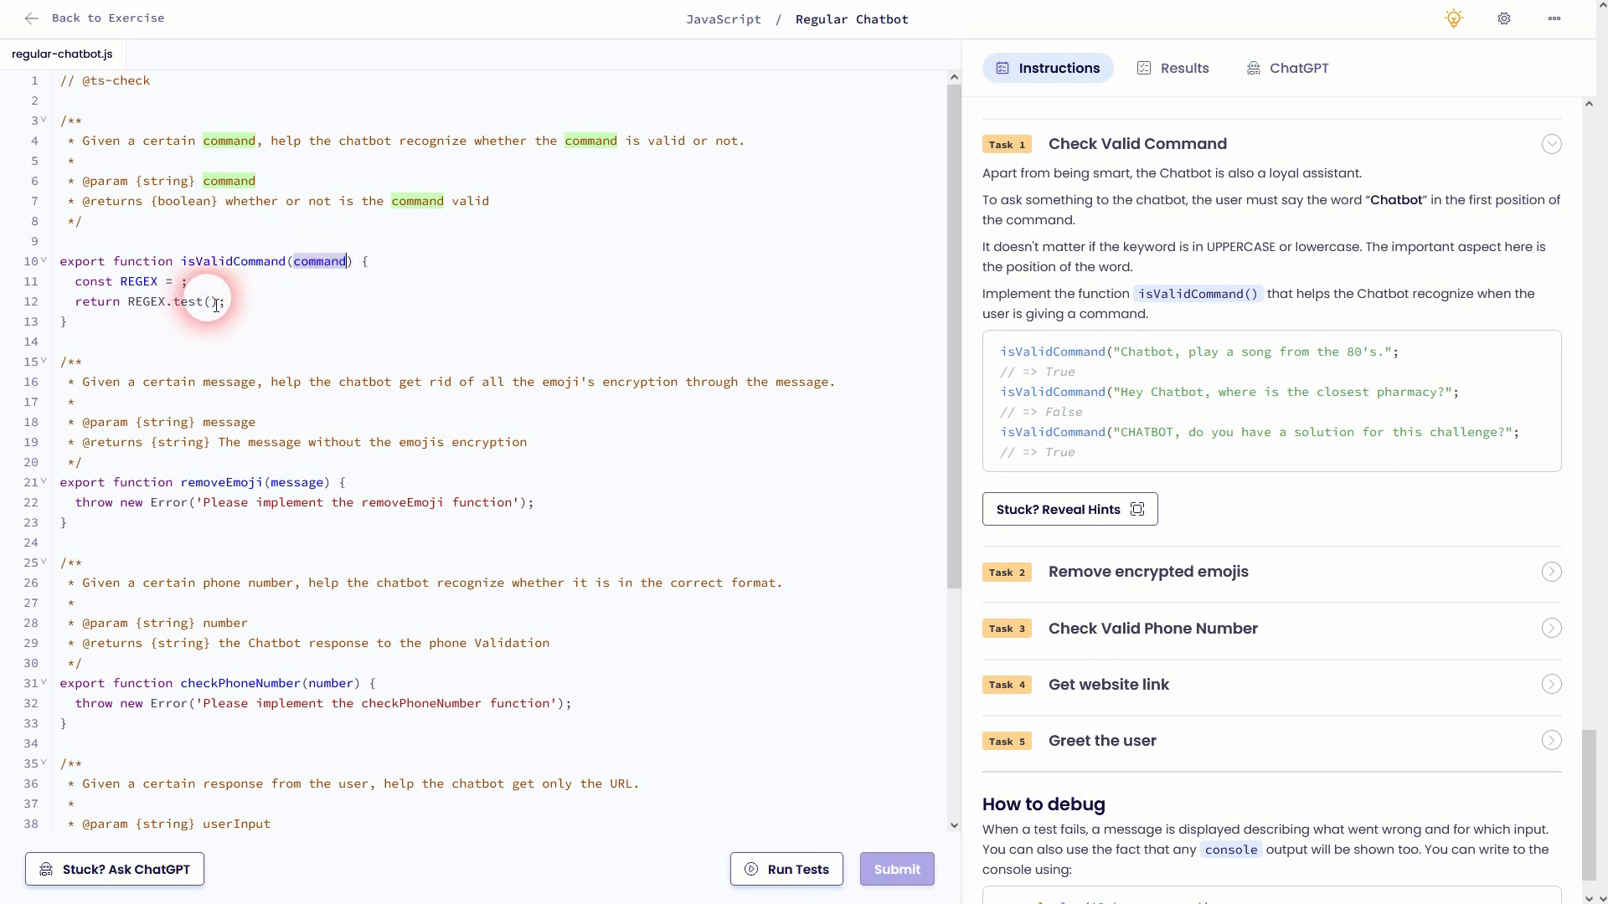
text(command)
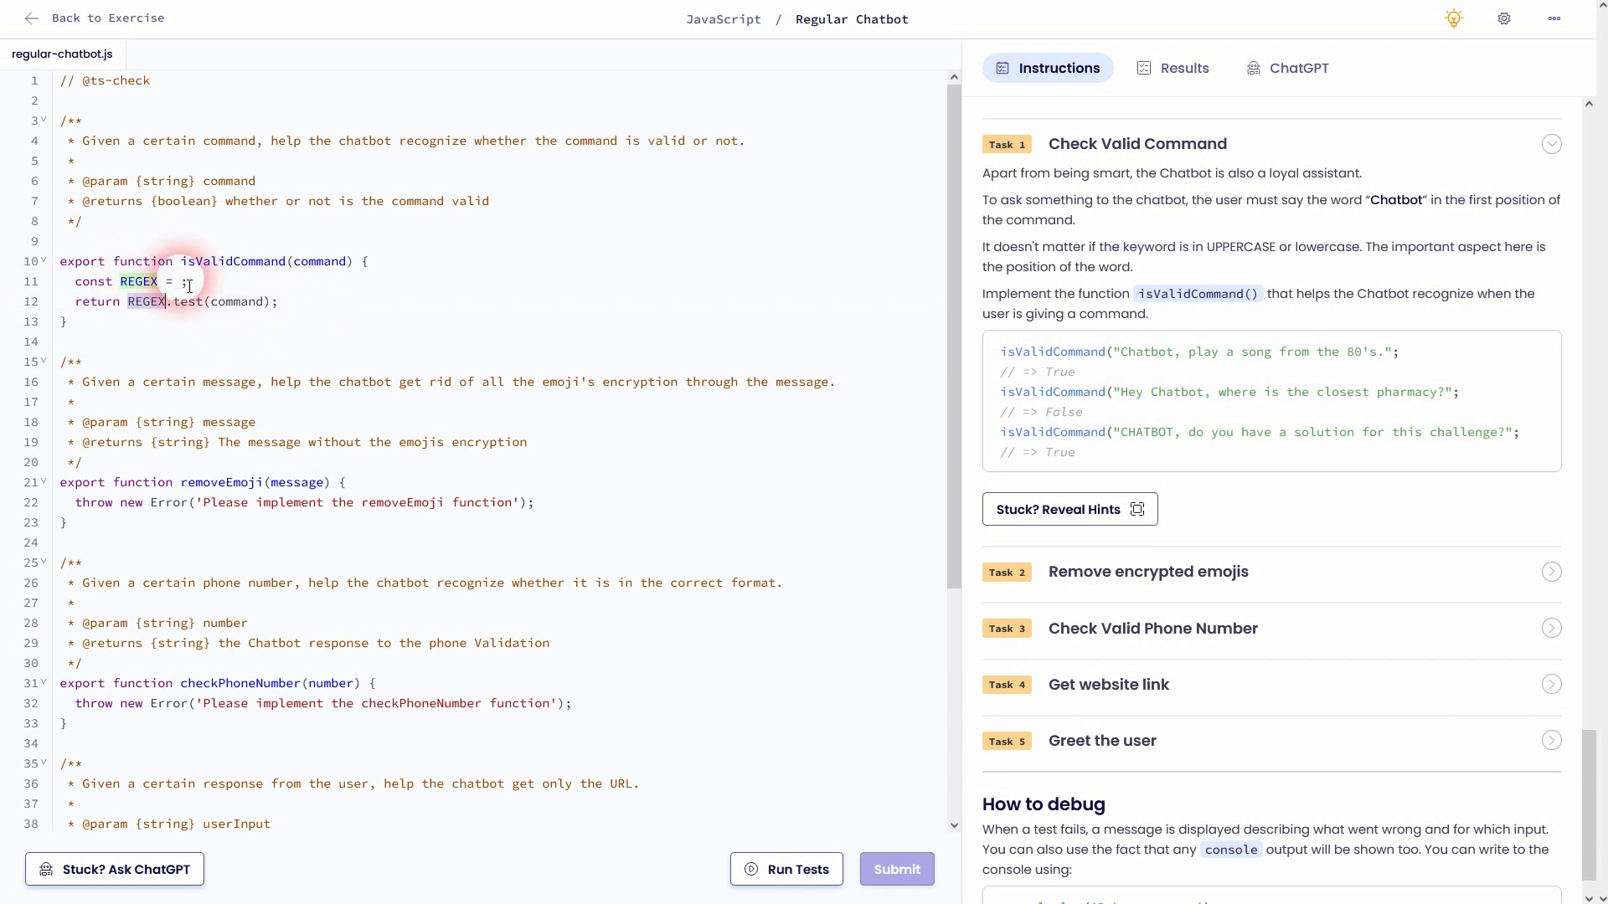
text(//)
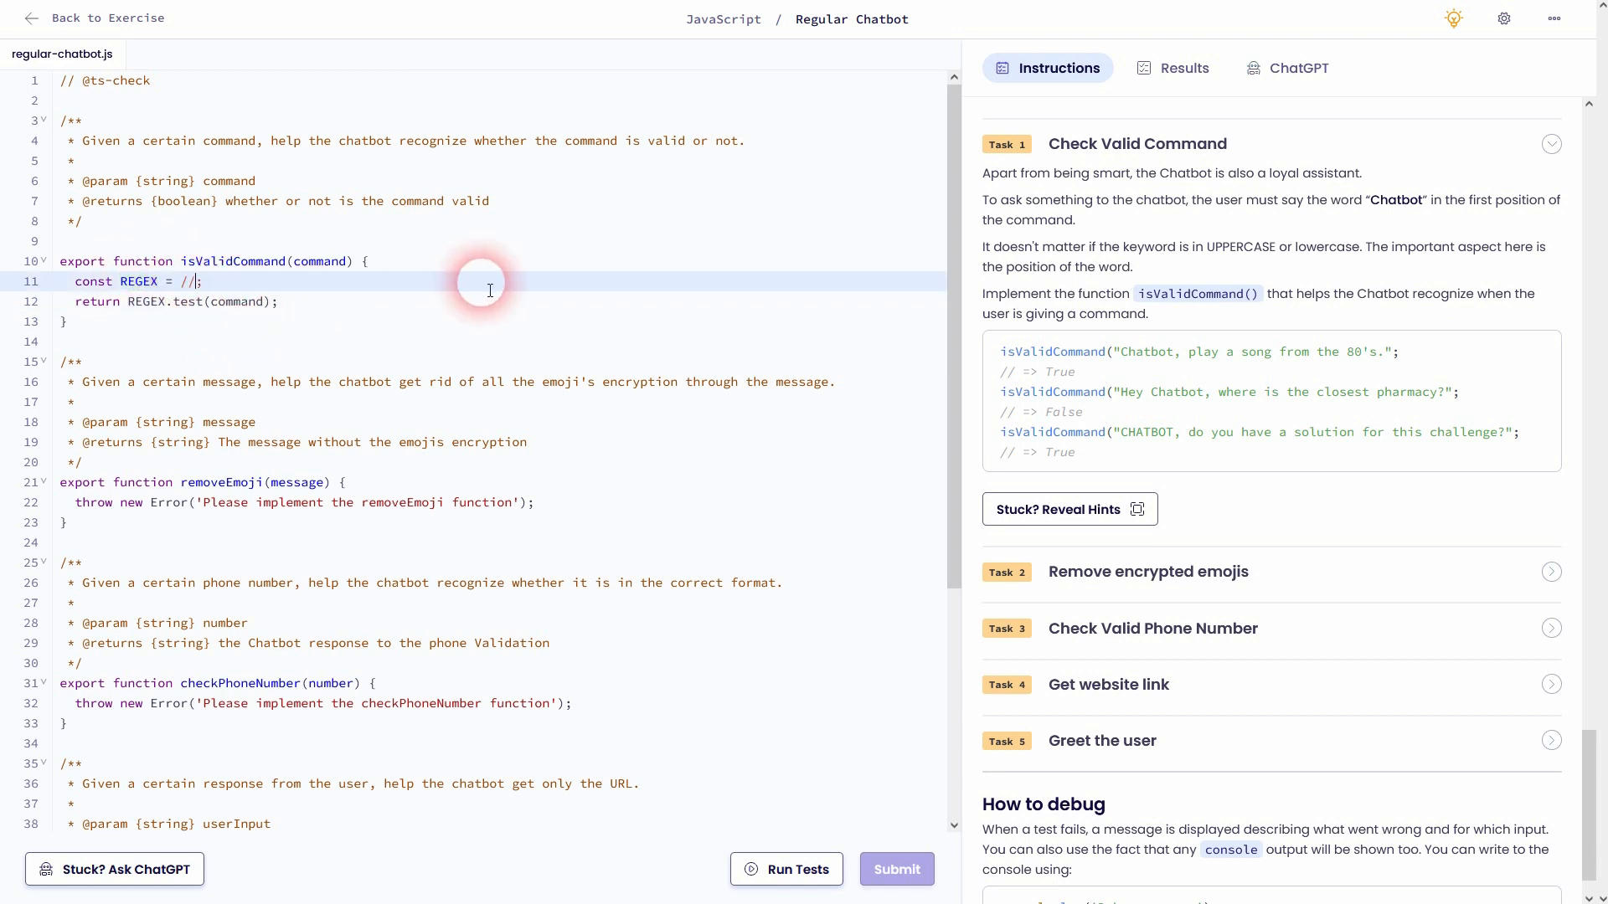
mouse_move(1274, 335)
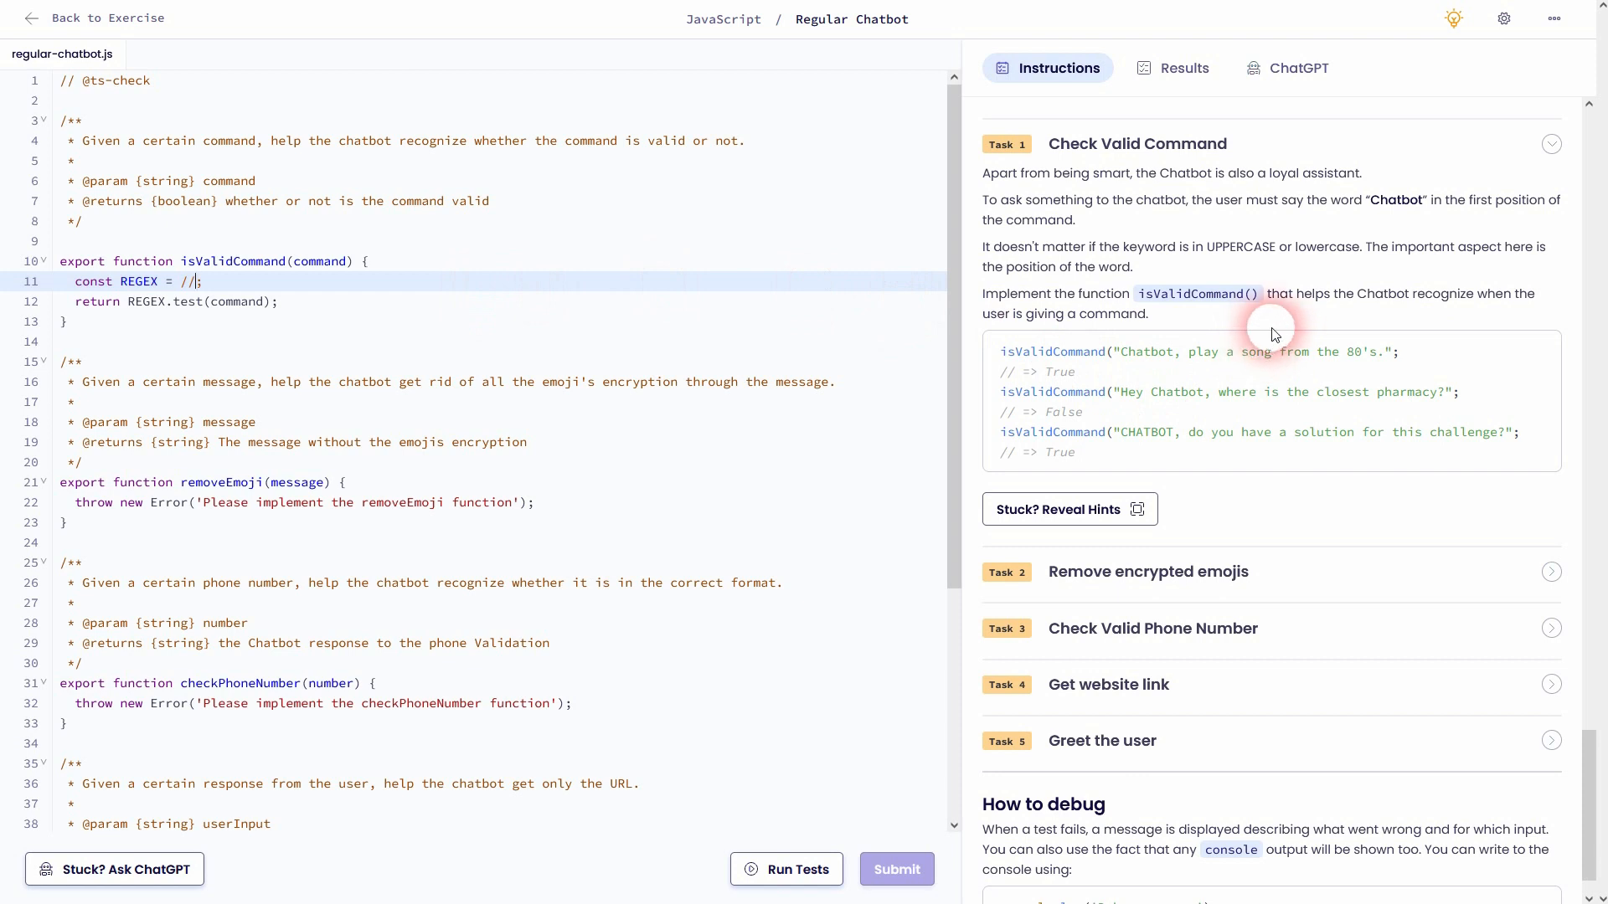
mouse_move(1020, 257)
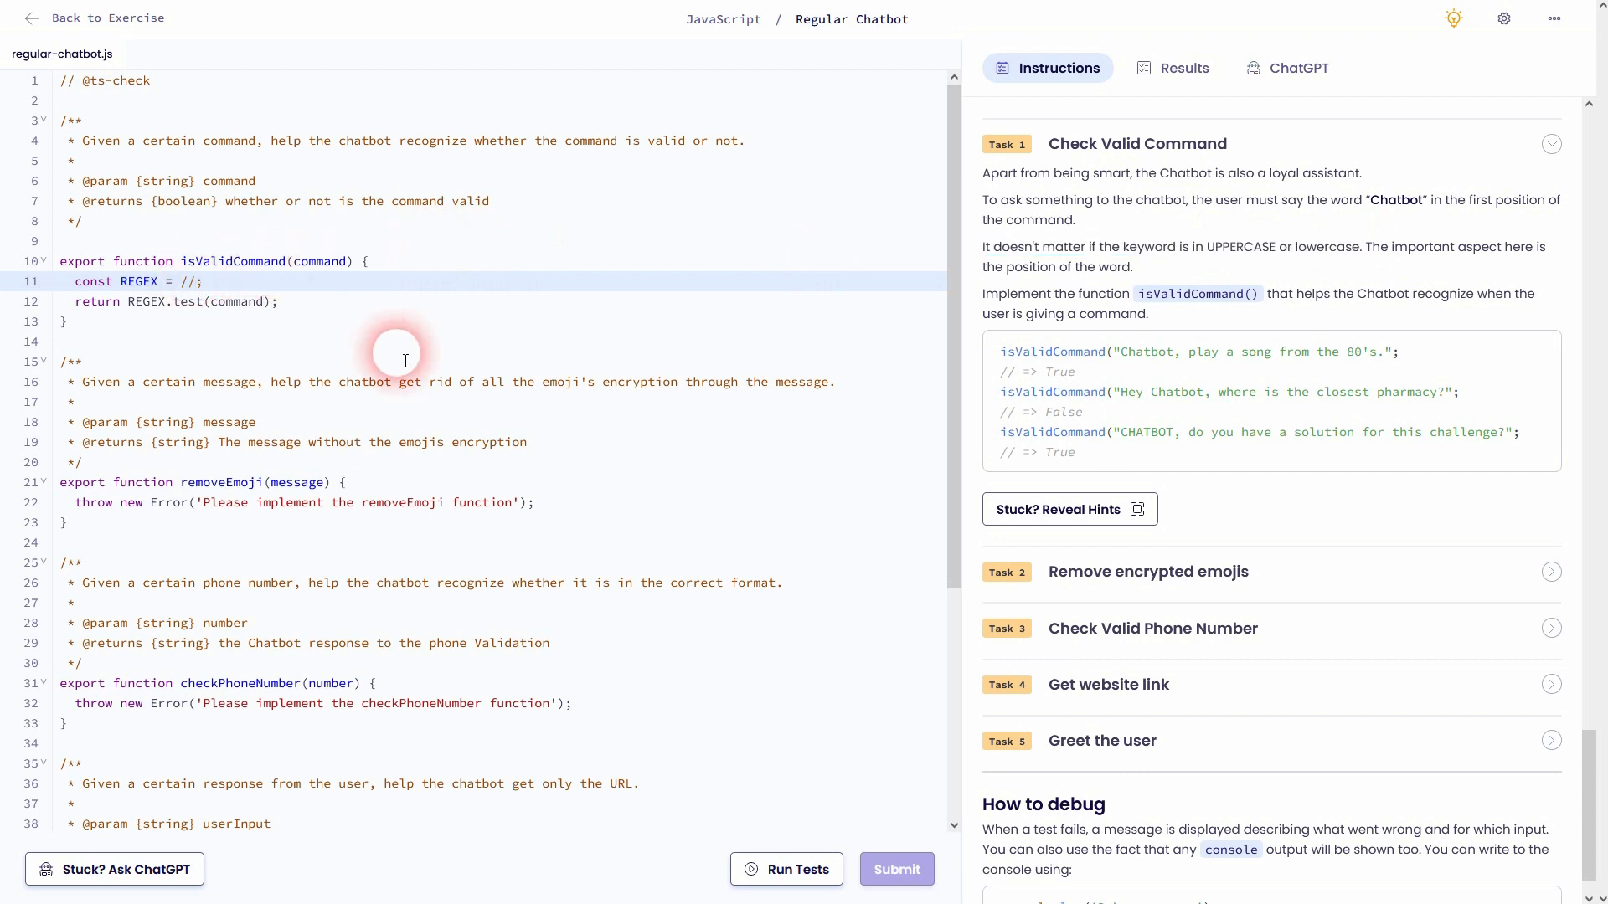
text(i)
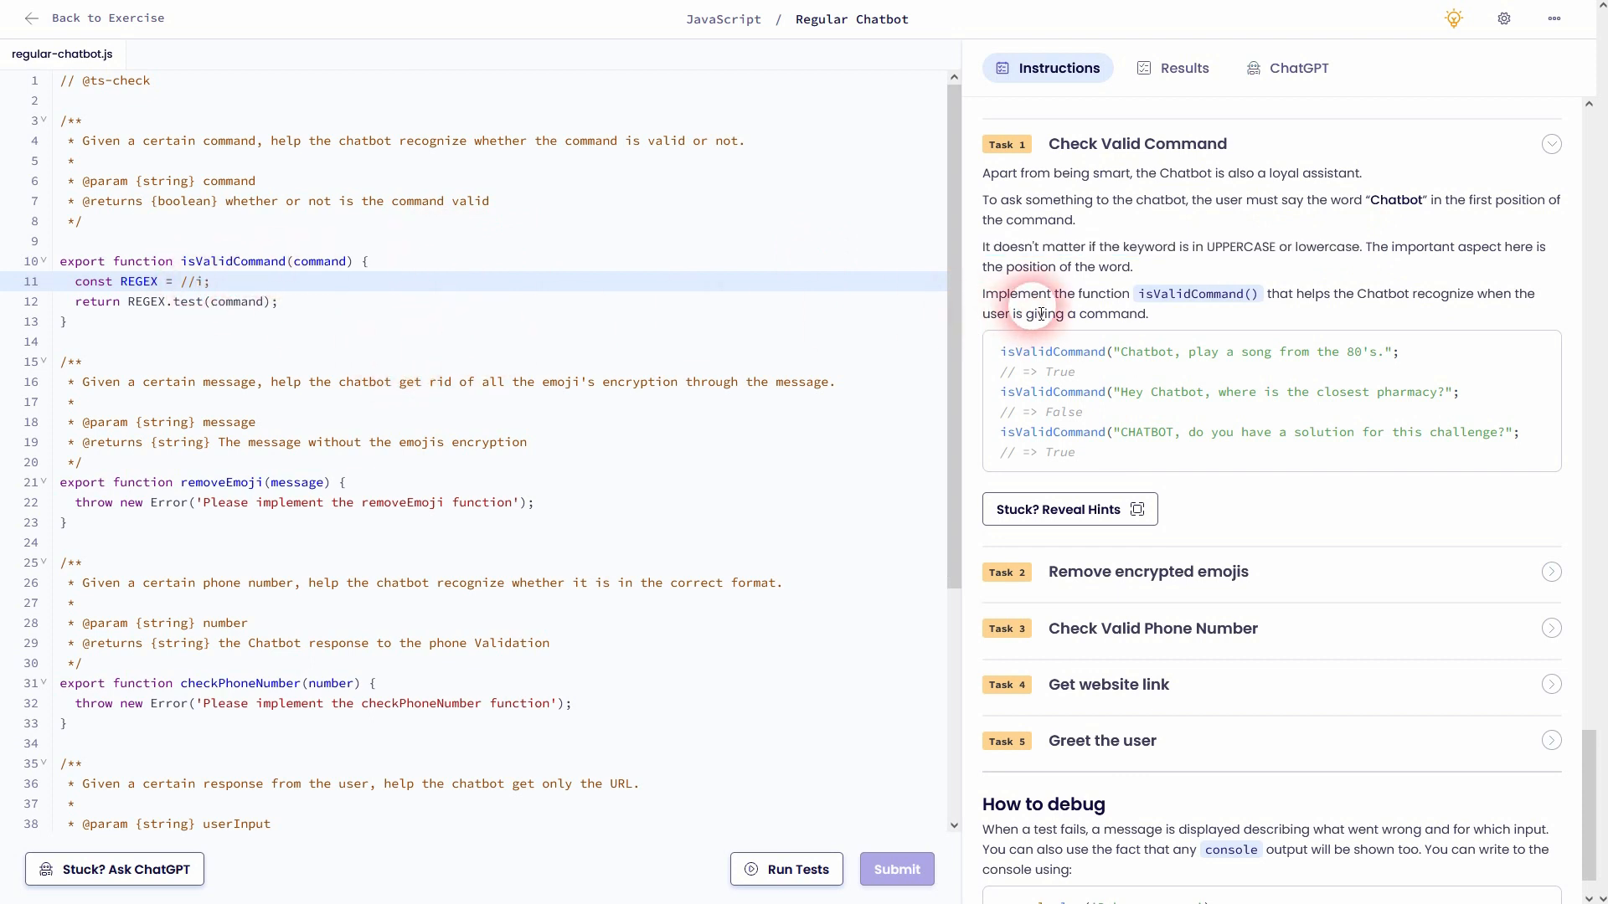
Review the regex flag descriptions and the Chatbot example in the instructions
scroll(down, 3)
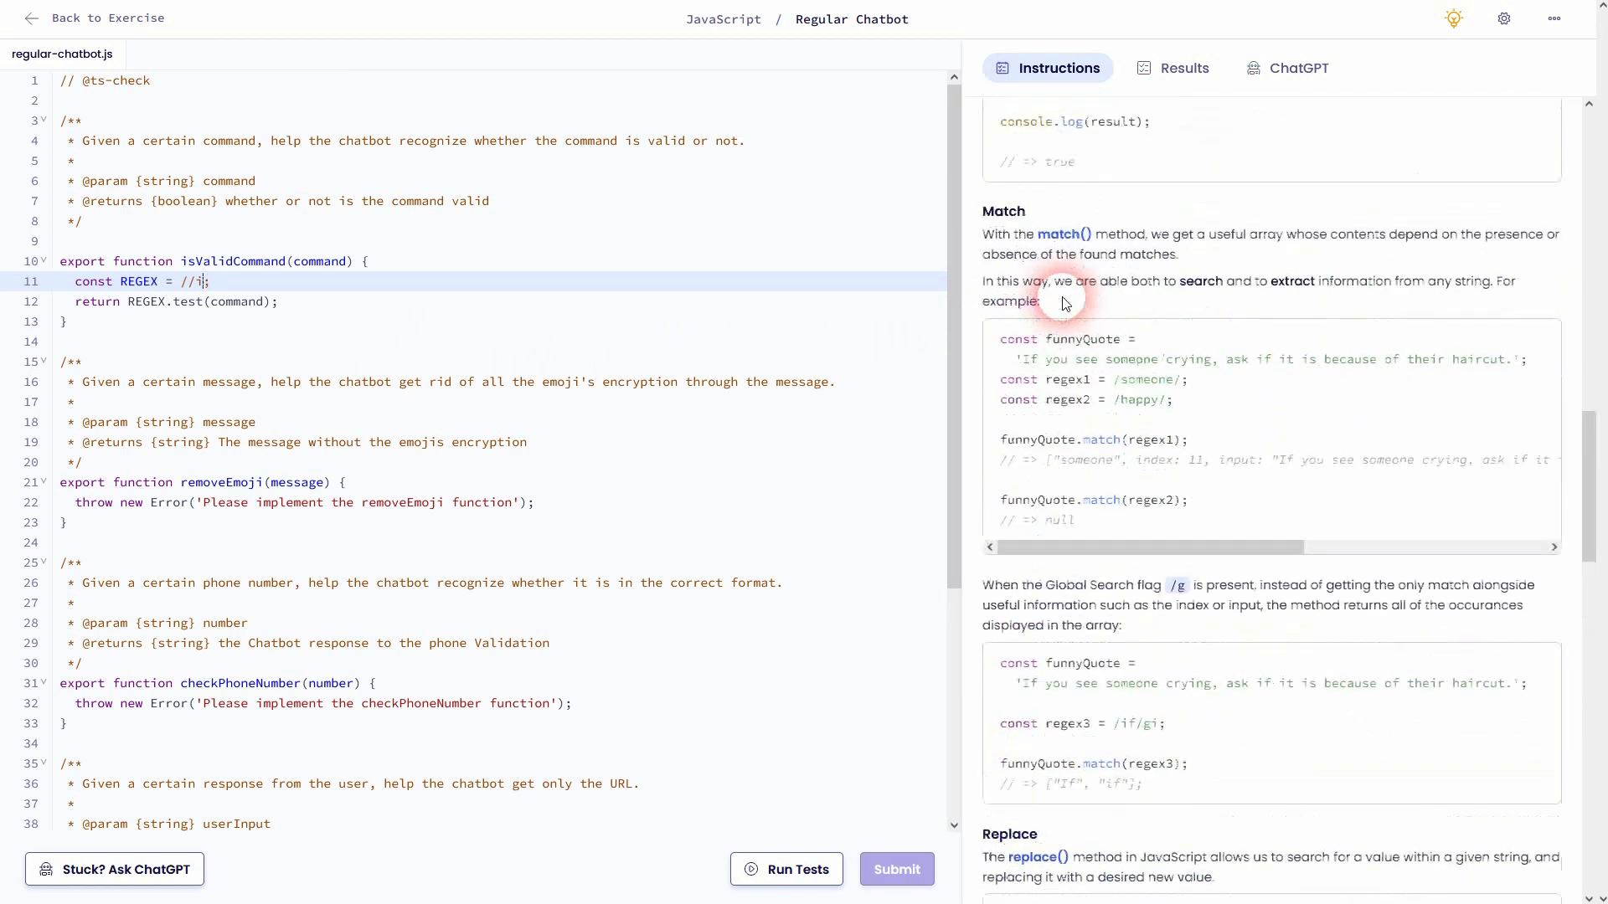
scroll(up, 3)
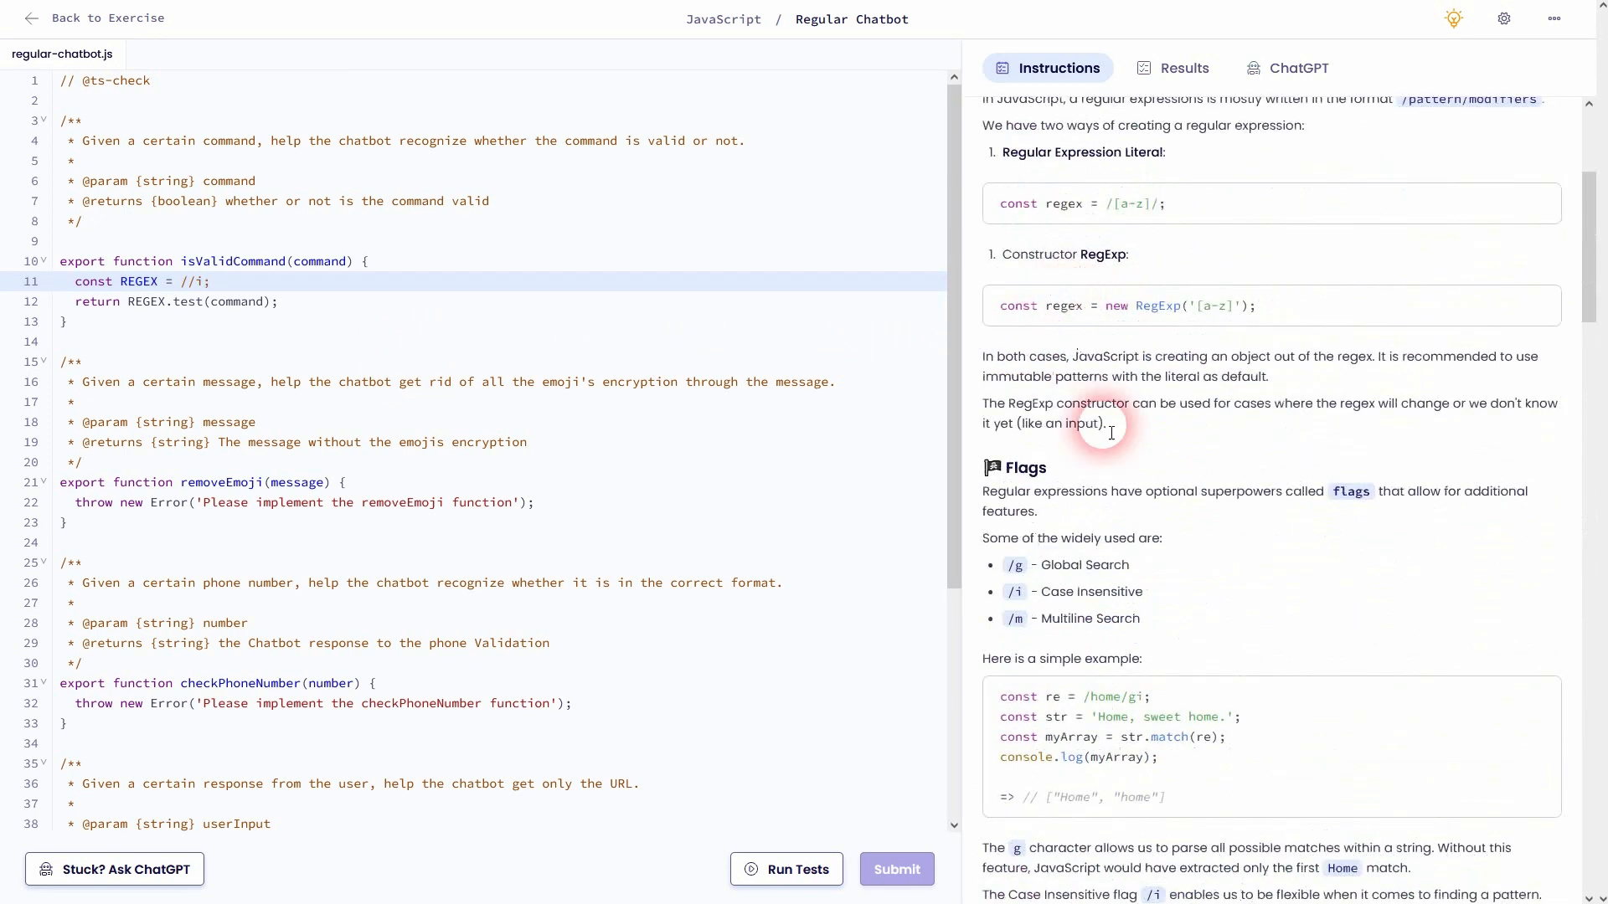
double_click(1070, 591)
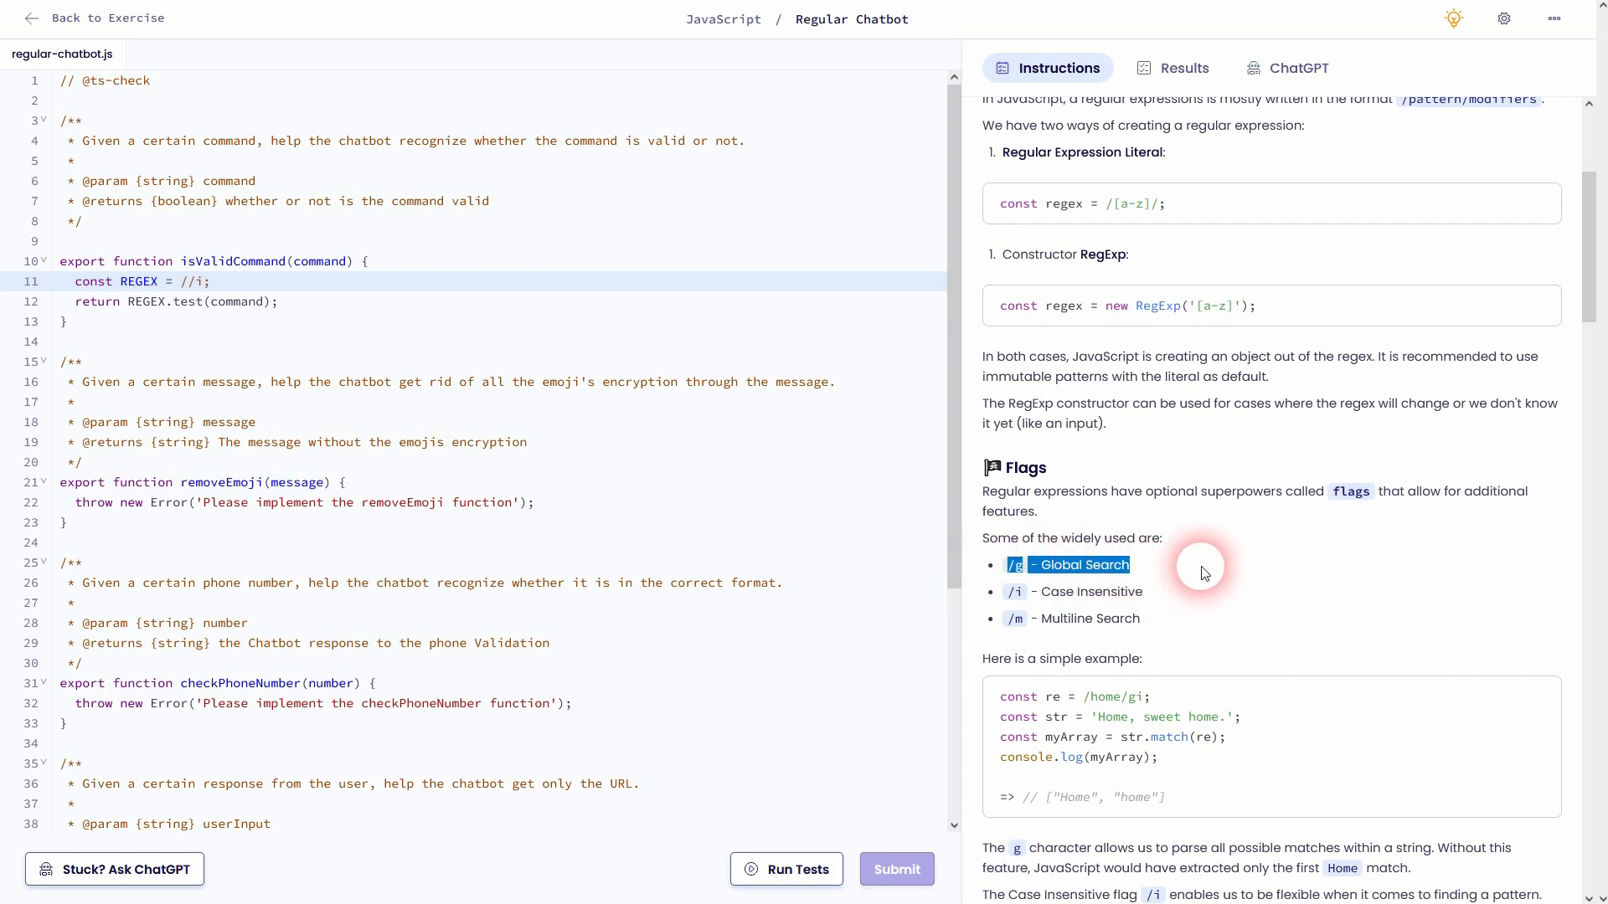
scroll(down, 3)
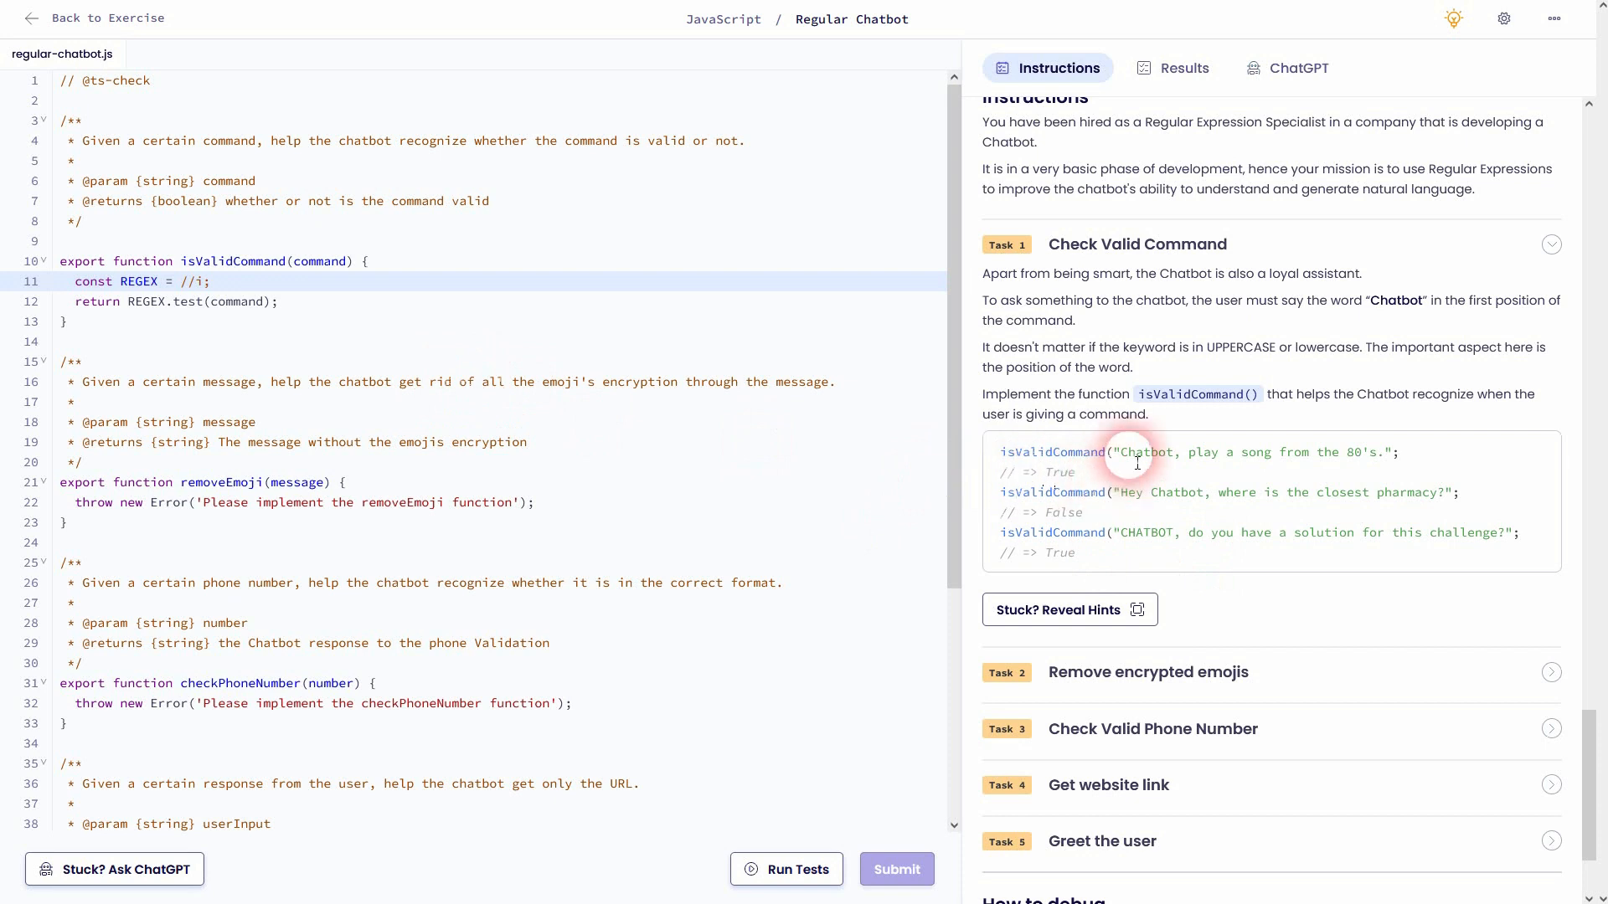
double_click(1147, 453)
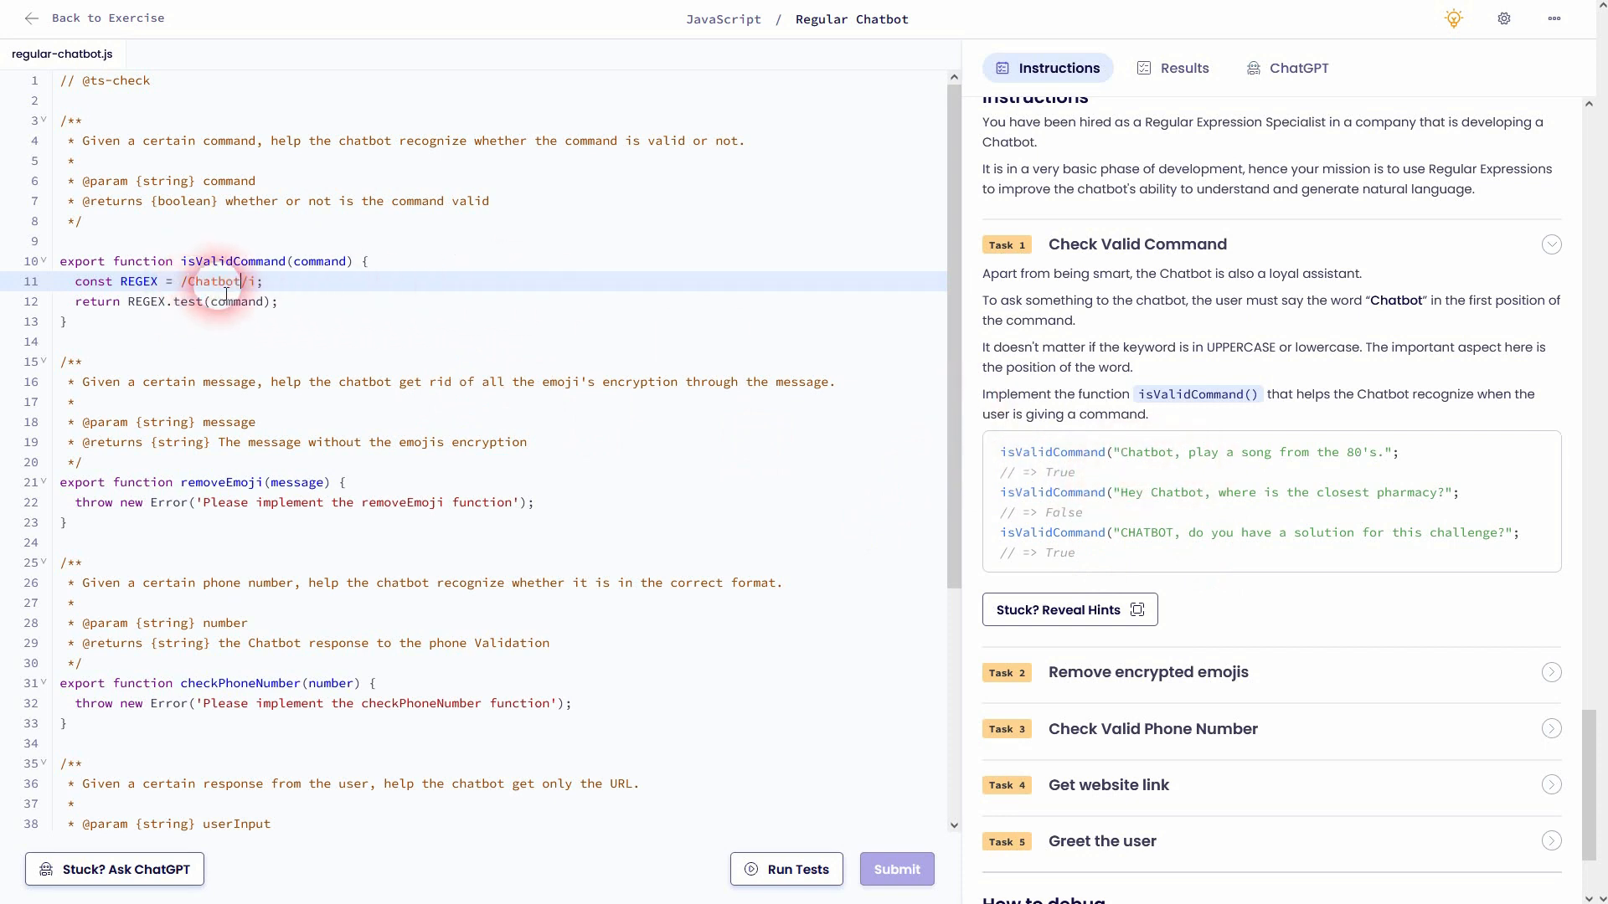
mouse_move(329, 296)
text(c)
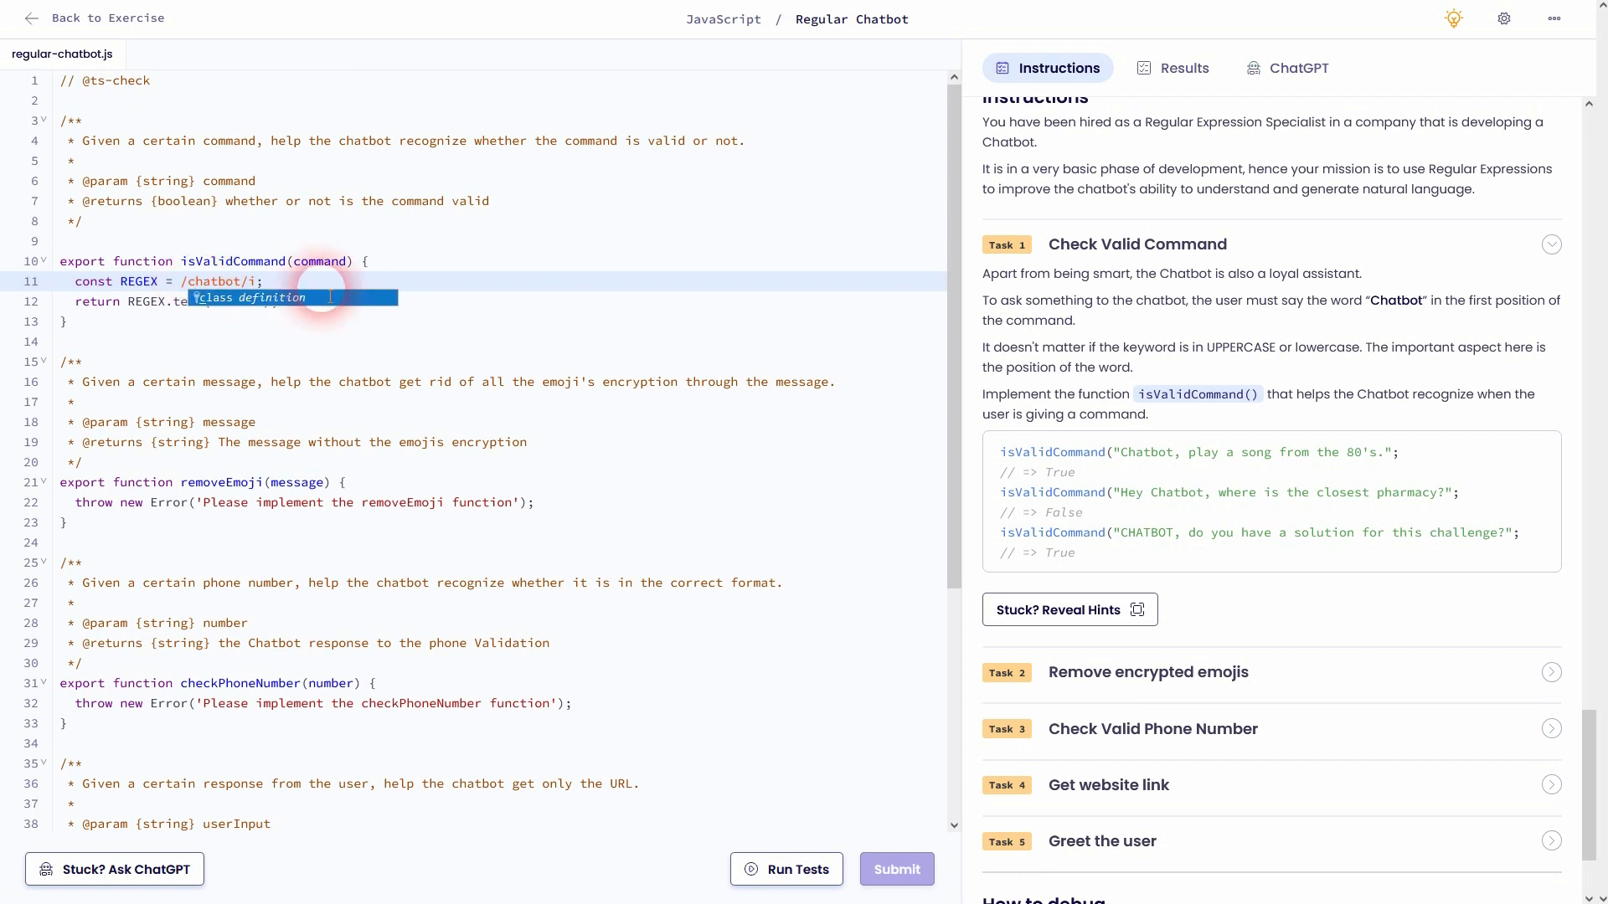
mouse_move(1380, 363)
text(^)
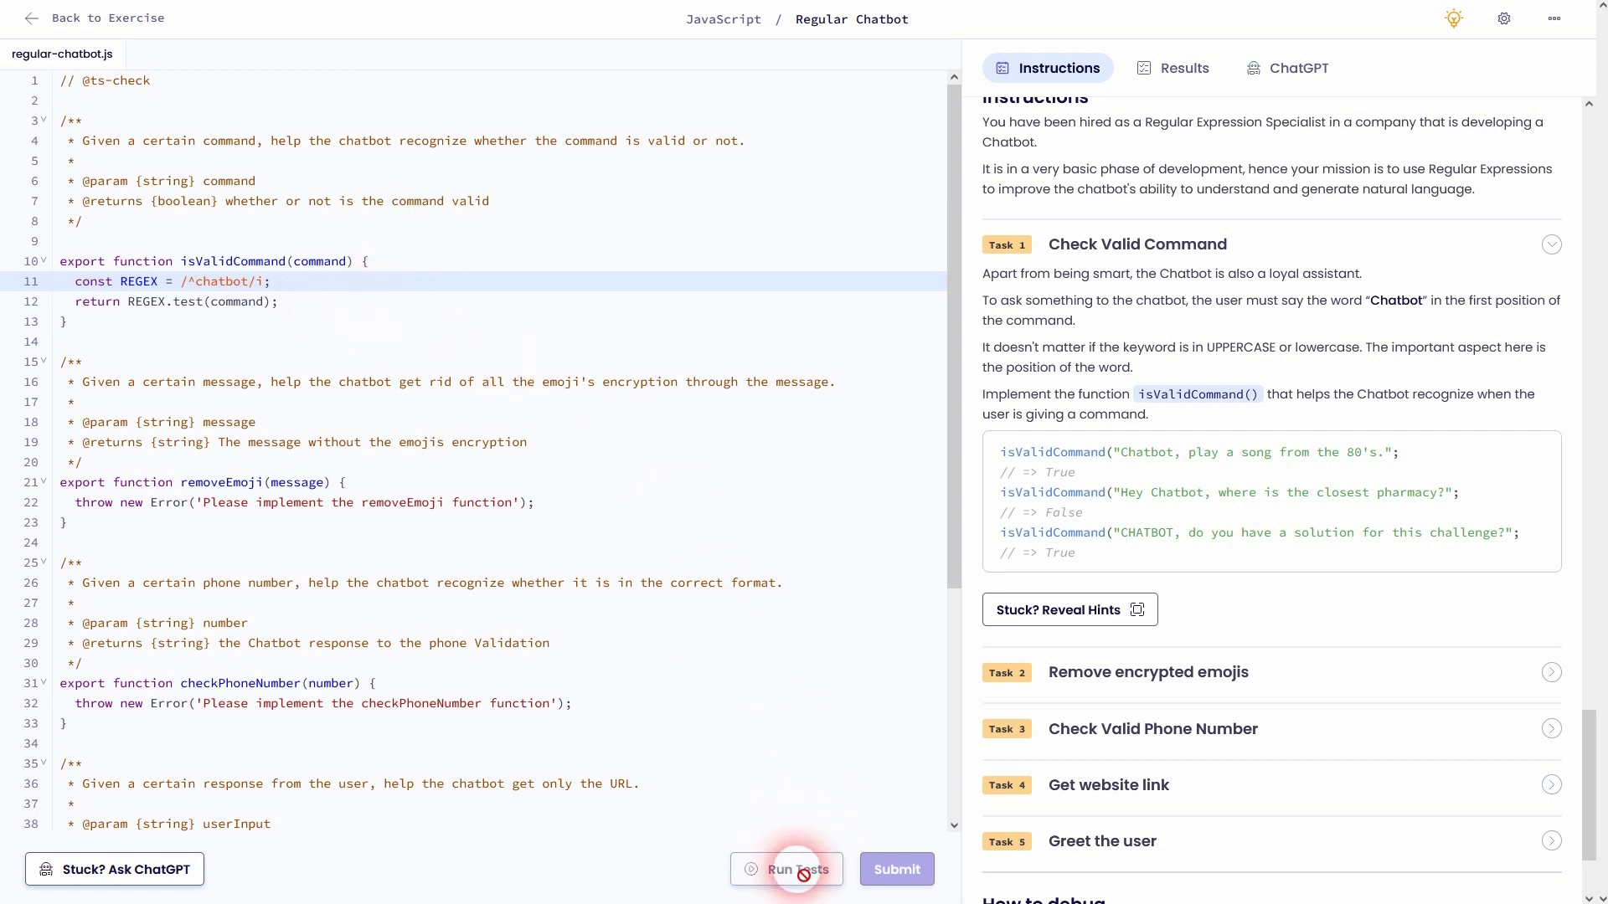
Run the tests, inspect the passing isValidCommand results and failures, then return to Instructions
click(785, 869)
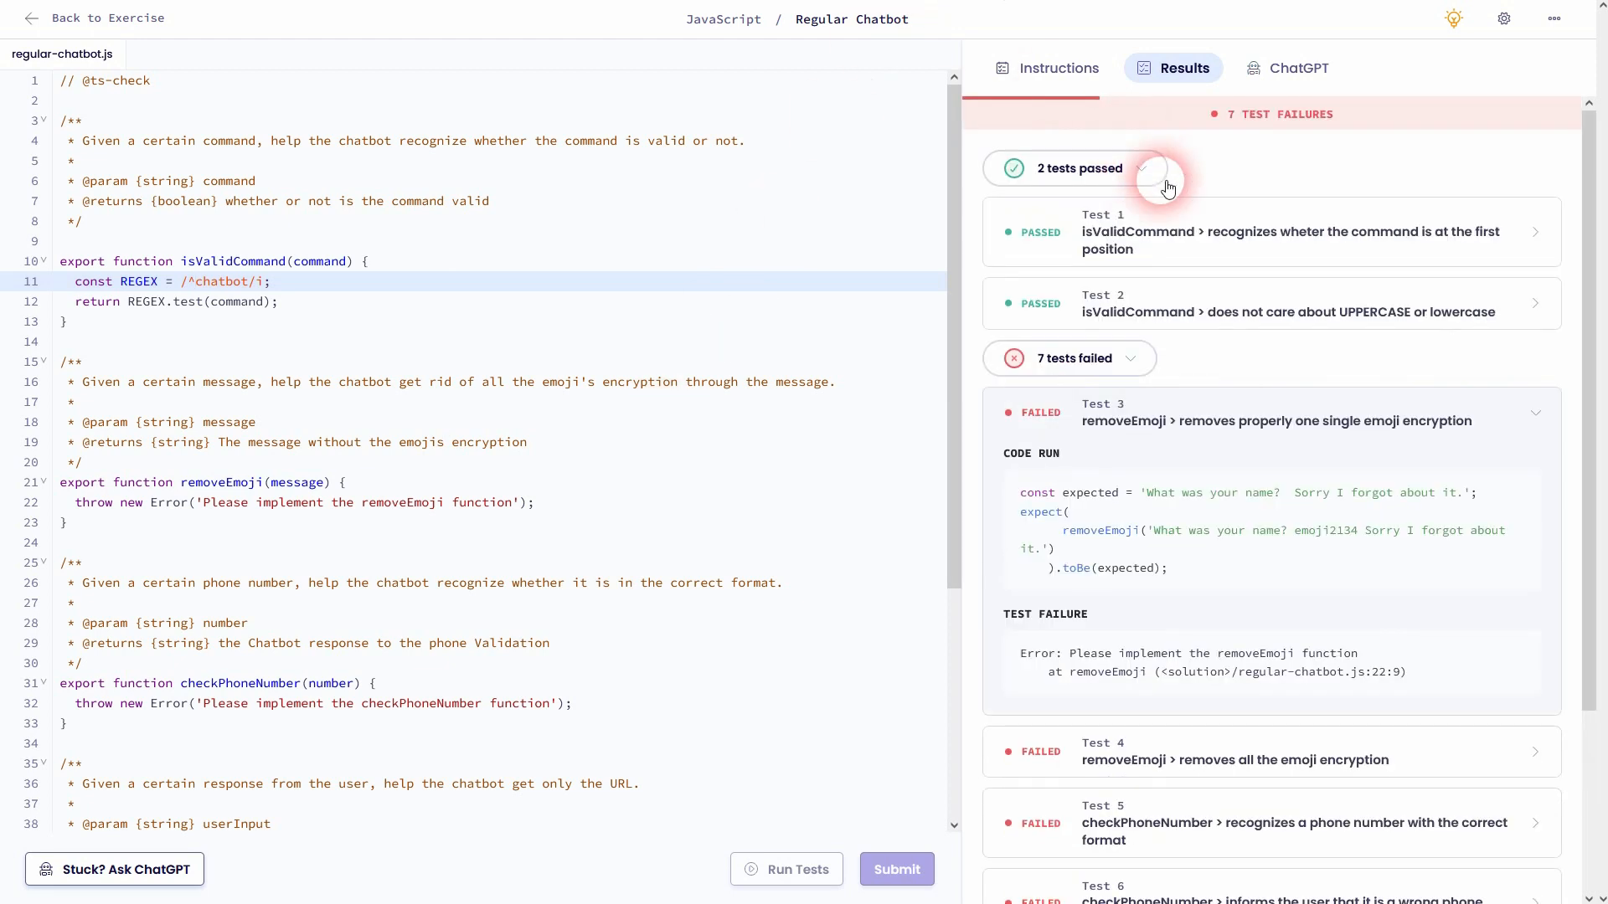
click(1286, 231)
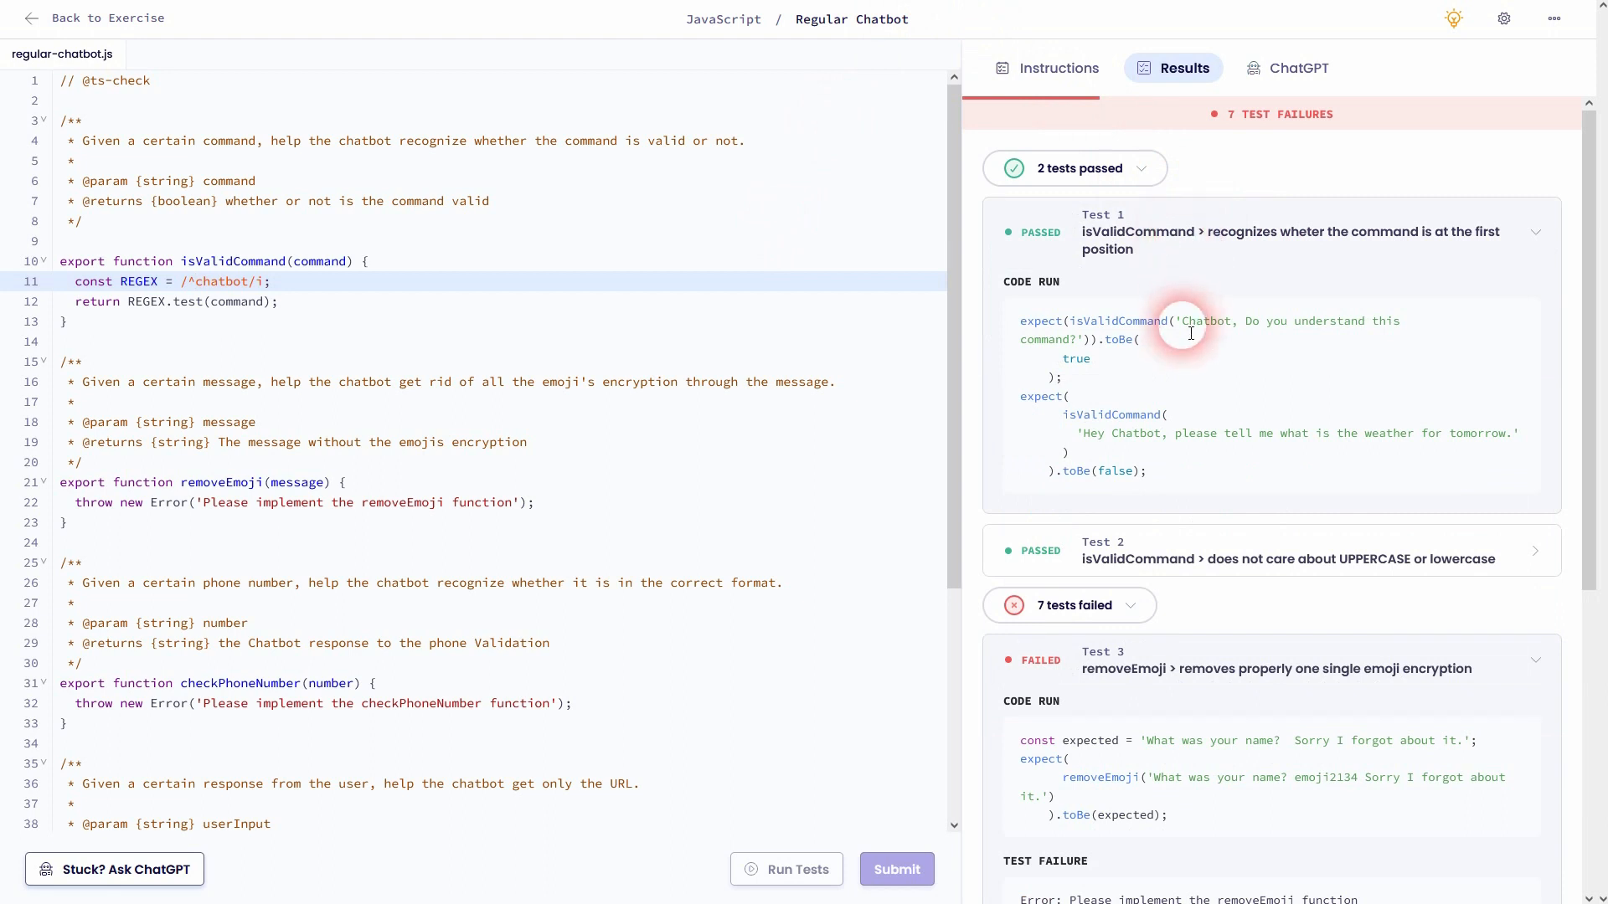
mouse_move(1092, 366)
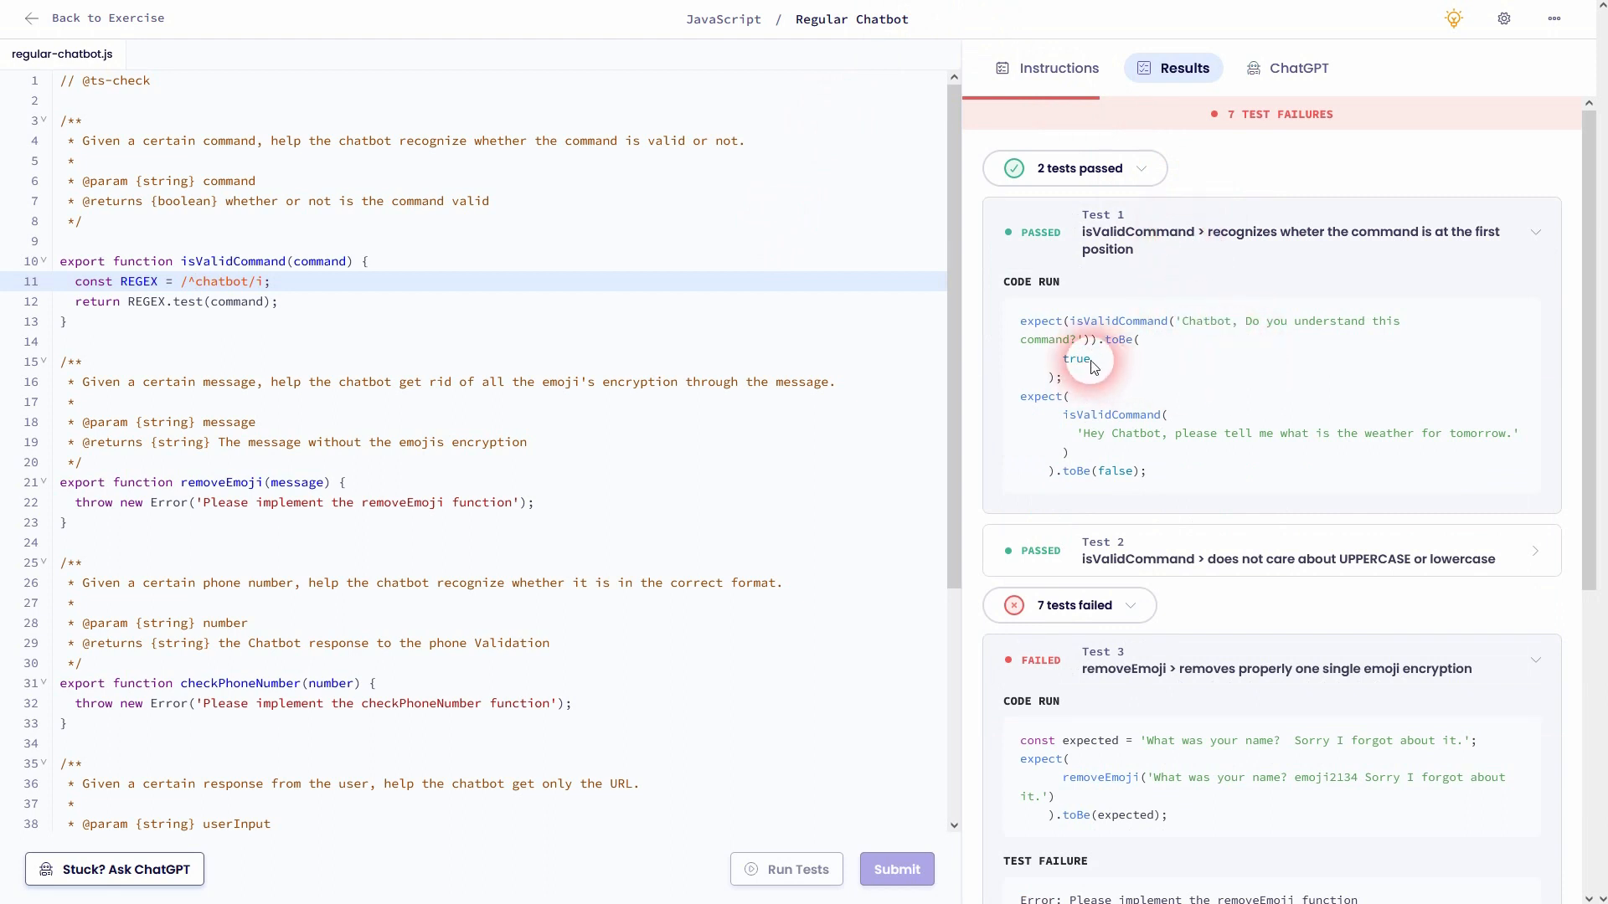
double_click(1077, 359)
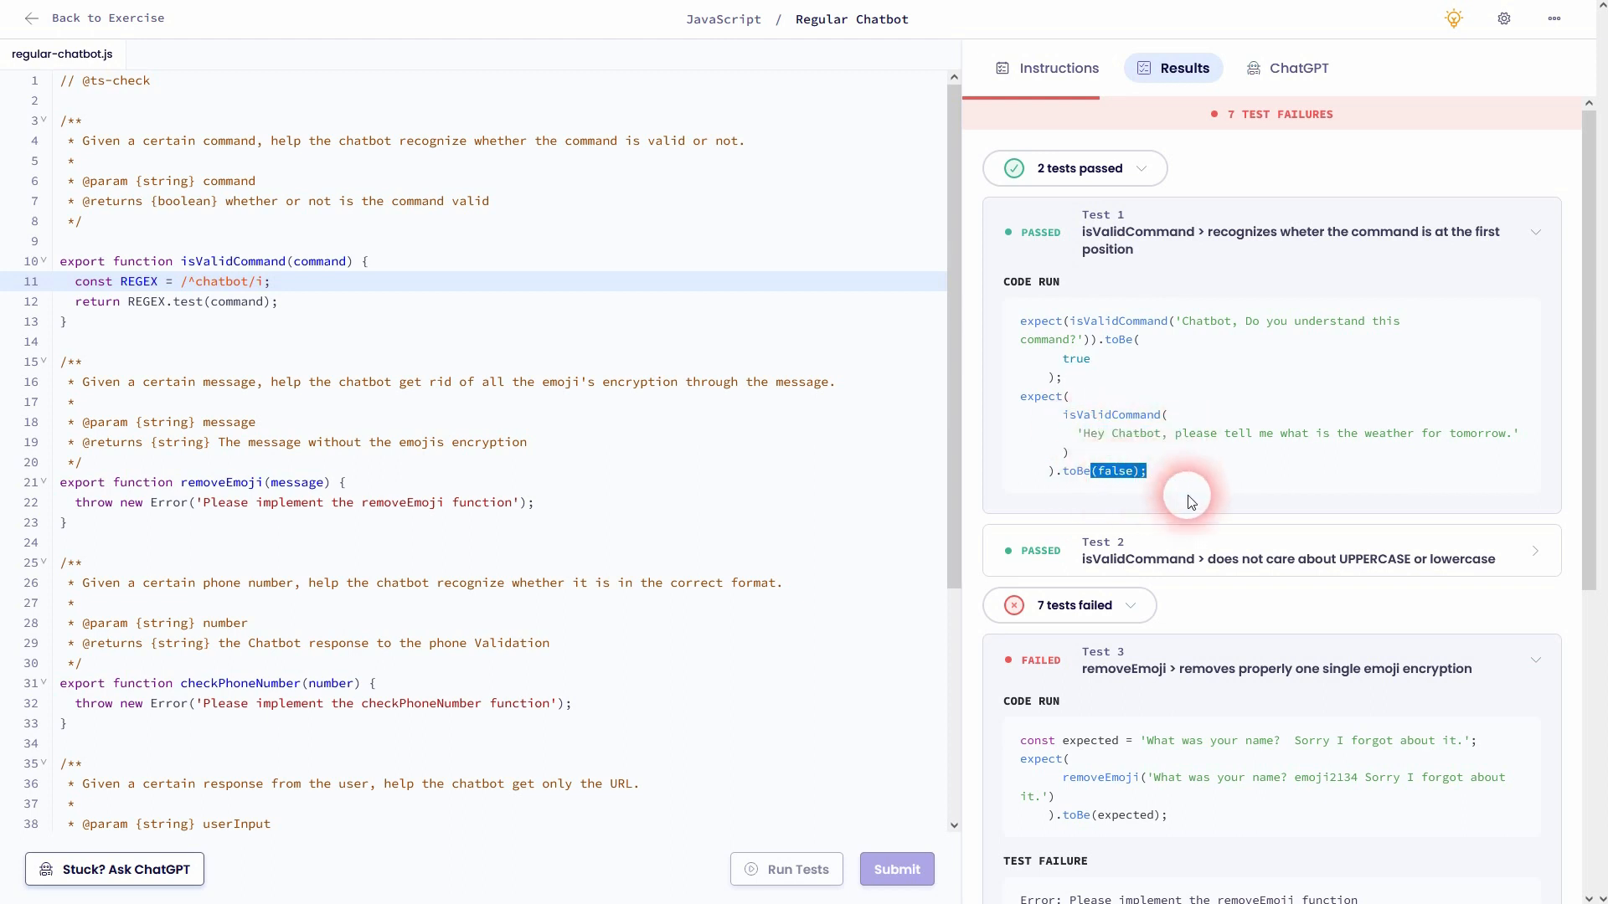
scroll(down, 3)
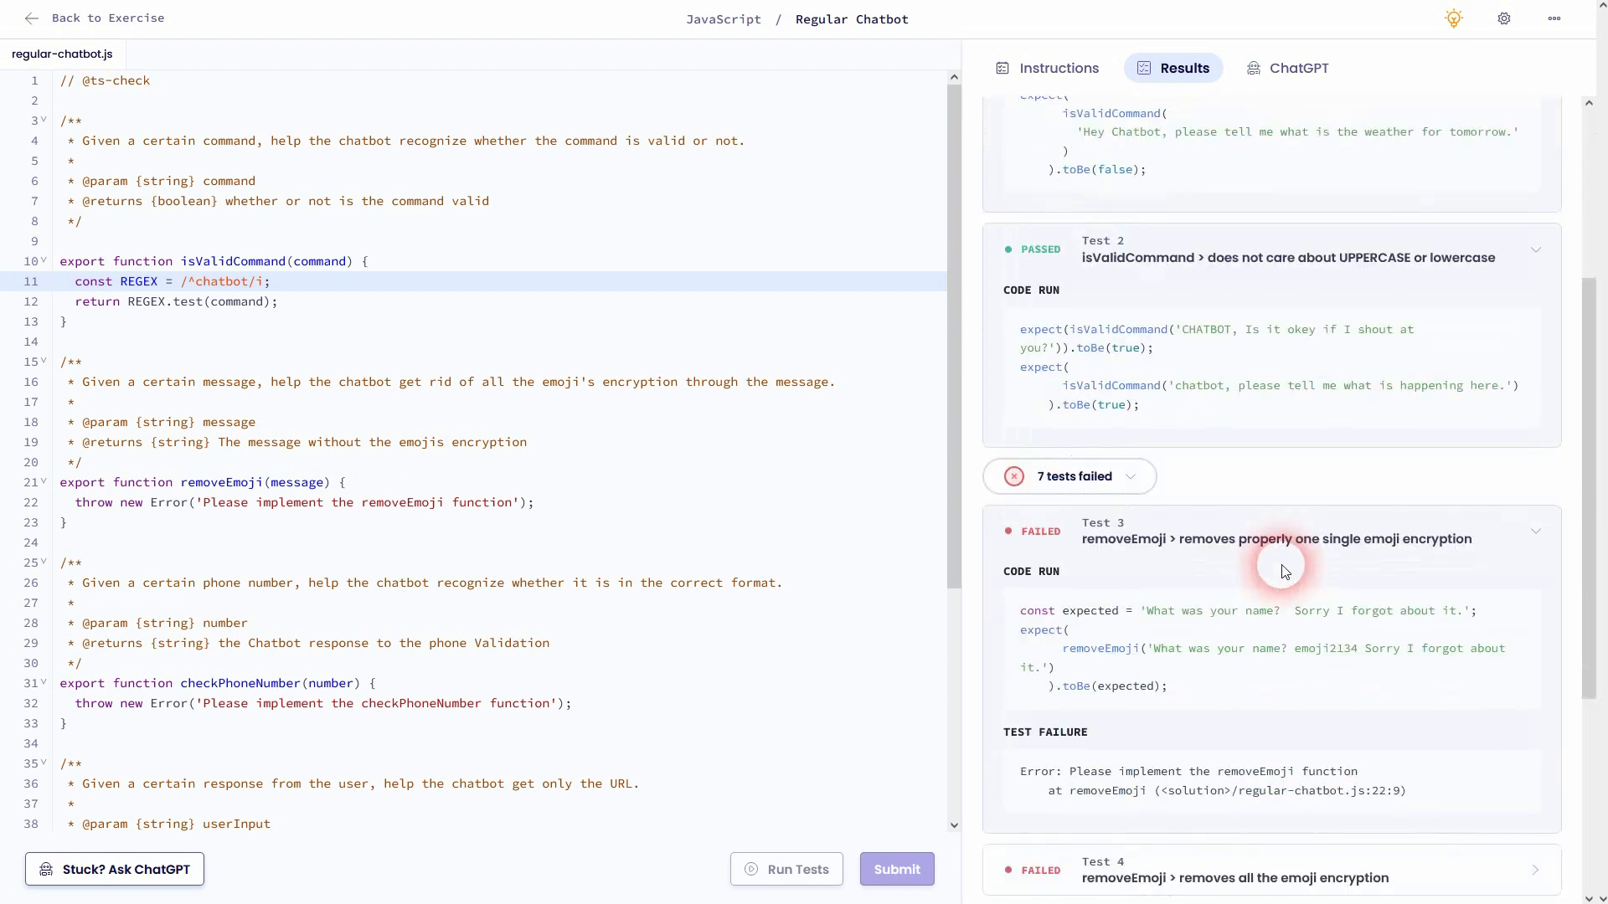
double_click(1200, 330)
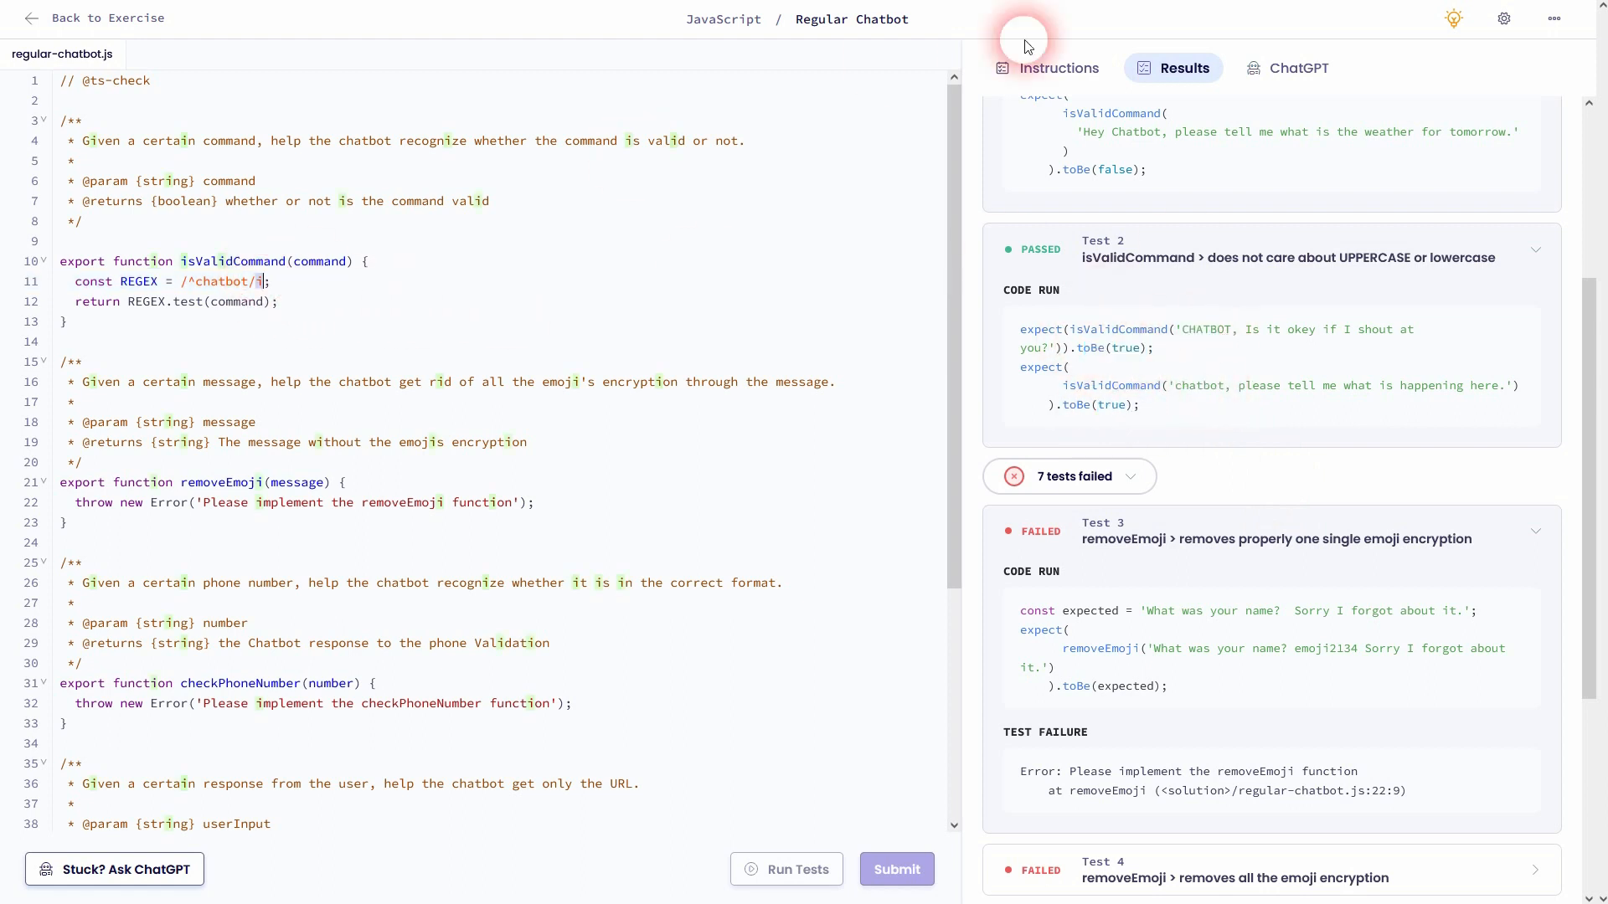
click(1056, 67)
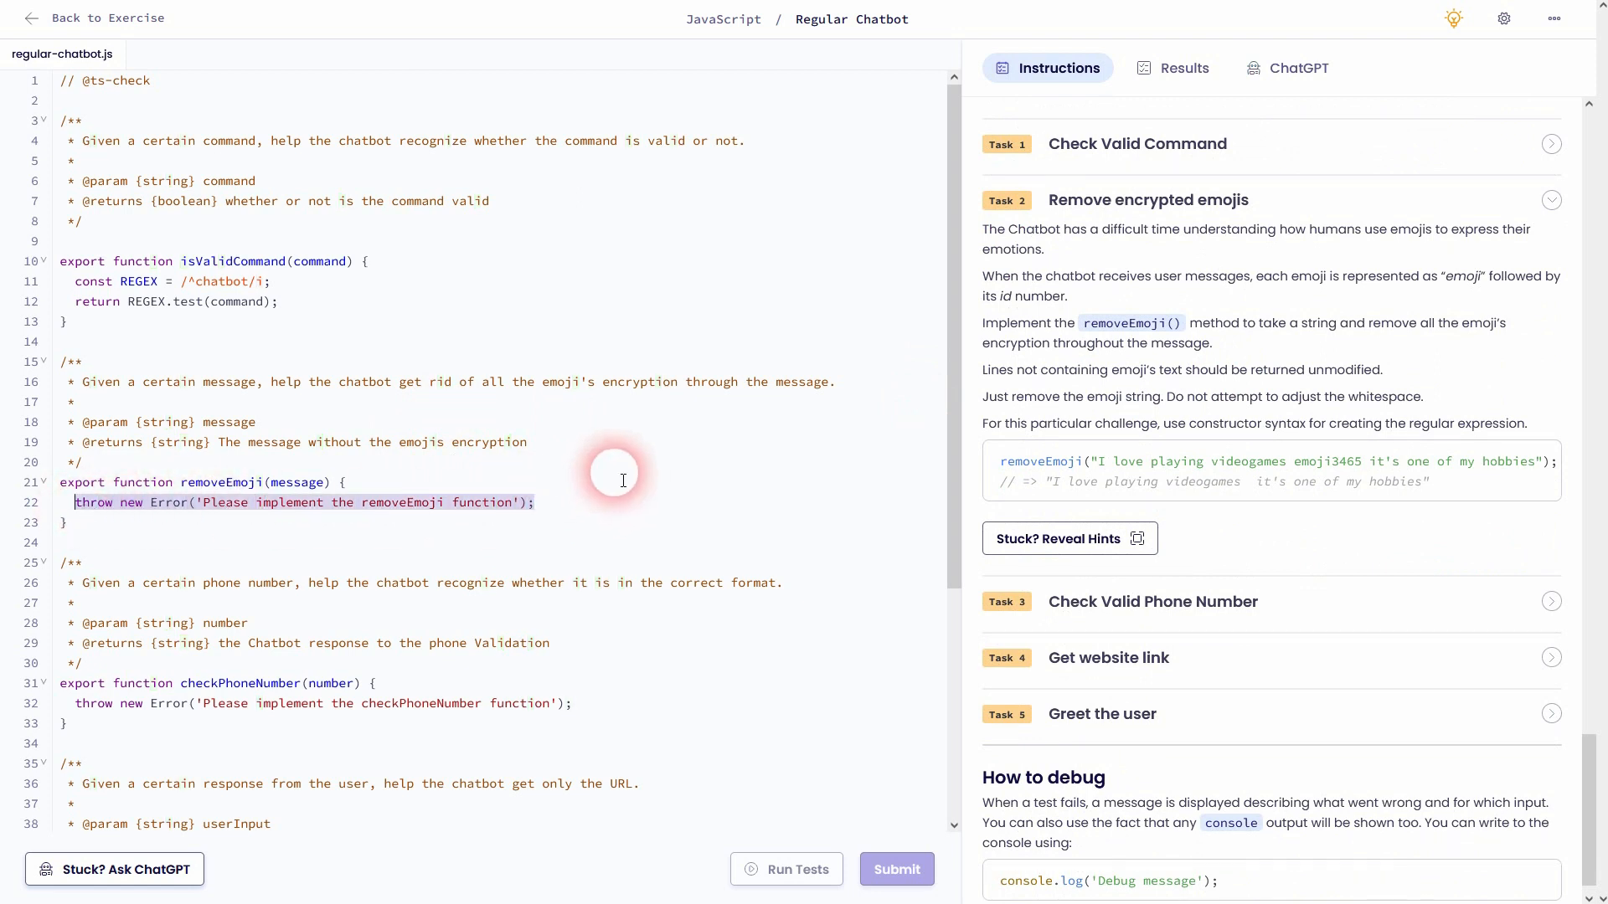
Replace removeEmoji's placeholder with return message.replace();
key(Delete)
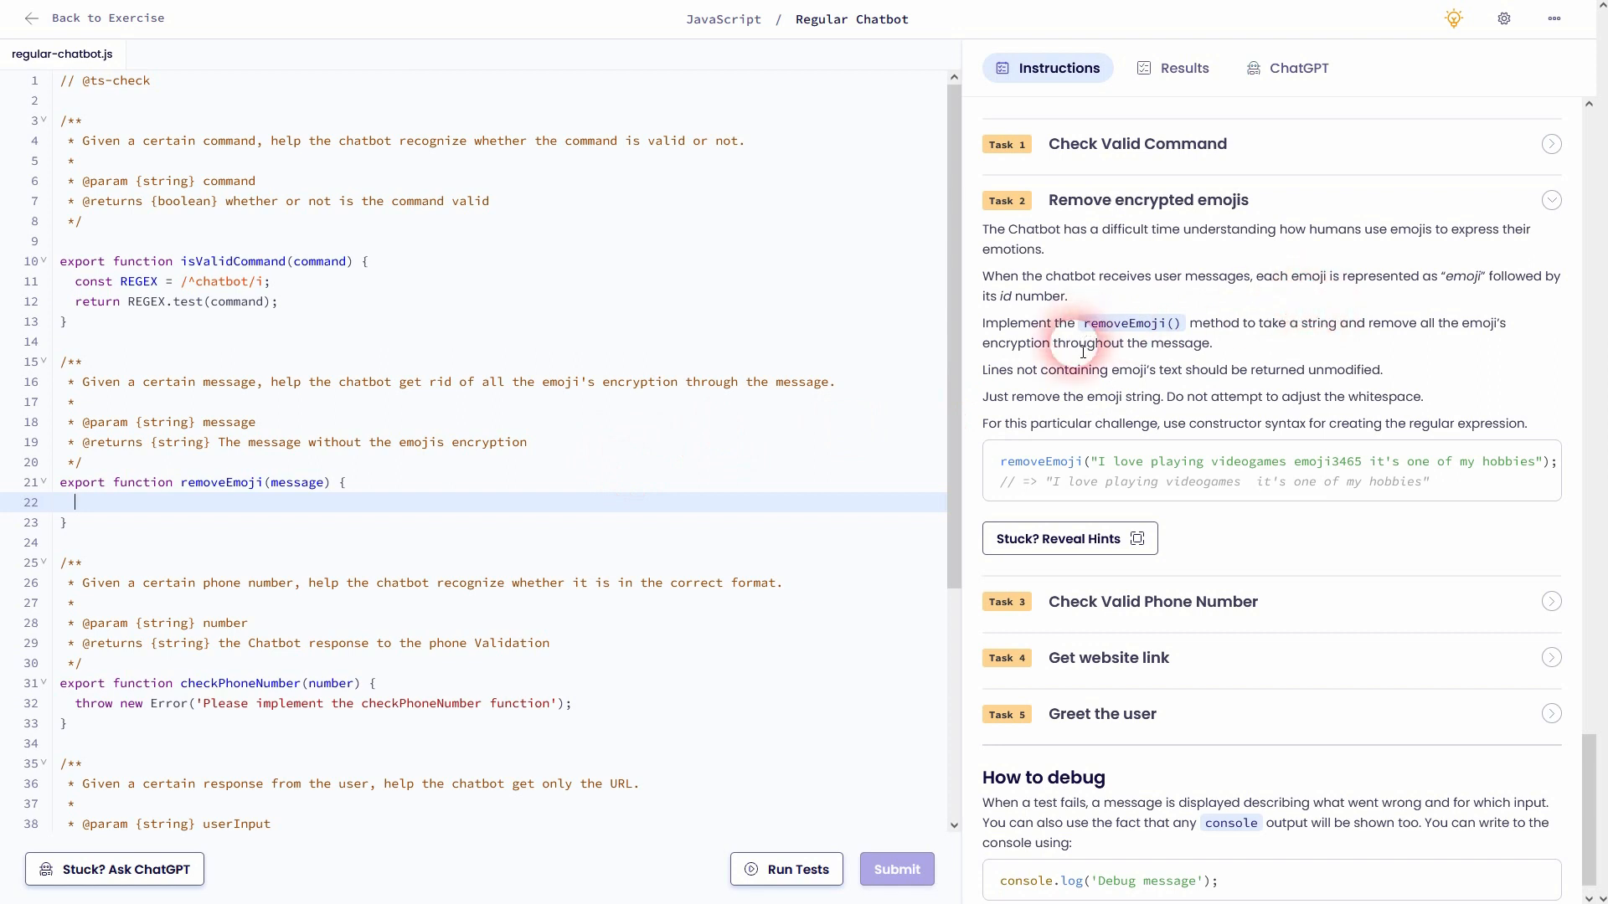
double_click(1326, 462)
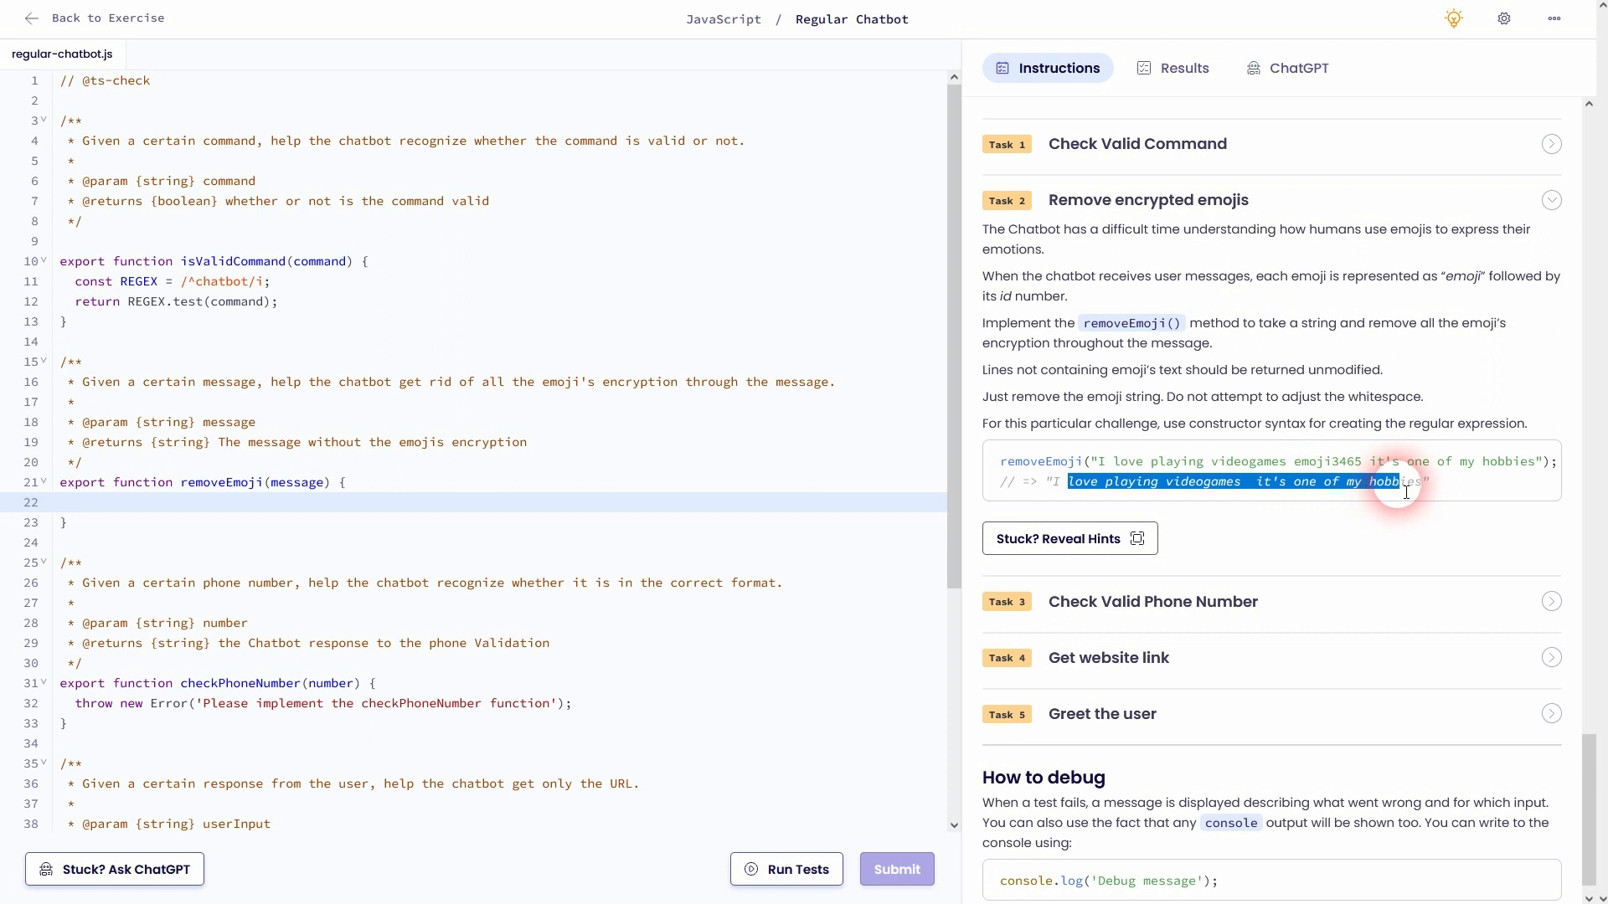
mouse_move(1177, 385)
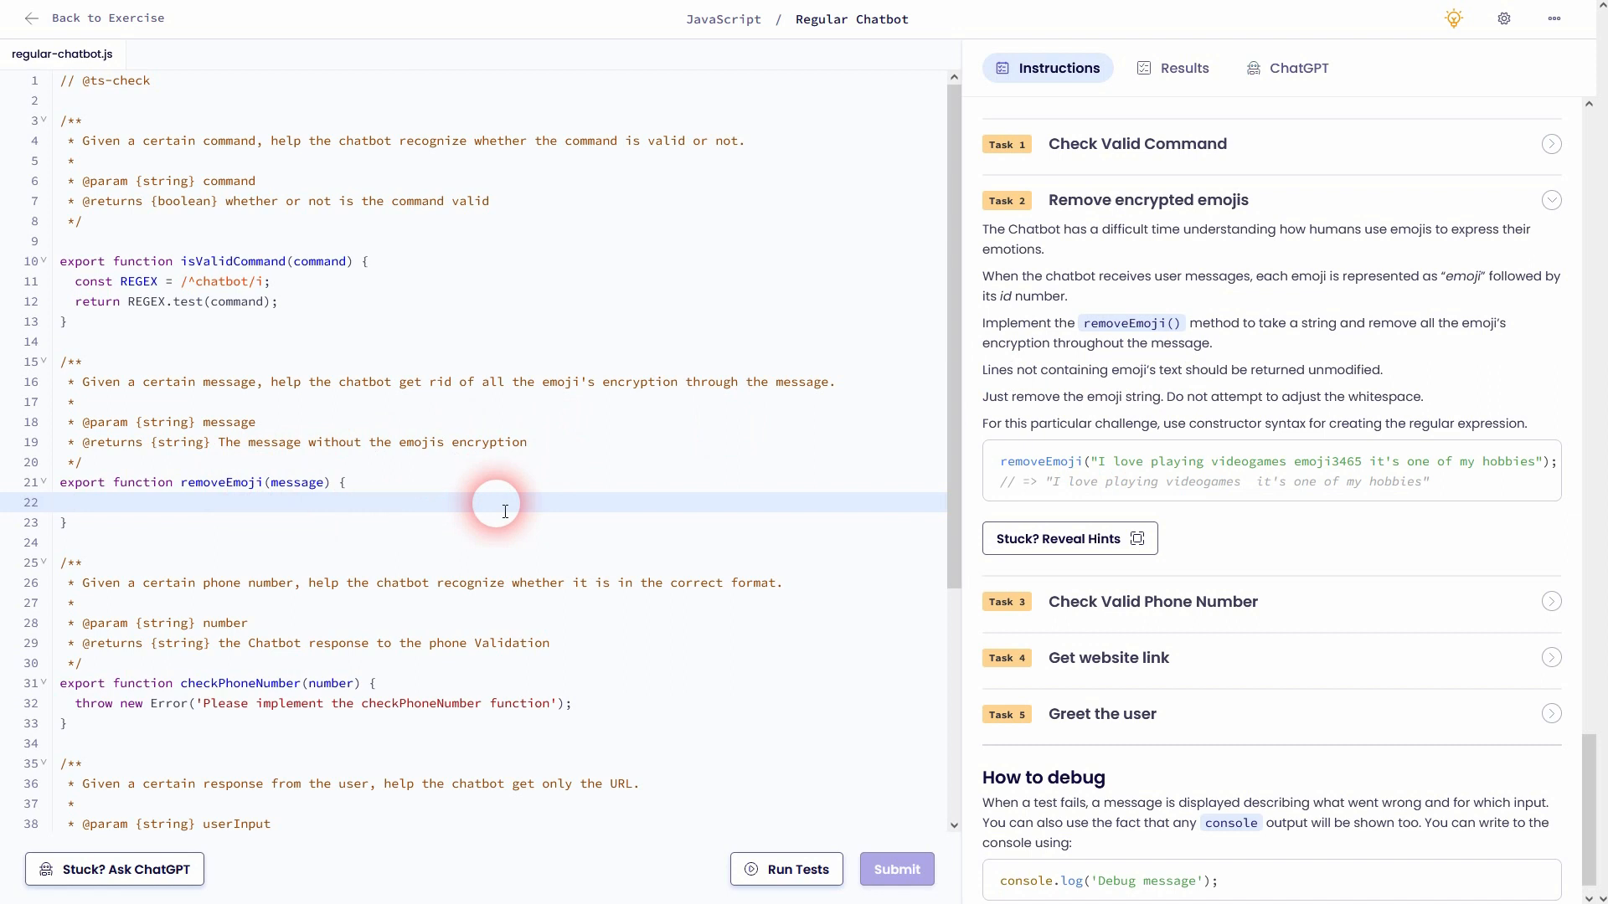
text(return)
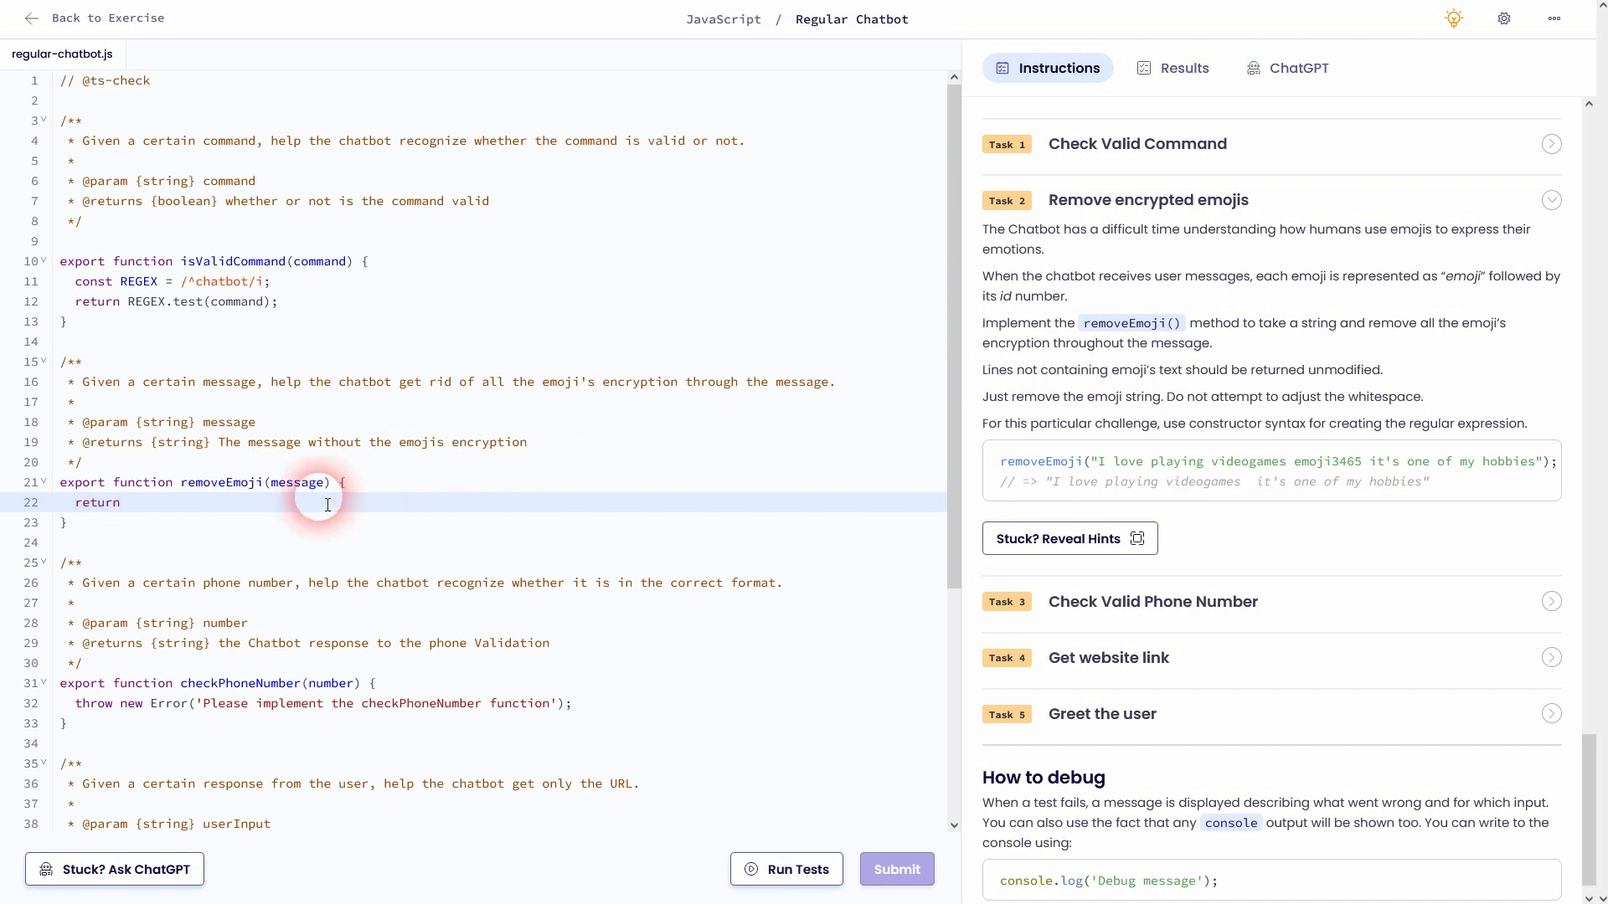
text(message)
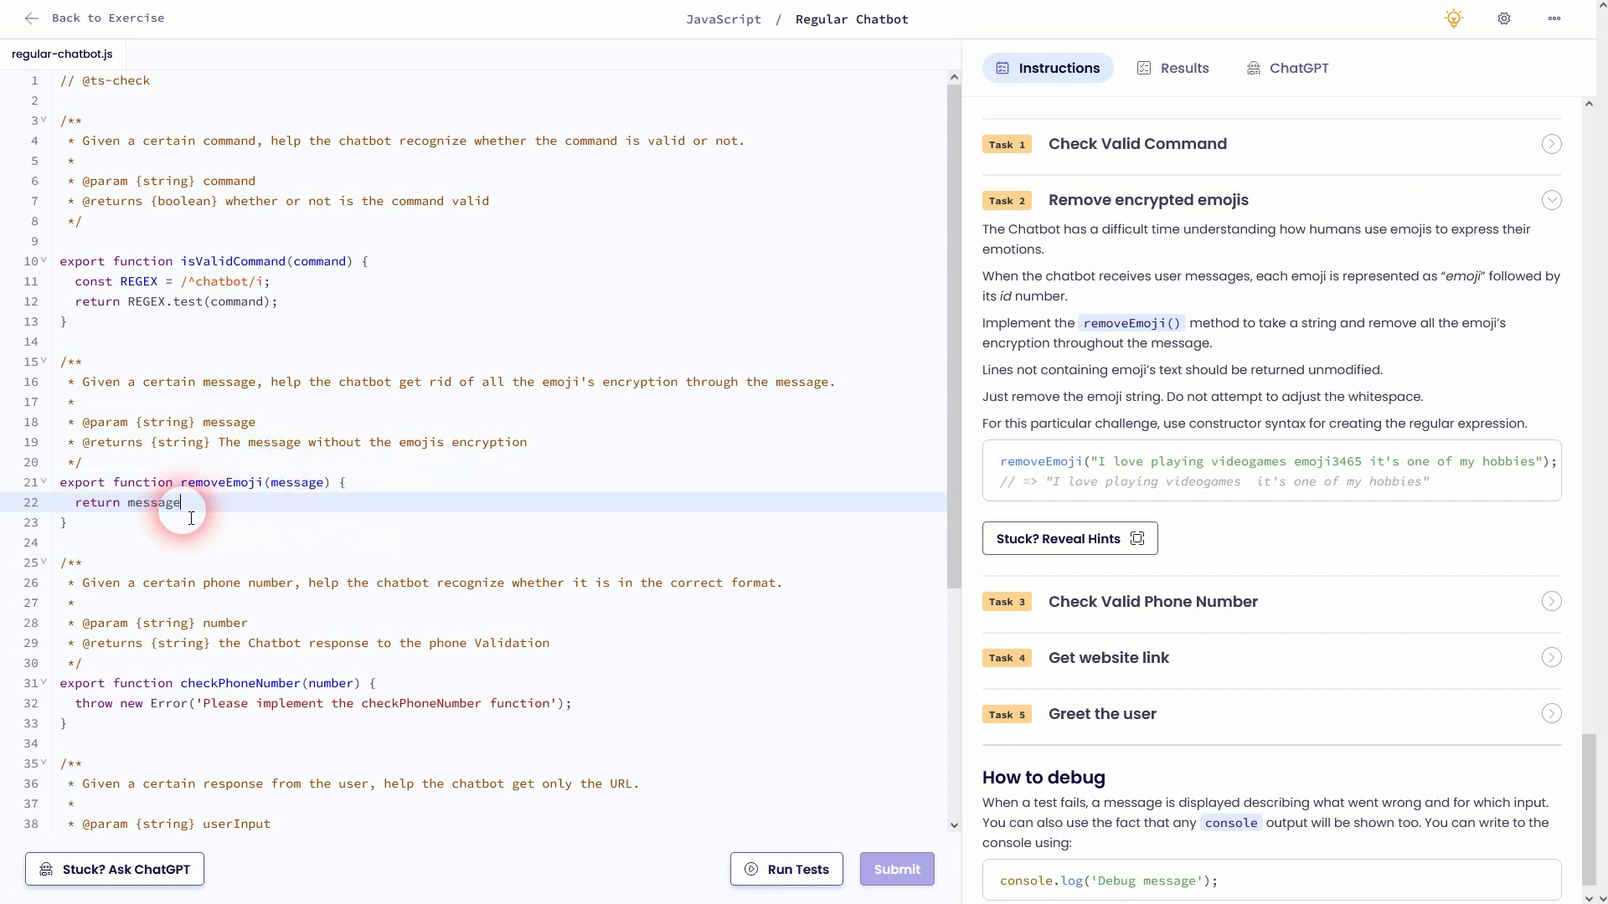
text(.replace)
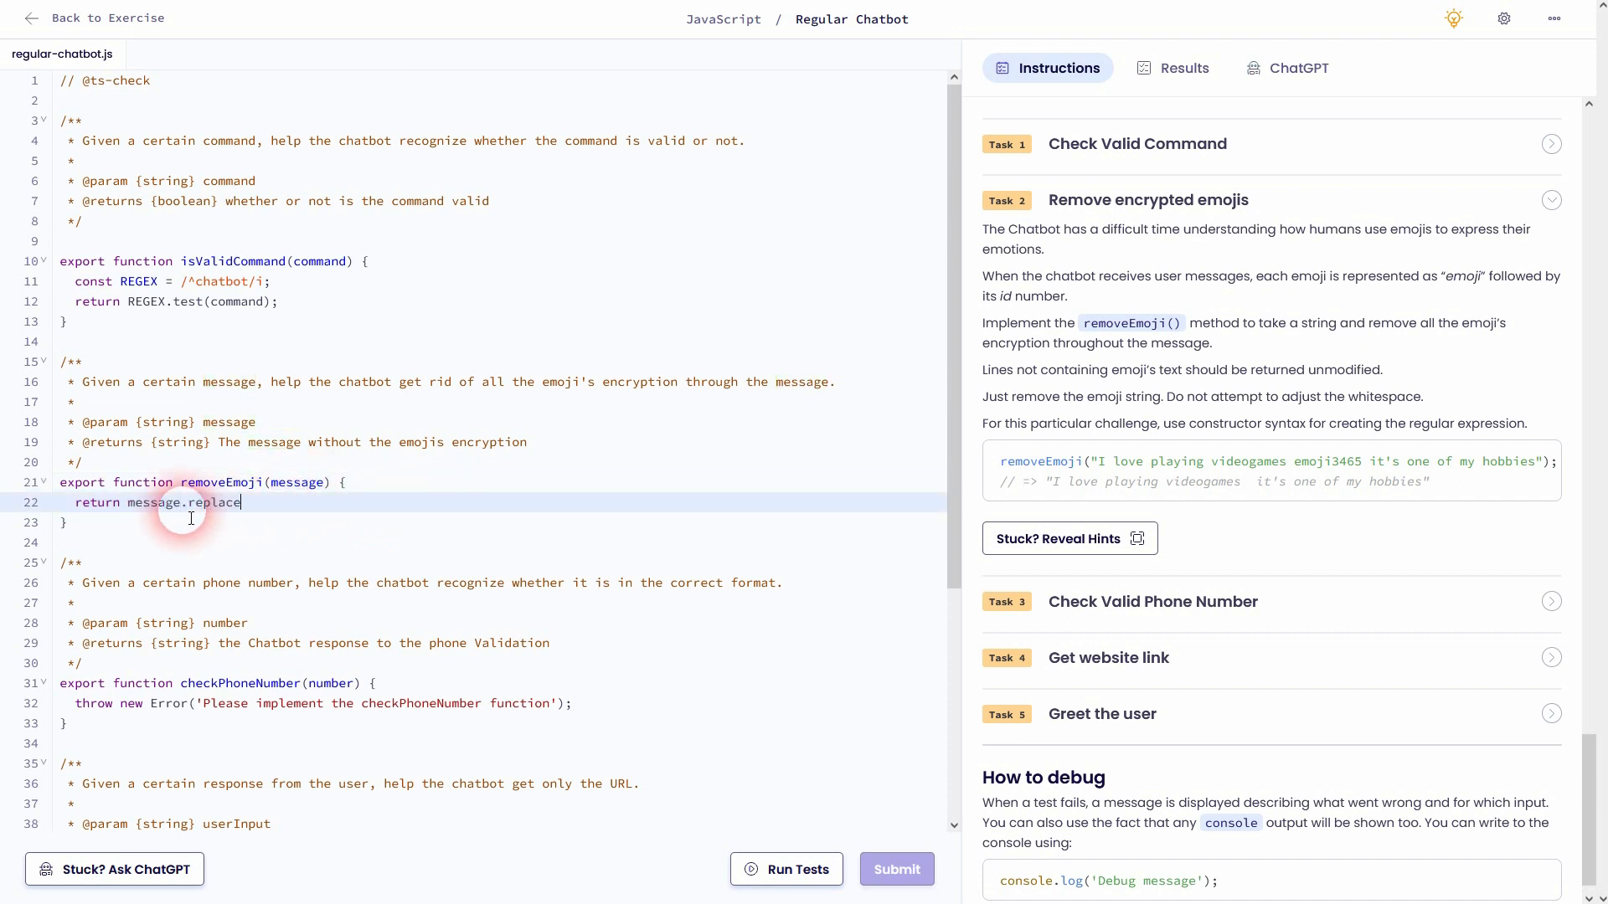
text(();)
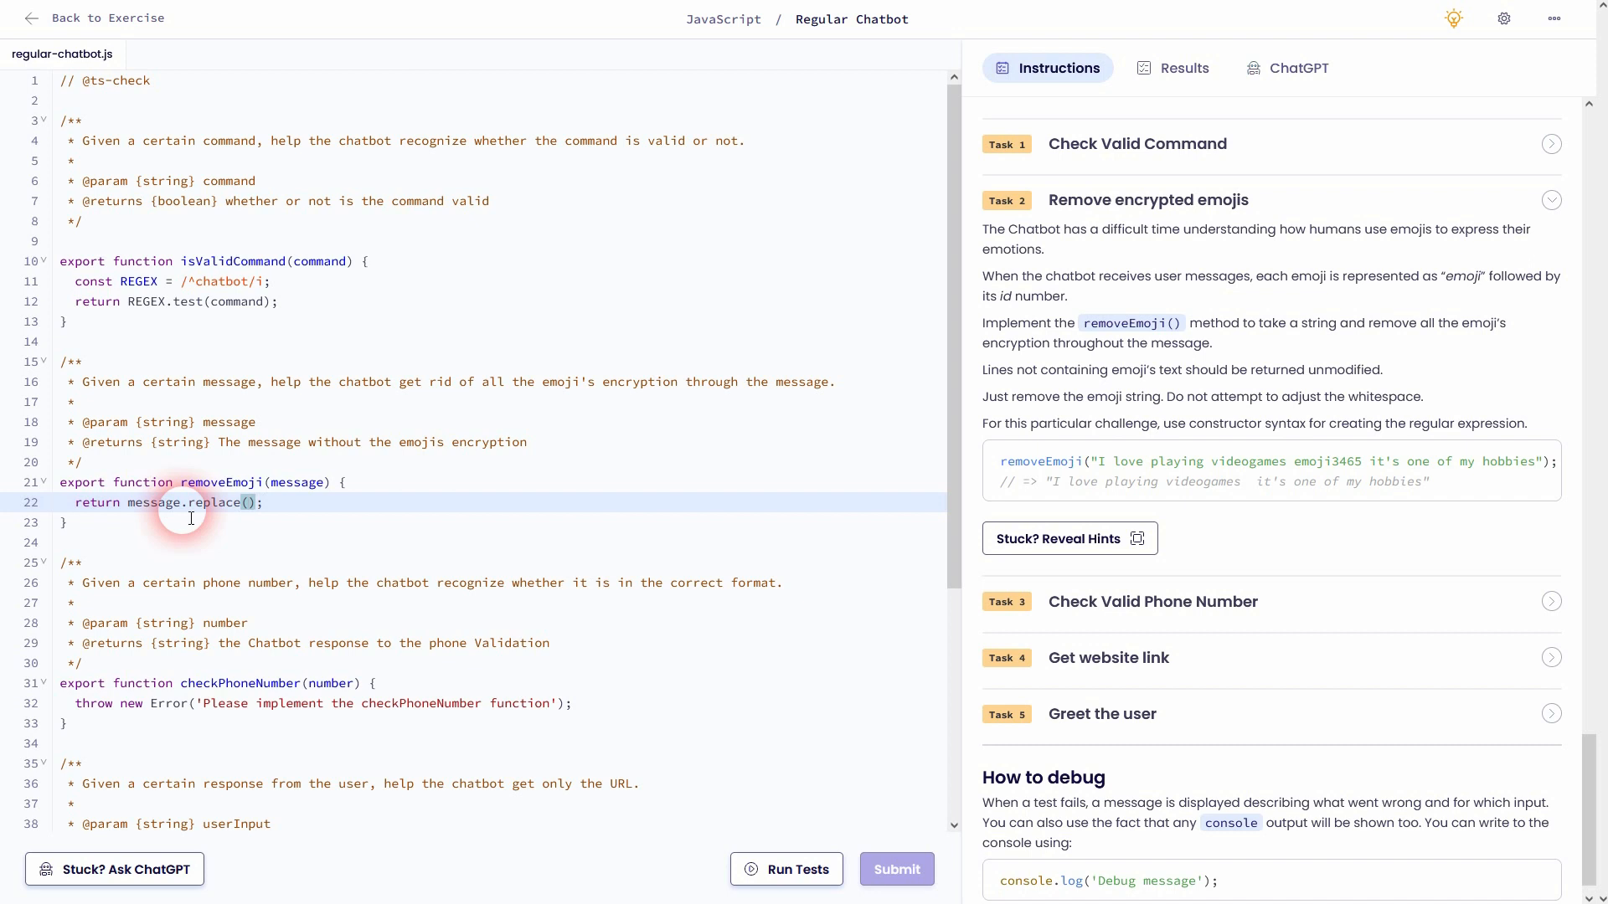
mouse_move(1277, 401)
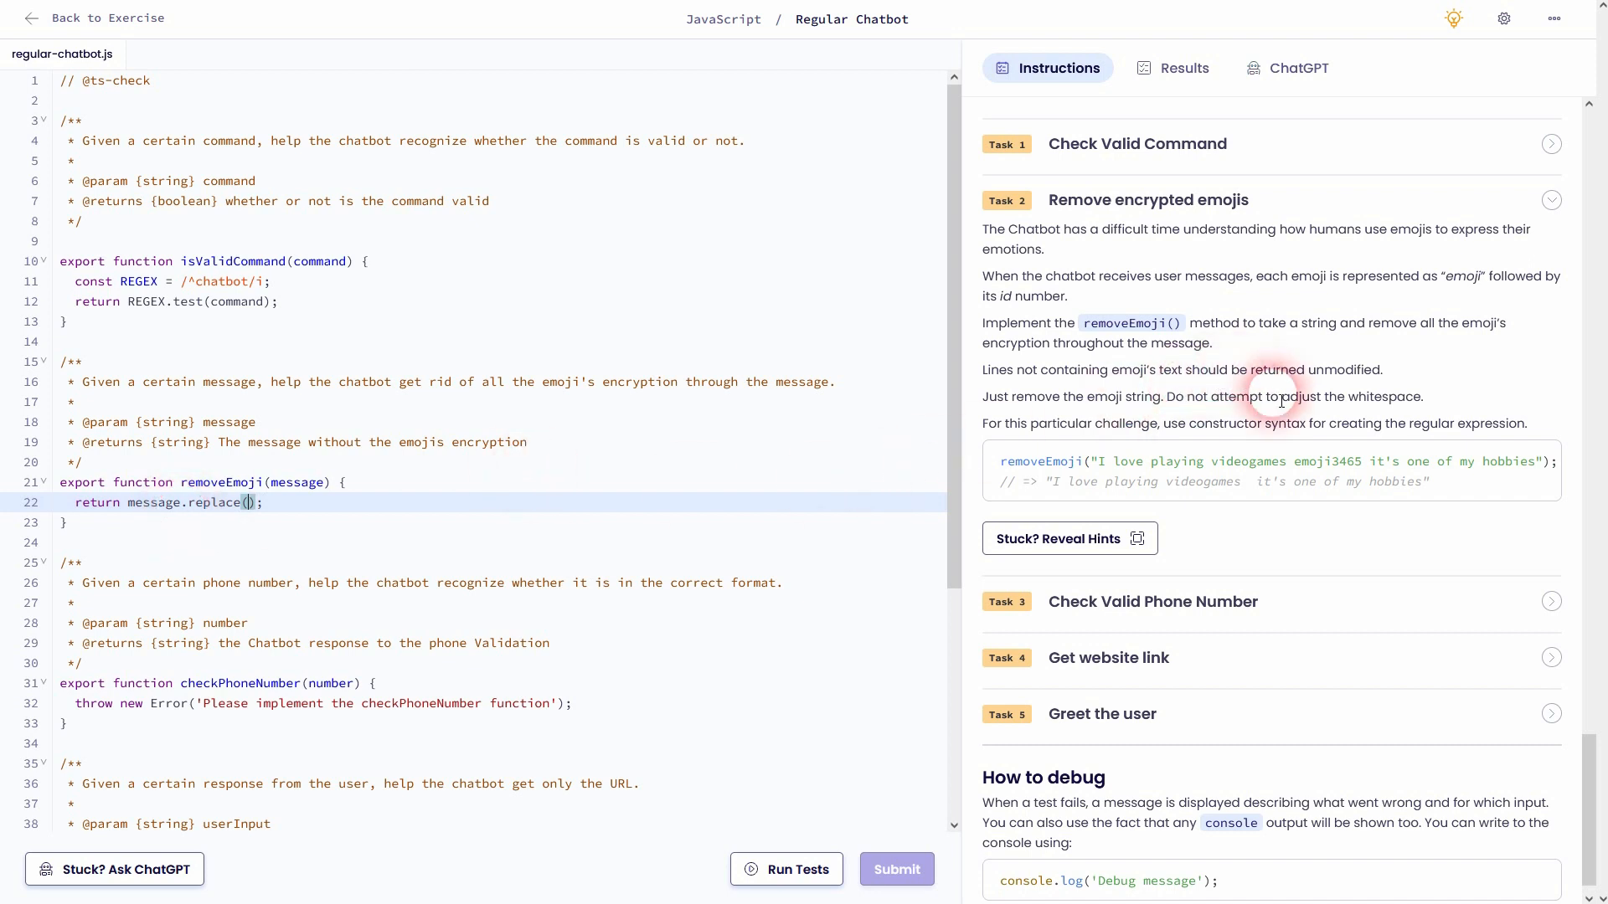
Fill the replace call with /emoji[\d]+/gi and an empty-string replacement
double_click(1312, 461)
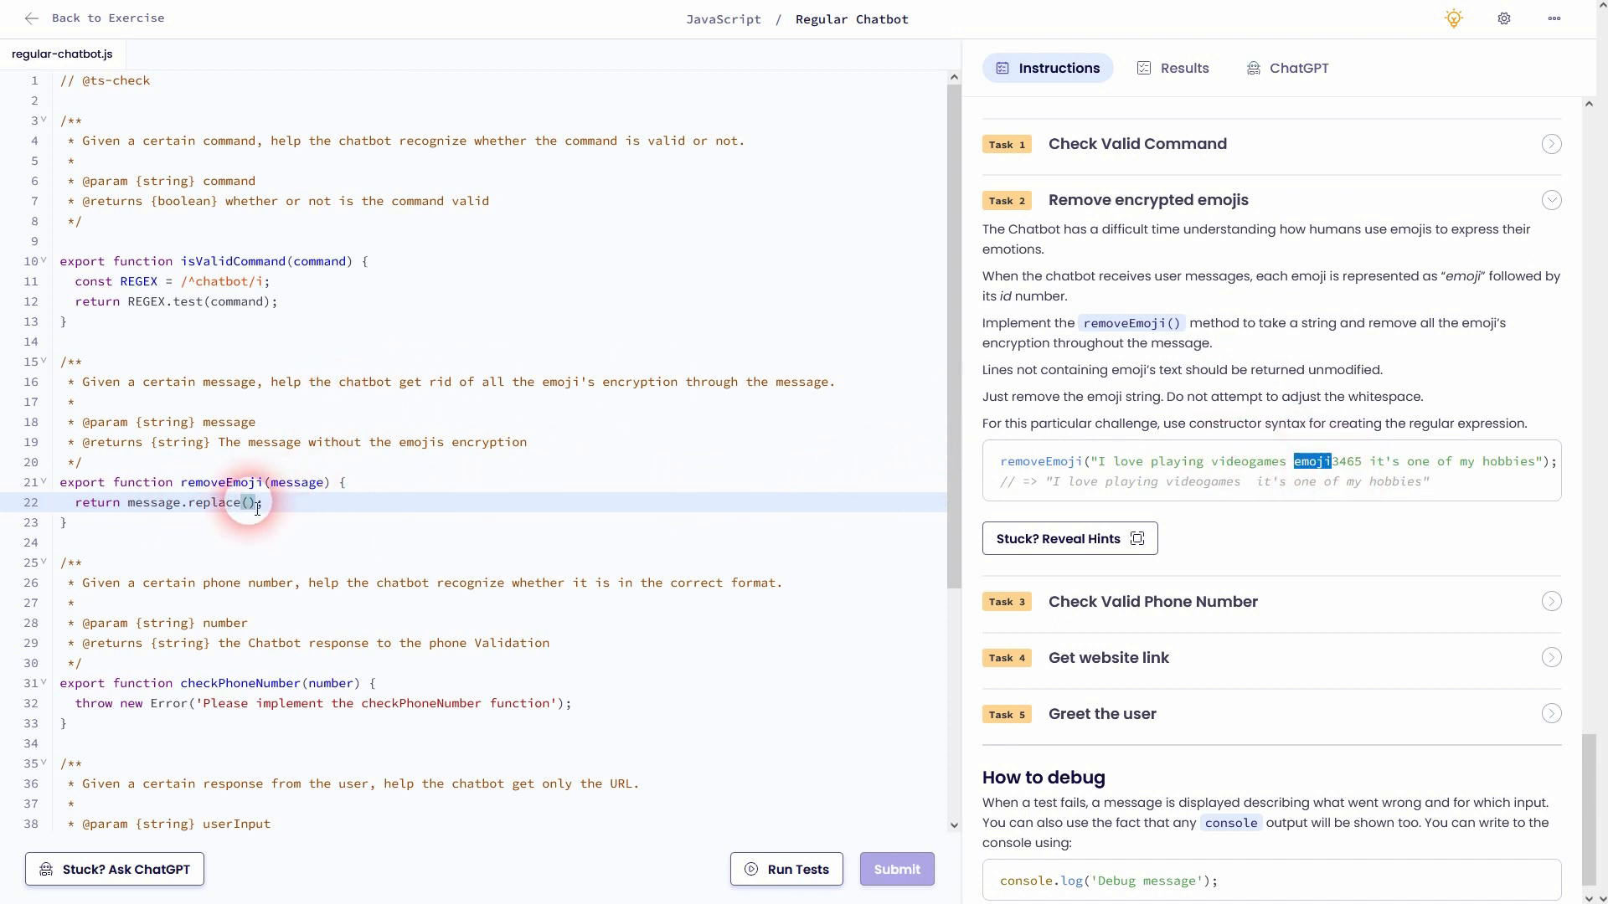
text(emoji)
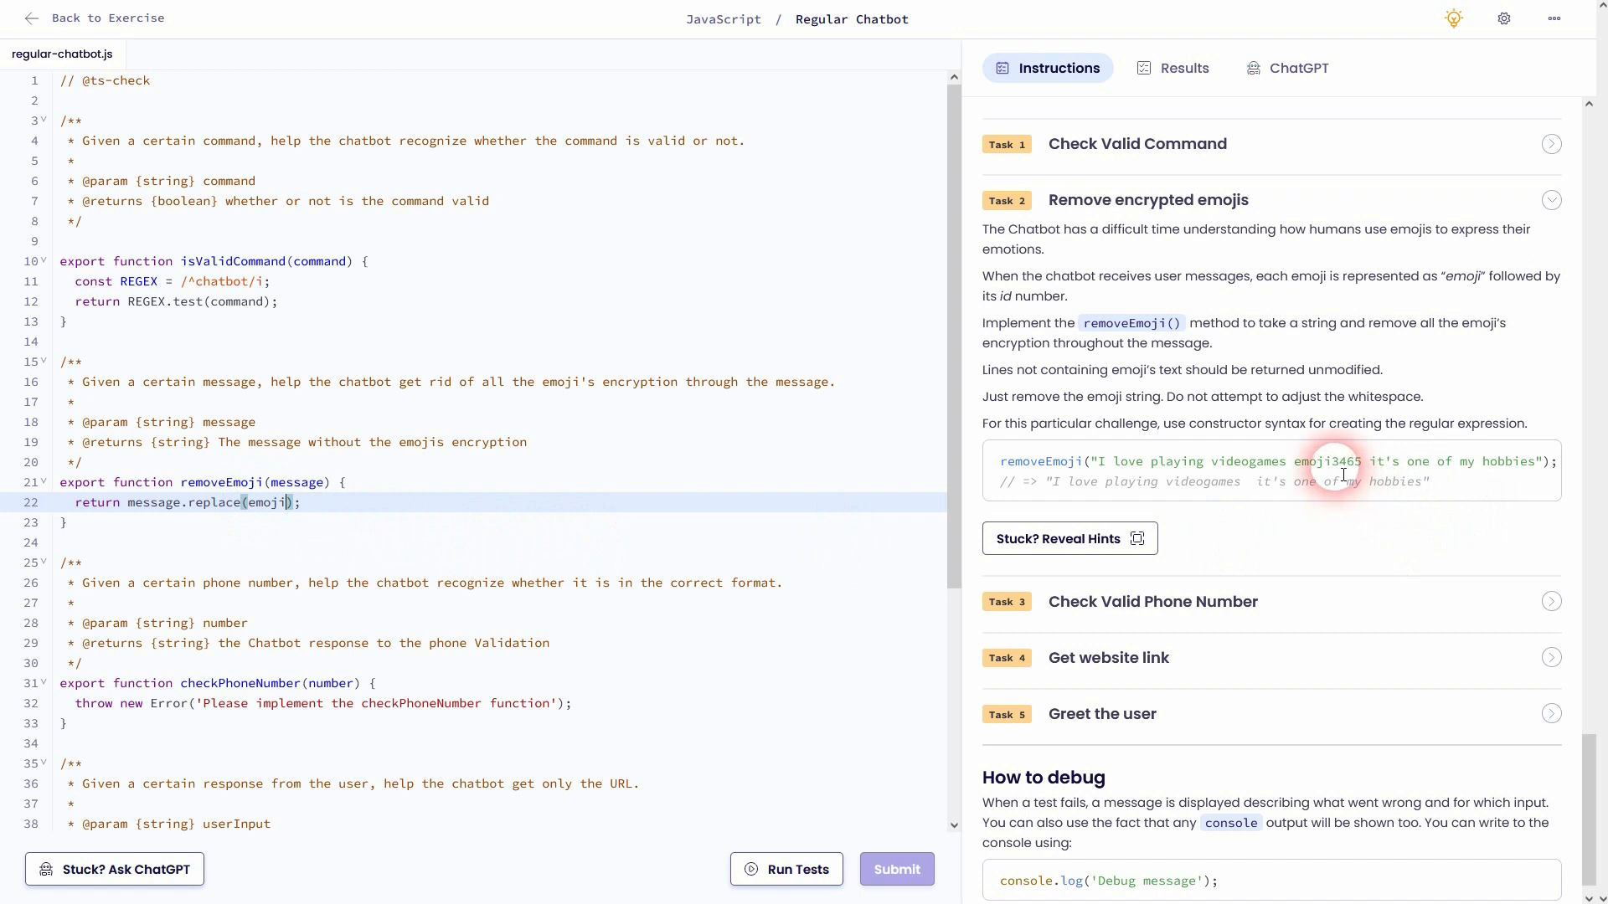
double_click(1345, 460)
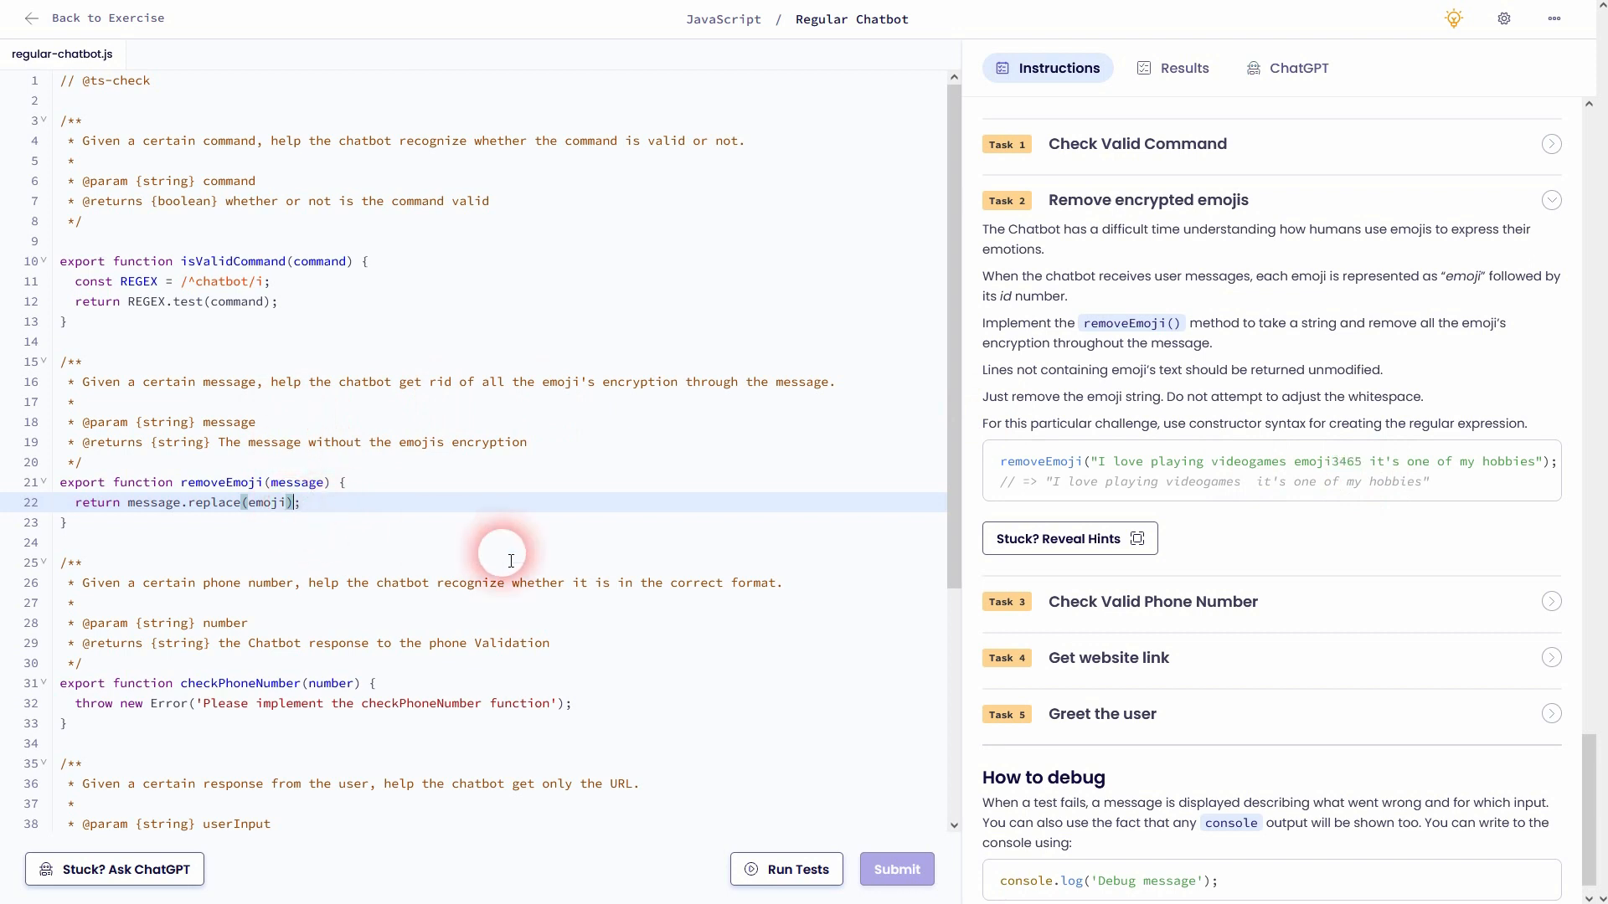
text([])
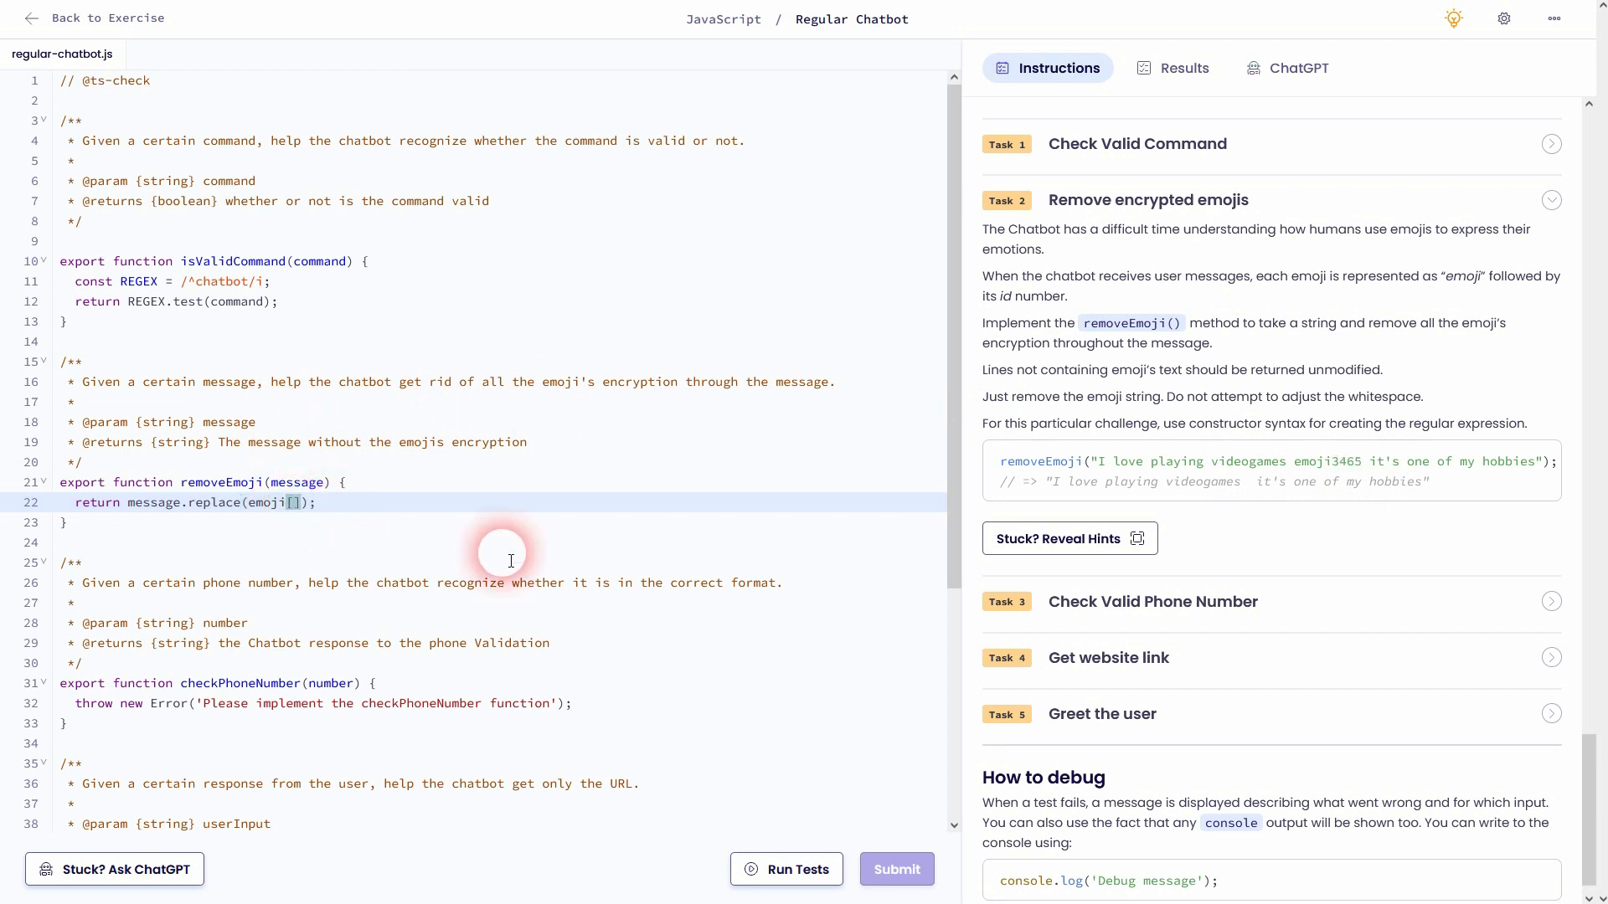
text(\d)
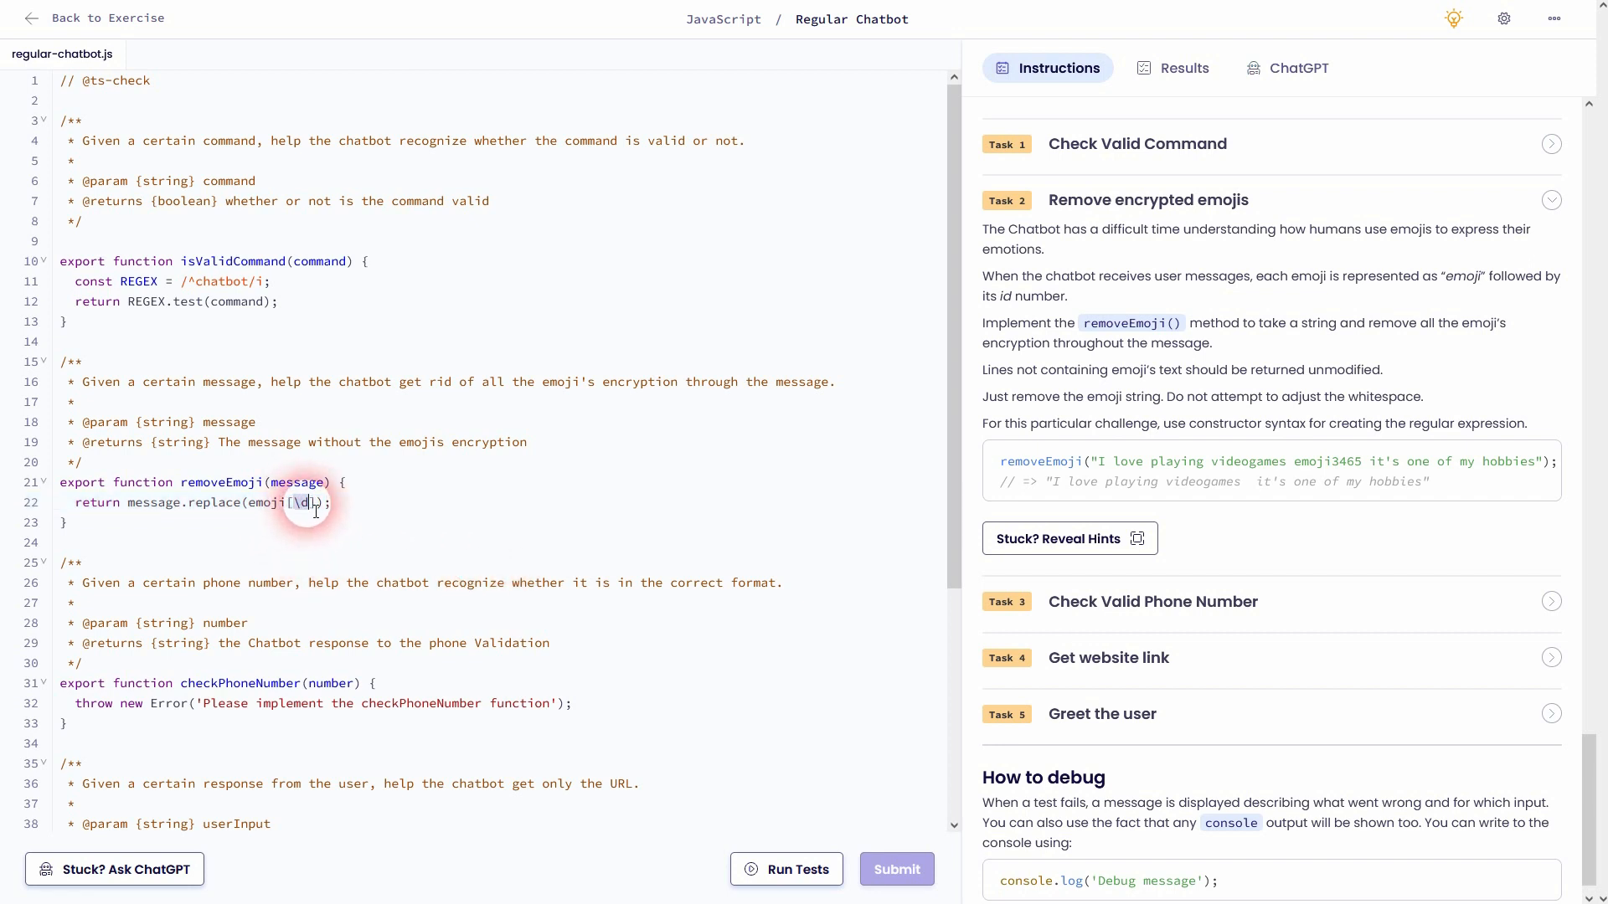
mouse_move(455, 560)
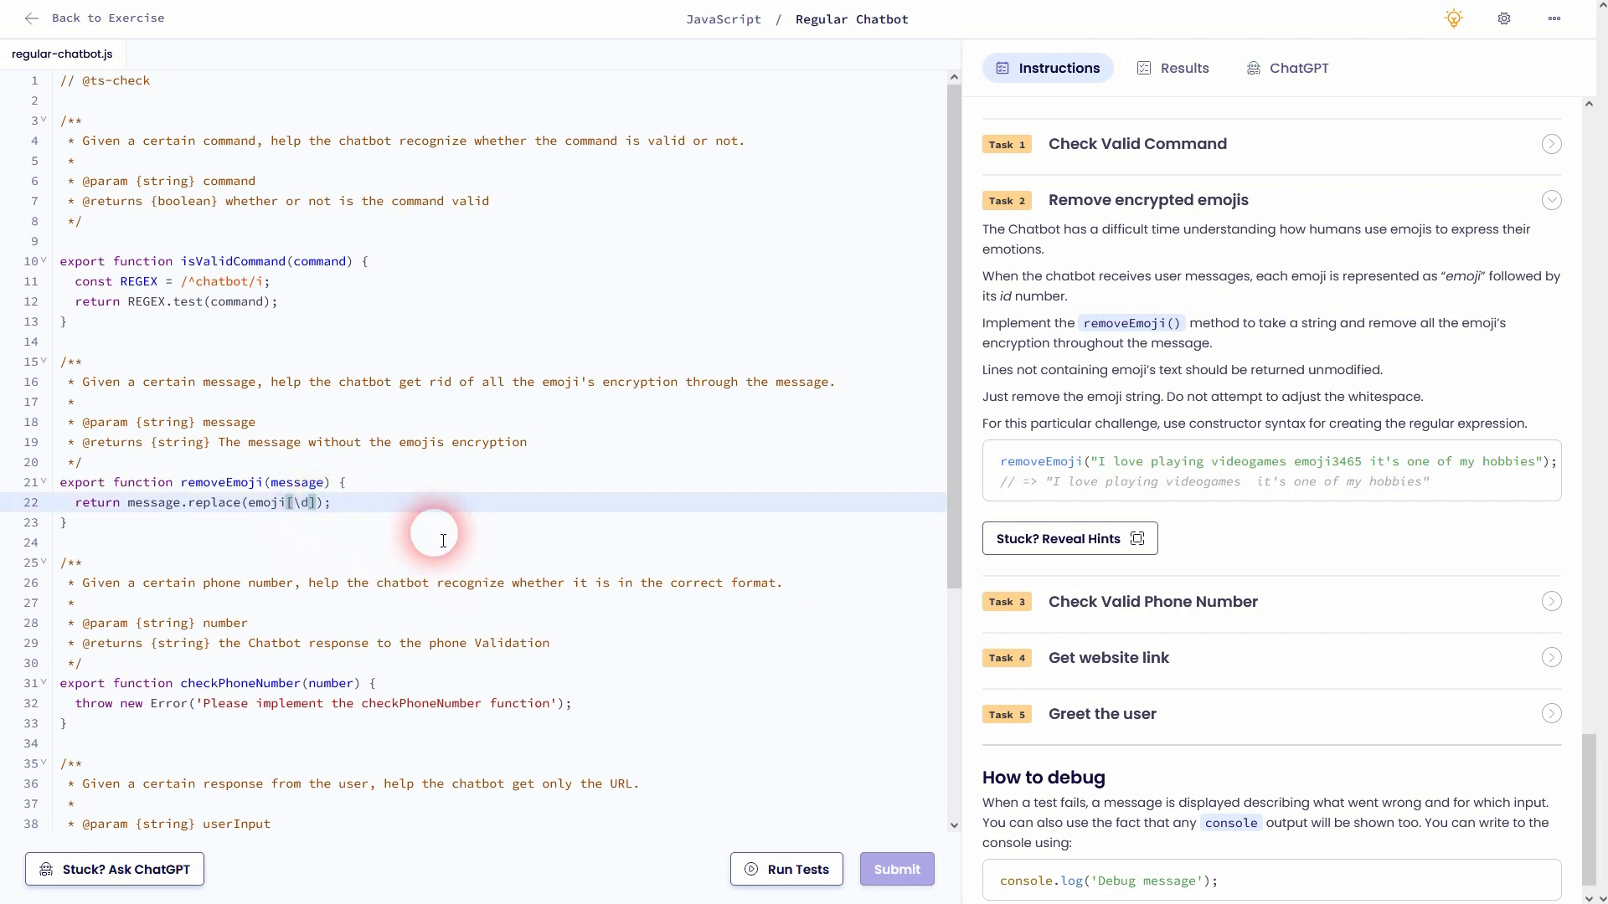
text(+))
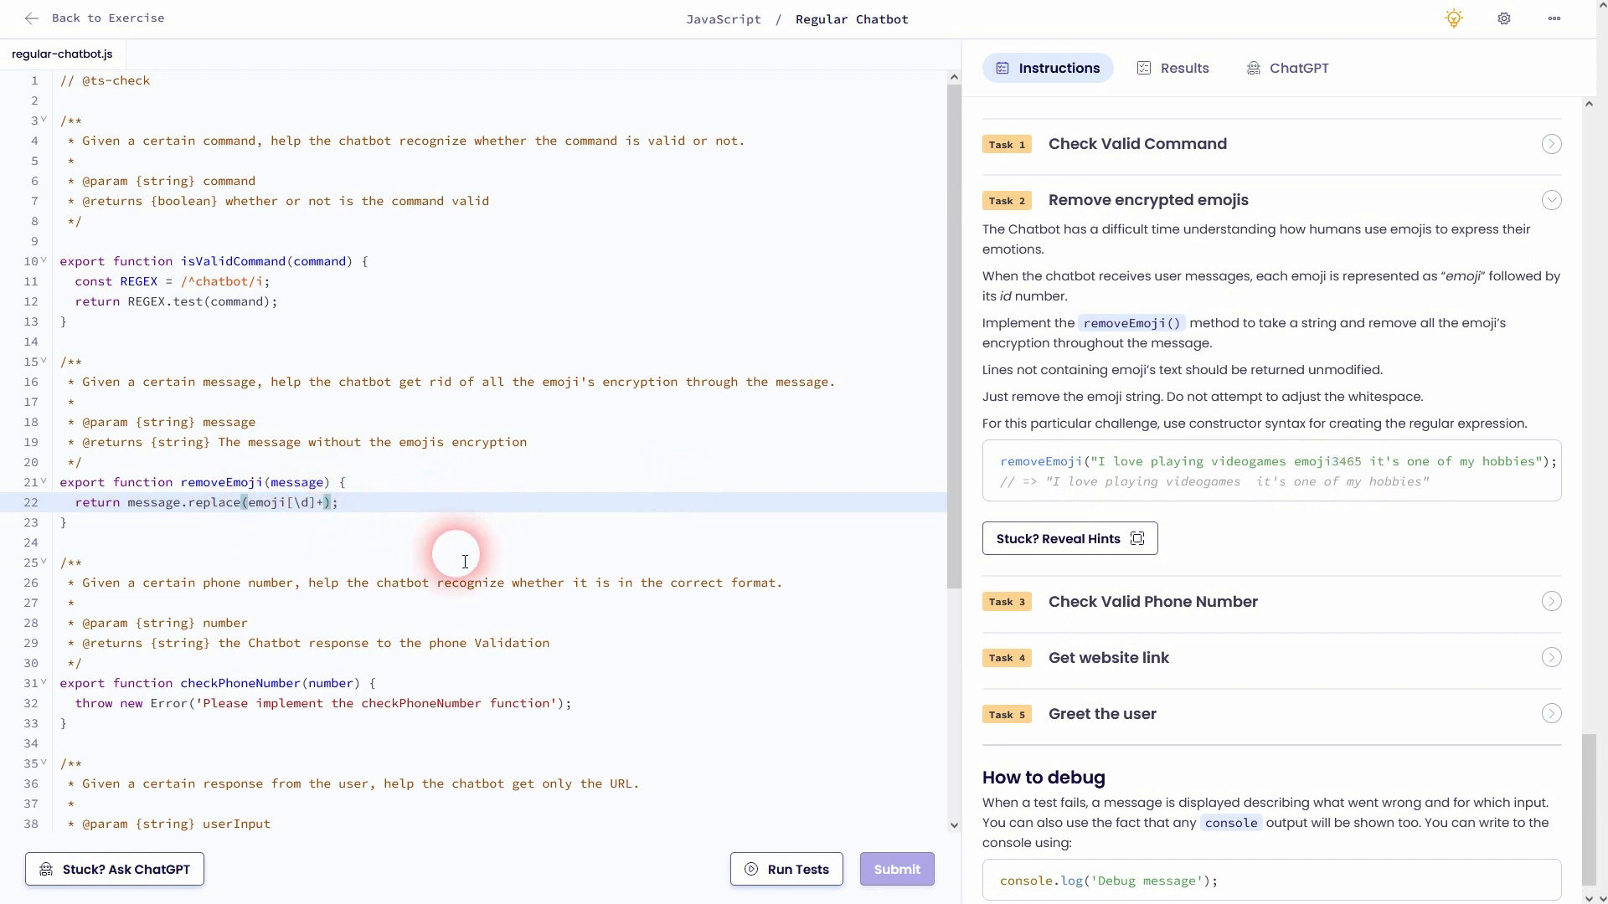
text(/)
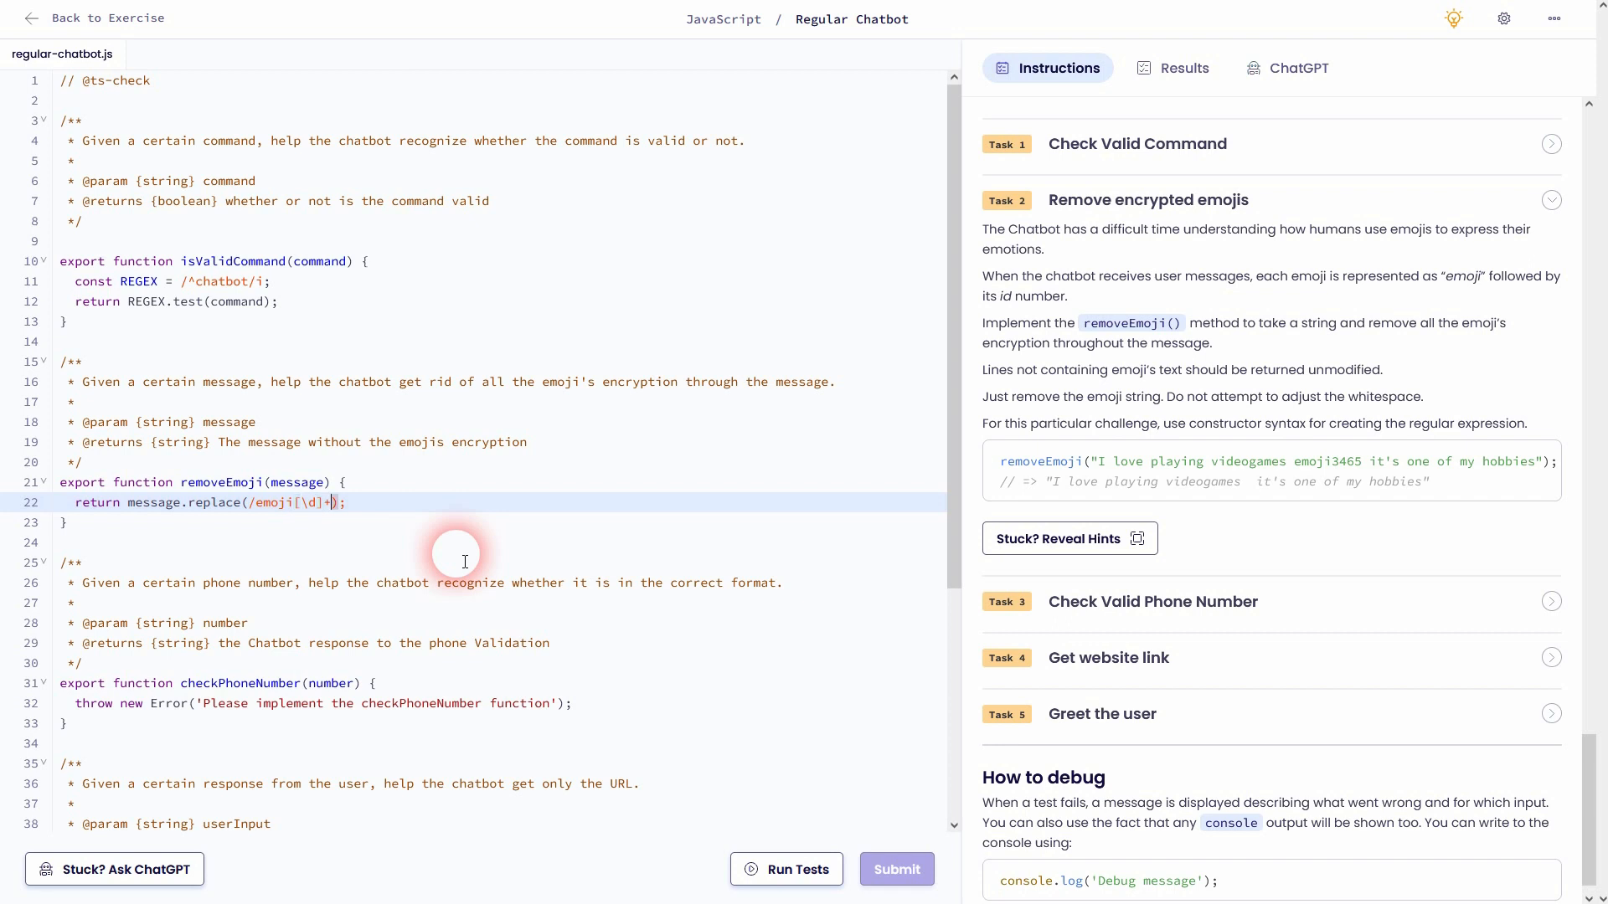
text(/)
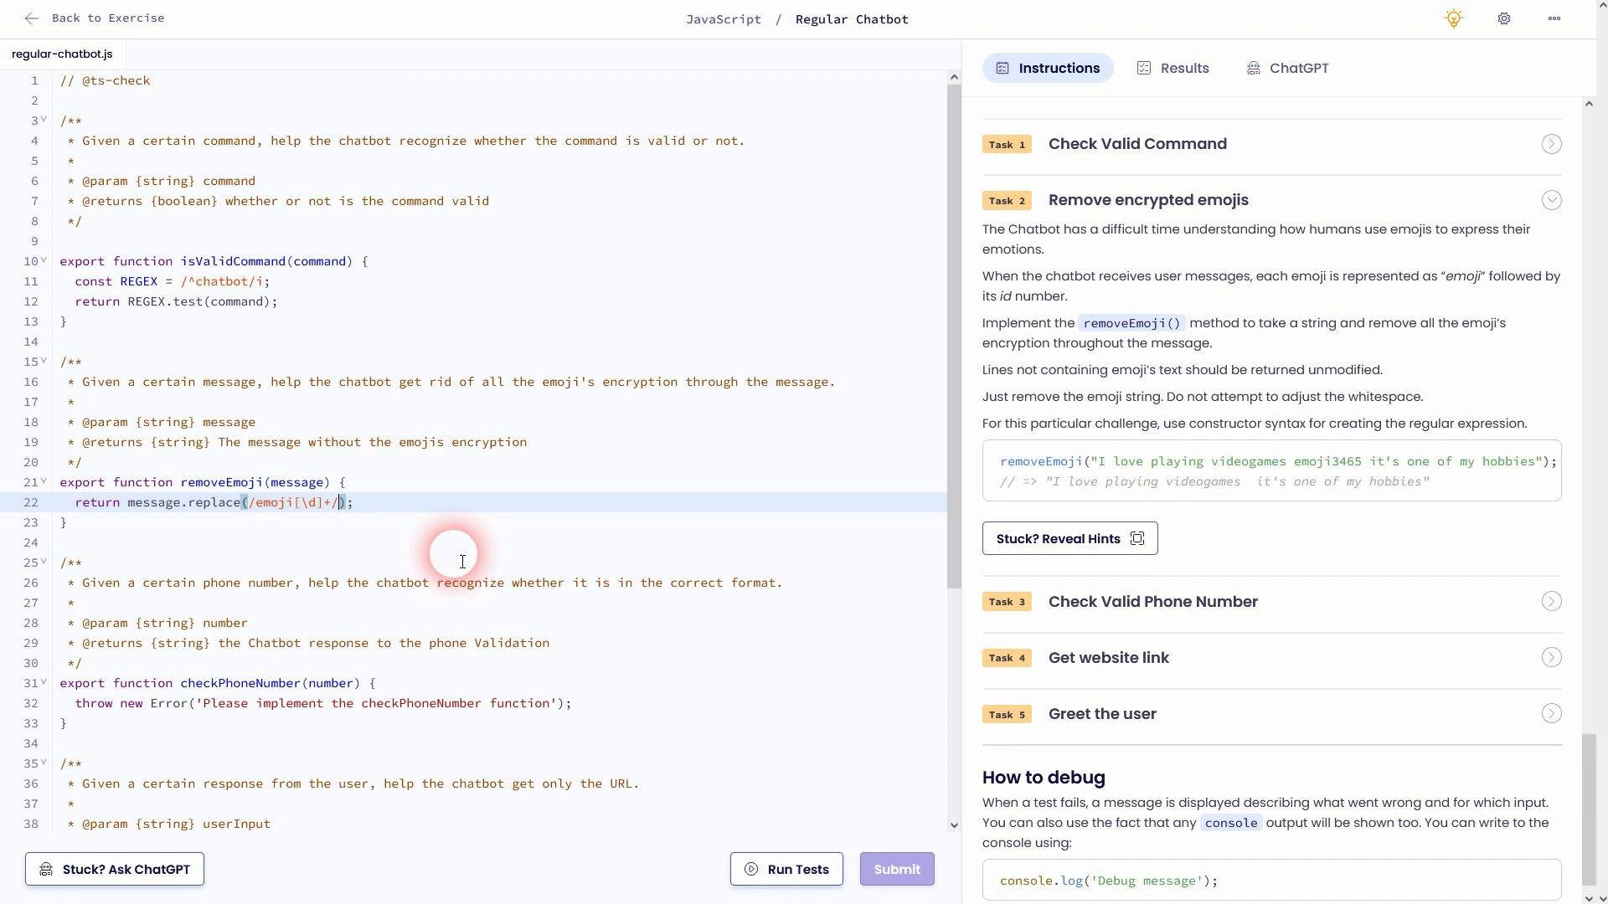
mouse_move(1288, 444)
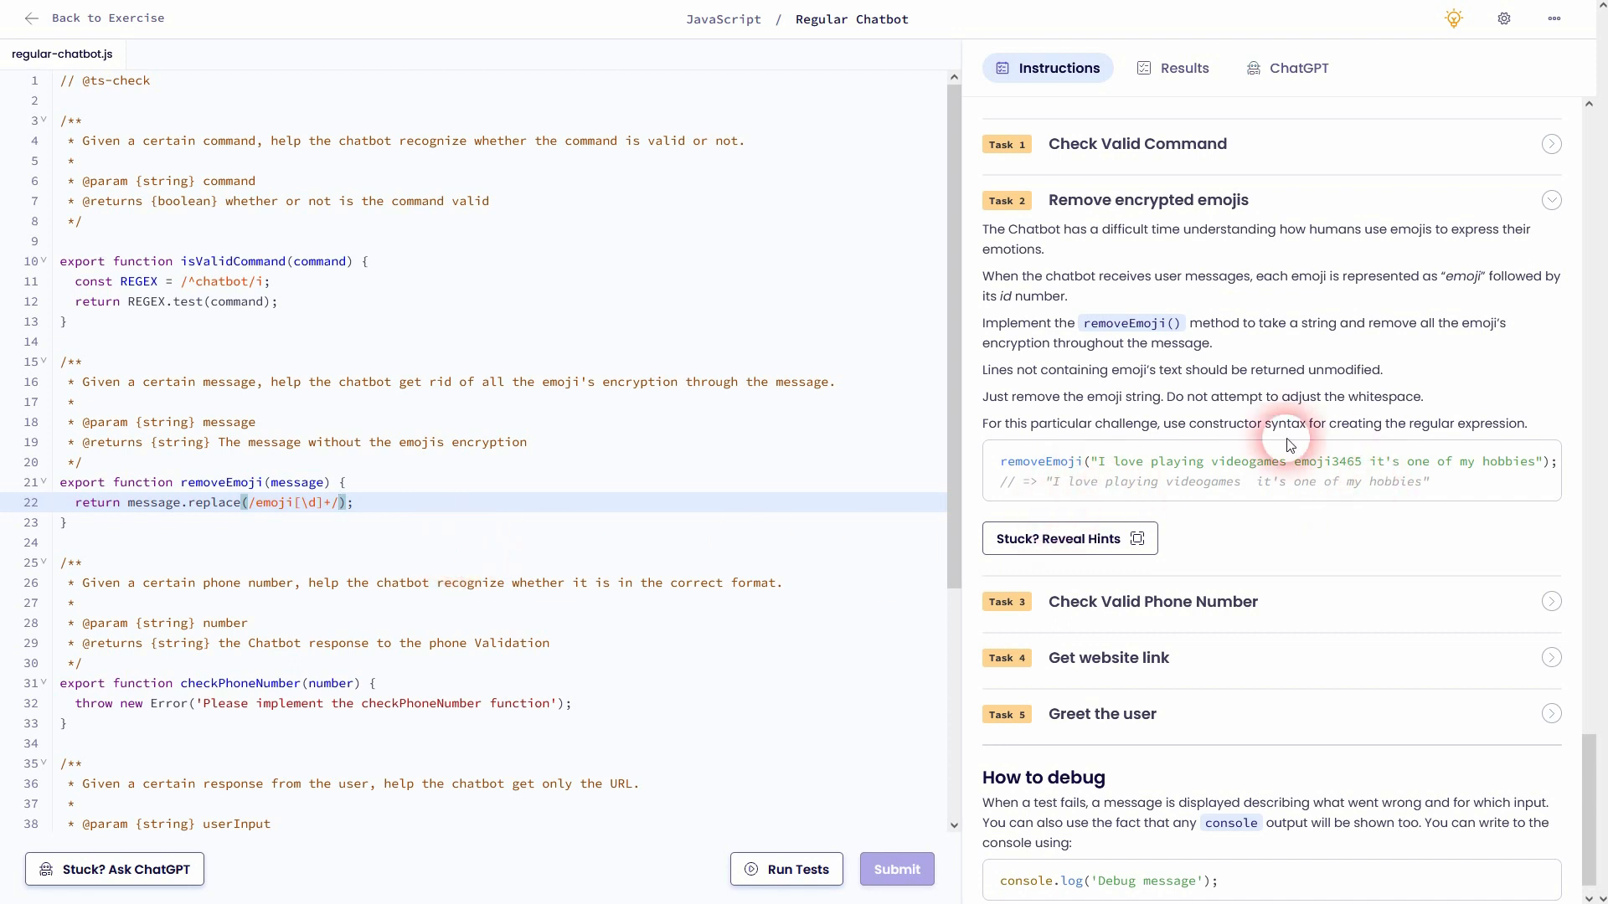
mouse_move(1349, 415)
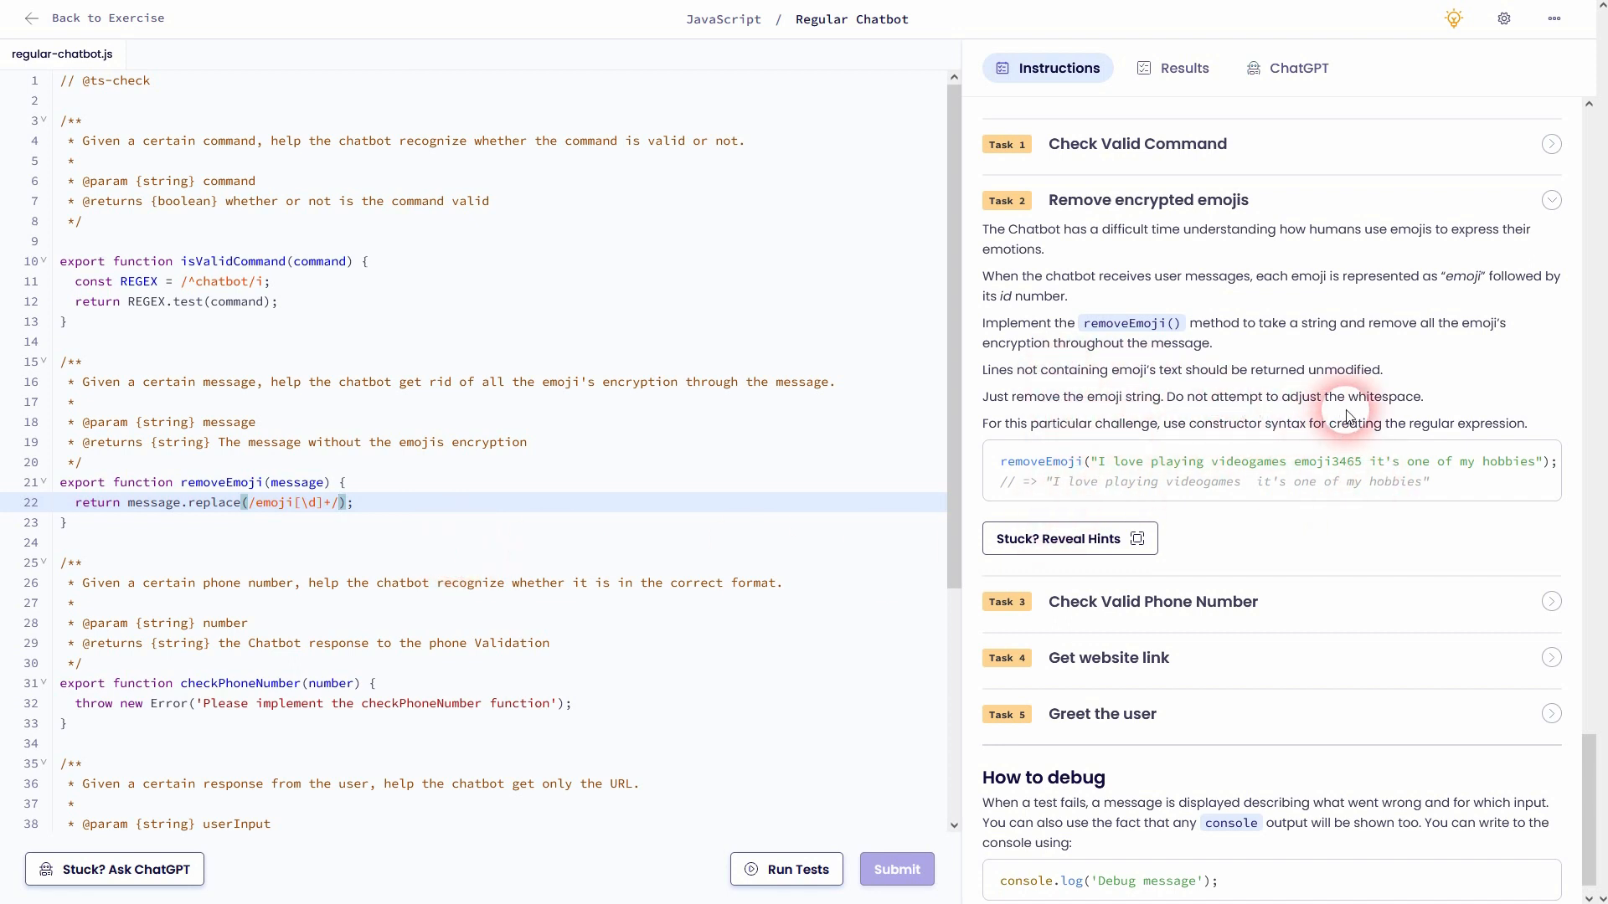
mouse_move(1066, 352)
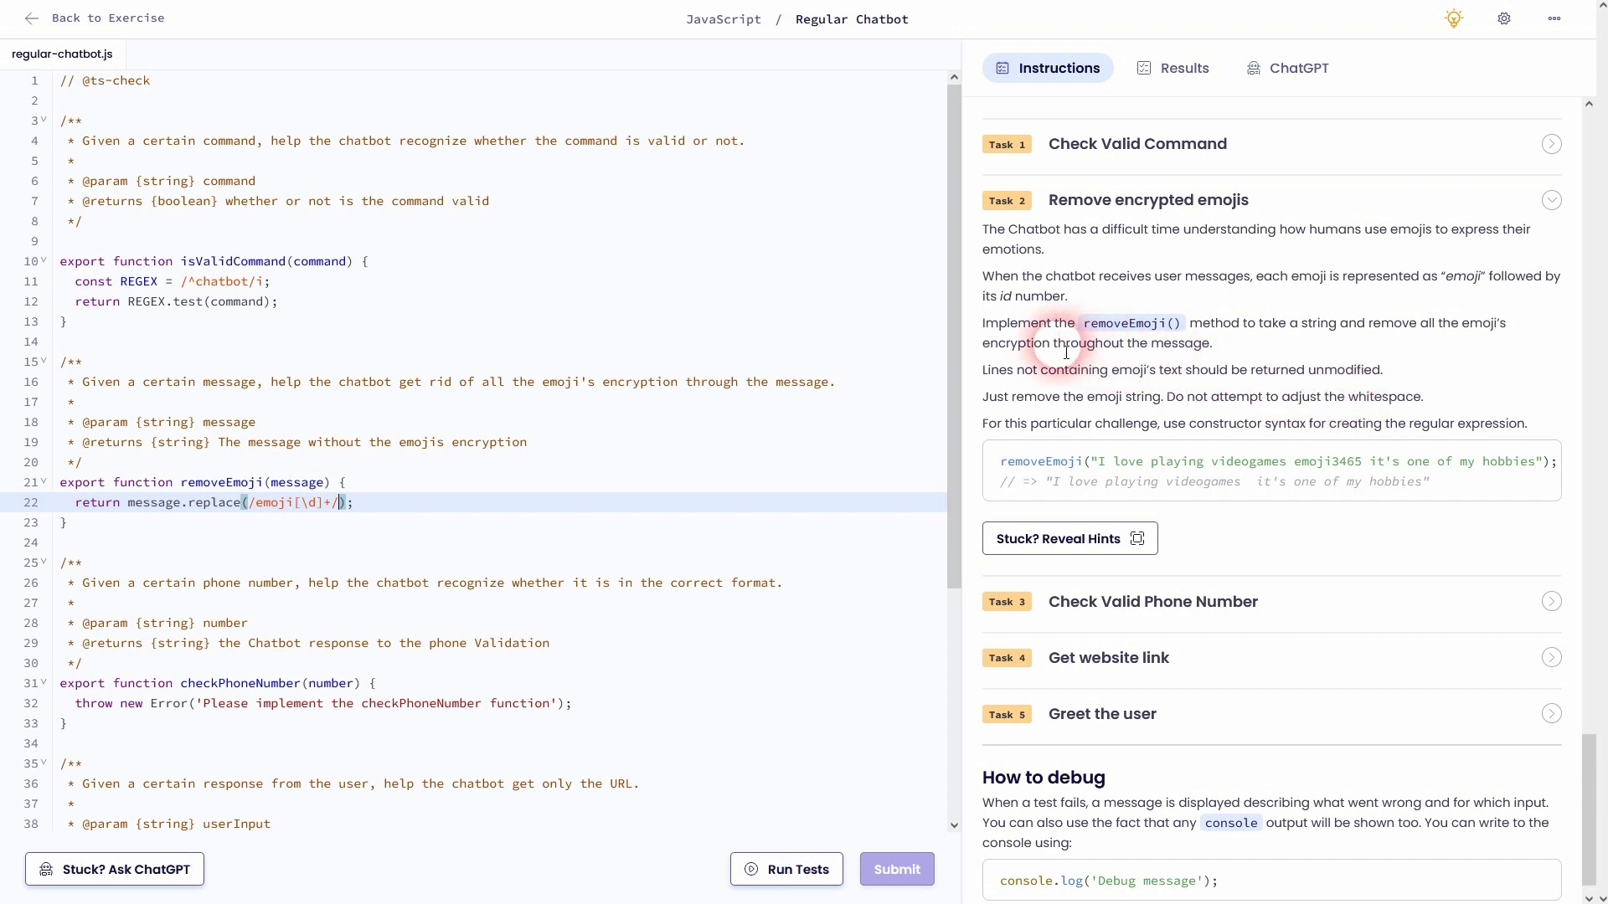
mouse_move(1363, 401)
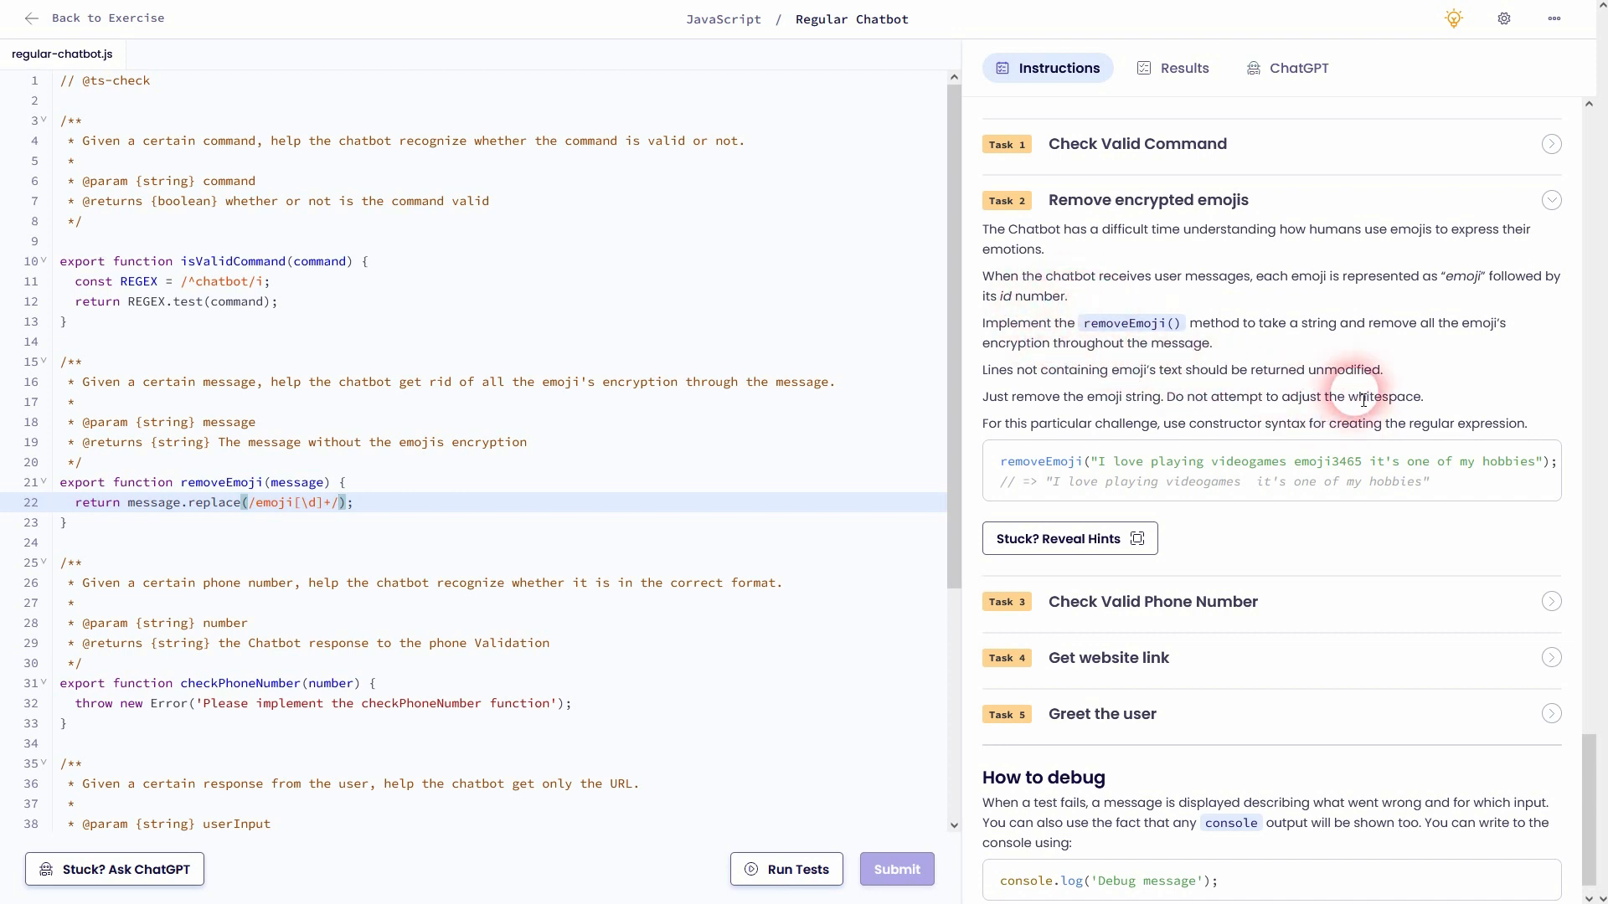
text(gi,)
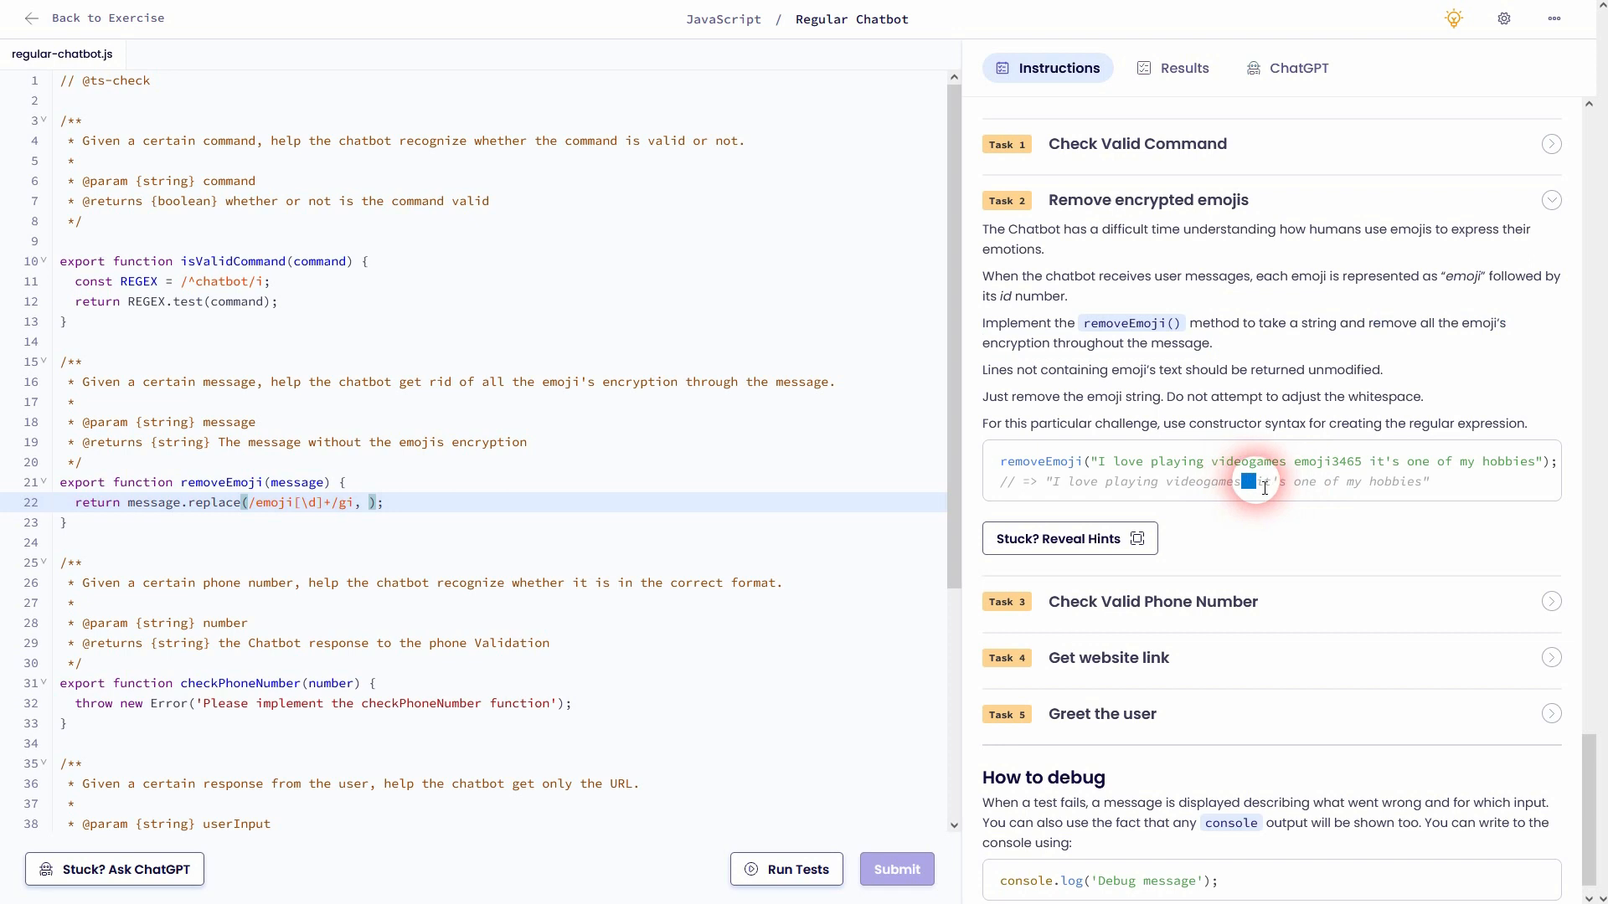
mouse_move(572, 575)
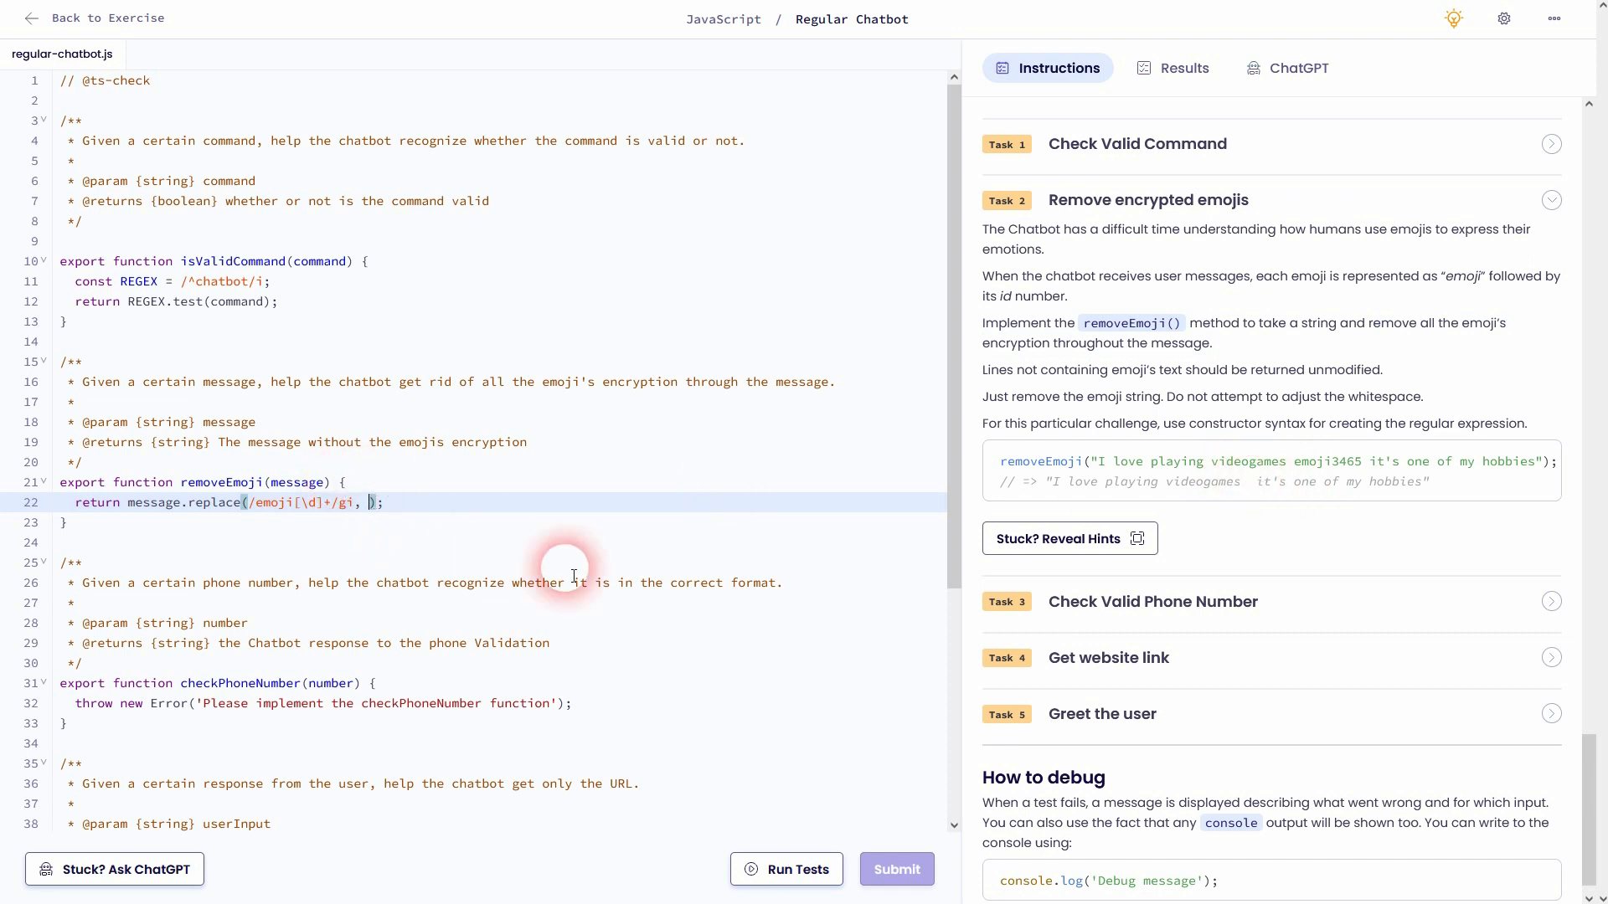
text("")
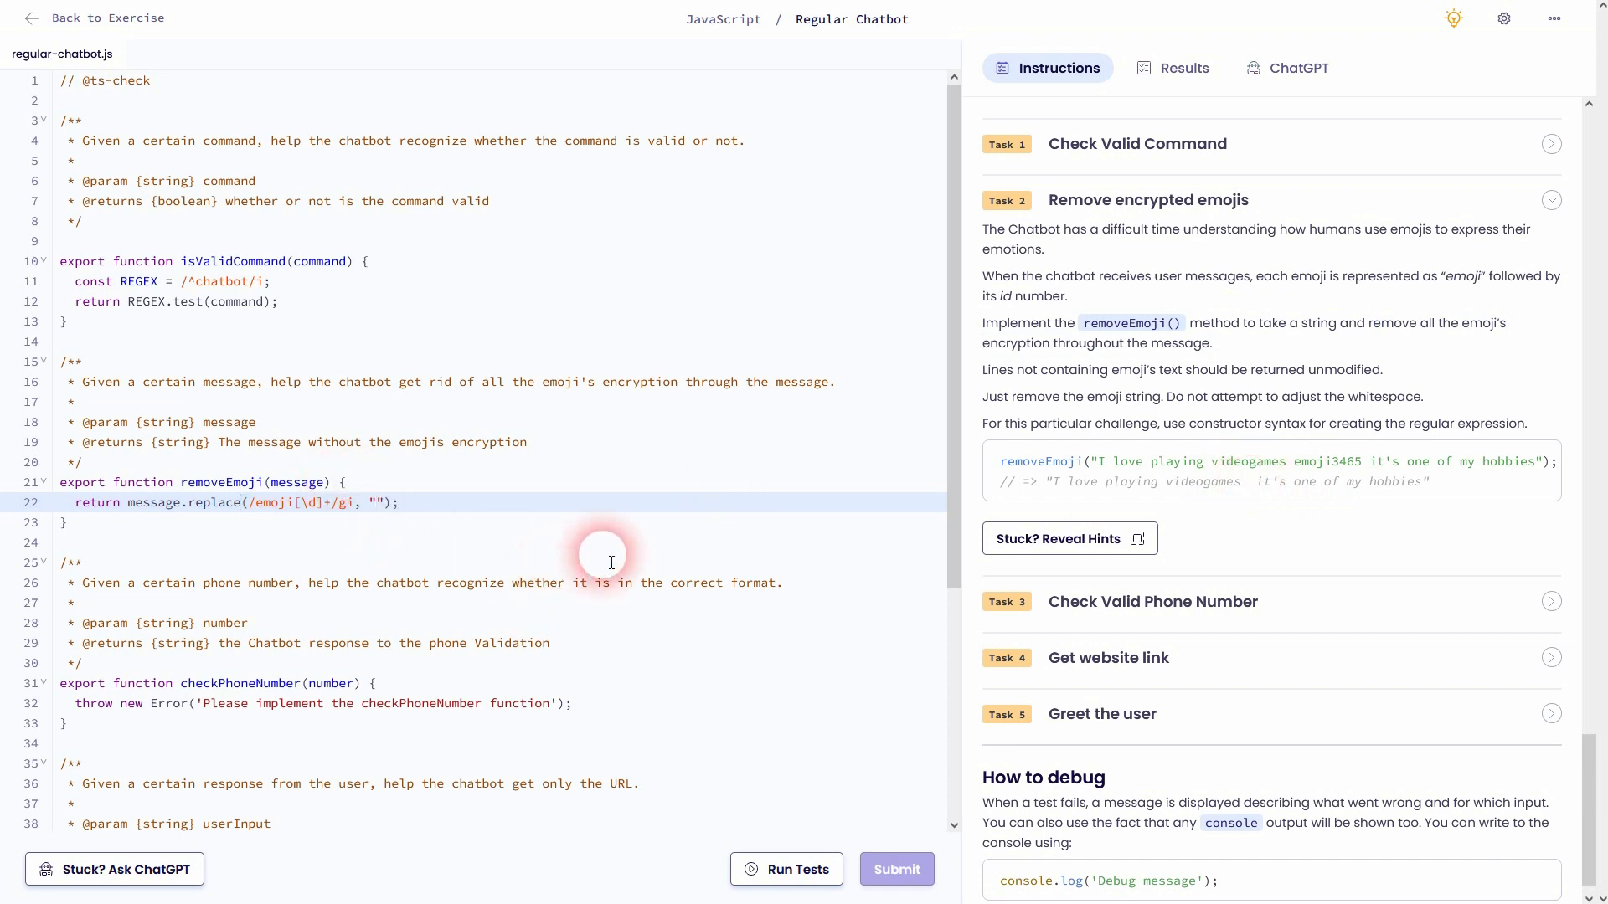
mouse_move(689, 556)
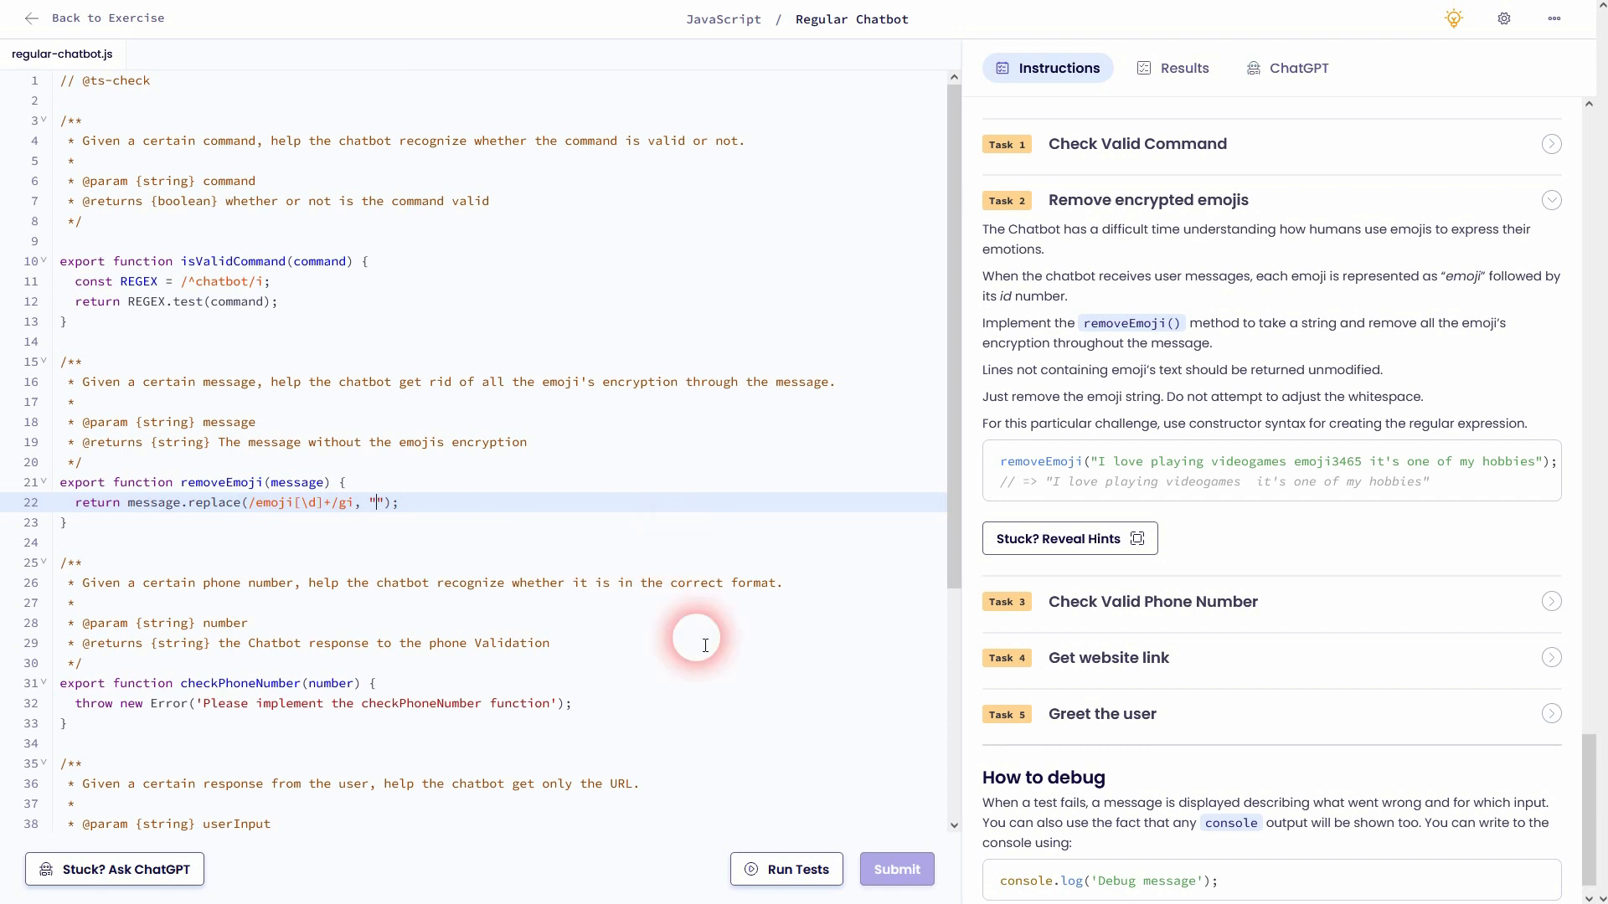
Run the tests, check the passing removeEmoji results, then return to Instructions
click(785, 869)
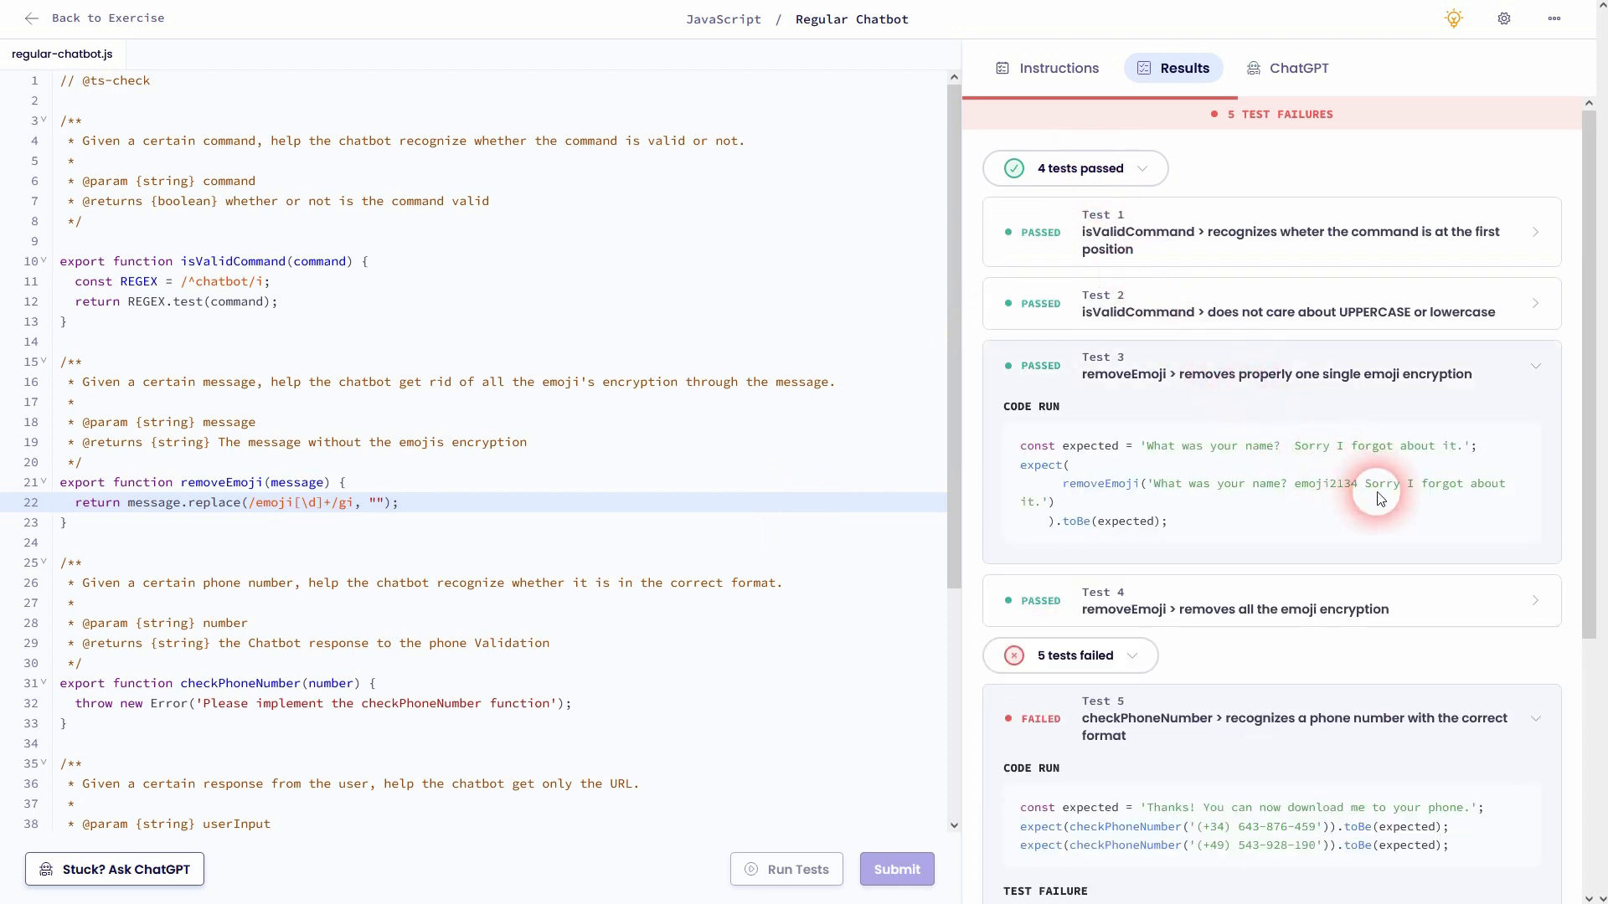
mouse_move(1164, 454)
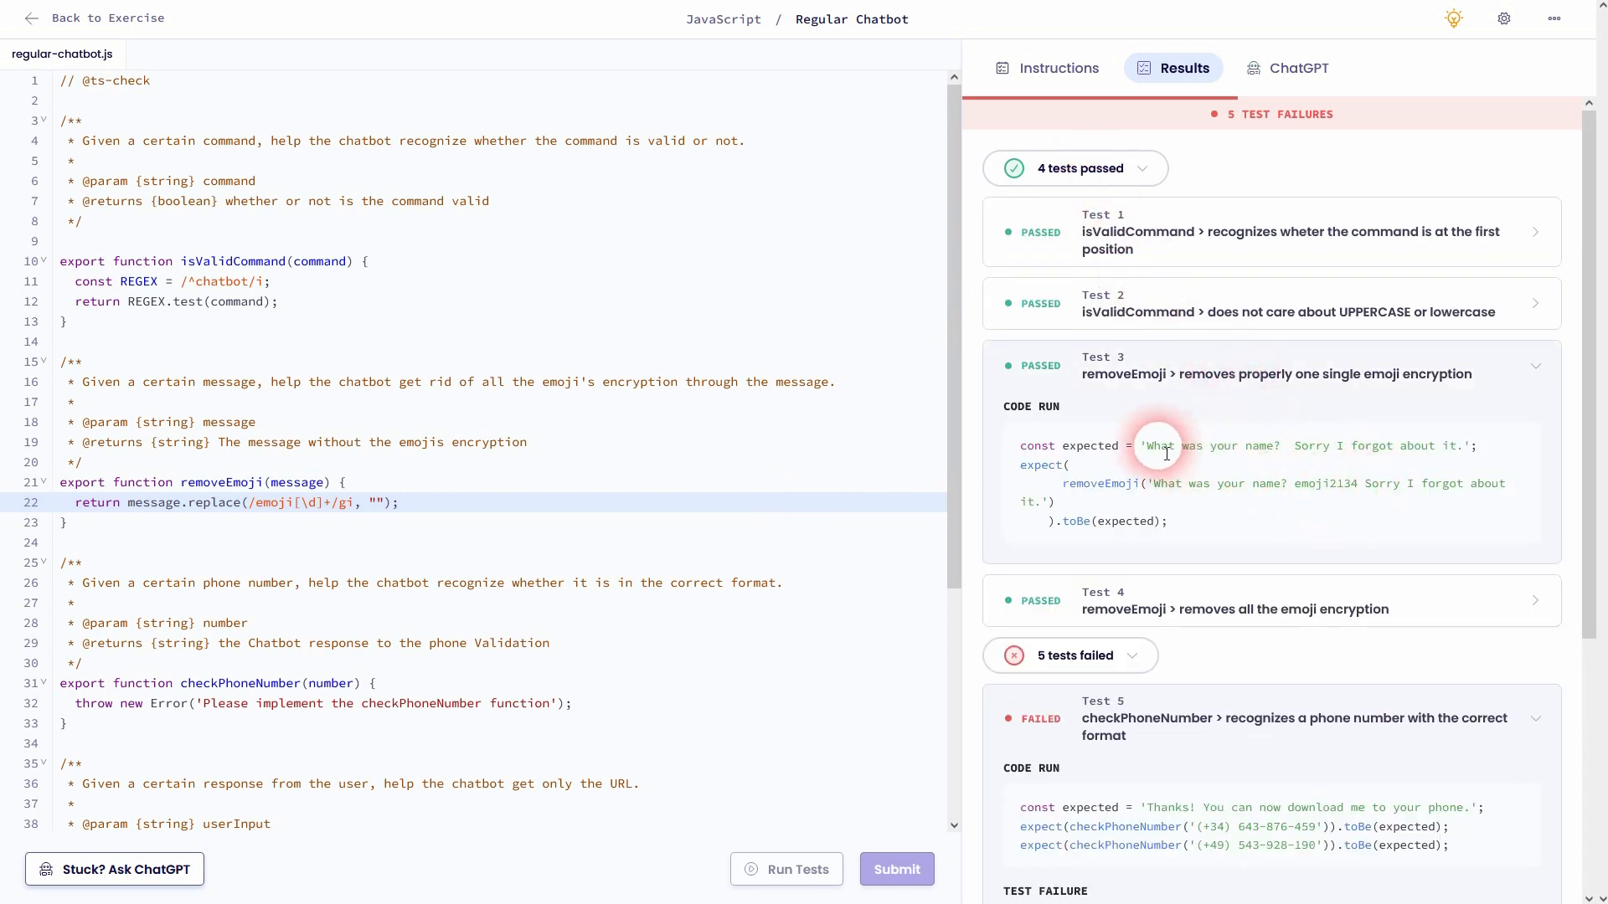
mouse_move(1299, 492)
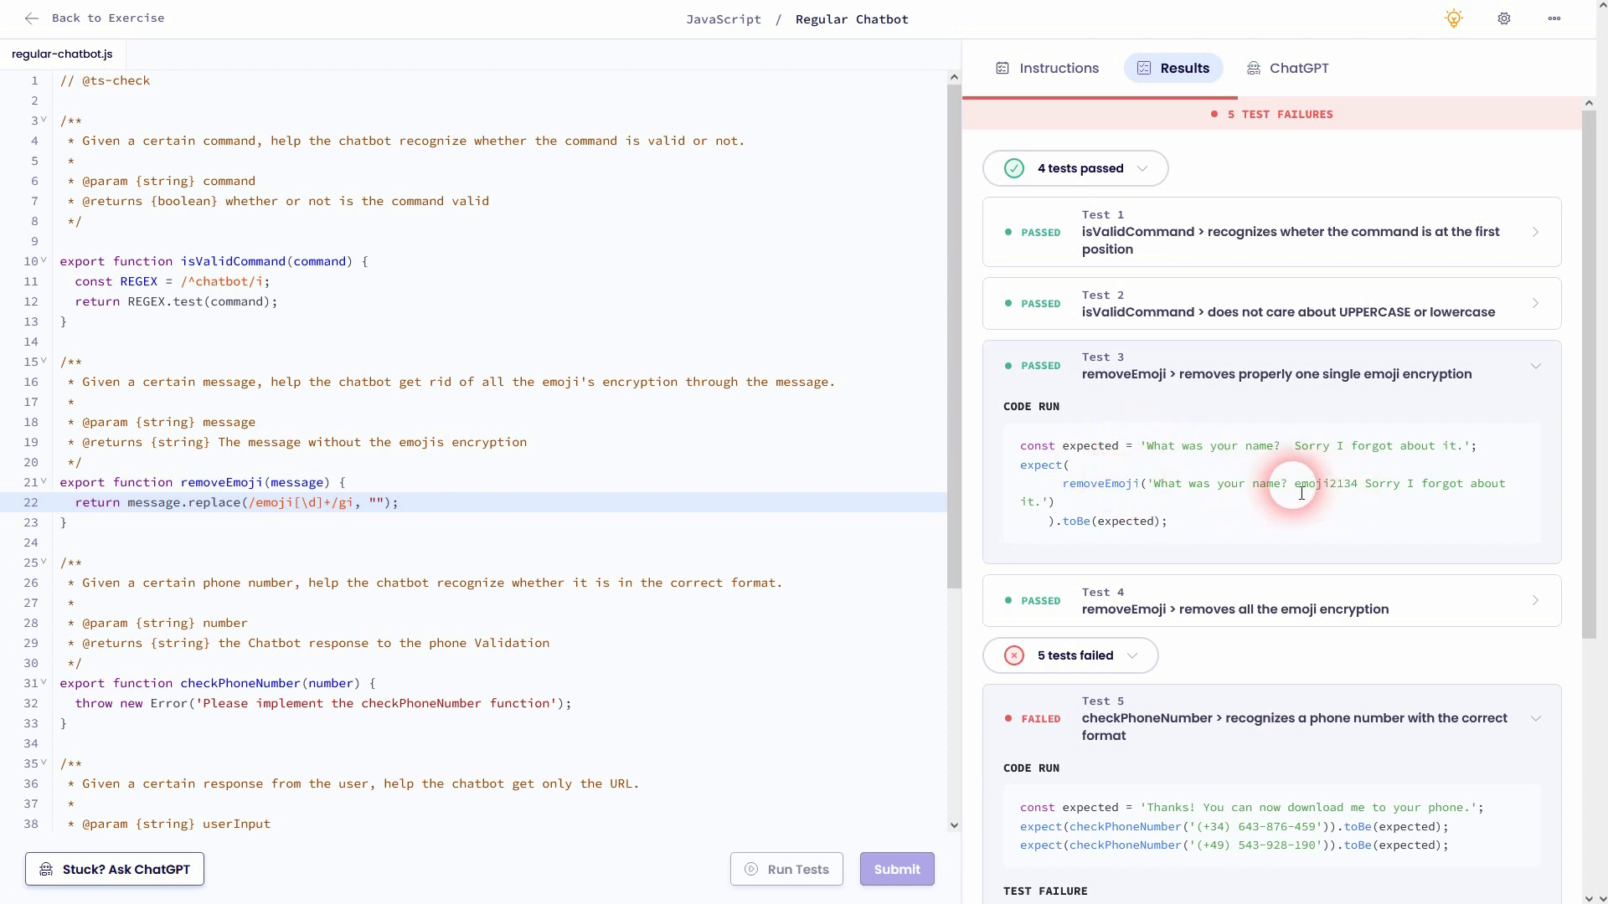
double_click(1326, 482)
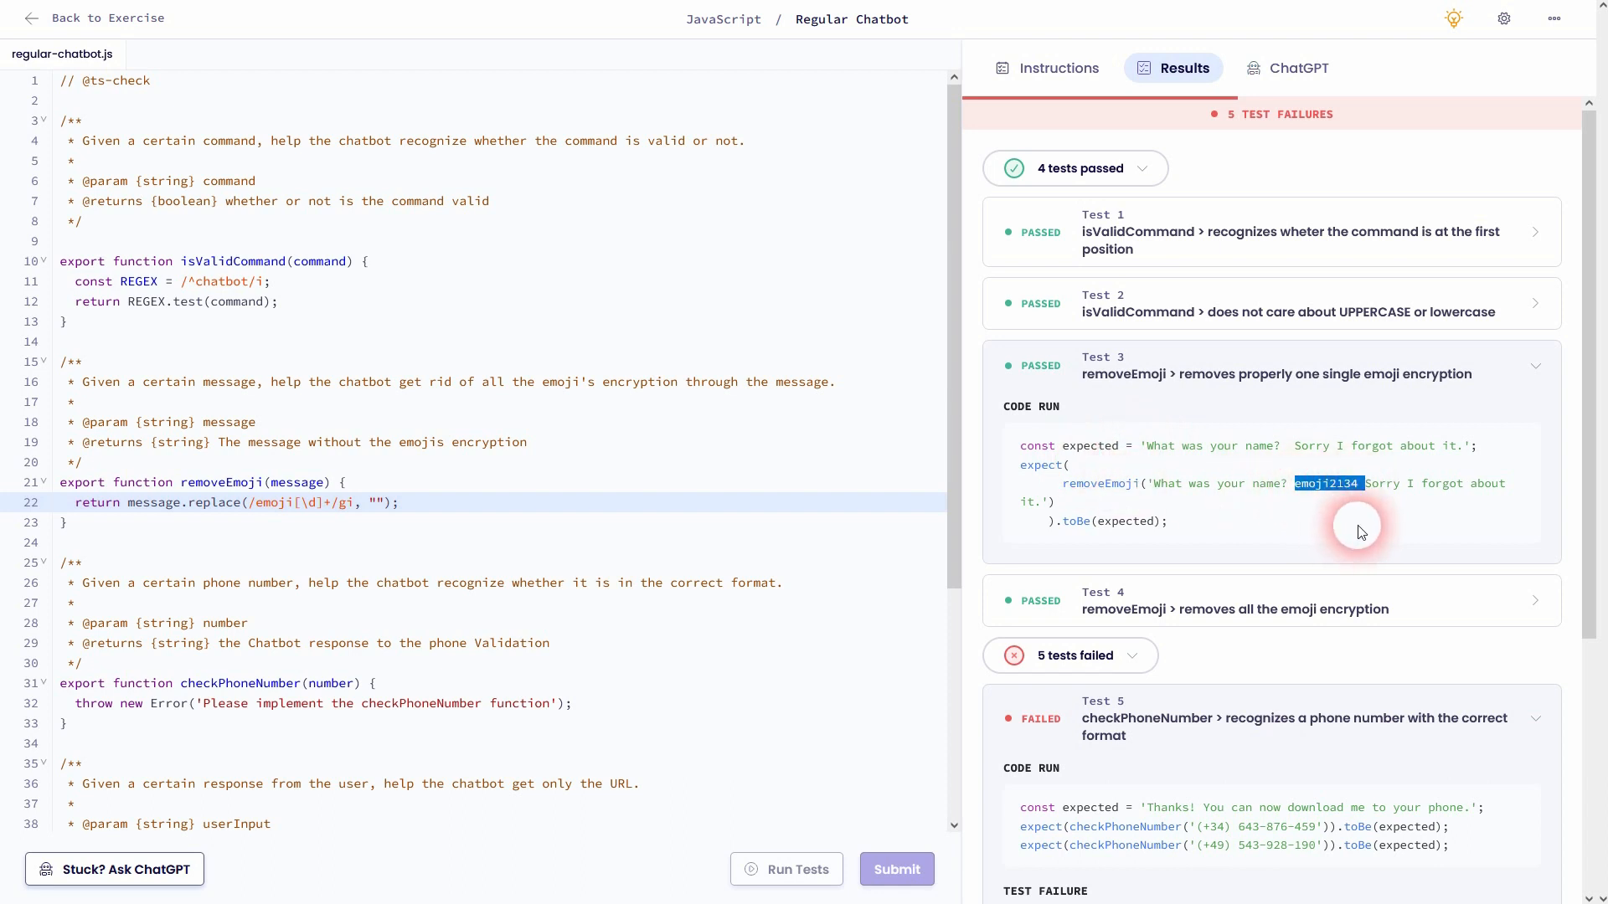
scroll(down, 3)
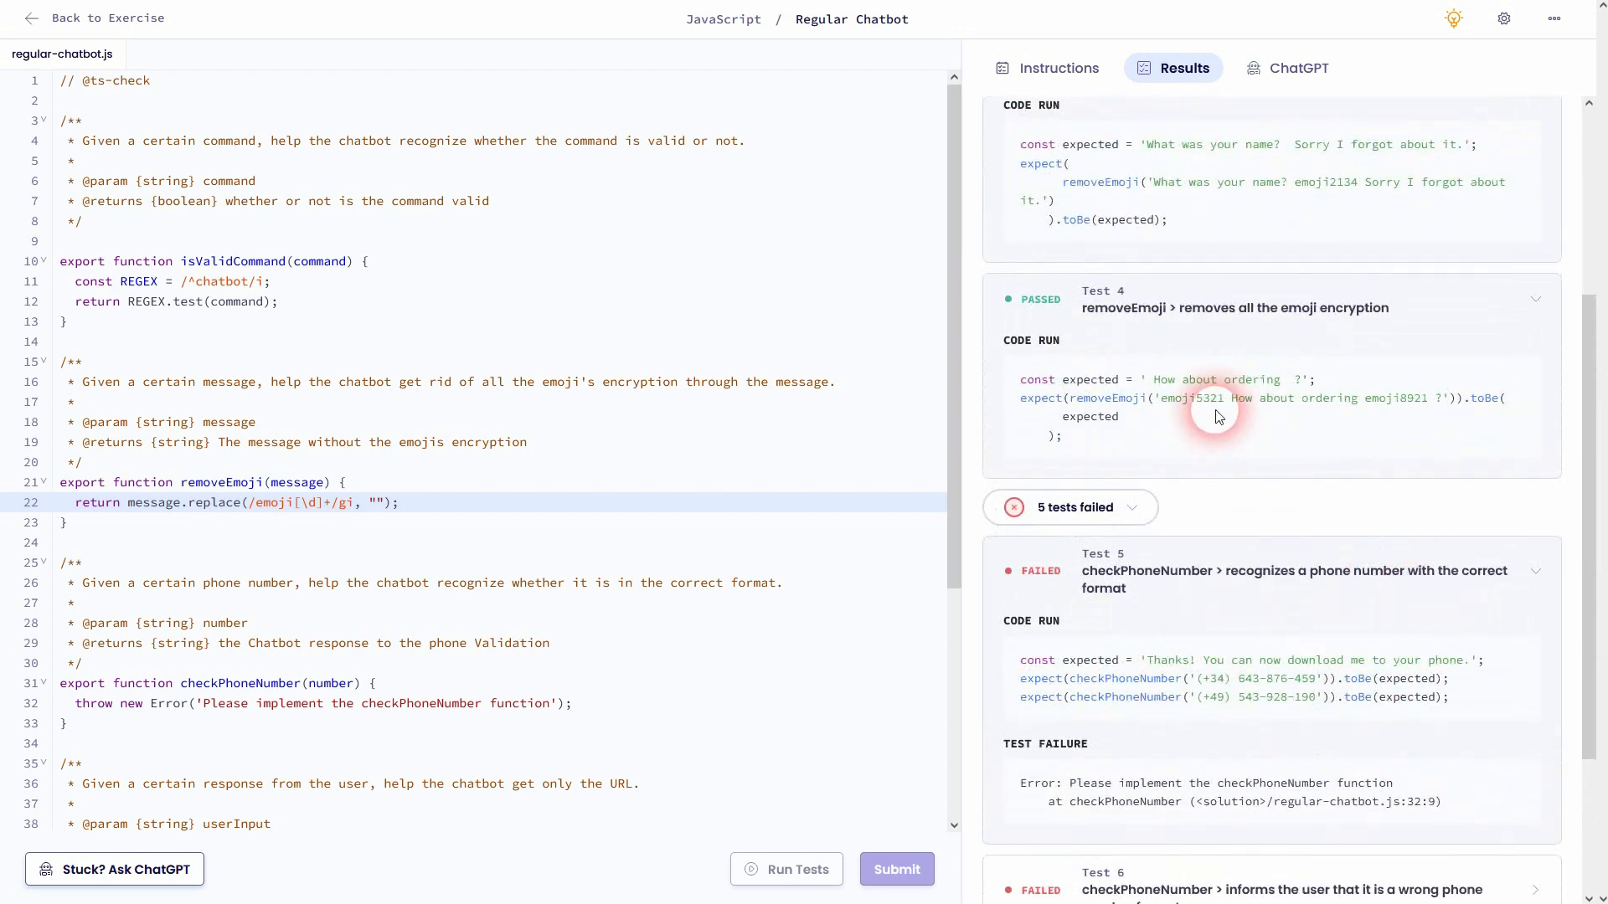
double_click(1189, 398)
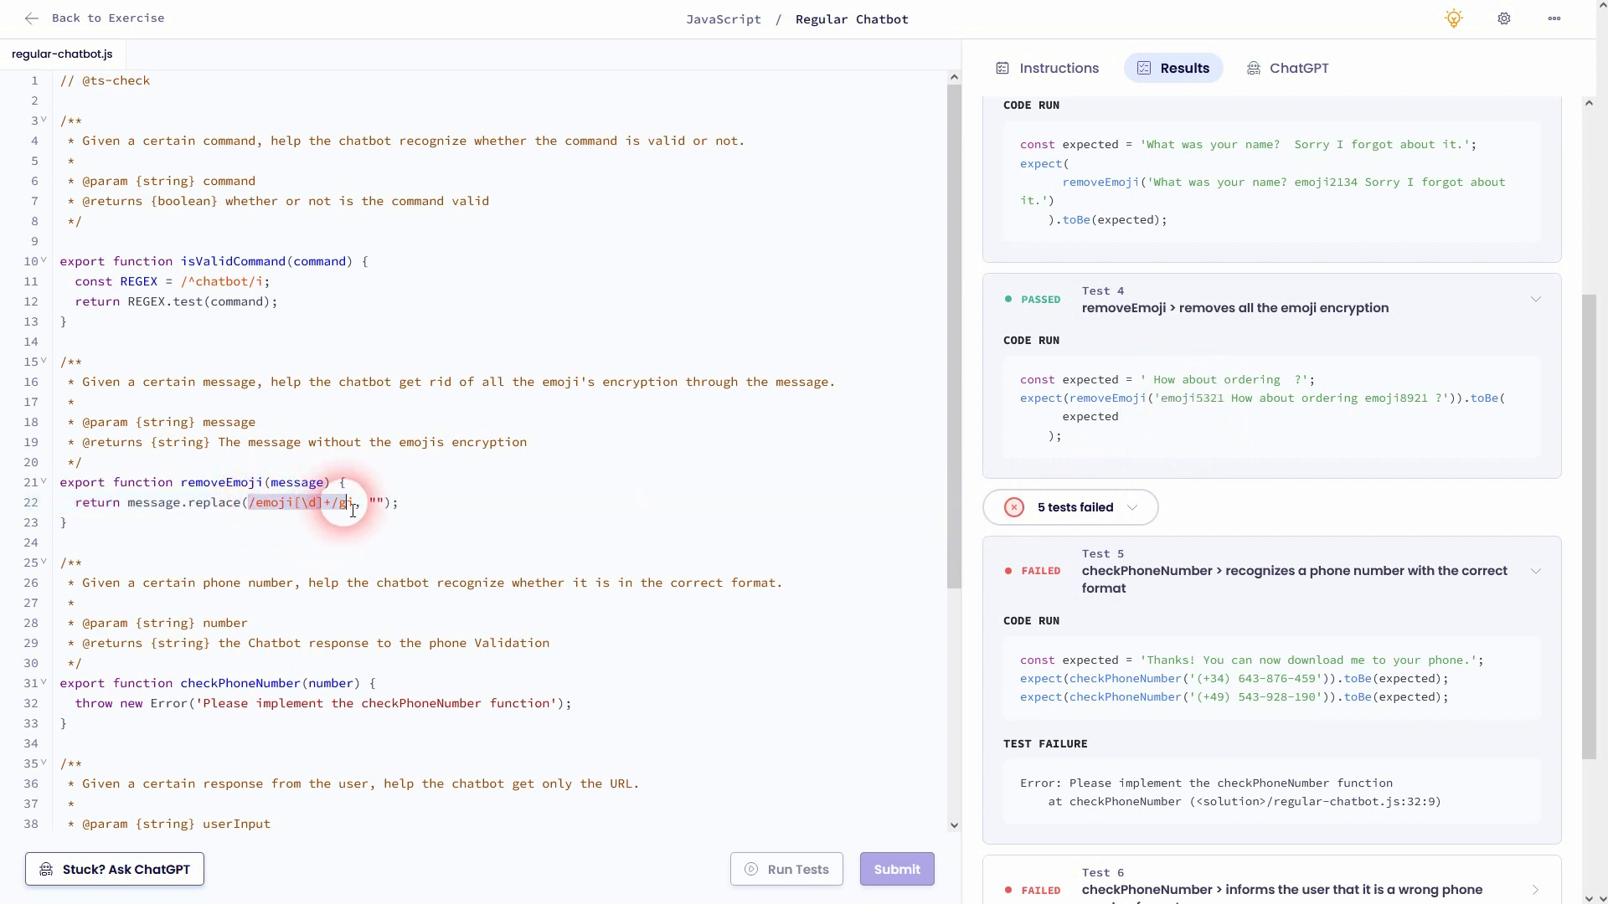
scroll(down, 3)
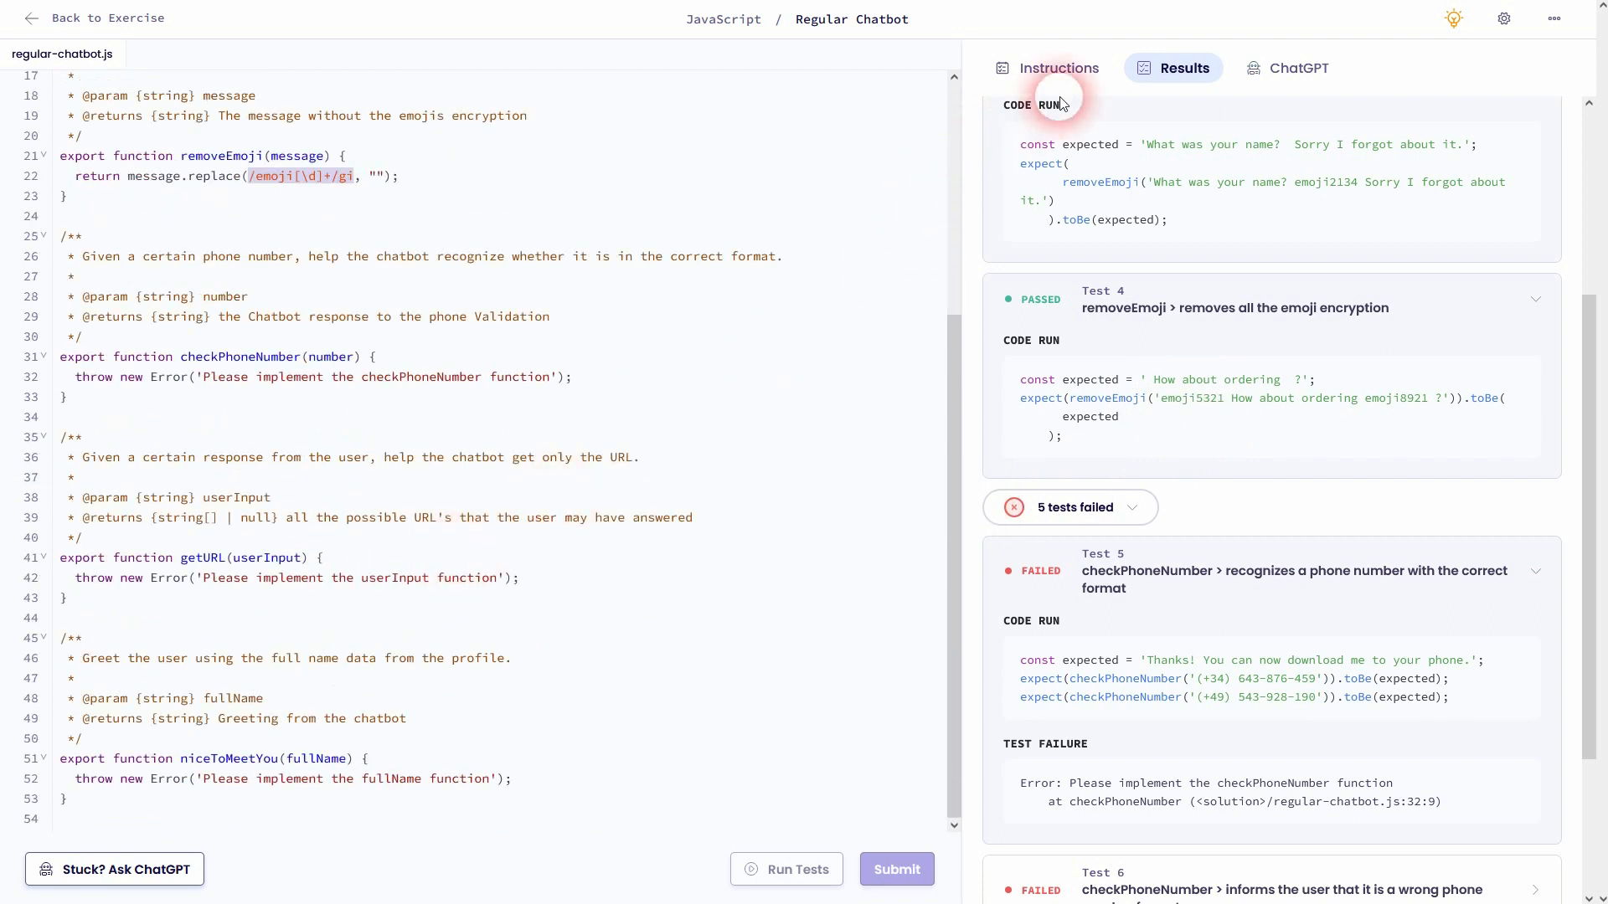
click(1057, 67)
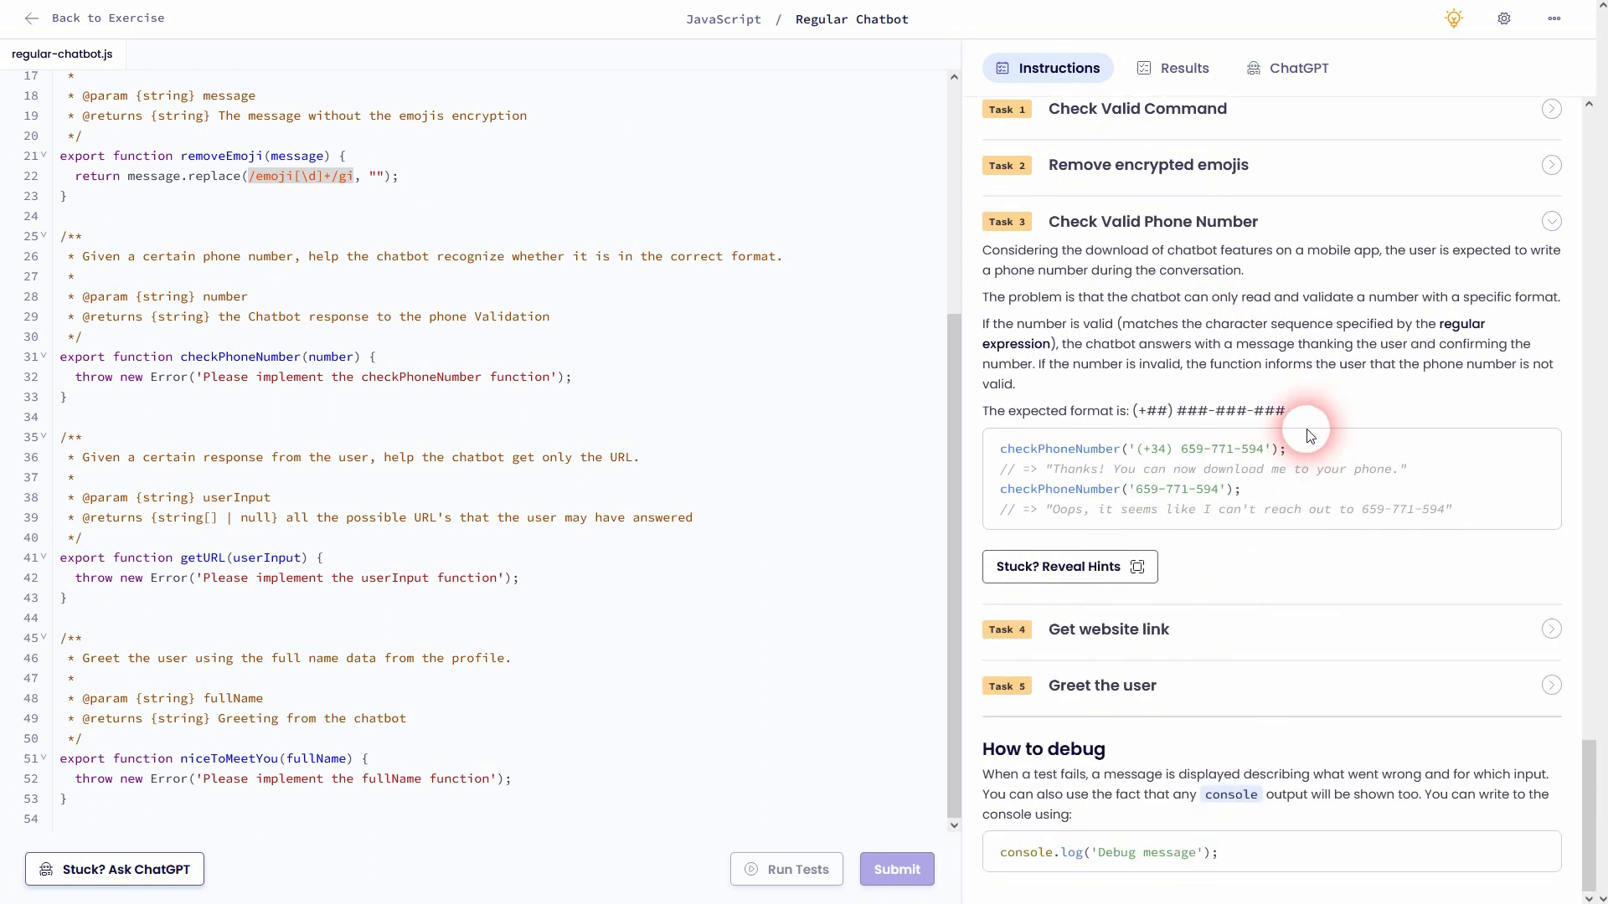
mouse_move(1217, 416)
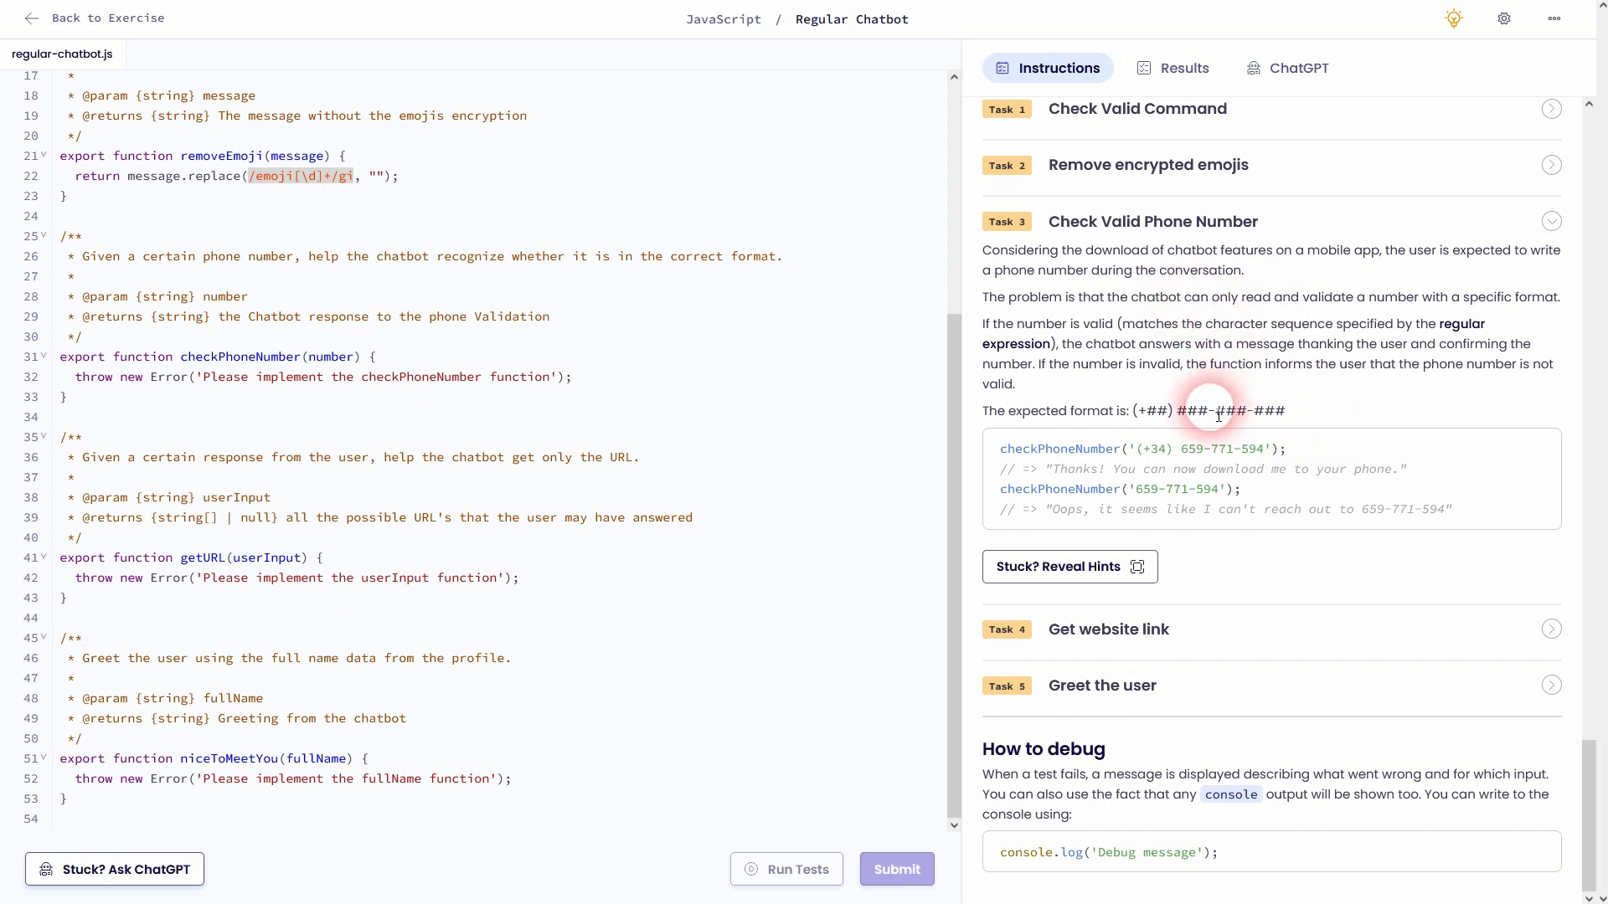
mouse_move(991, 423)
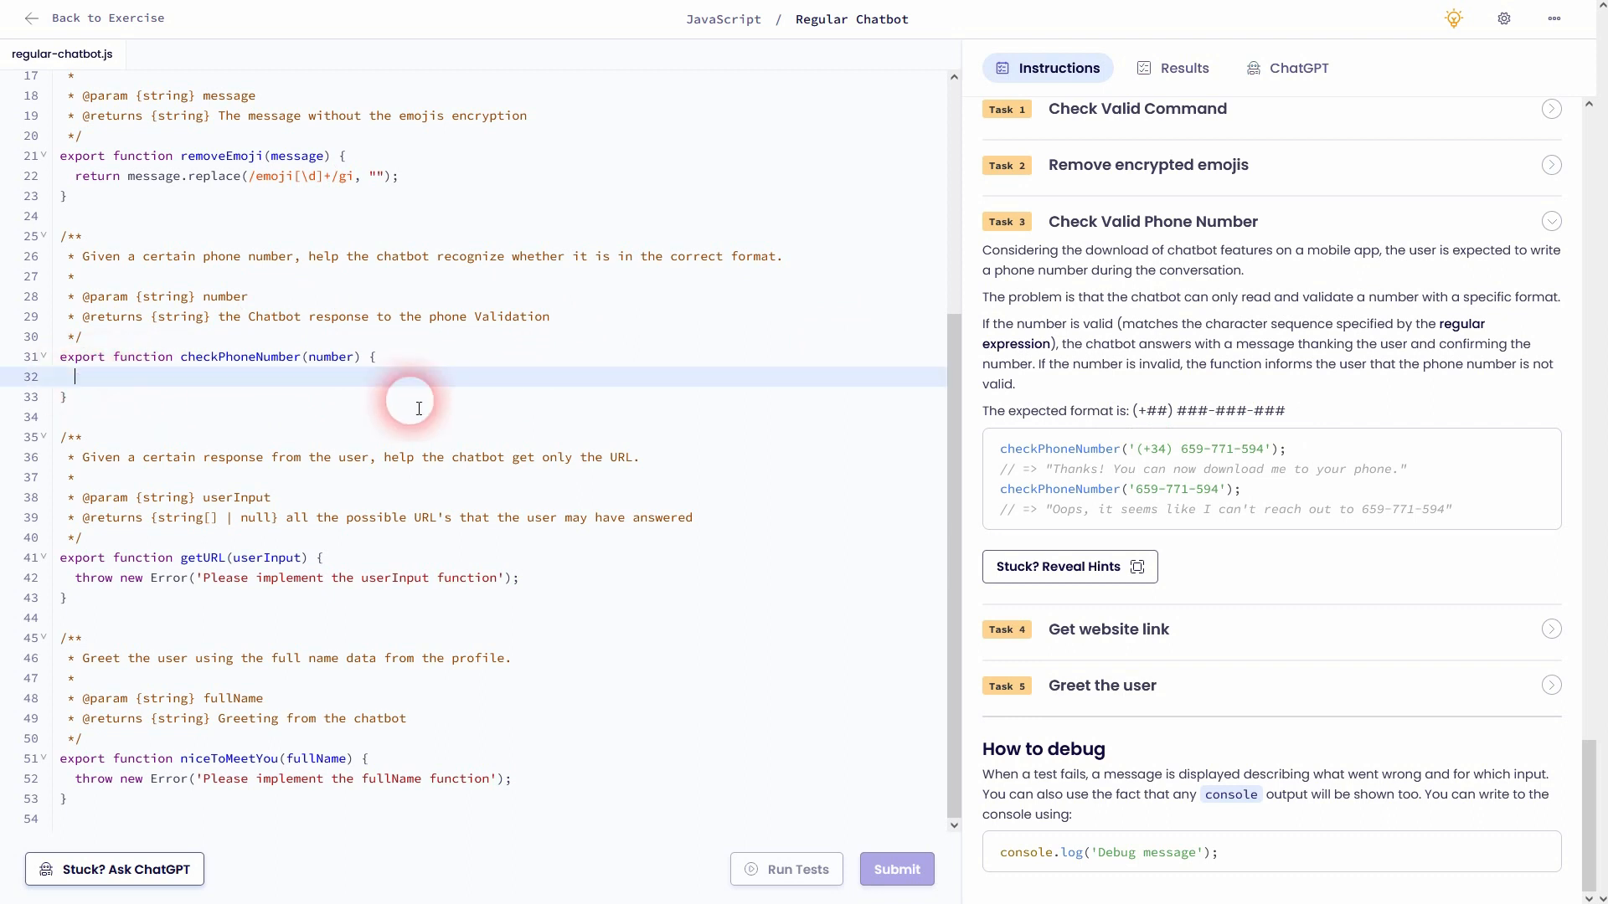
Declare REGEX, VALID 'Thanks! You can now download me to your phone.' and INVALID message constants
text(co)
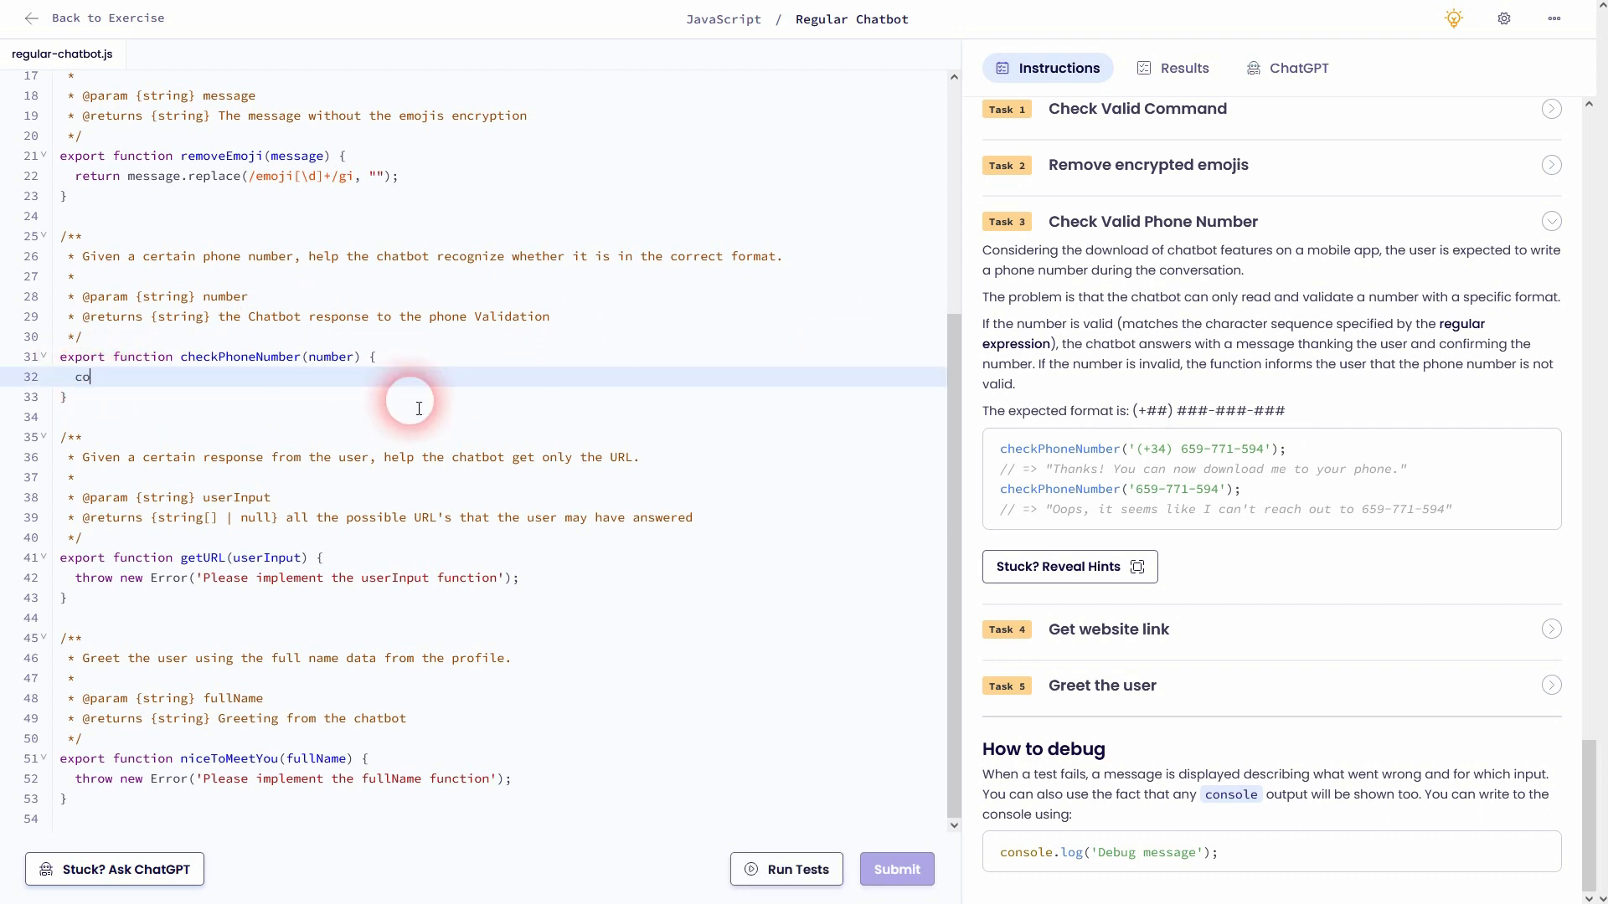
text(nst REGEX = ;)
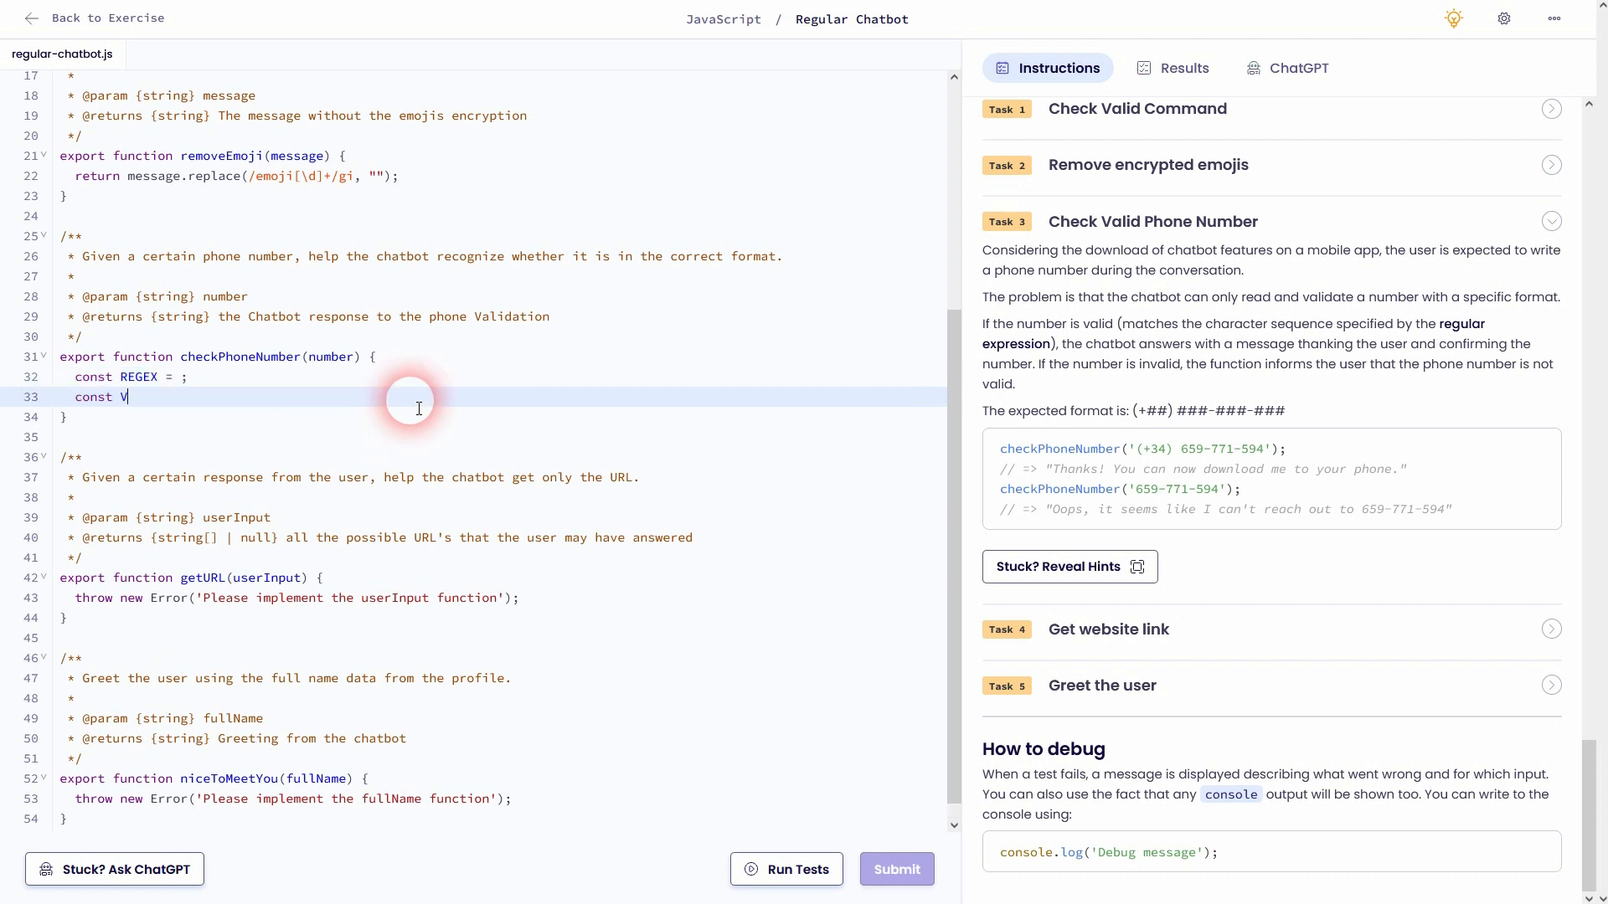
text(ALID =)
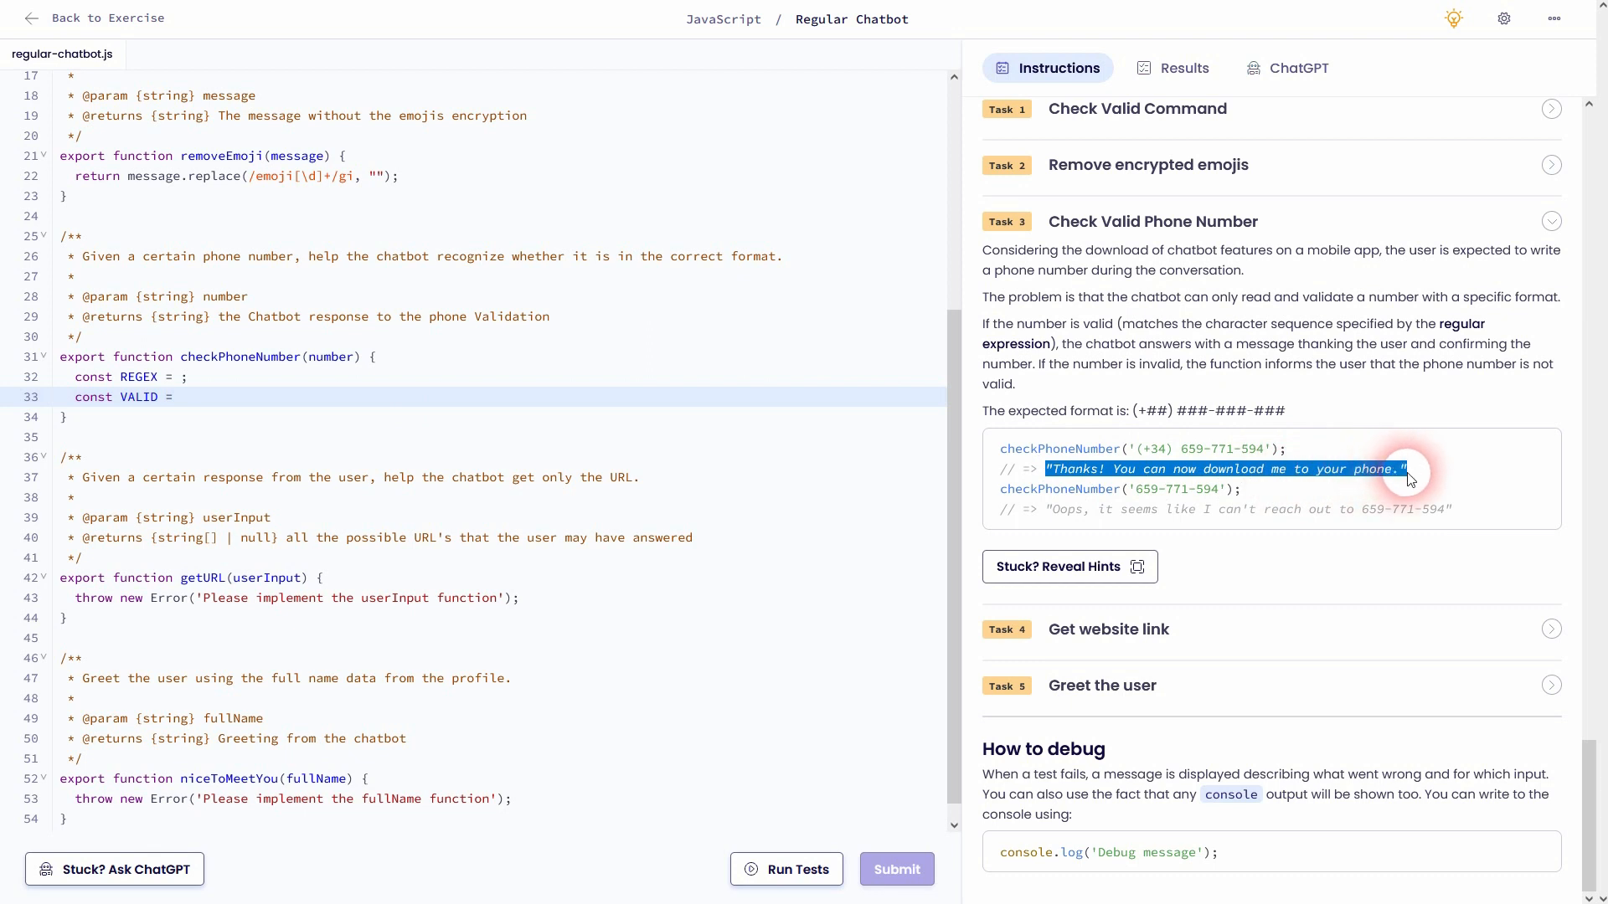
text("Thanks! You can now download me to your phone.";)
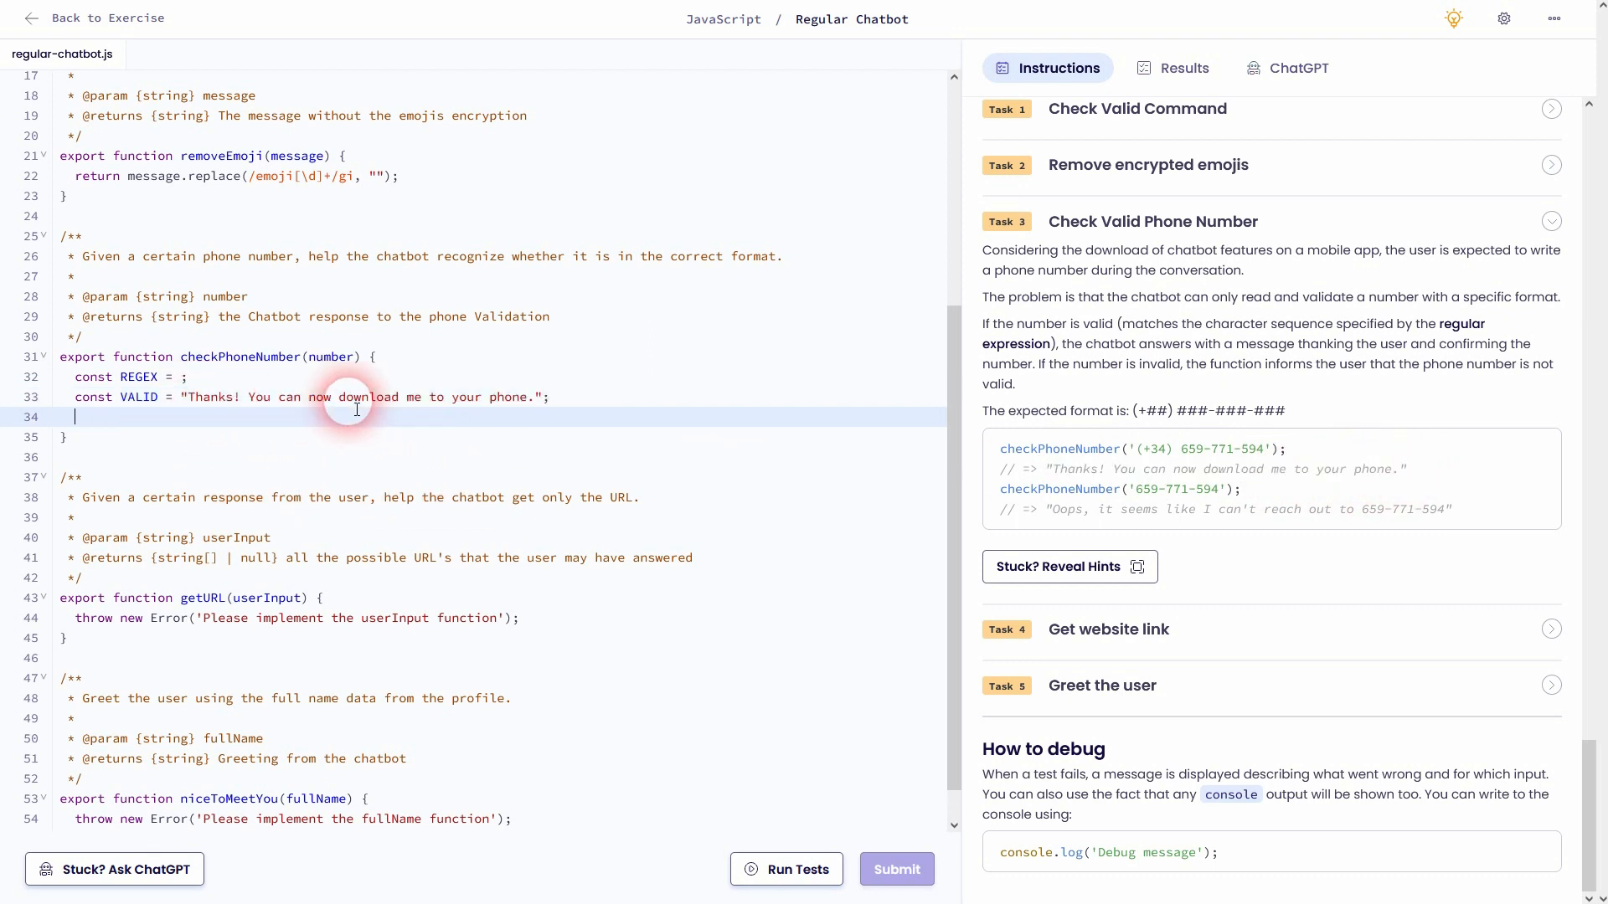
text(const INVALI)
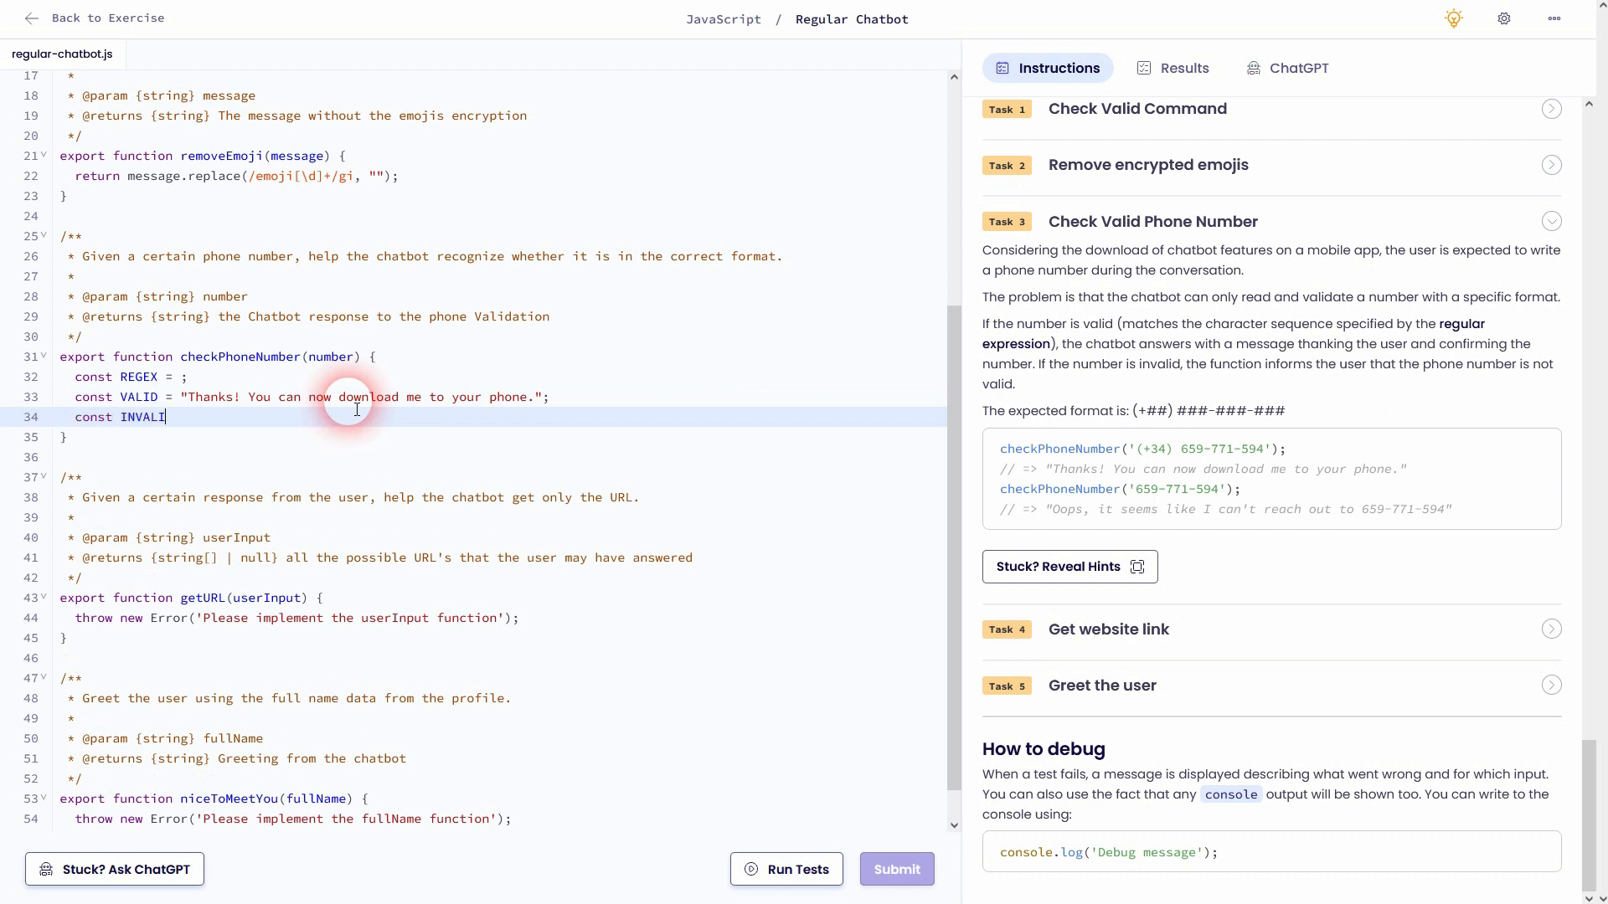
text(D = "";)
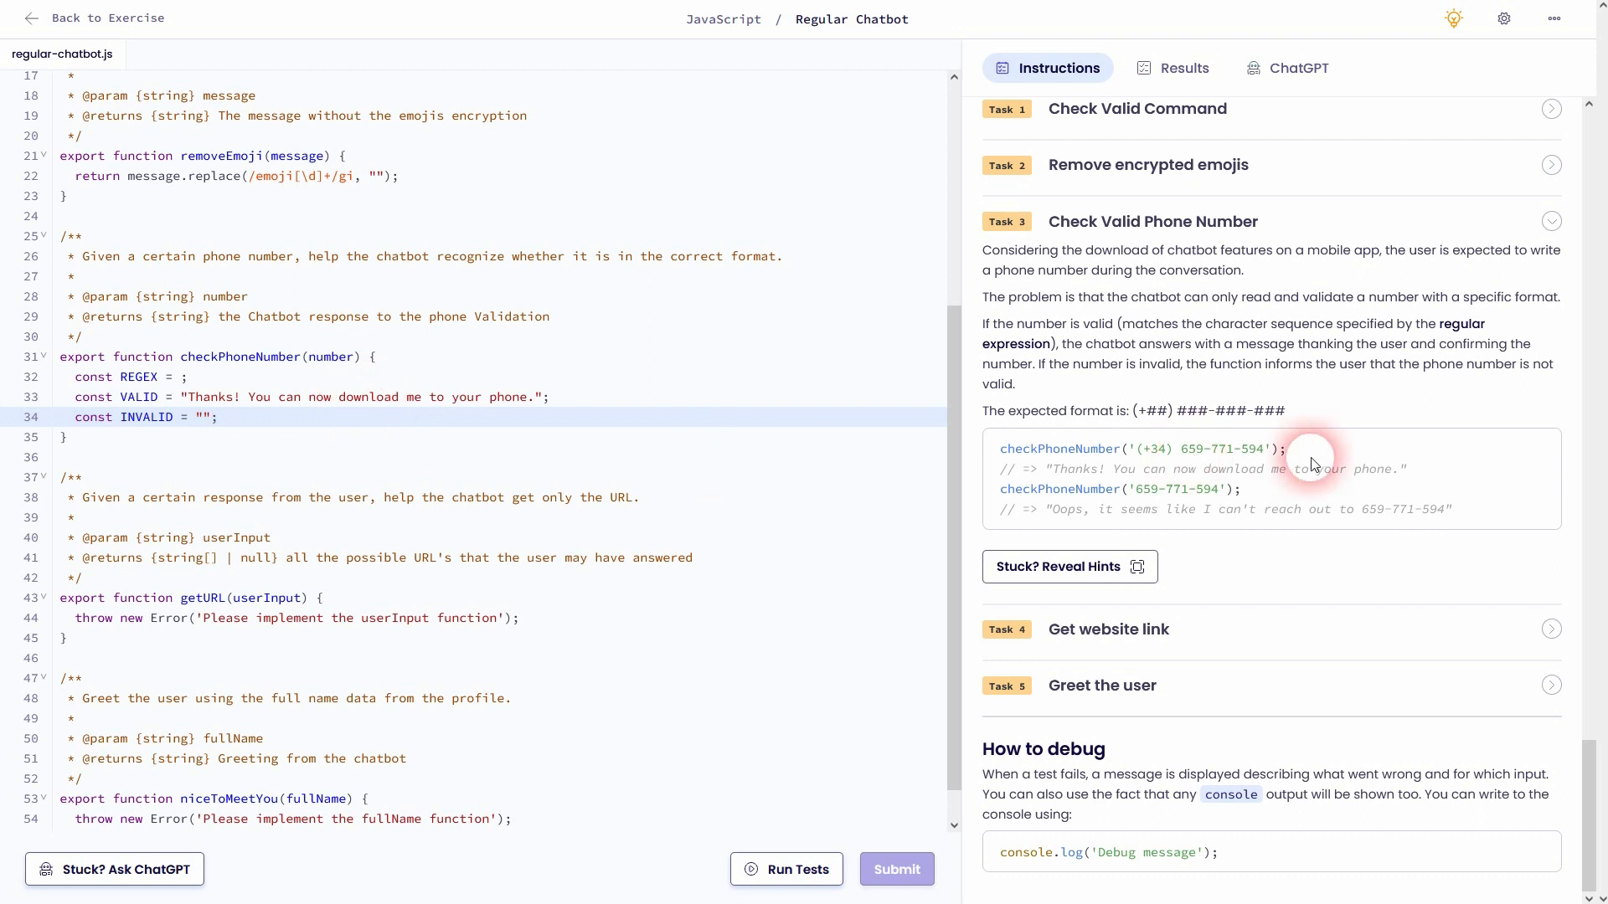
double_click(1231, 509)
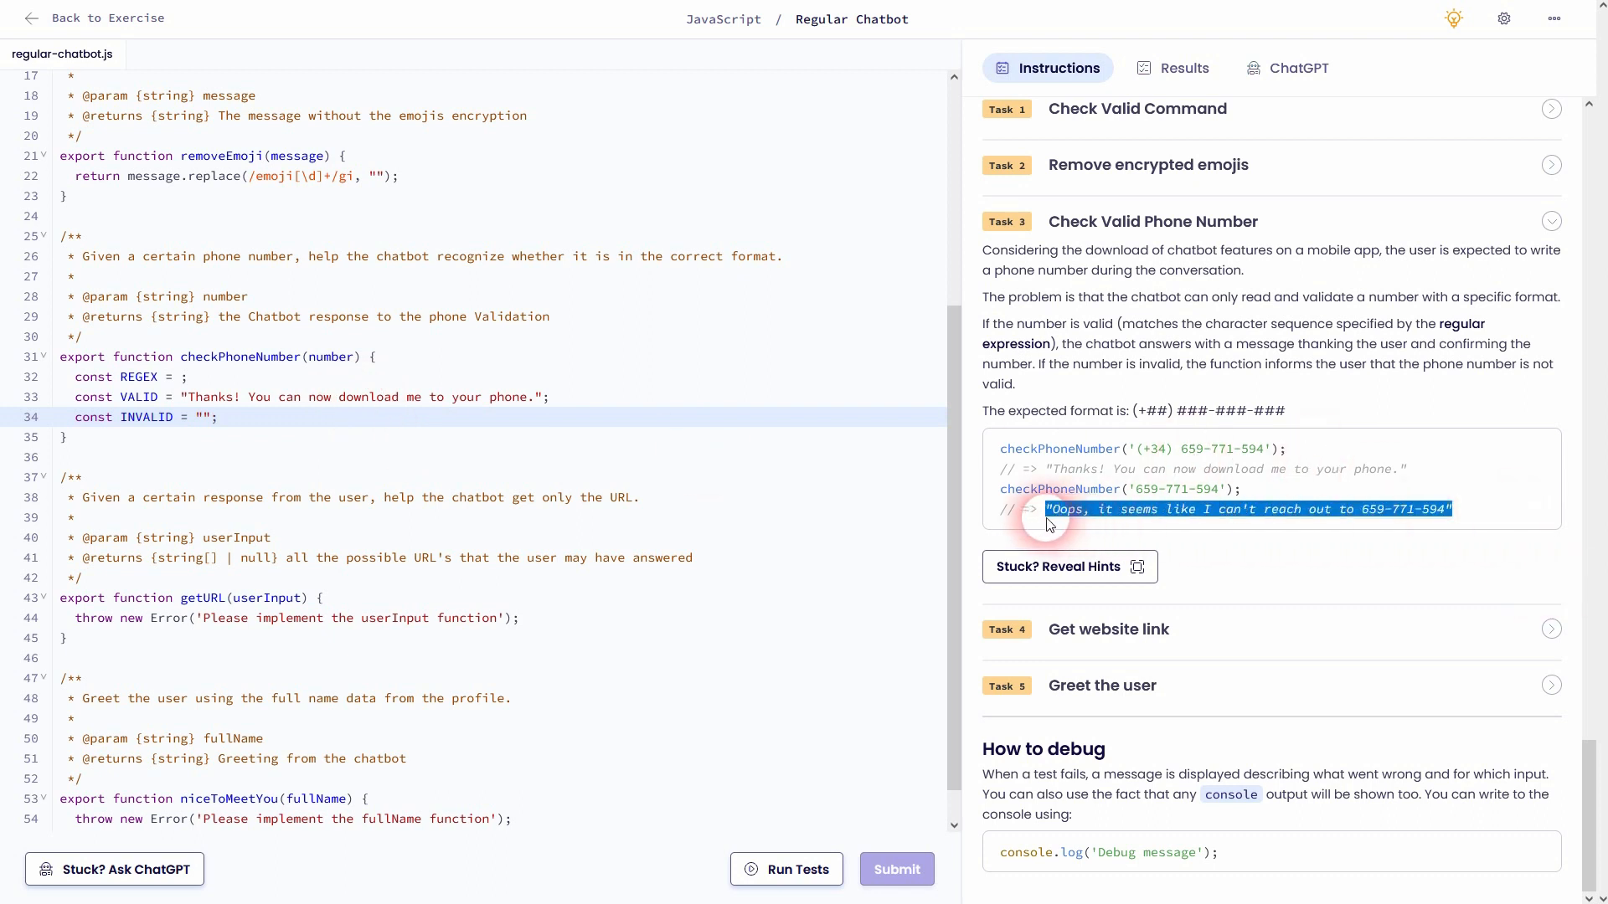
click(211, 420)
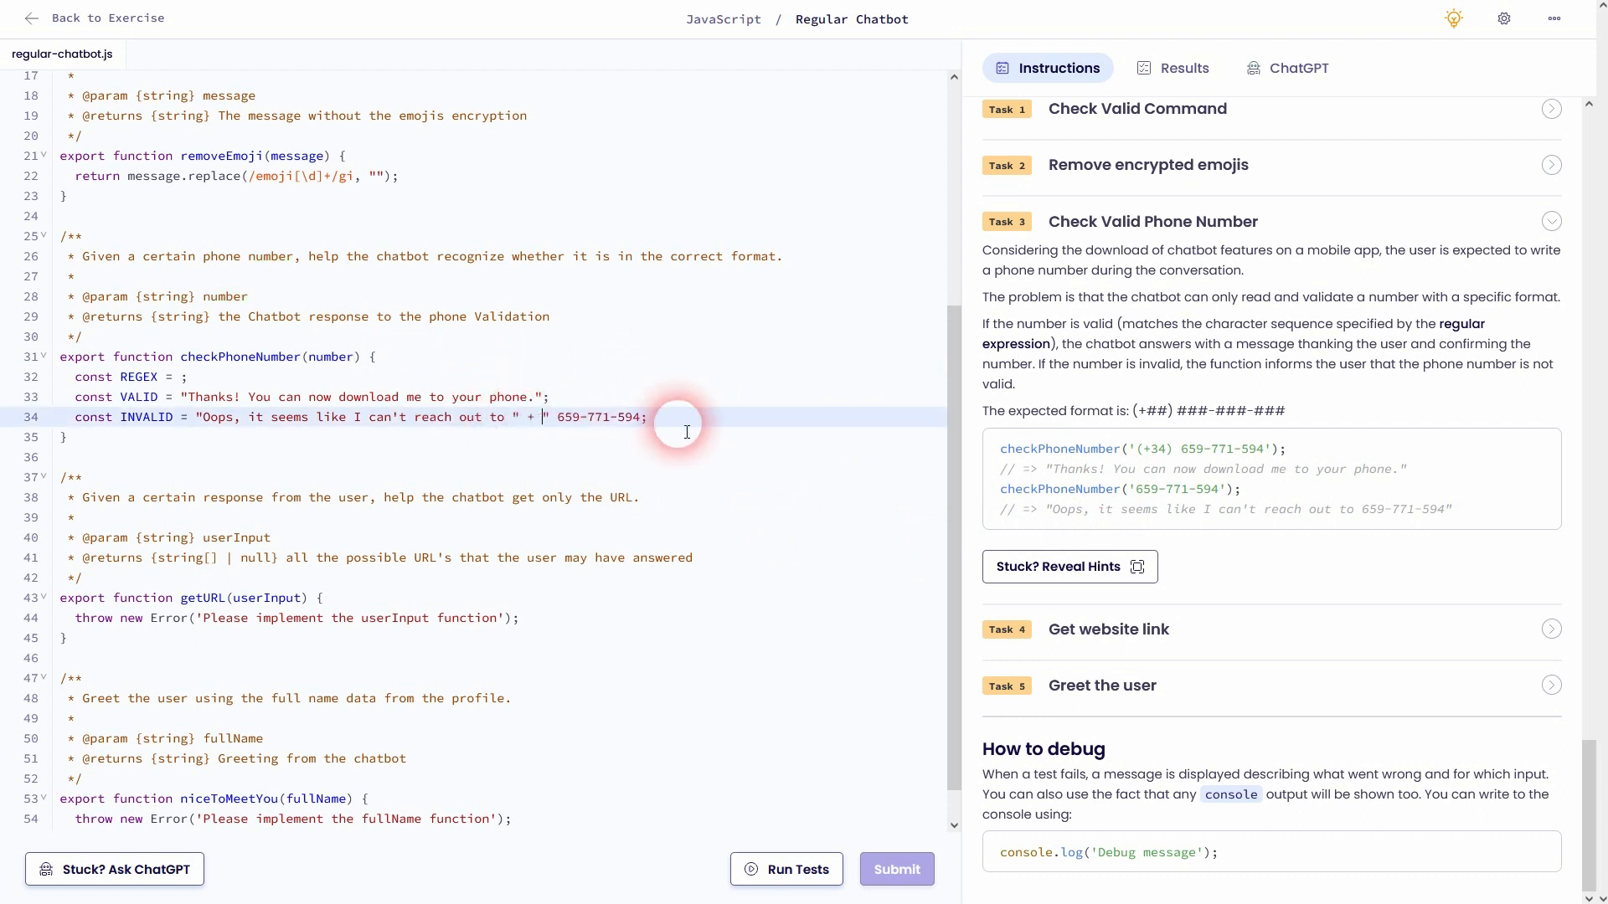
Return REGEX.test(number) ? VALID : INVALID in checkPhoneNumber
text(number)
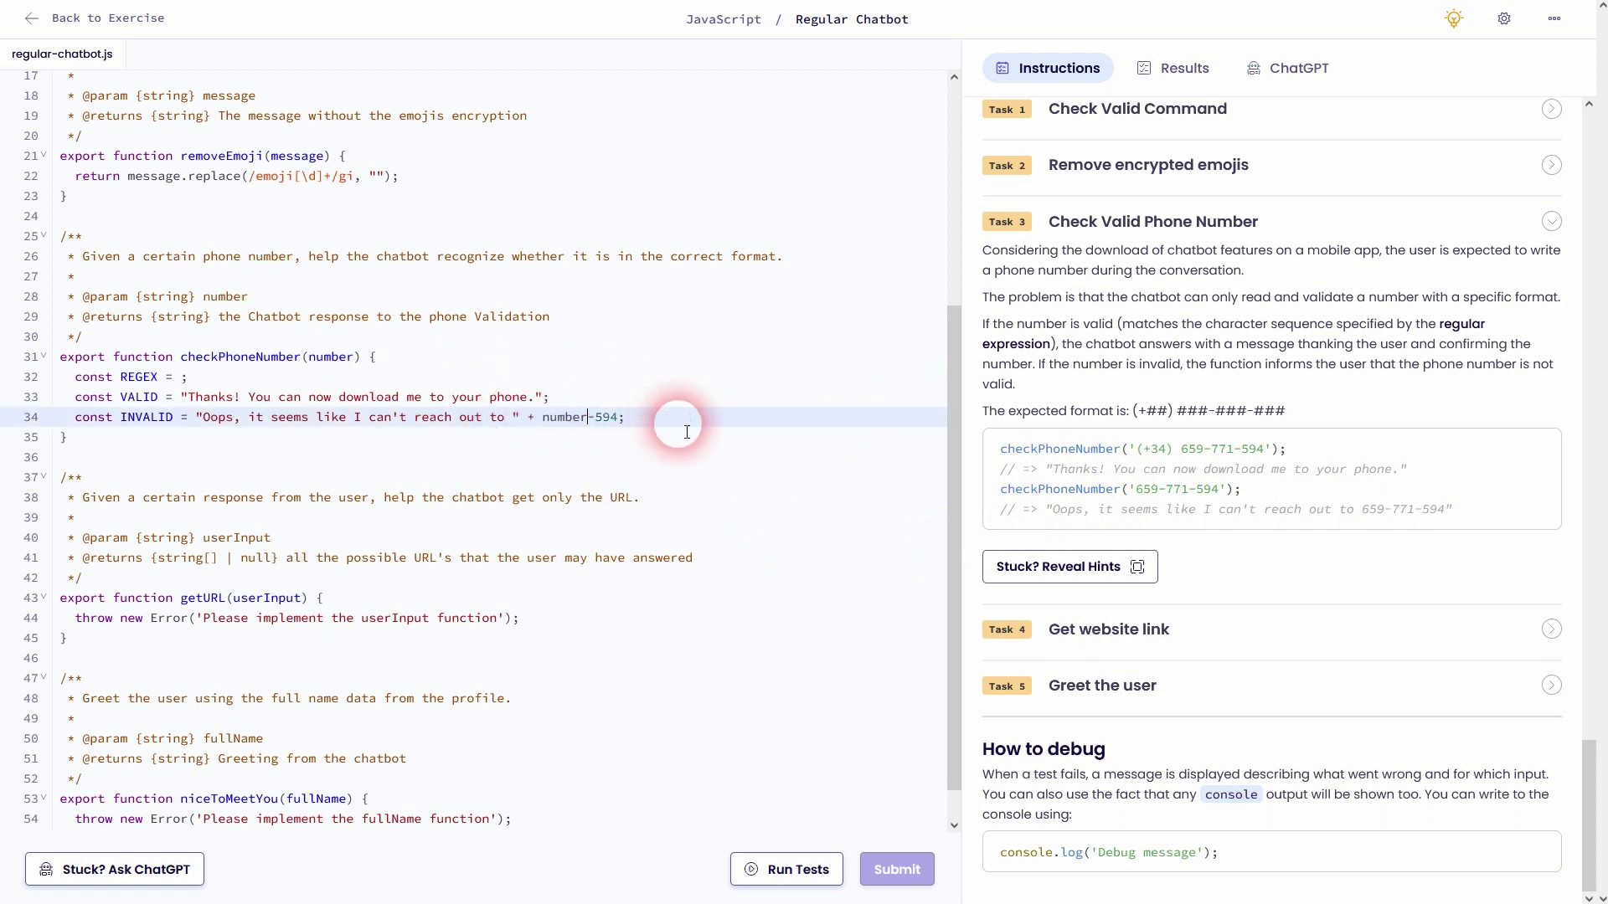
key(Backspace)
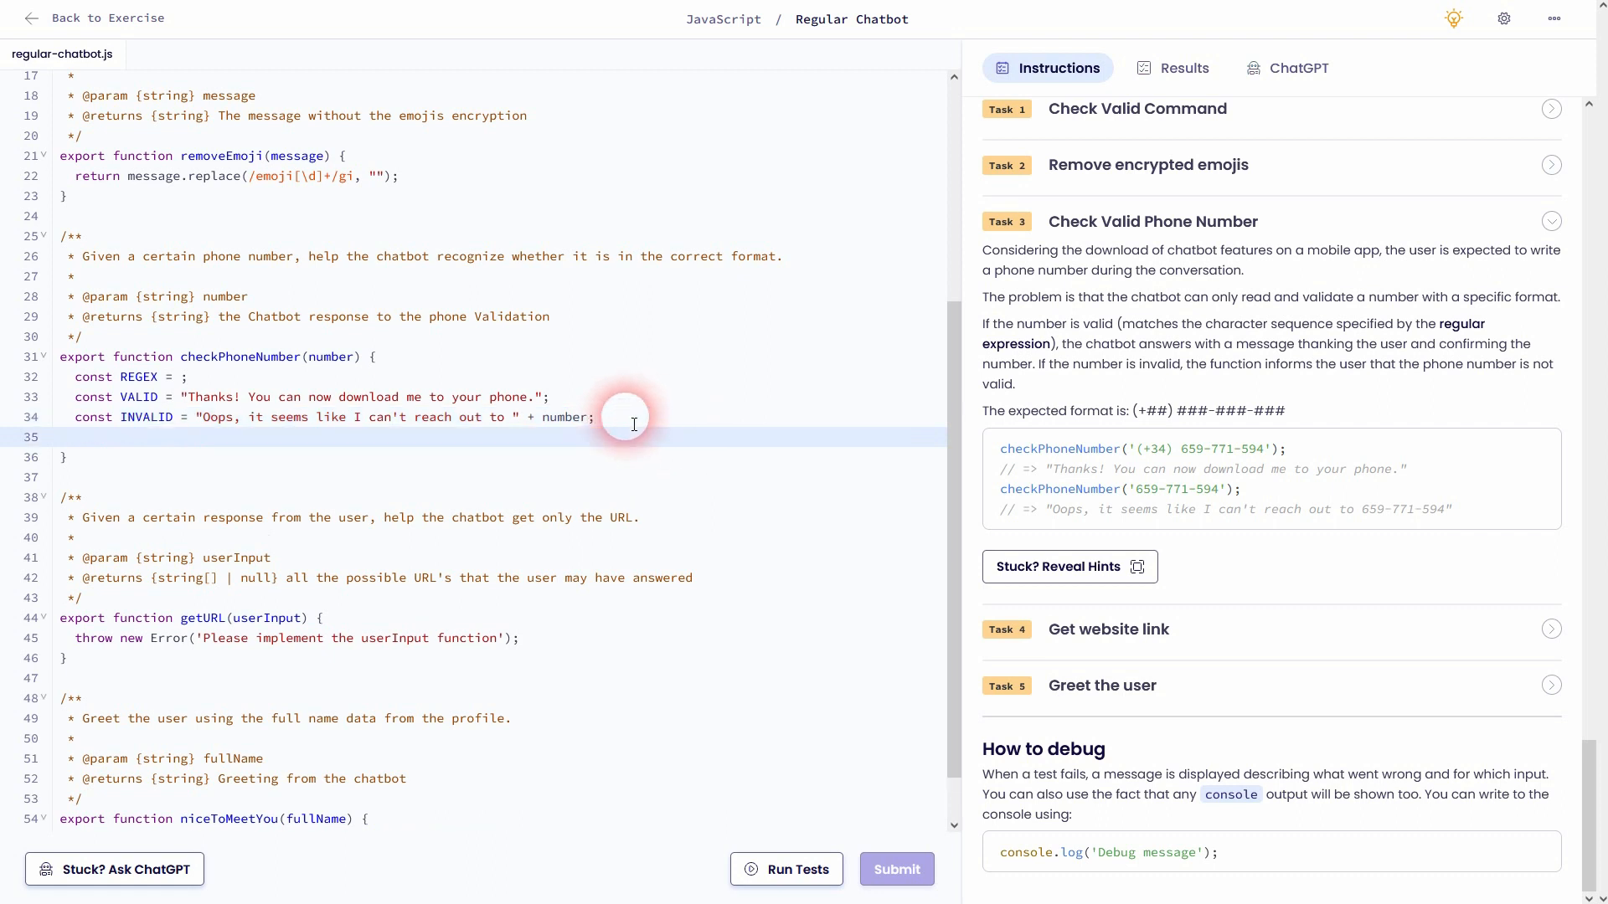
text(return)
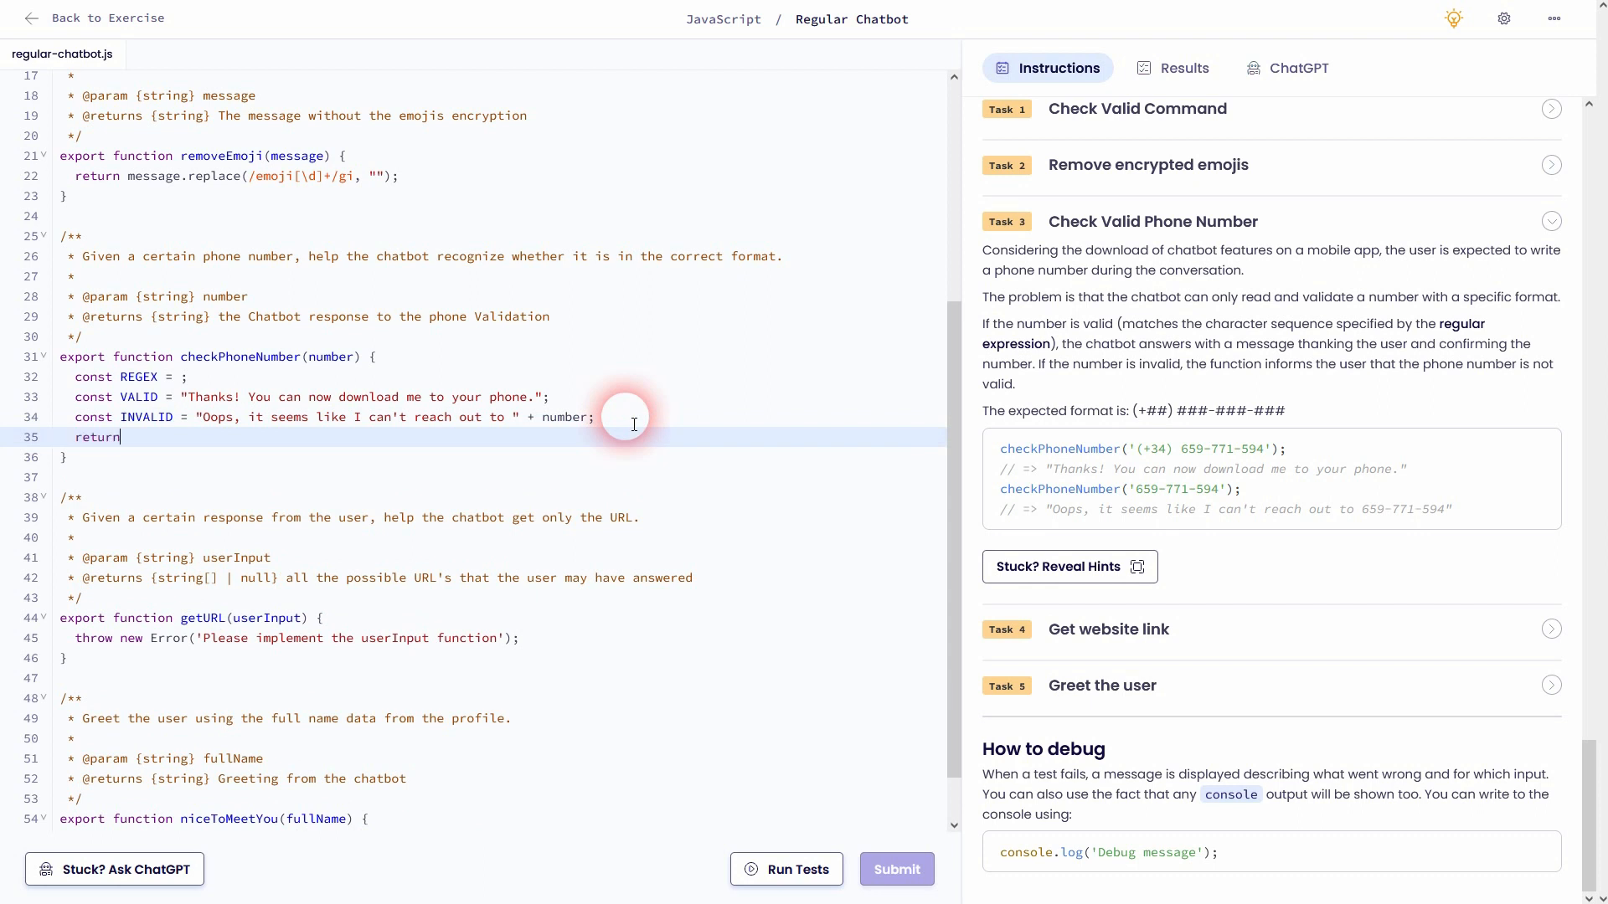
text(REGEX.te)
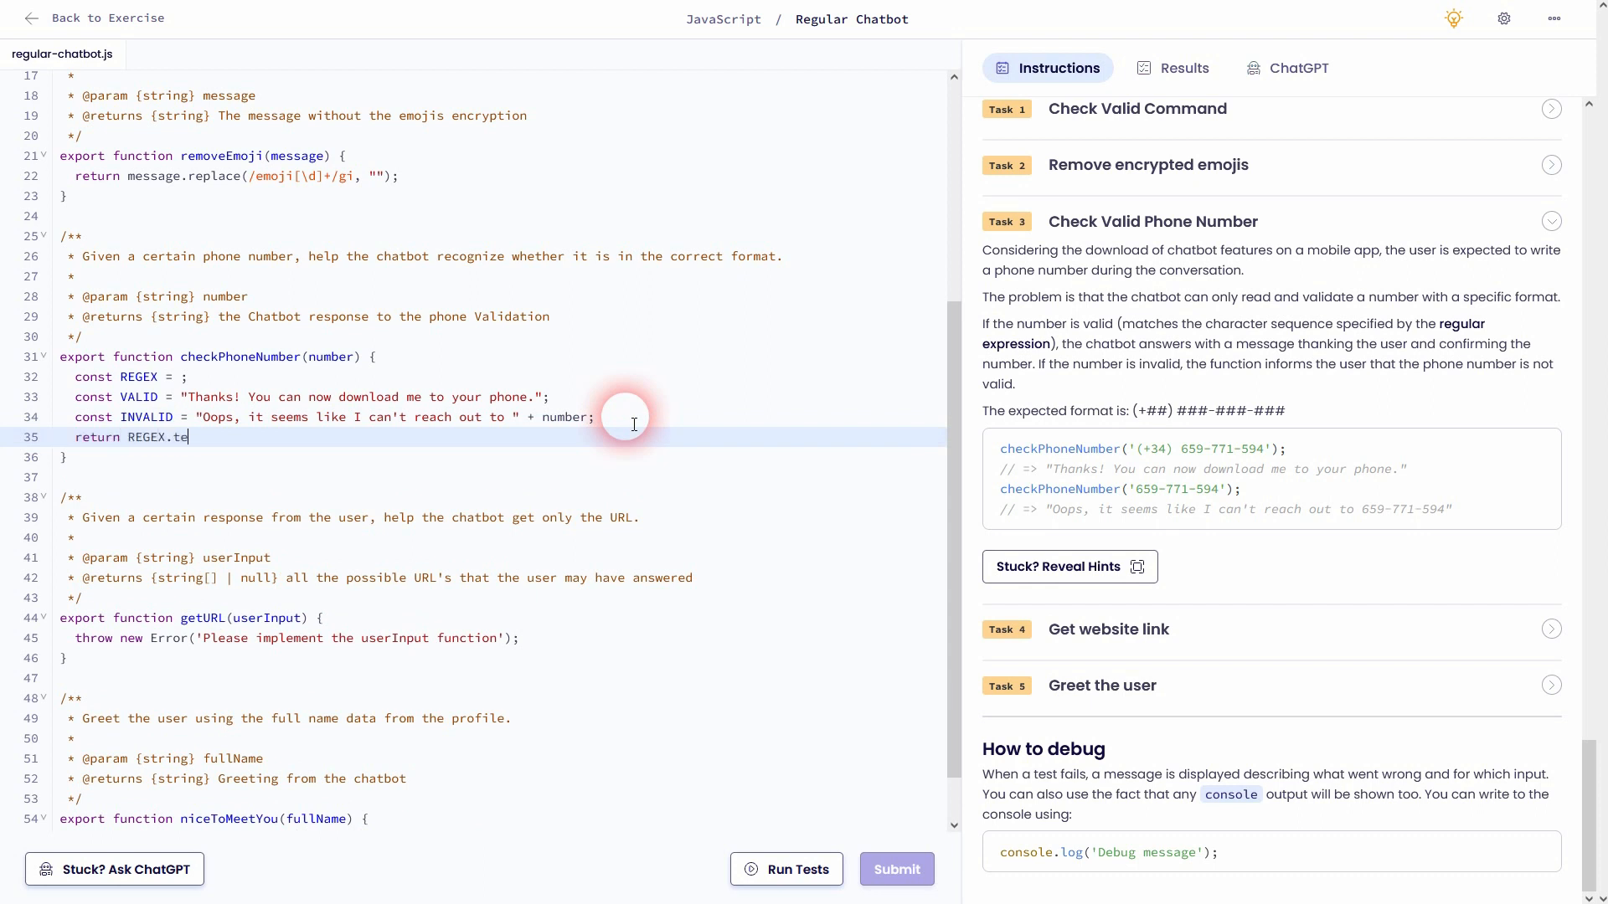
text(st(nu);)
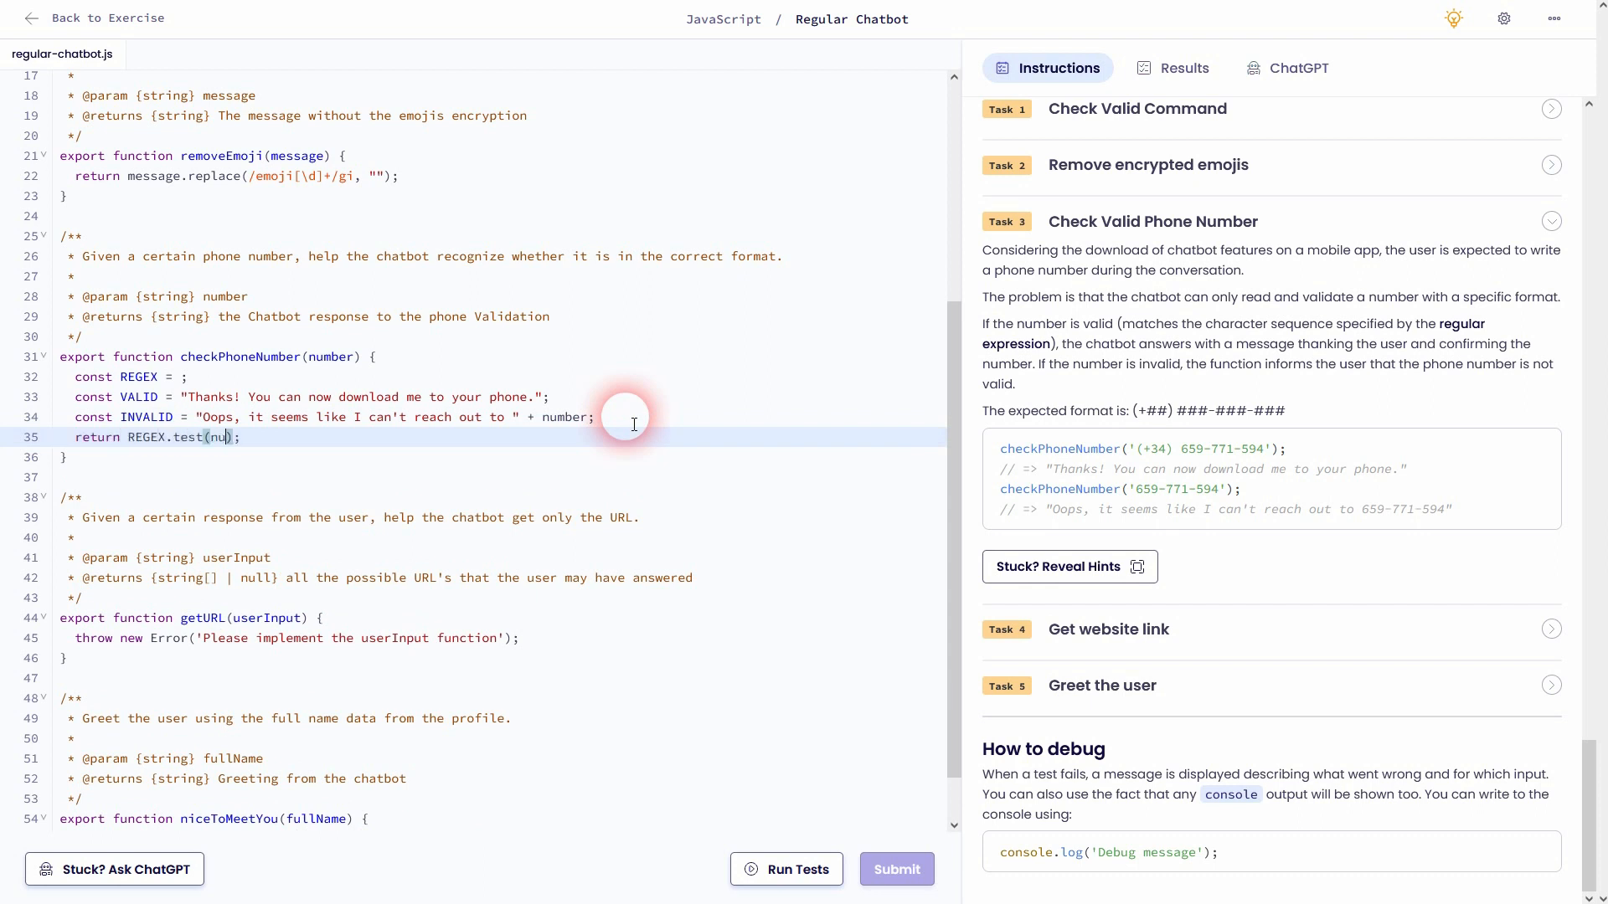
text(mber)
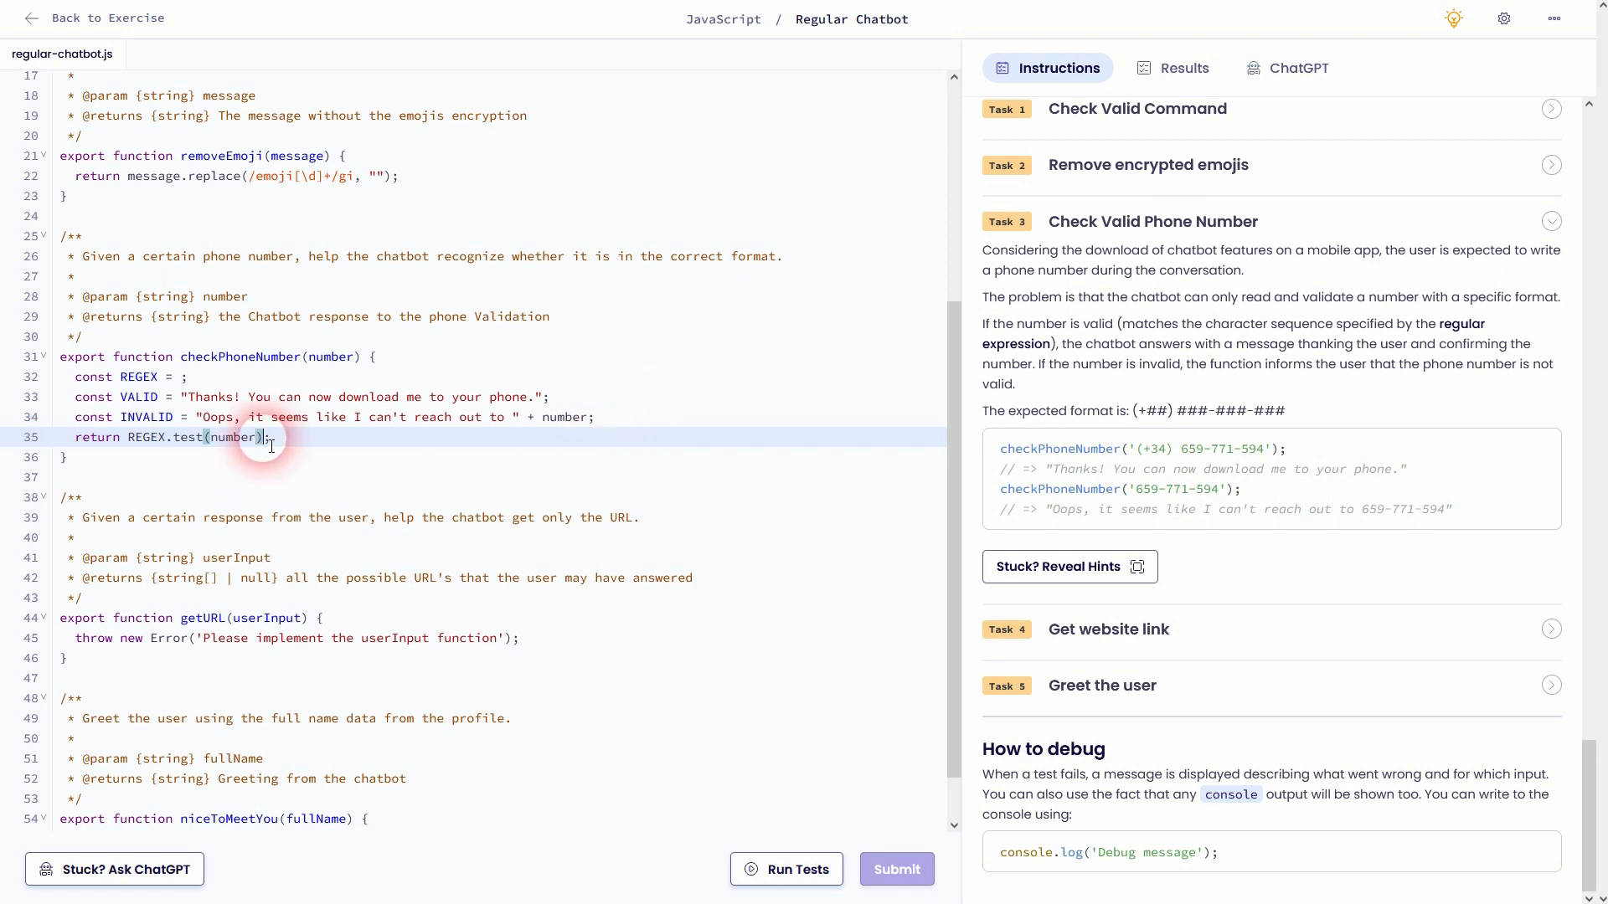
text(?)
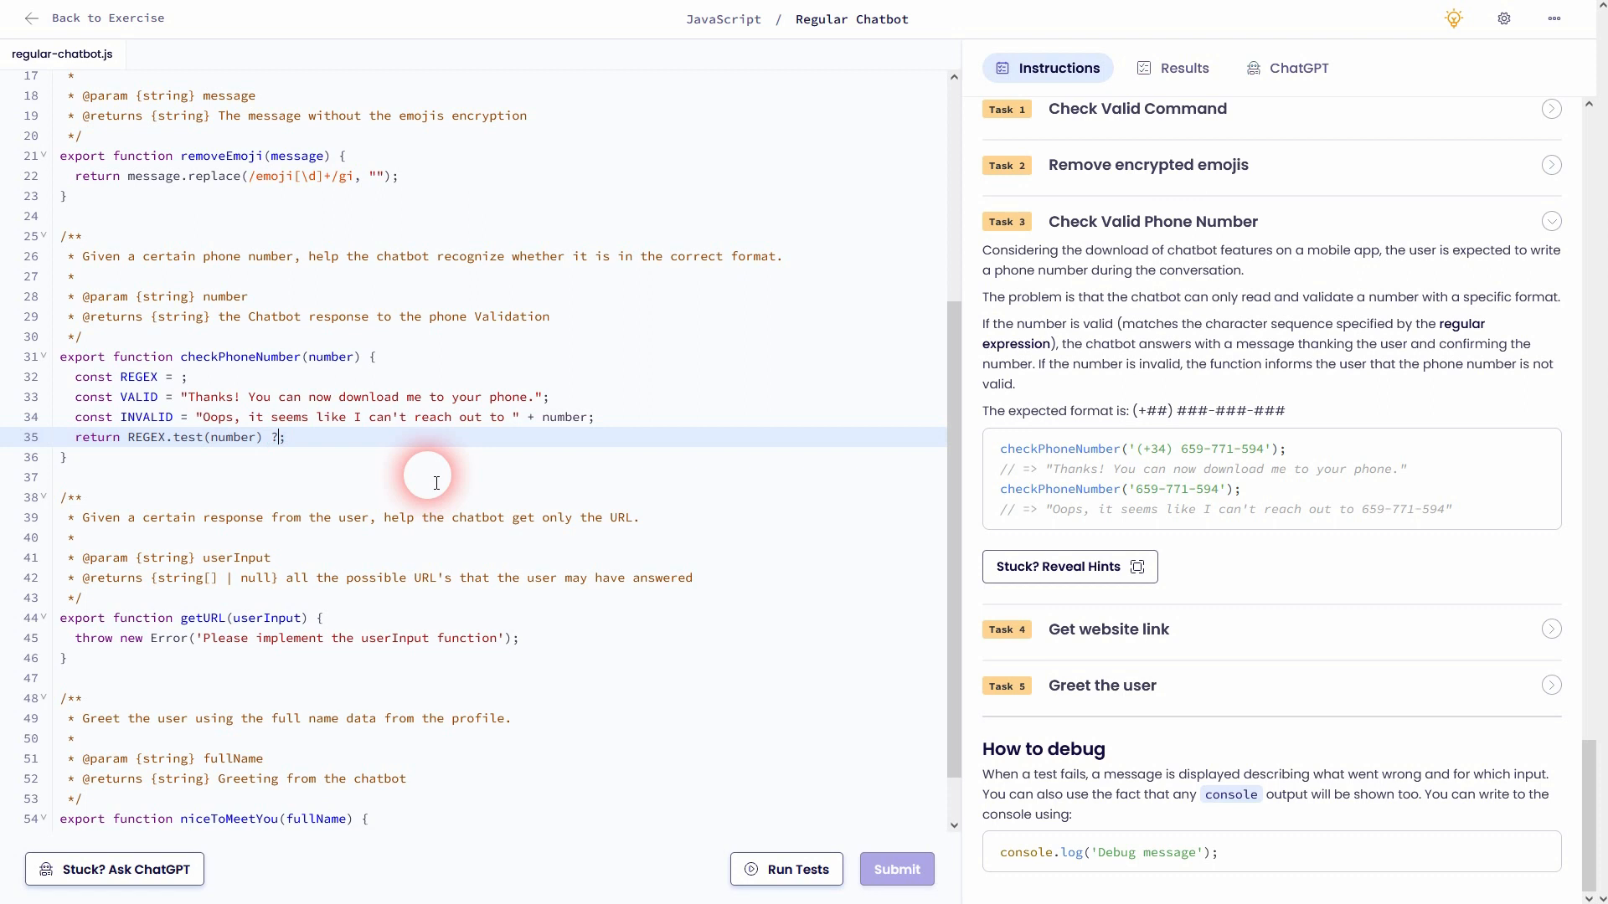
text(VALID : IN)
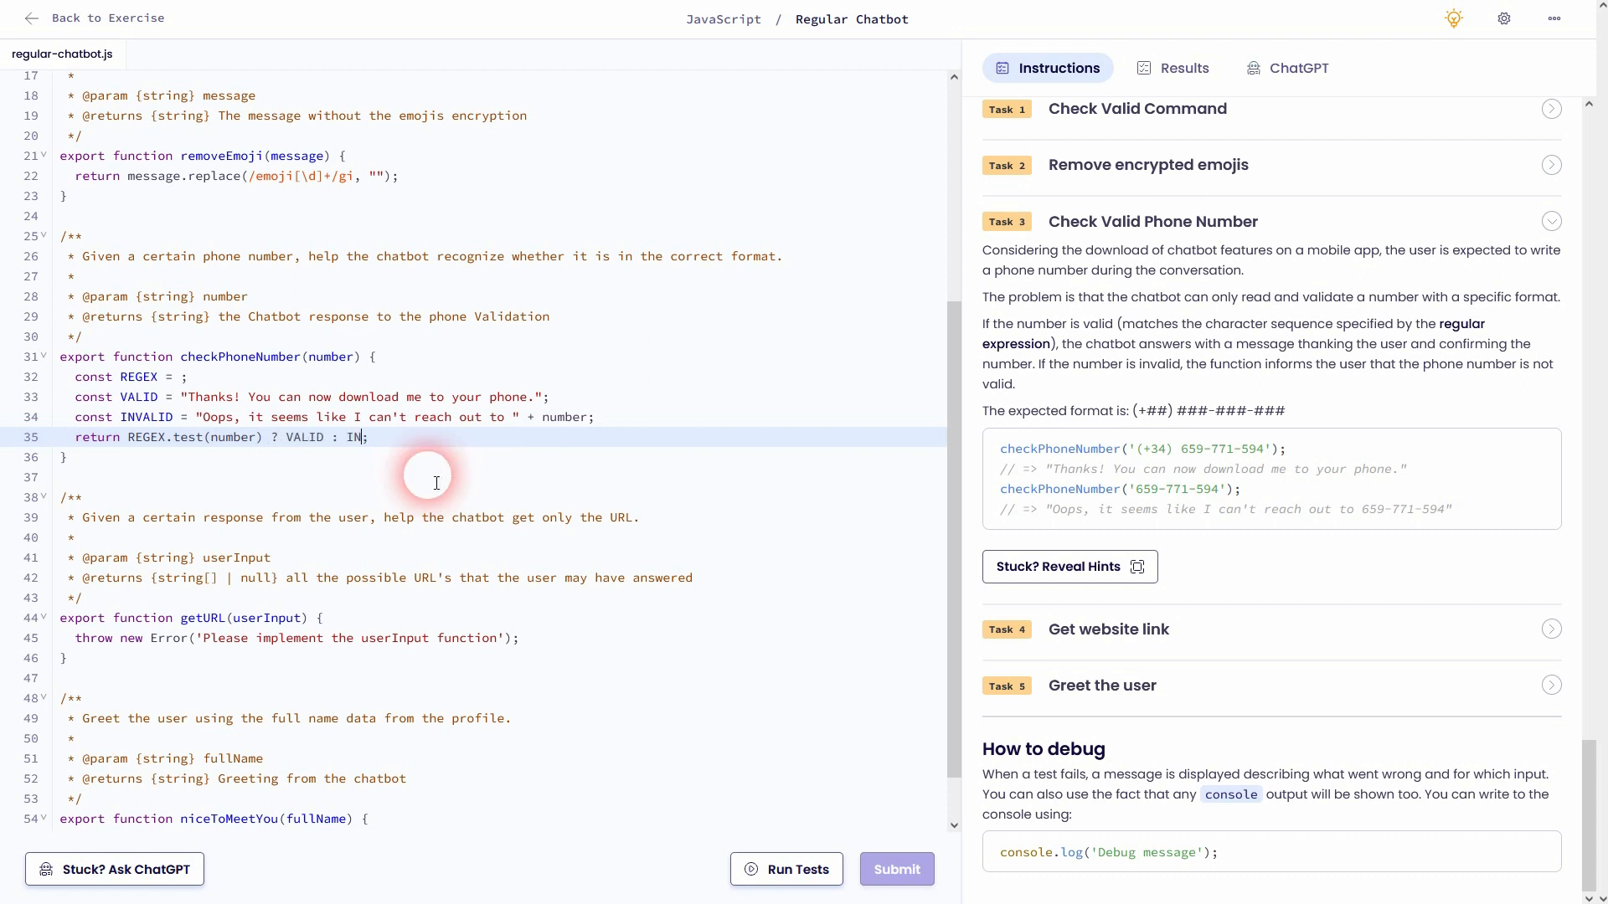
text(VALID)
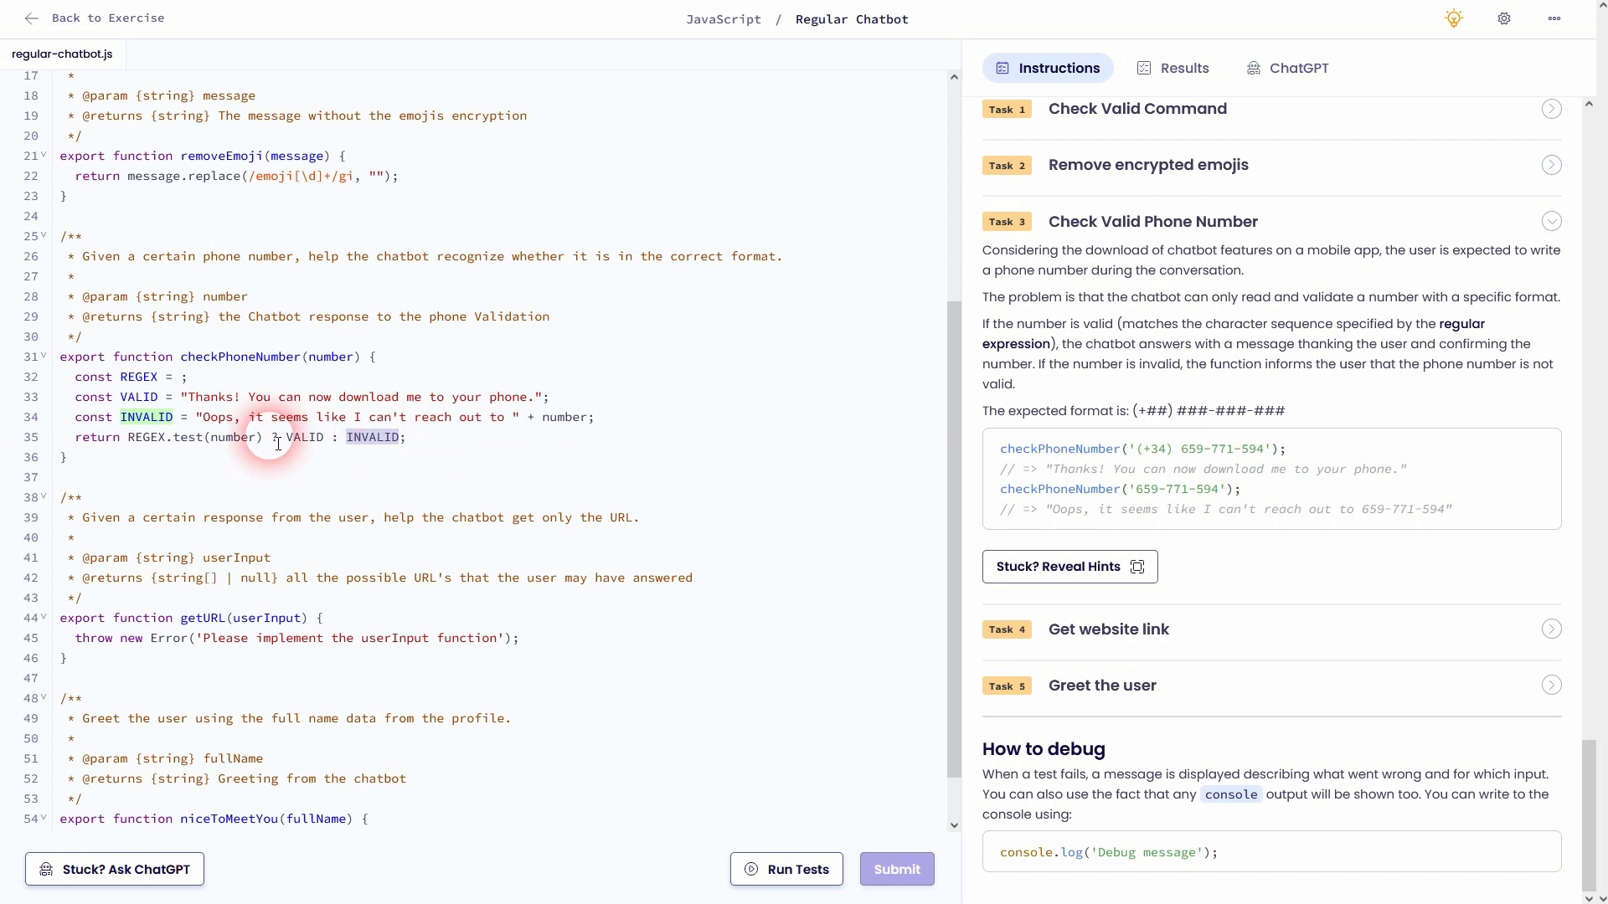
double_click(305, 437)
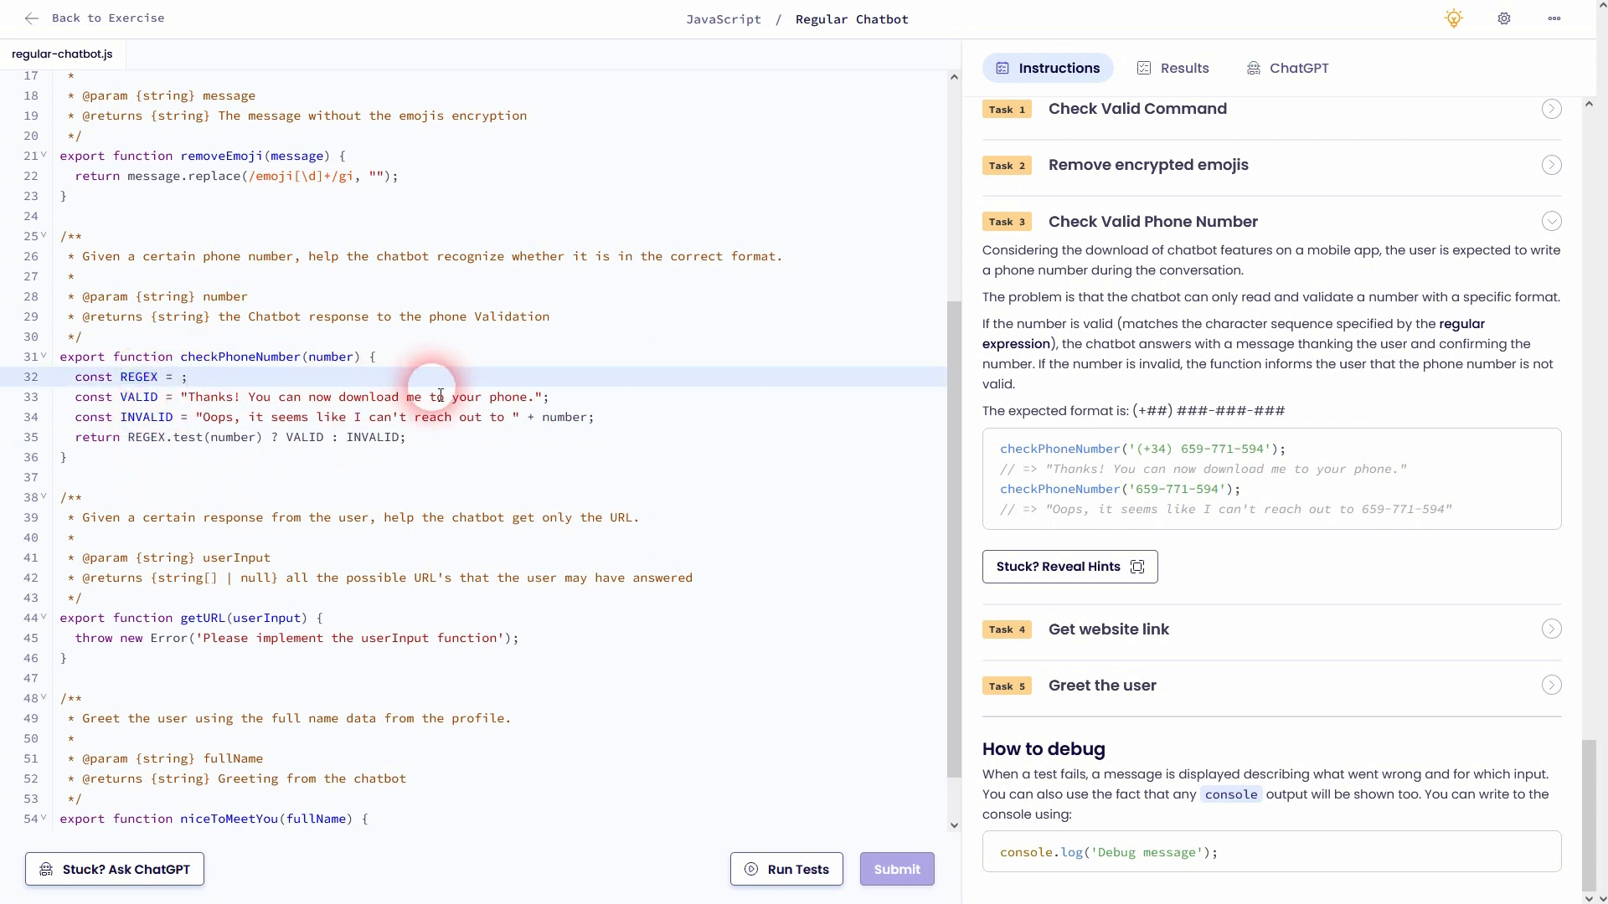
text(//)
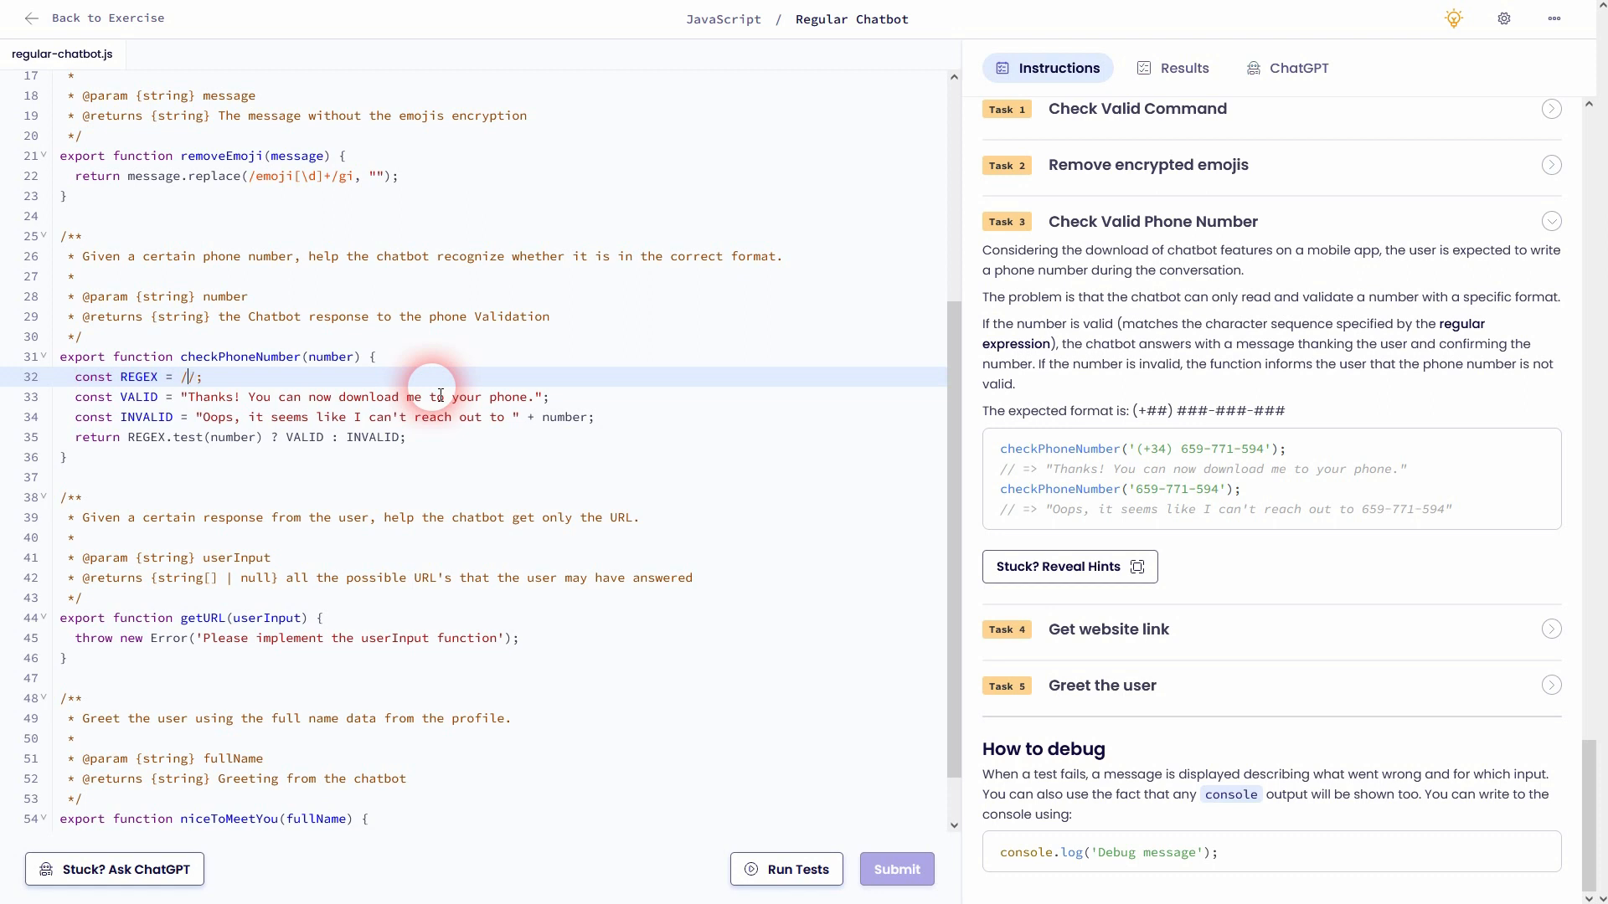
mouse_move(1292, 414)
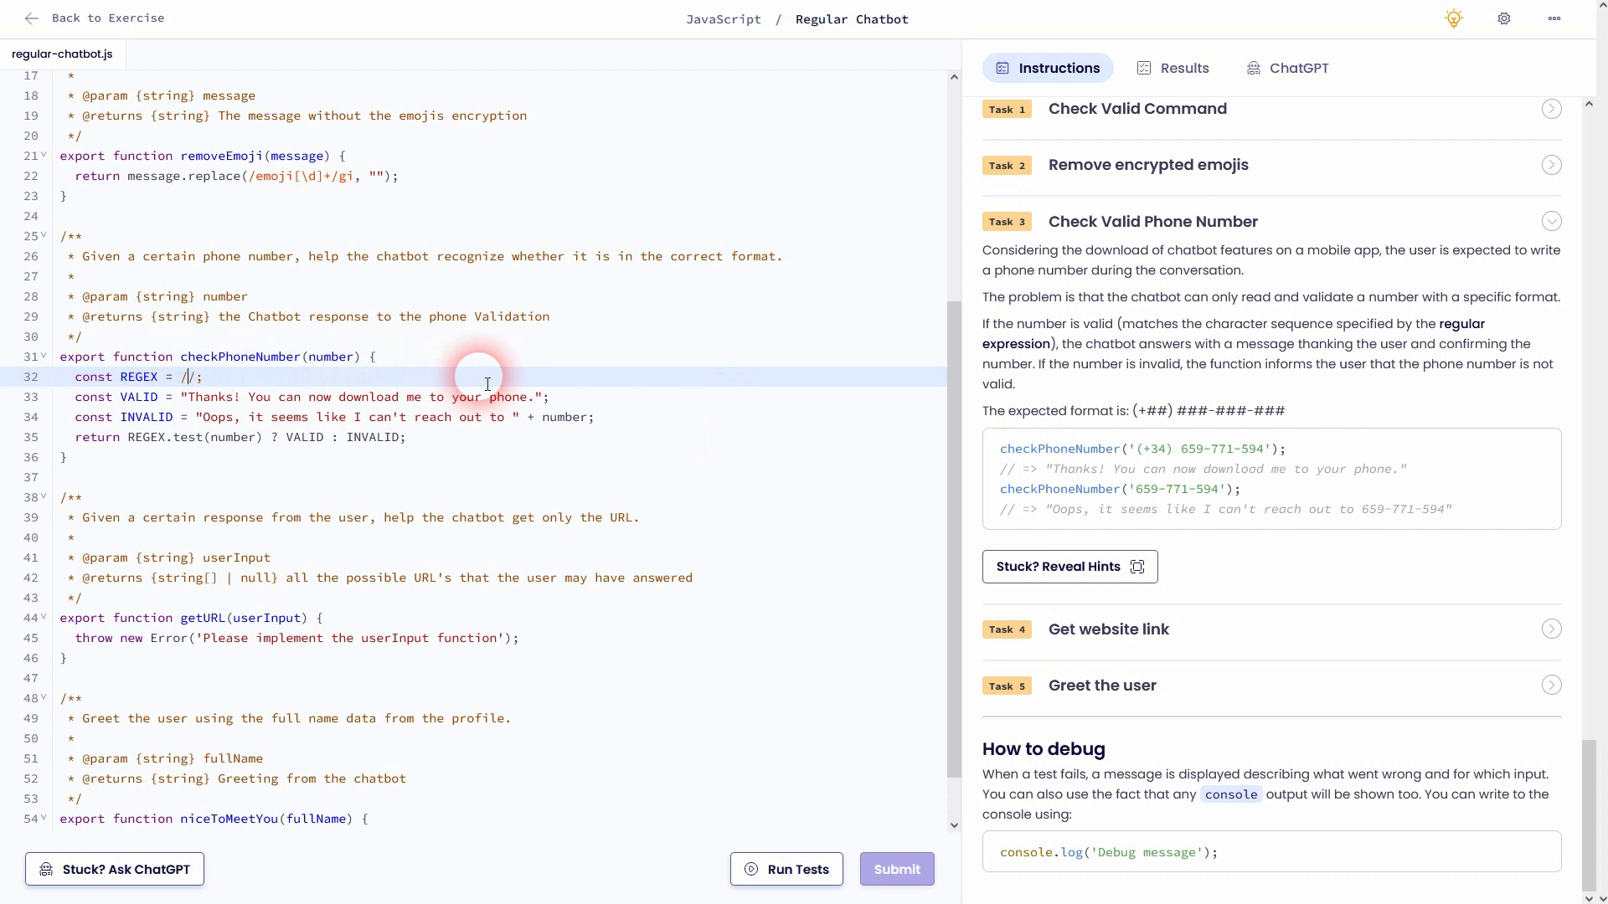
text(\d)
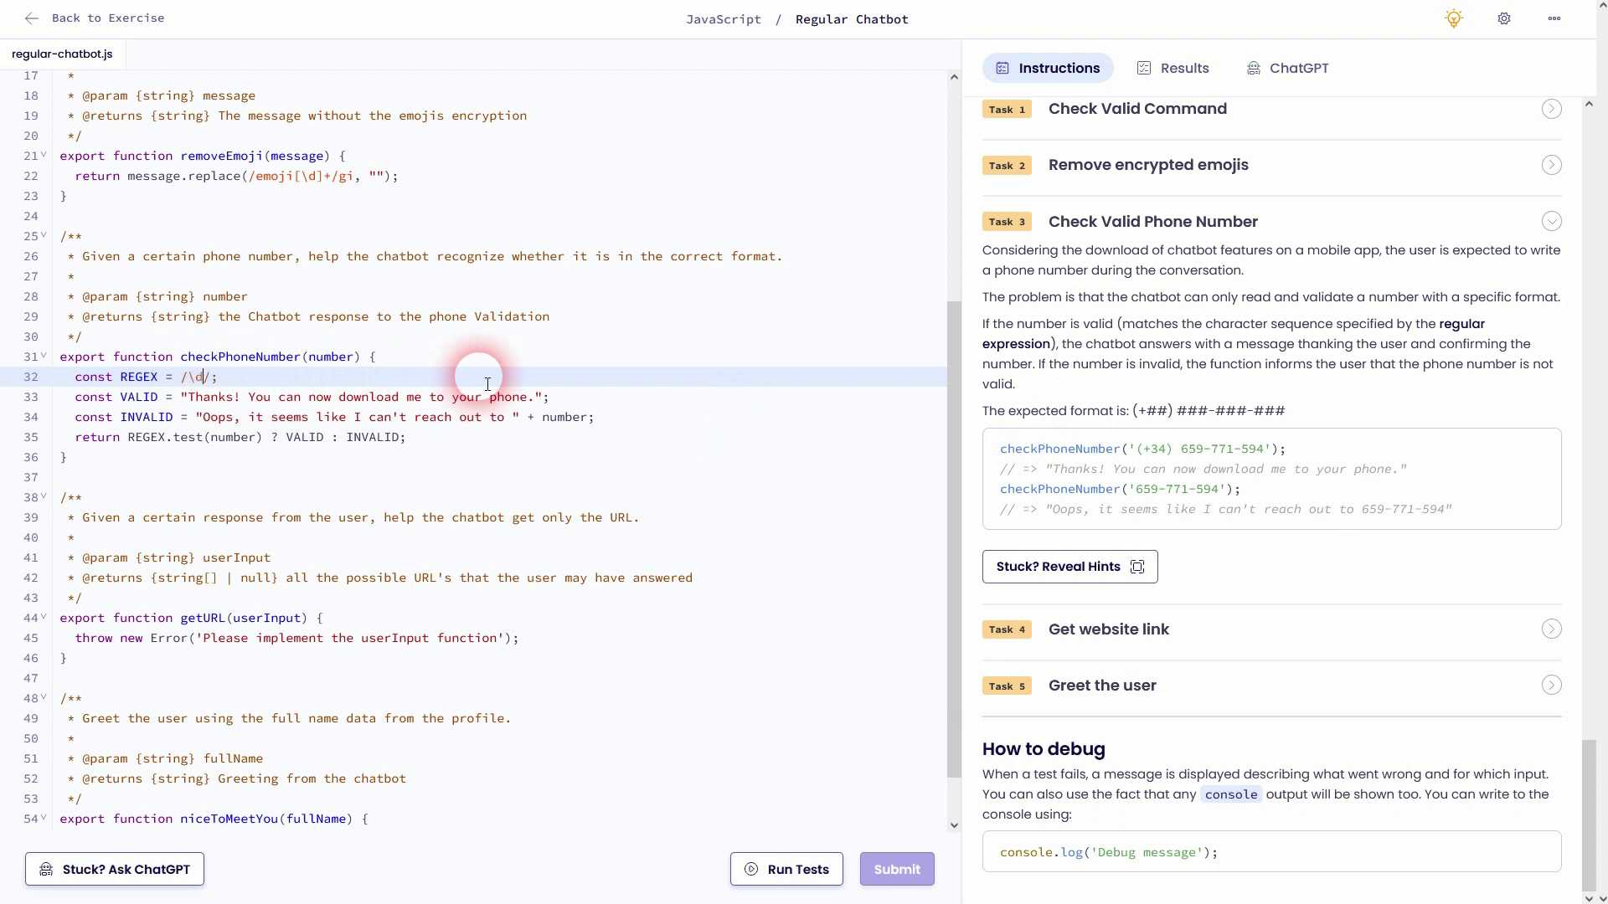
text({2)
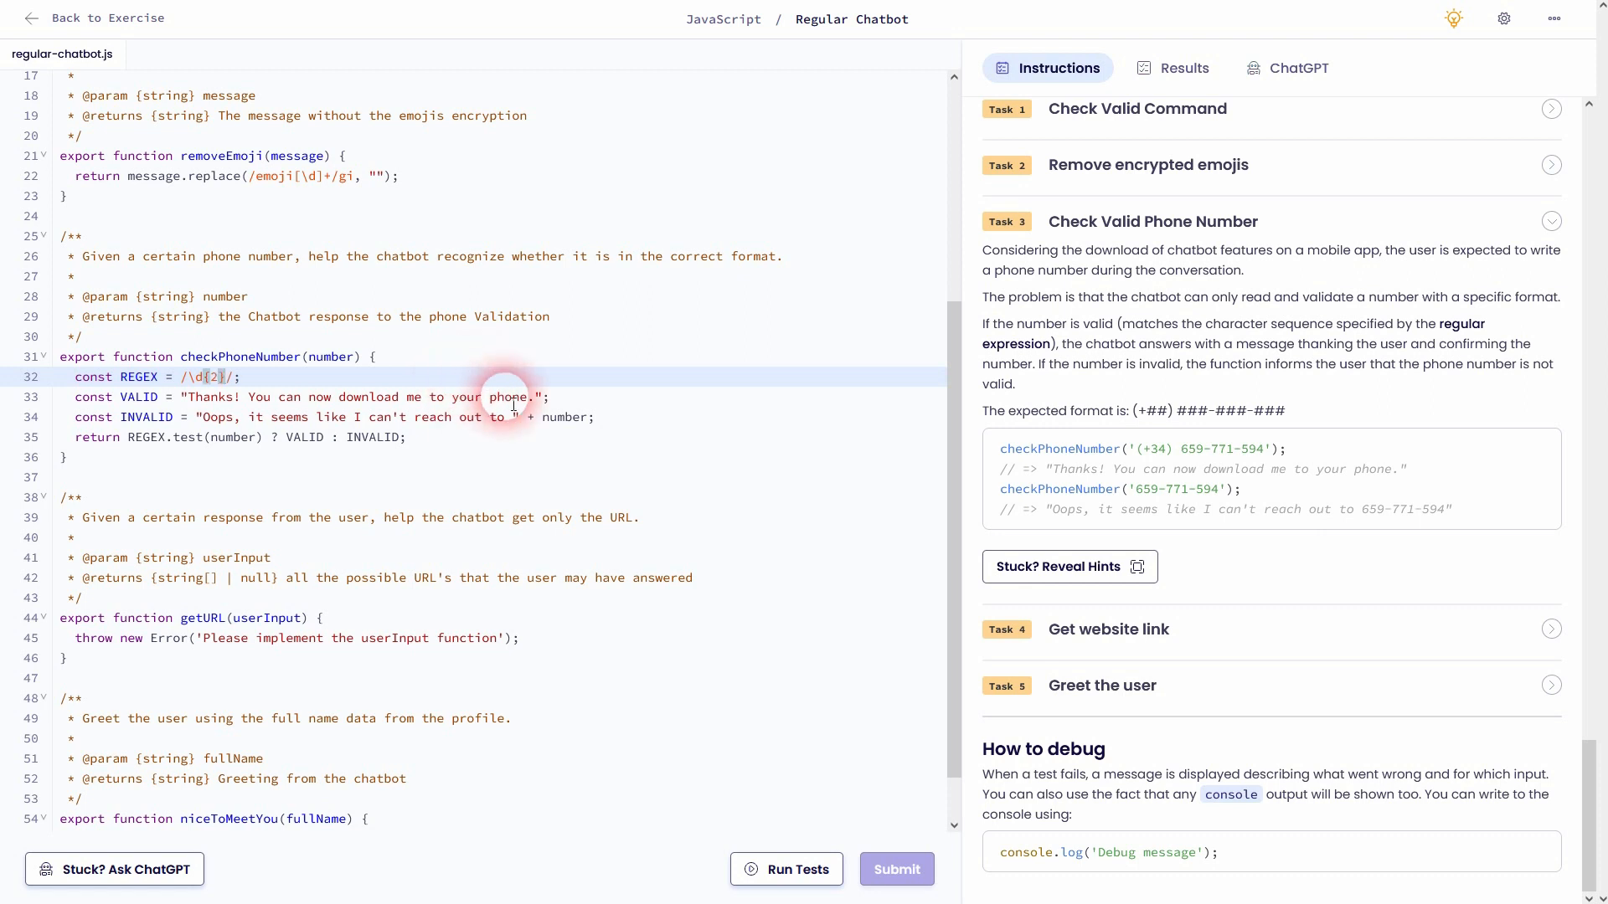
mouse_move(1158, 419)
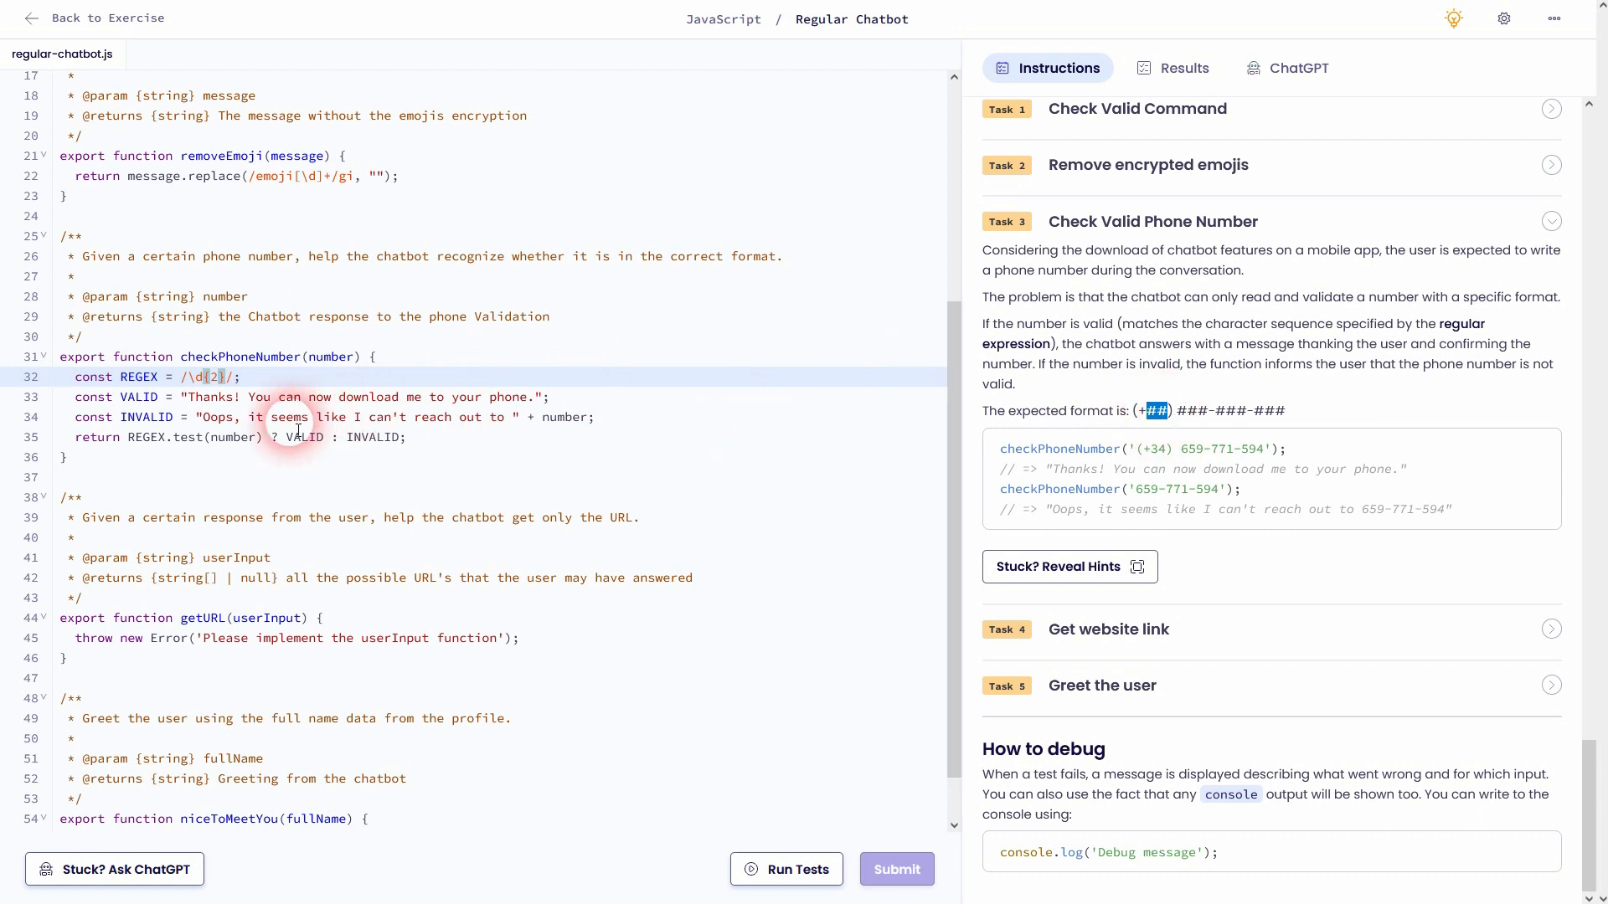
mouse_move(271, 435)
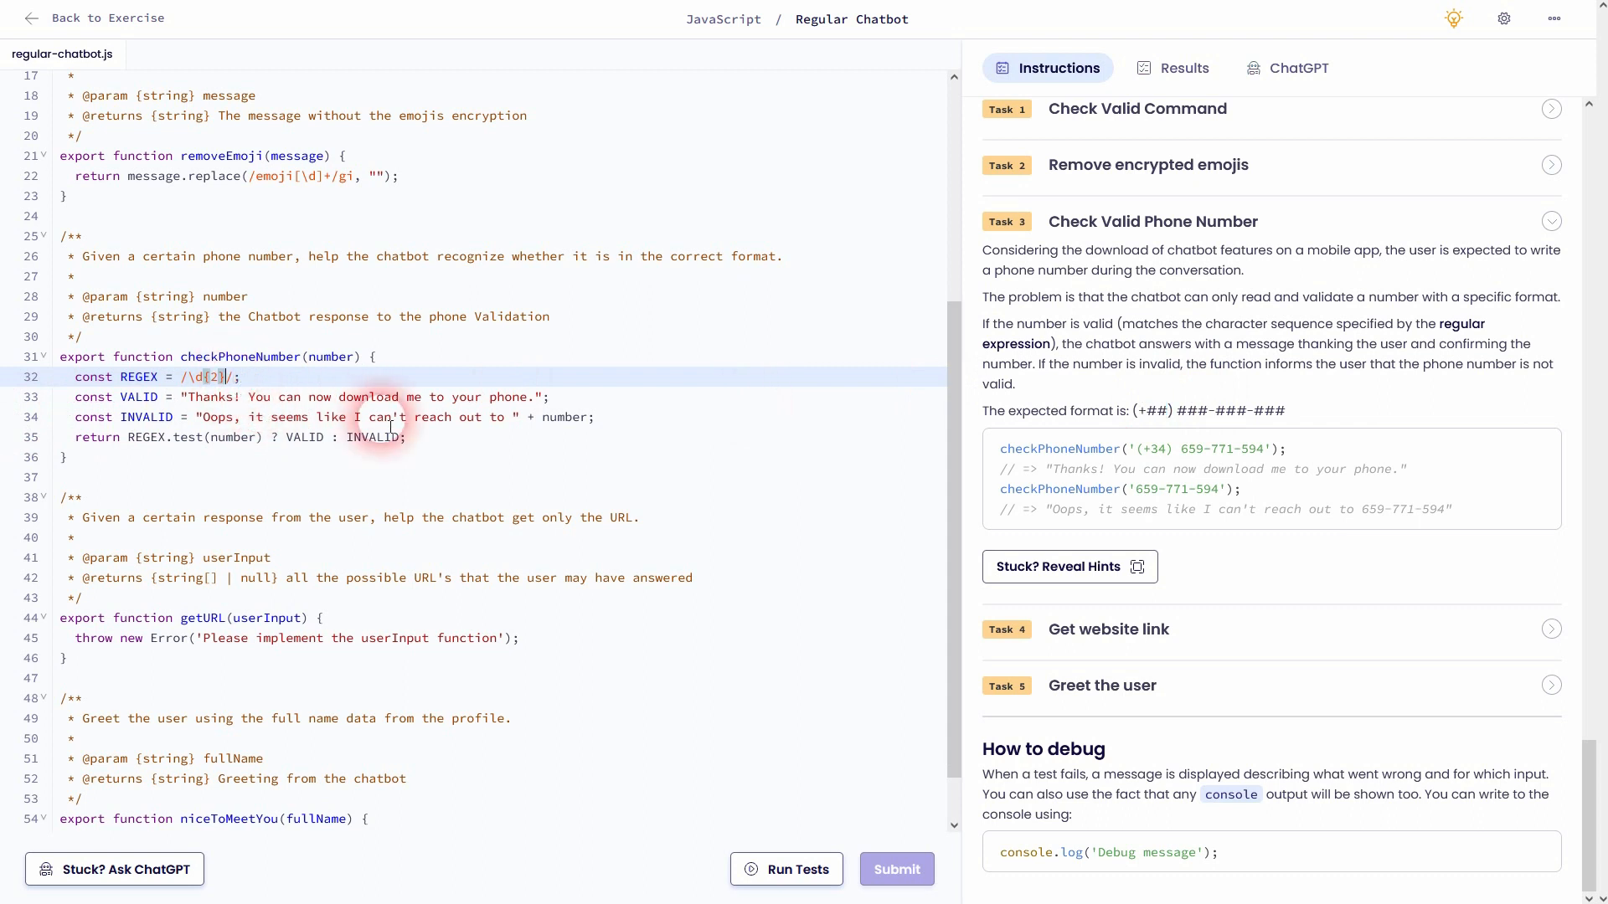
text(\d)
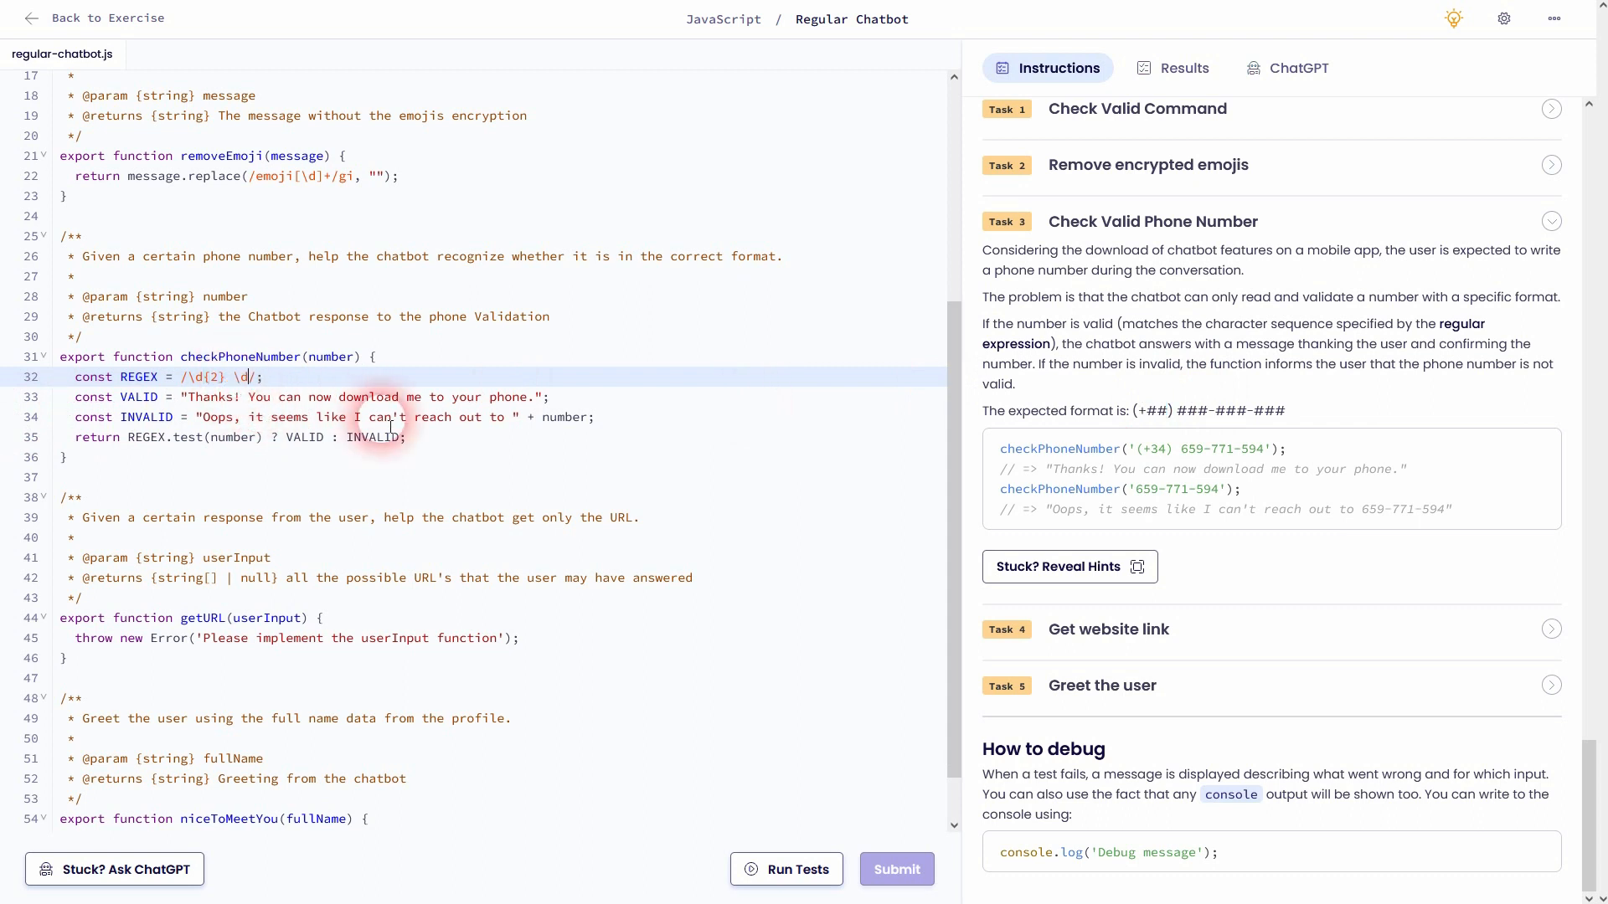
text({3} \d{3} \d{3)
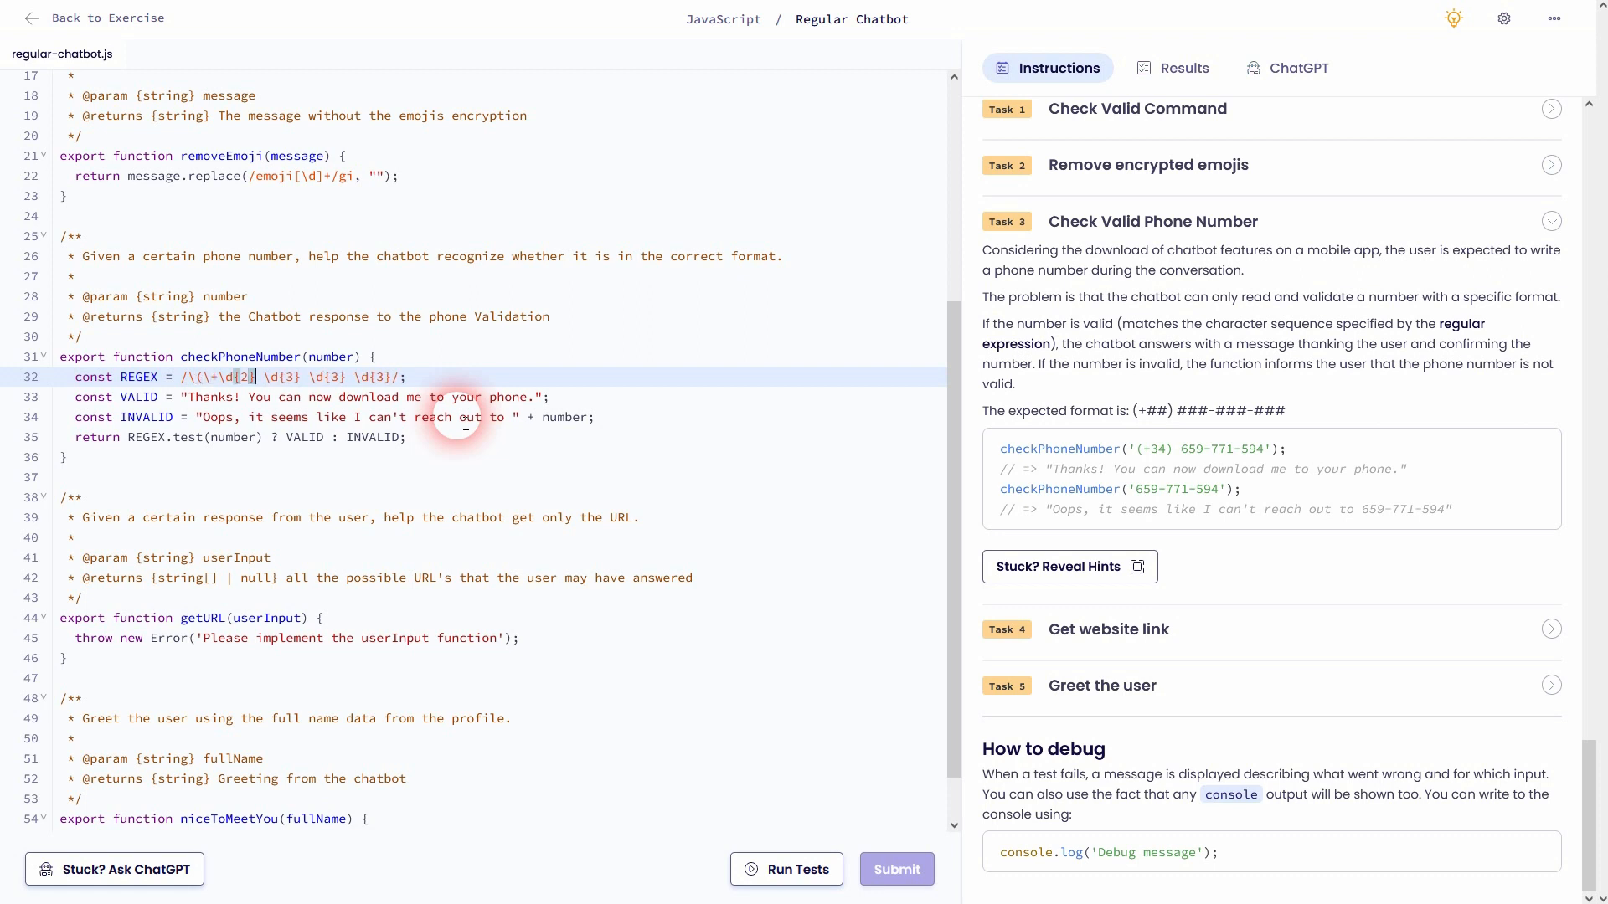
text(\))
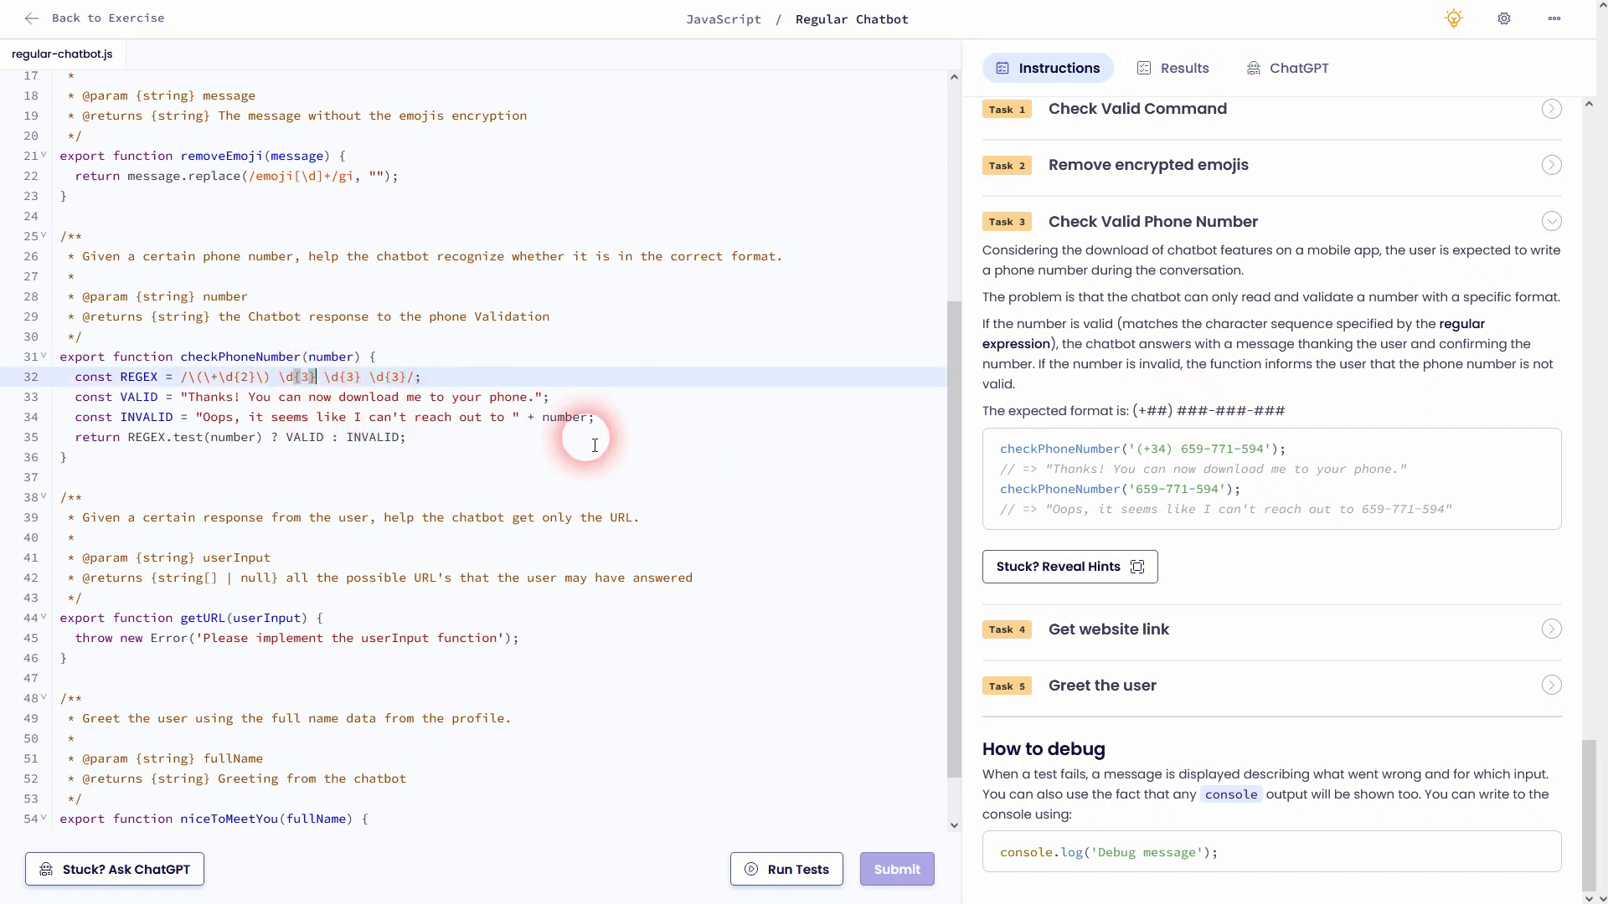
text(-)
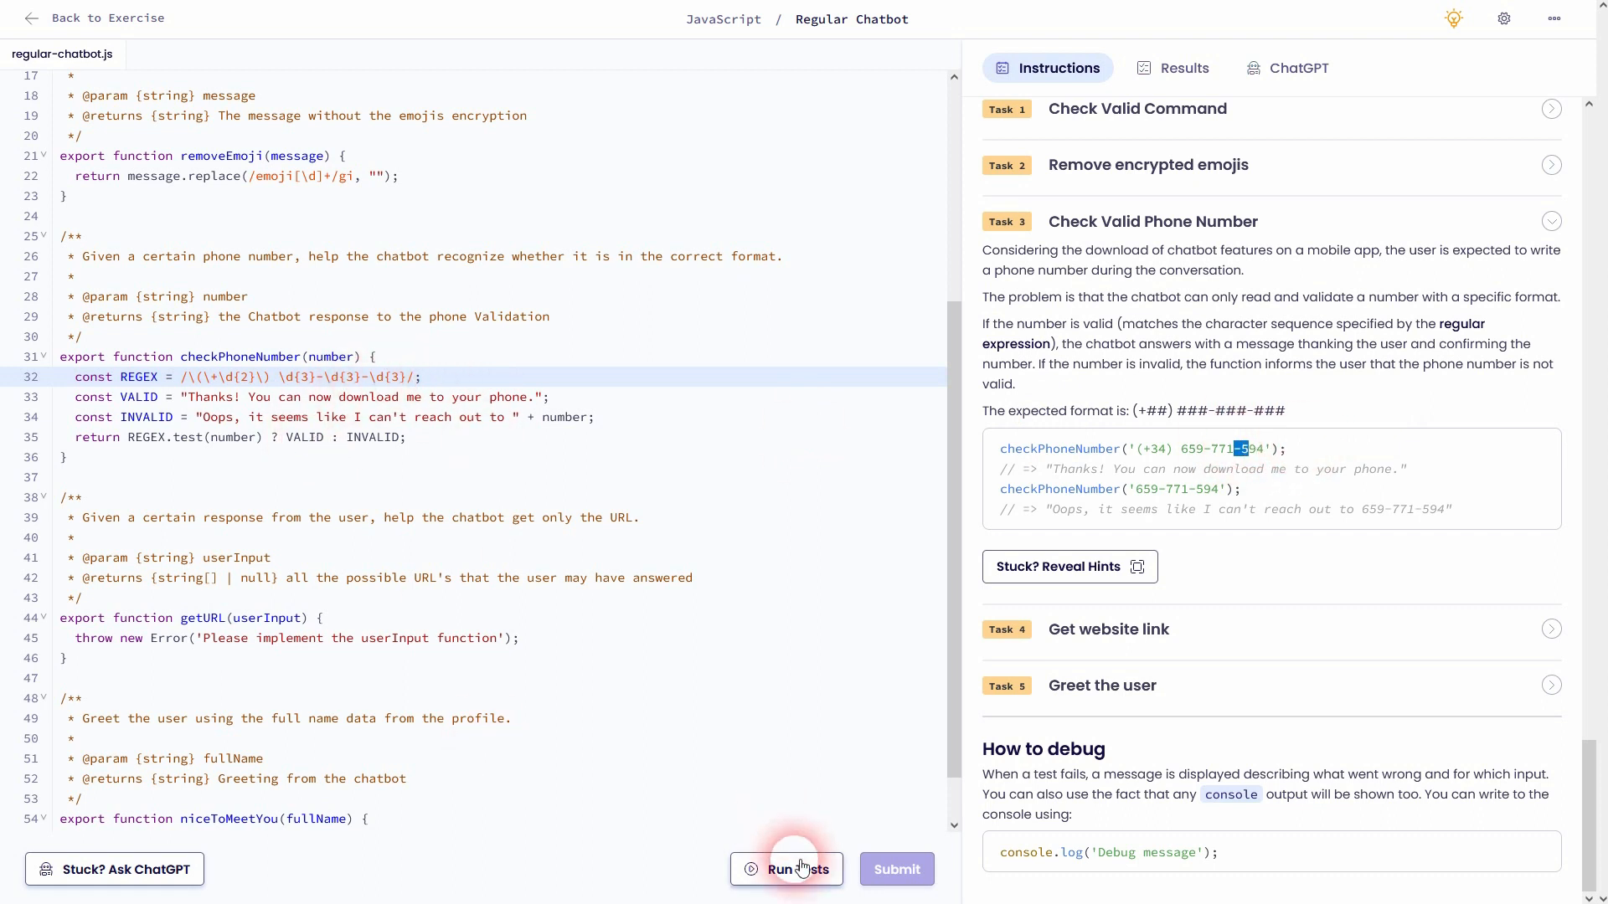
Run the tests, review the six passes and three failures, then return to Instructions
click(785, 870)
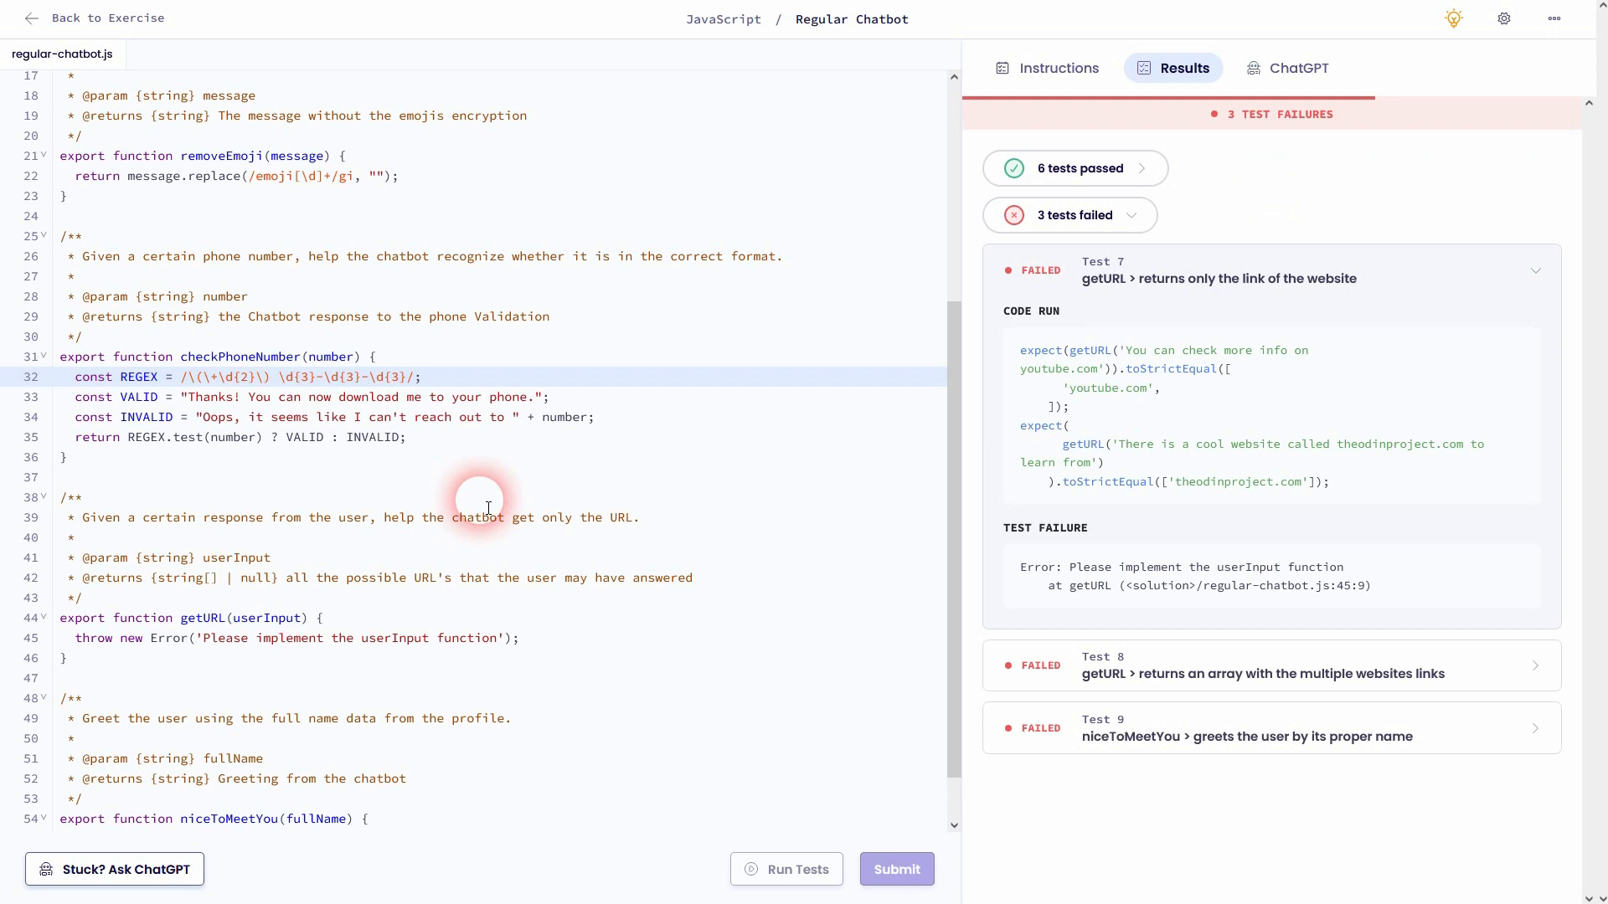
click(1073, 167)
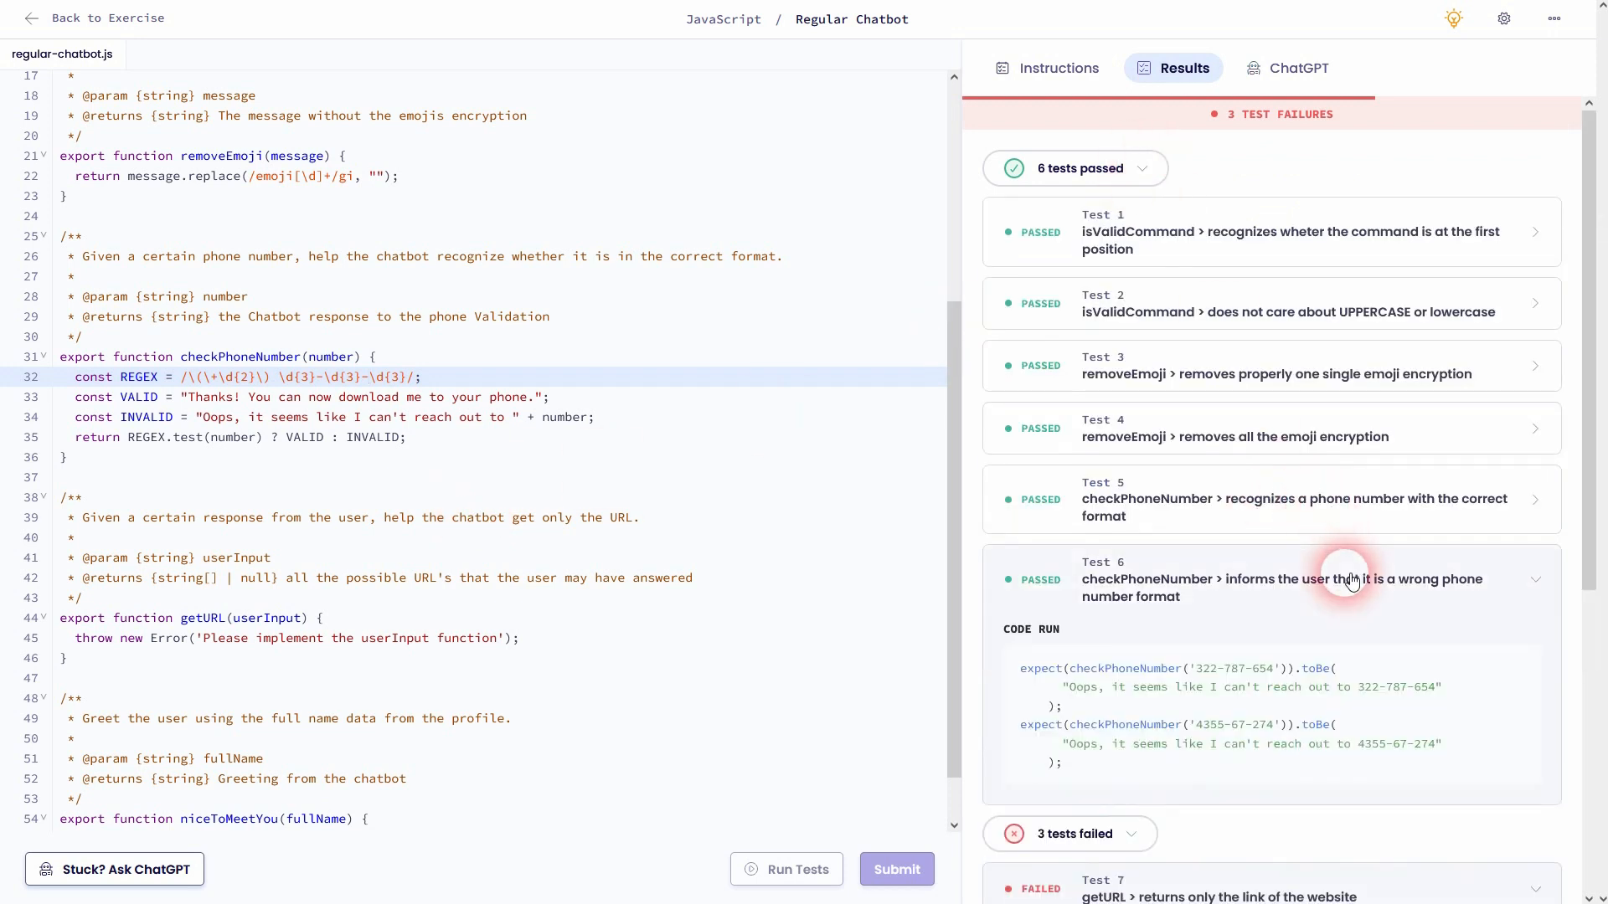
scroll(down, 3)
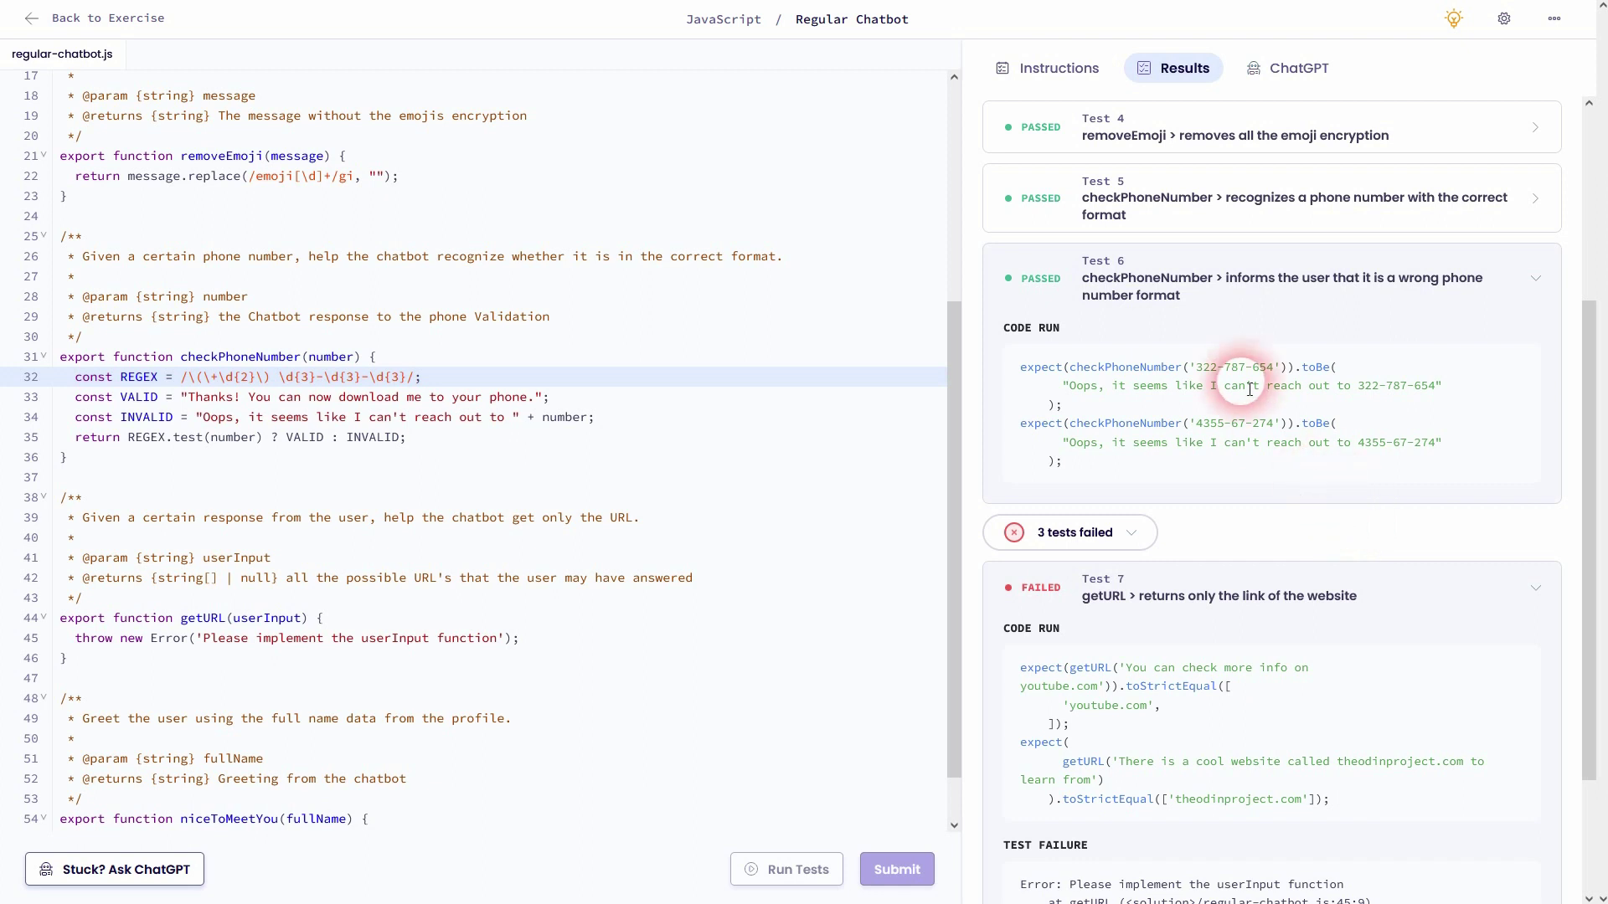
double_click(1397, 385)
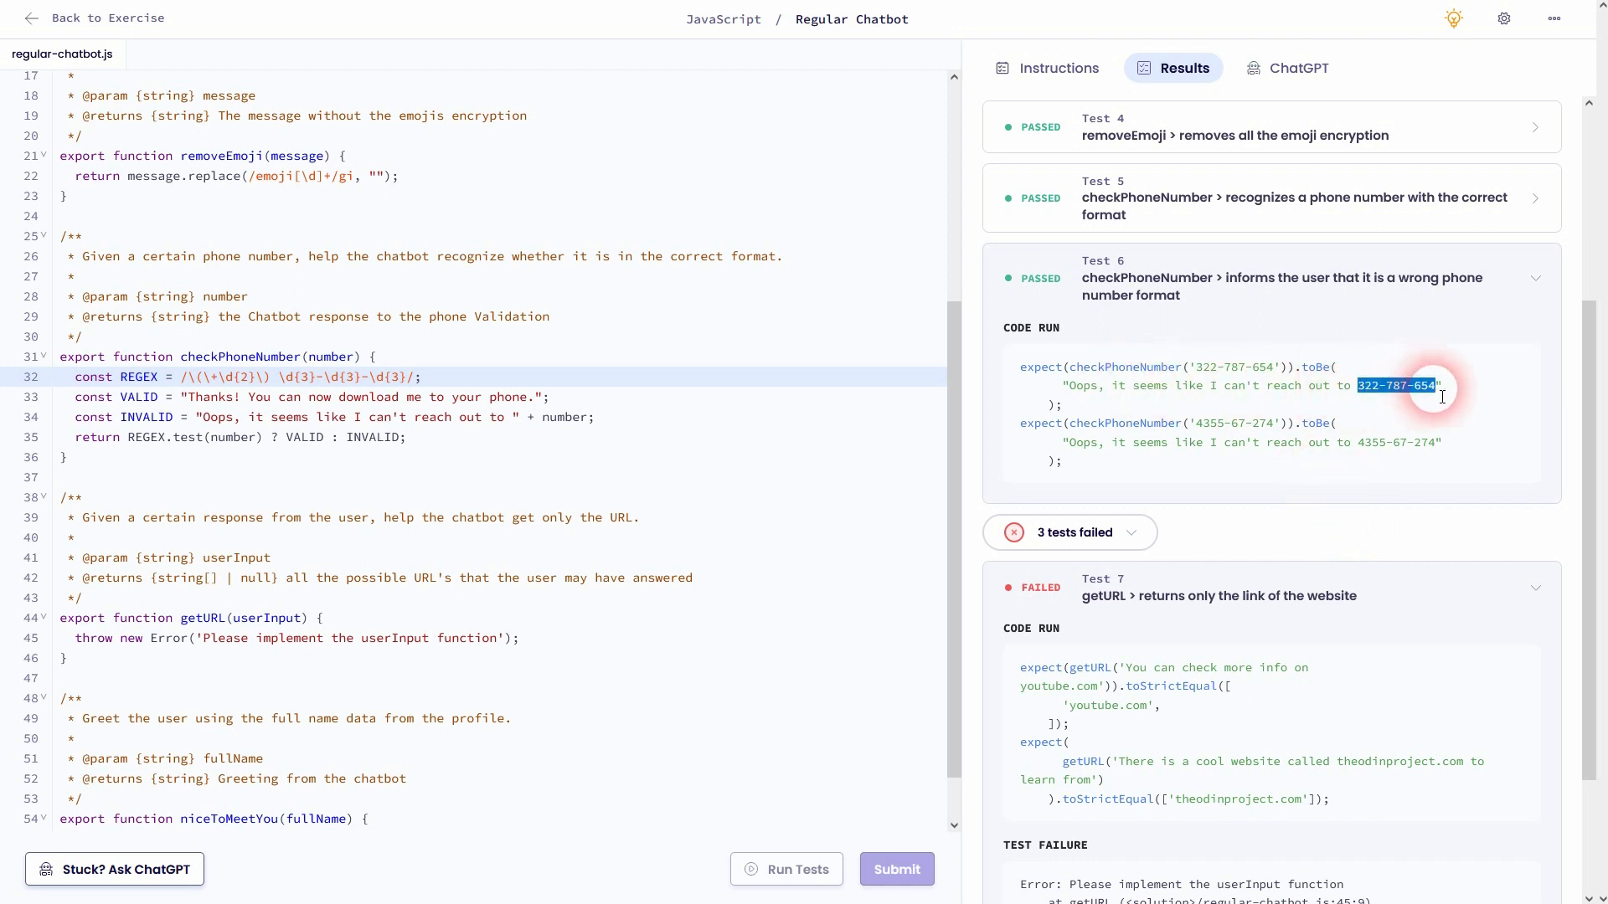
mouse_move(359, 456)
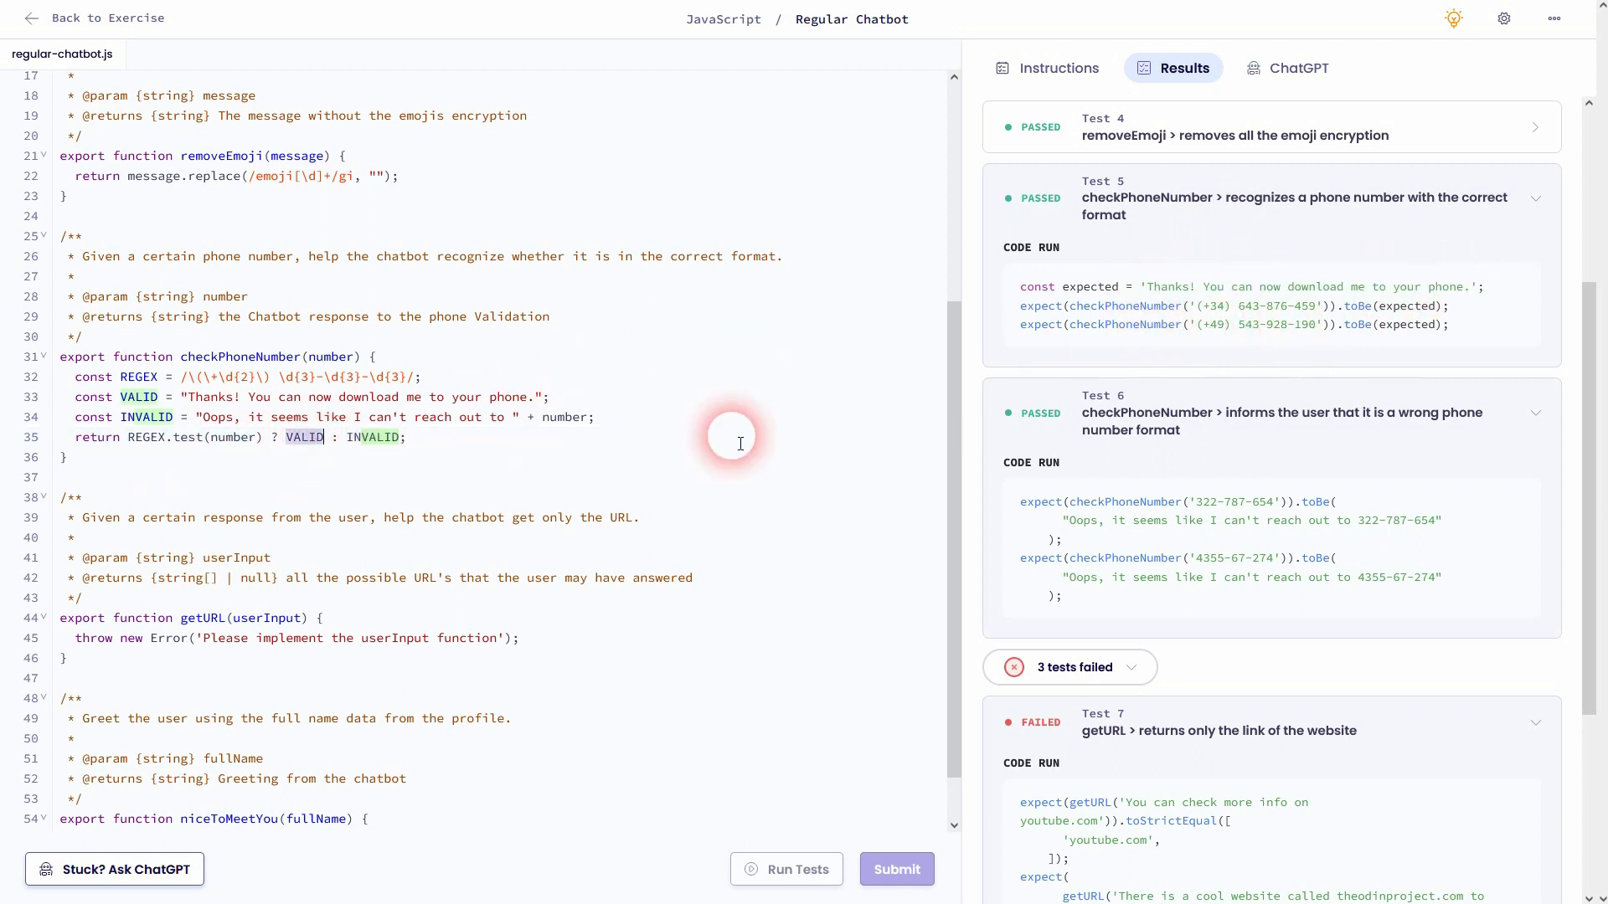
click(1046, 67)
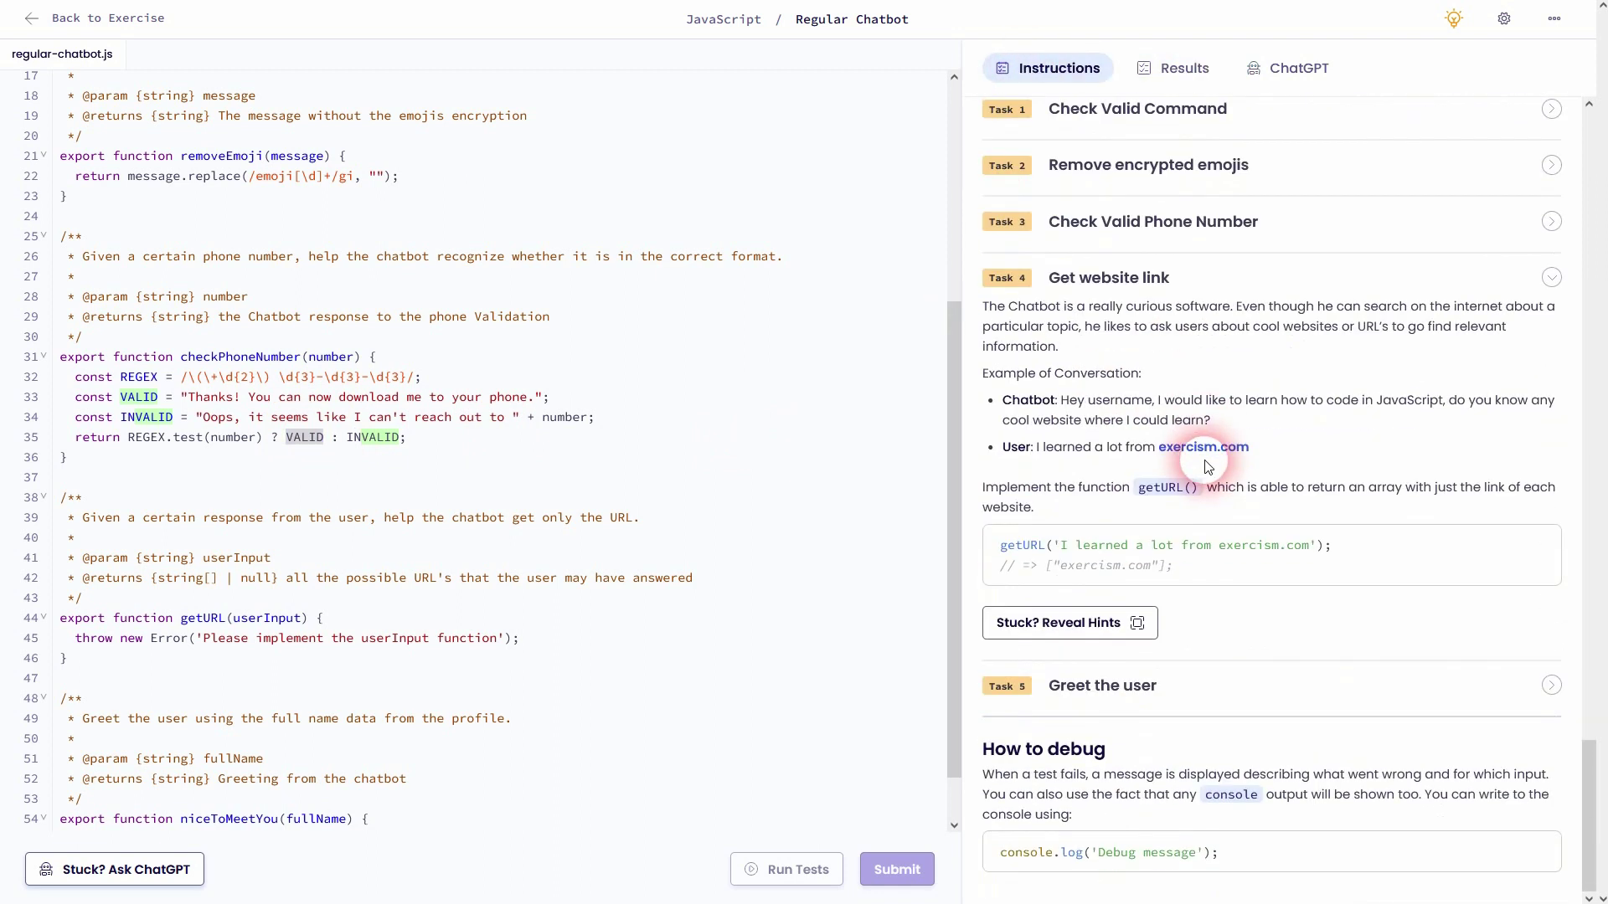
Replace getURL's placeholder with an empty REGEX constant and return userInput.match(REGEX);
scroll(down, 3)
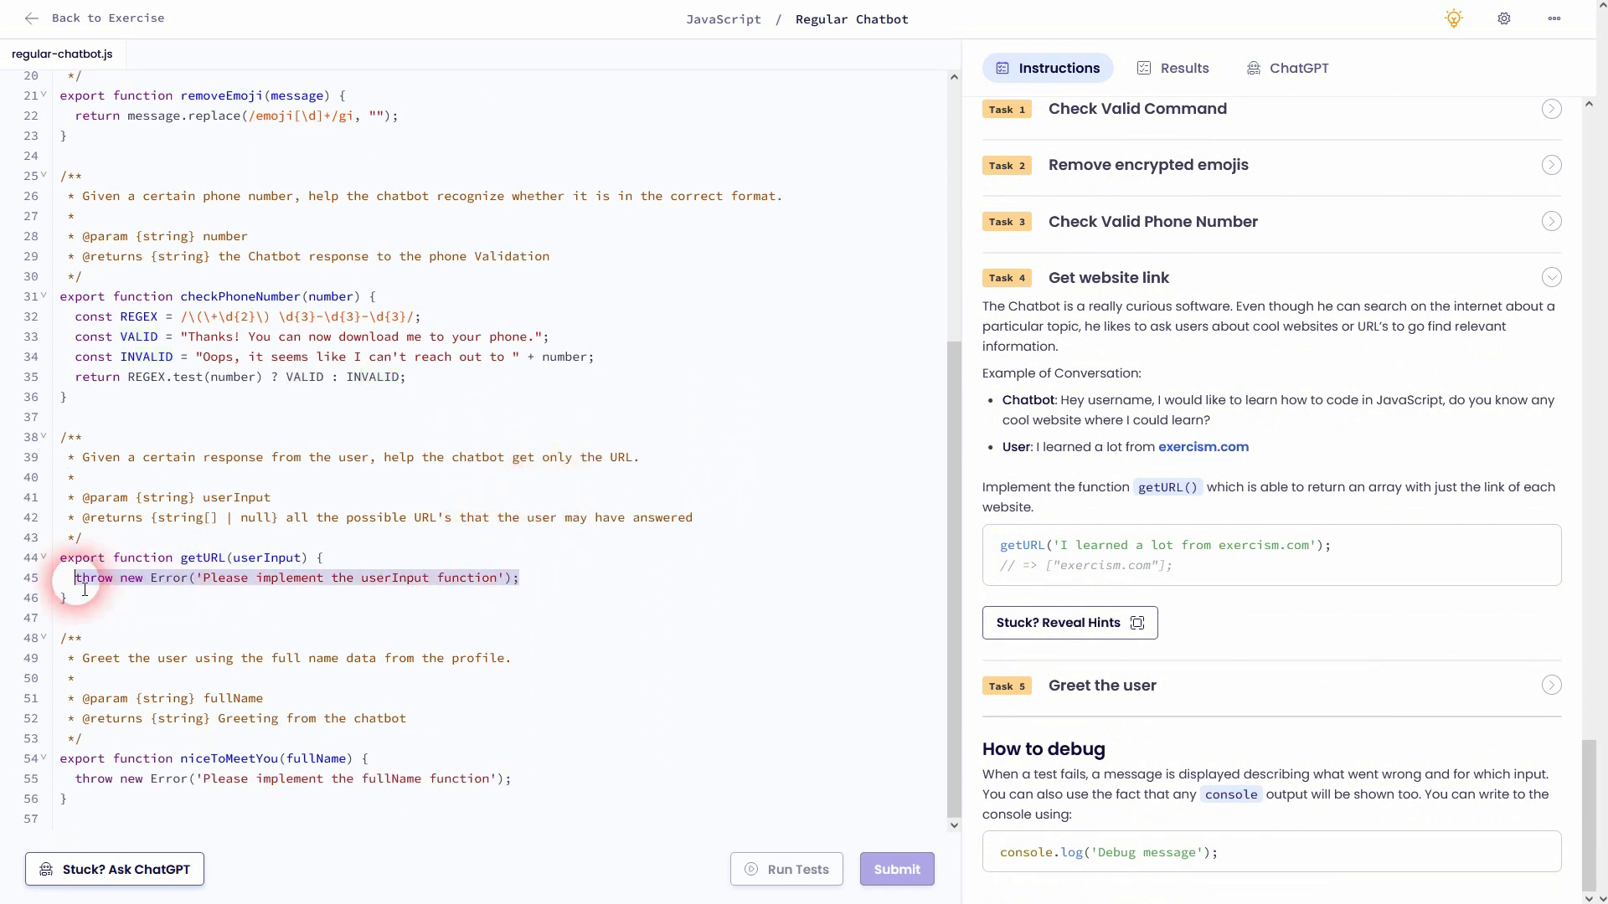
key(Delete)
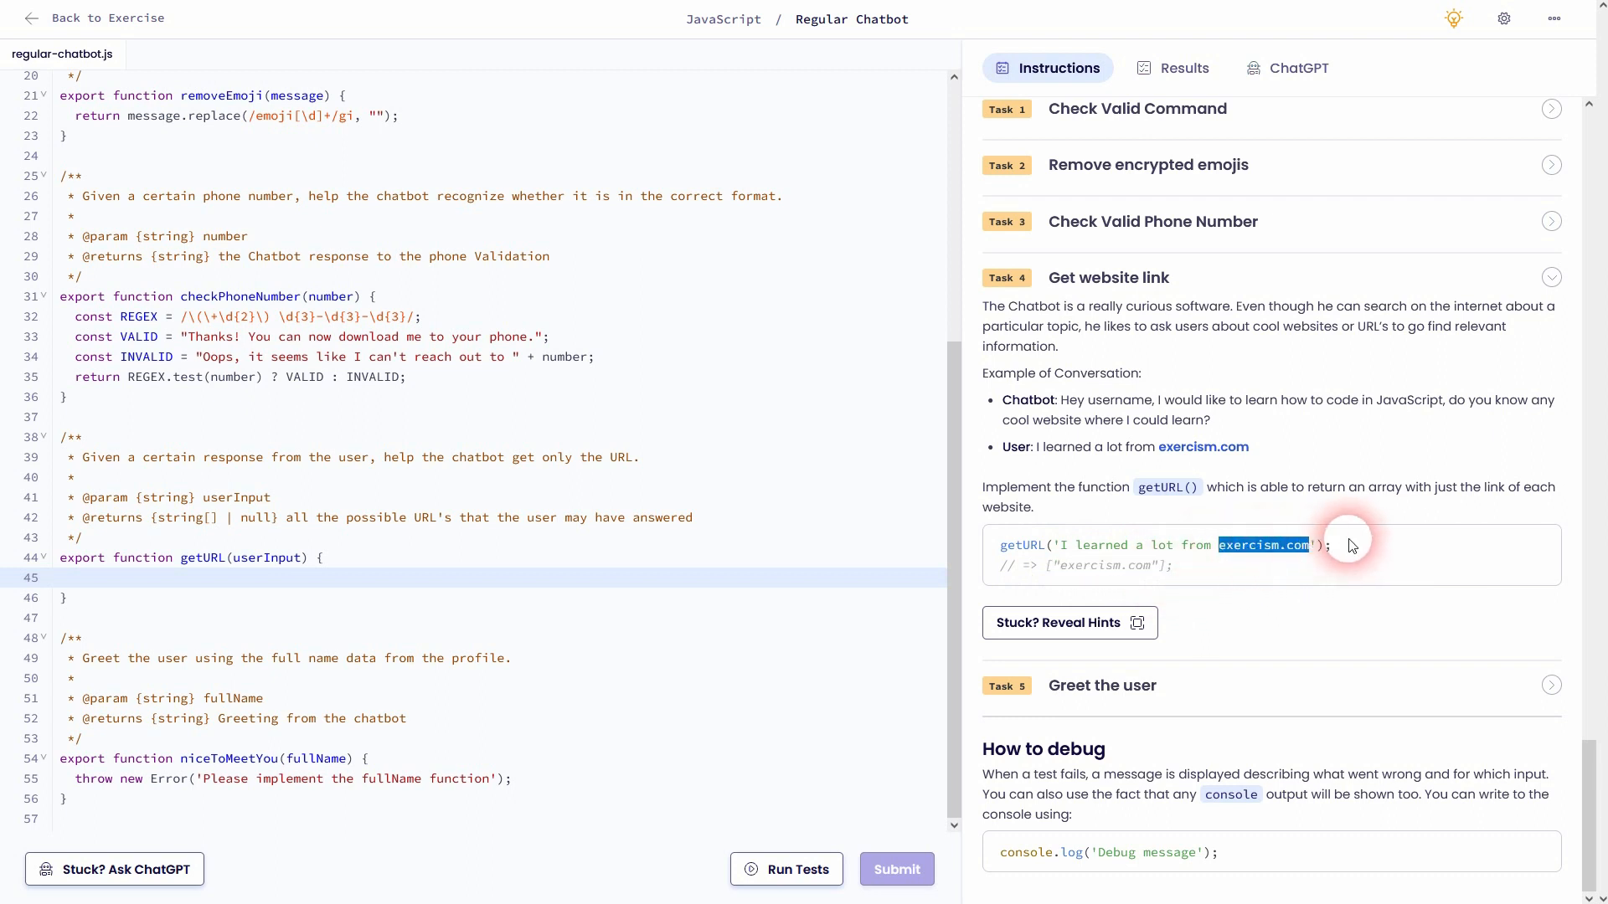
mouse_move(564, 509)
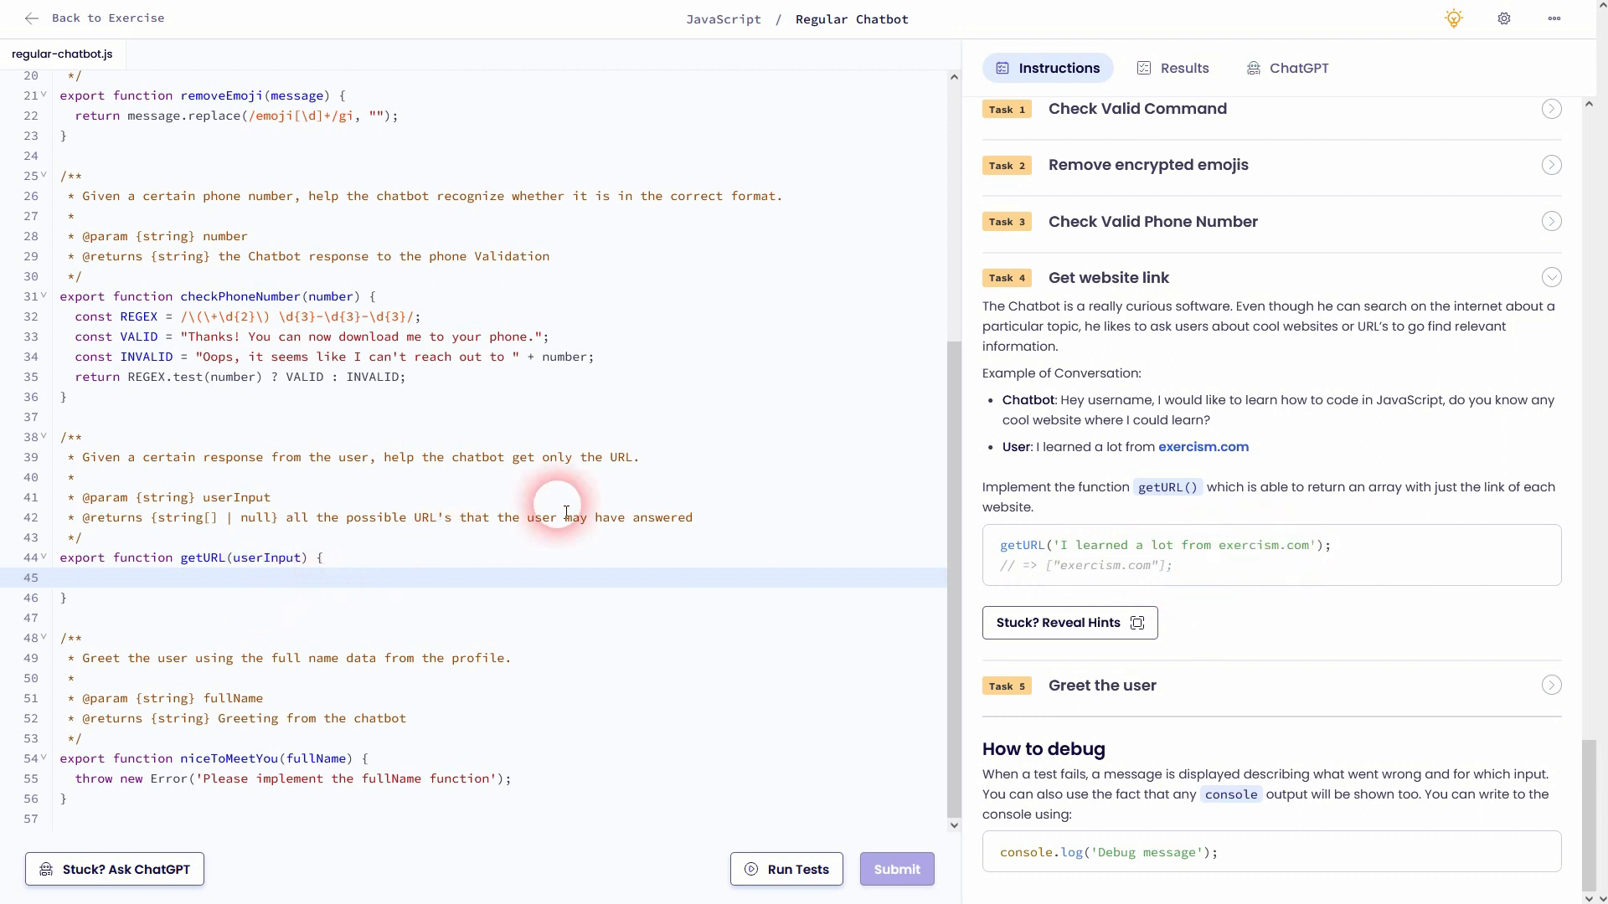
text(const REGEX = ;)
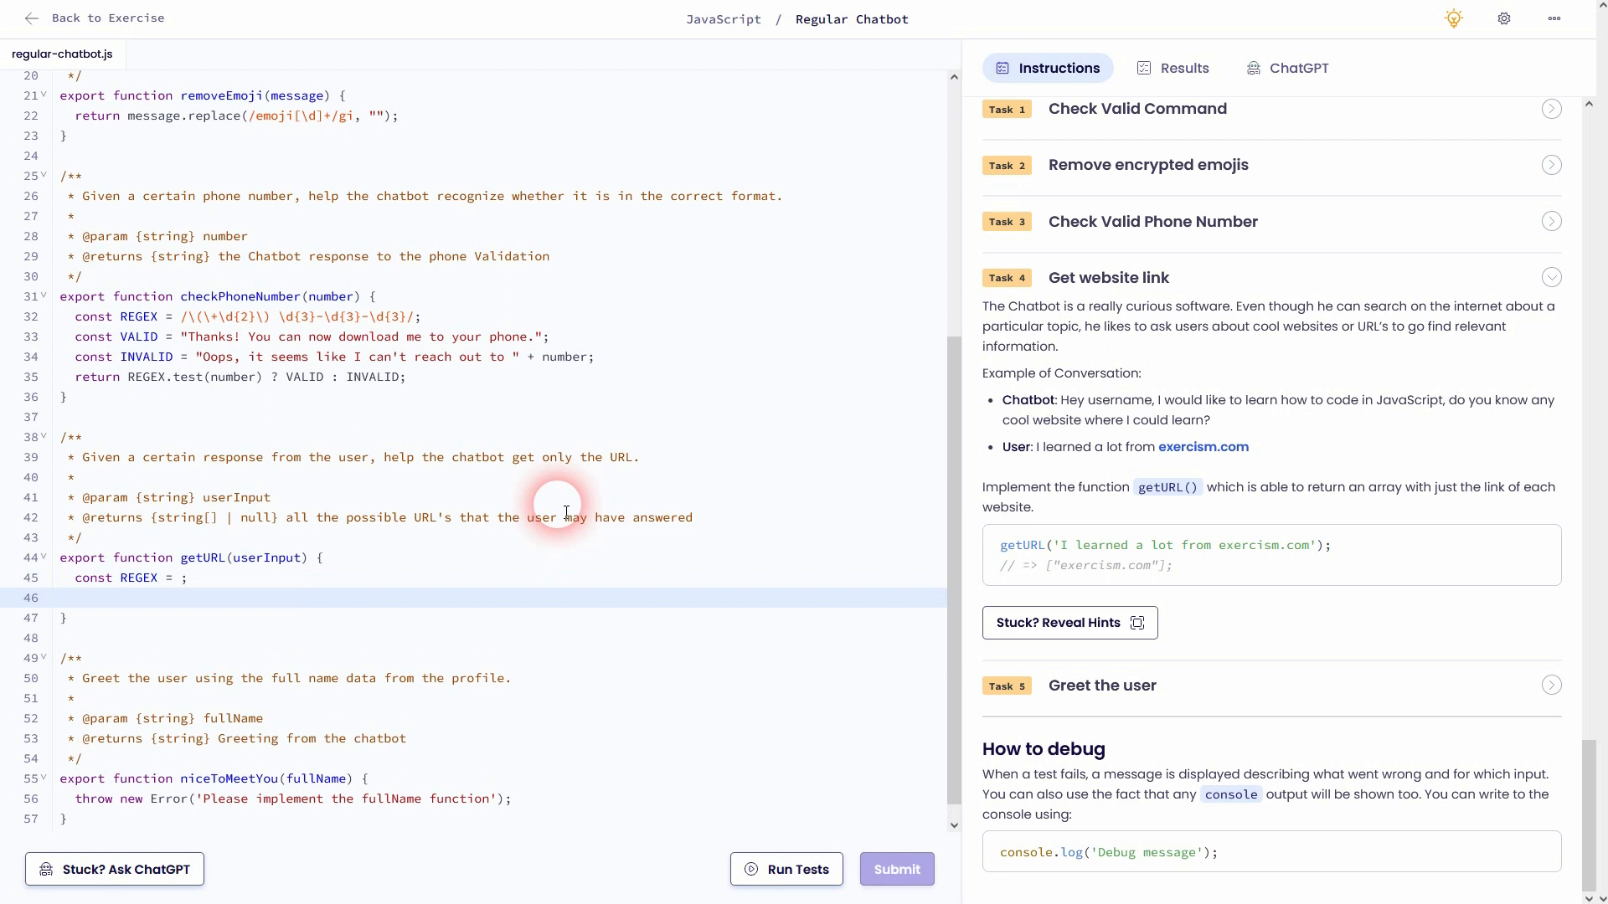
text(return)
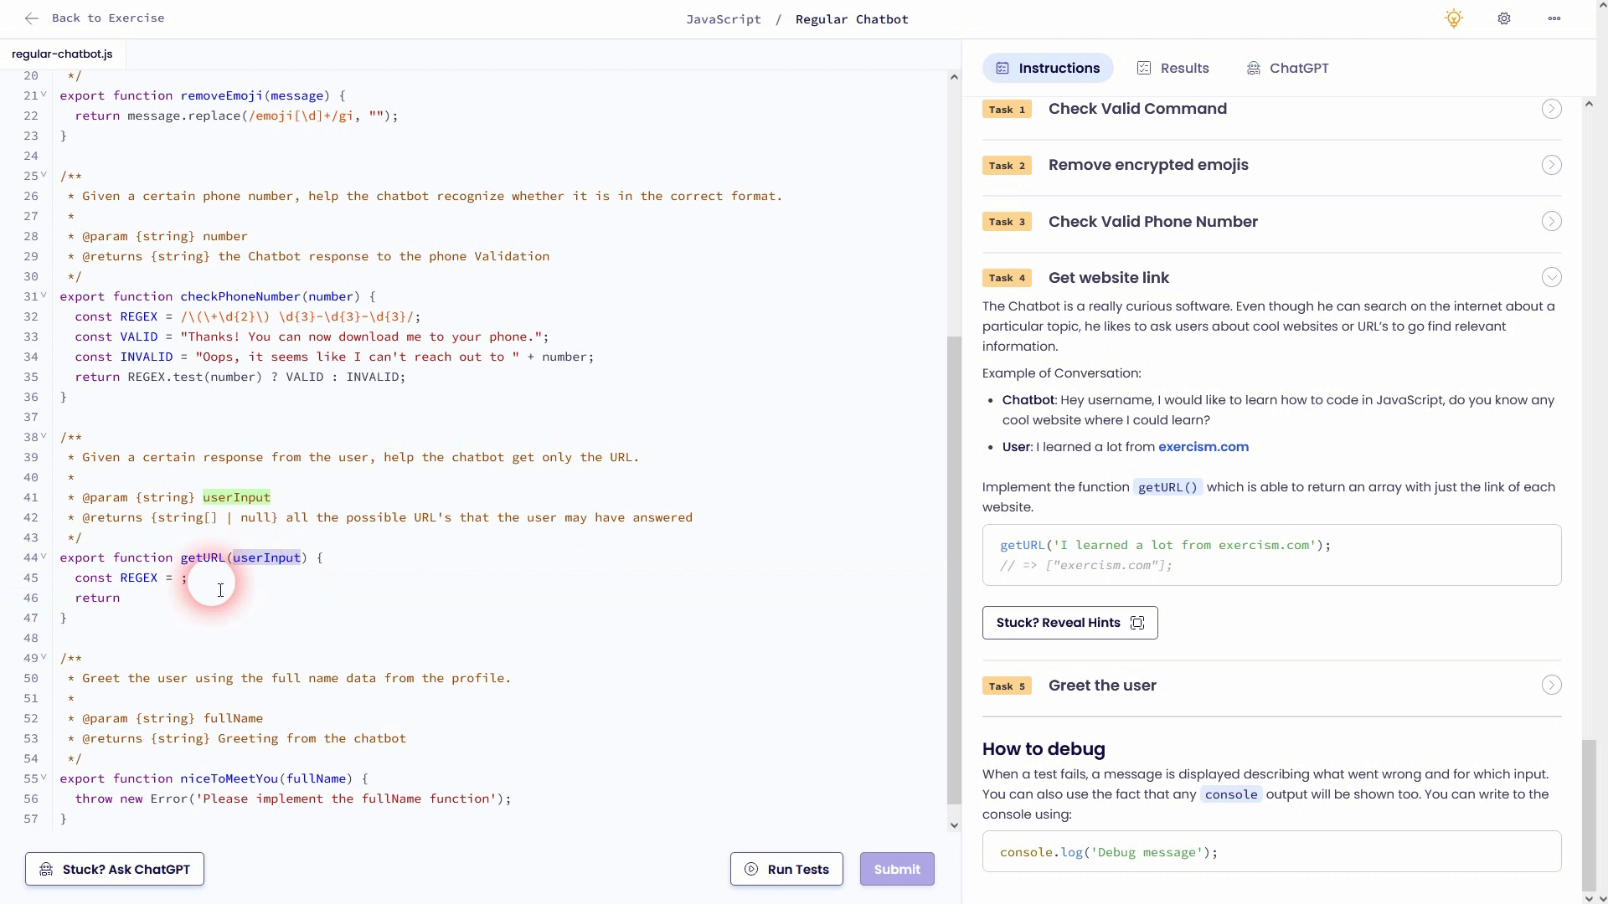
text(userInput)
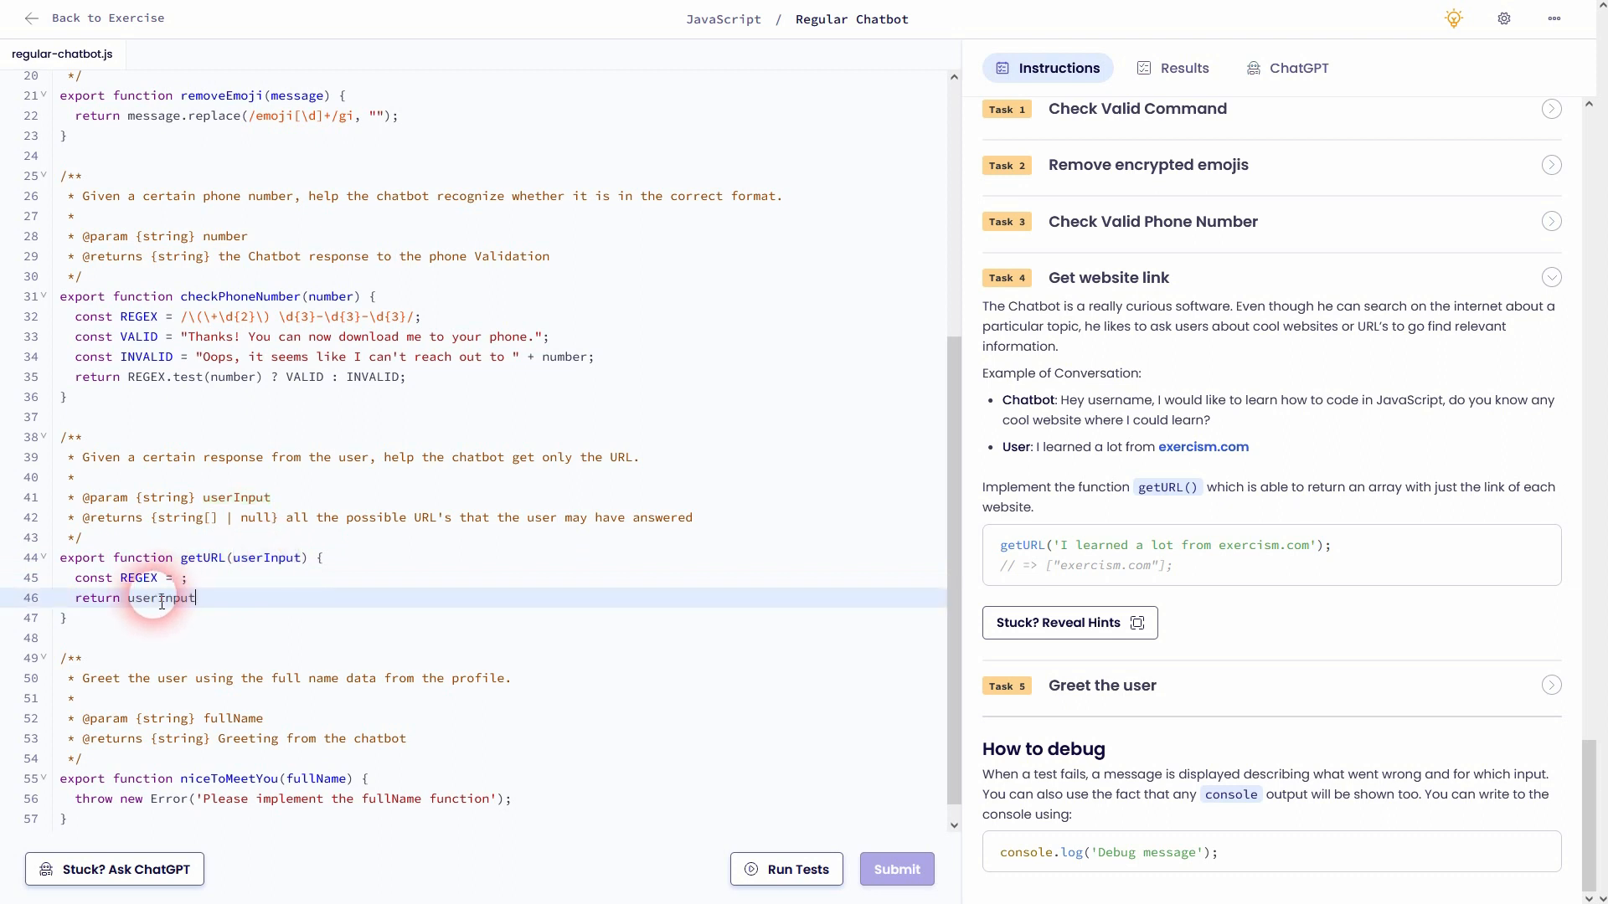
text(.matc)
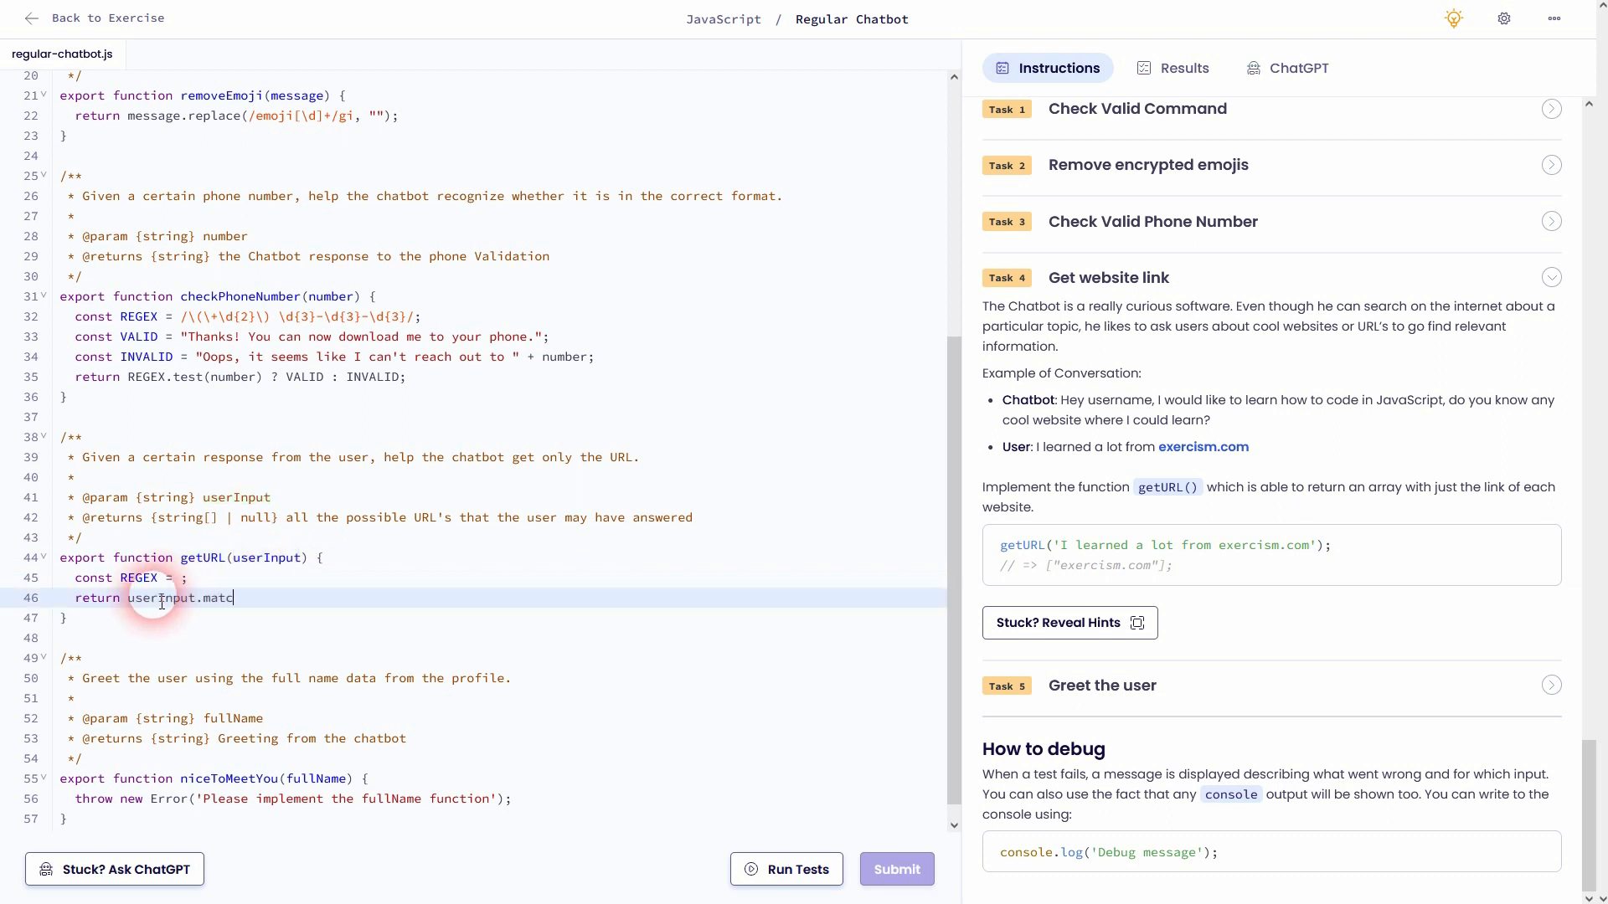
text(h(REGEX))
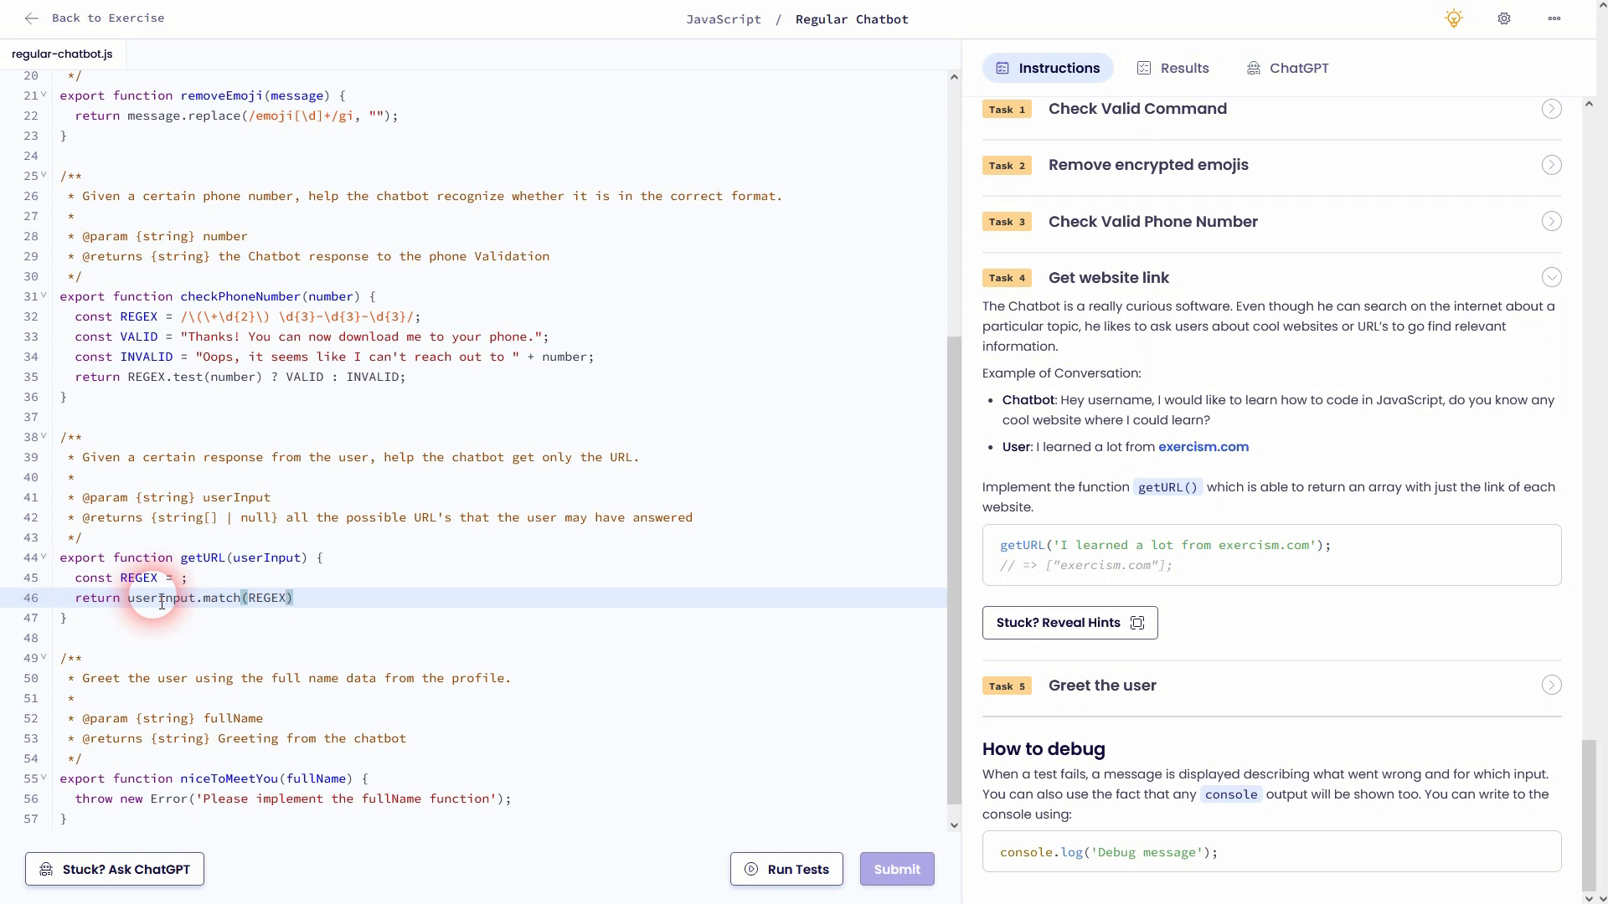
text(;)
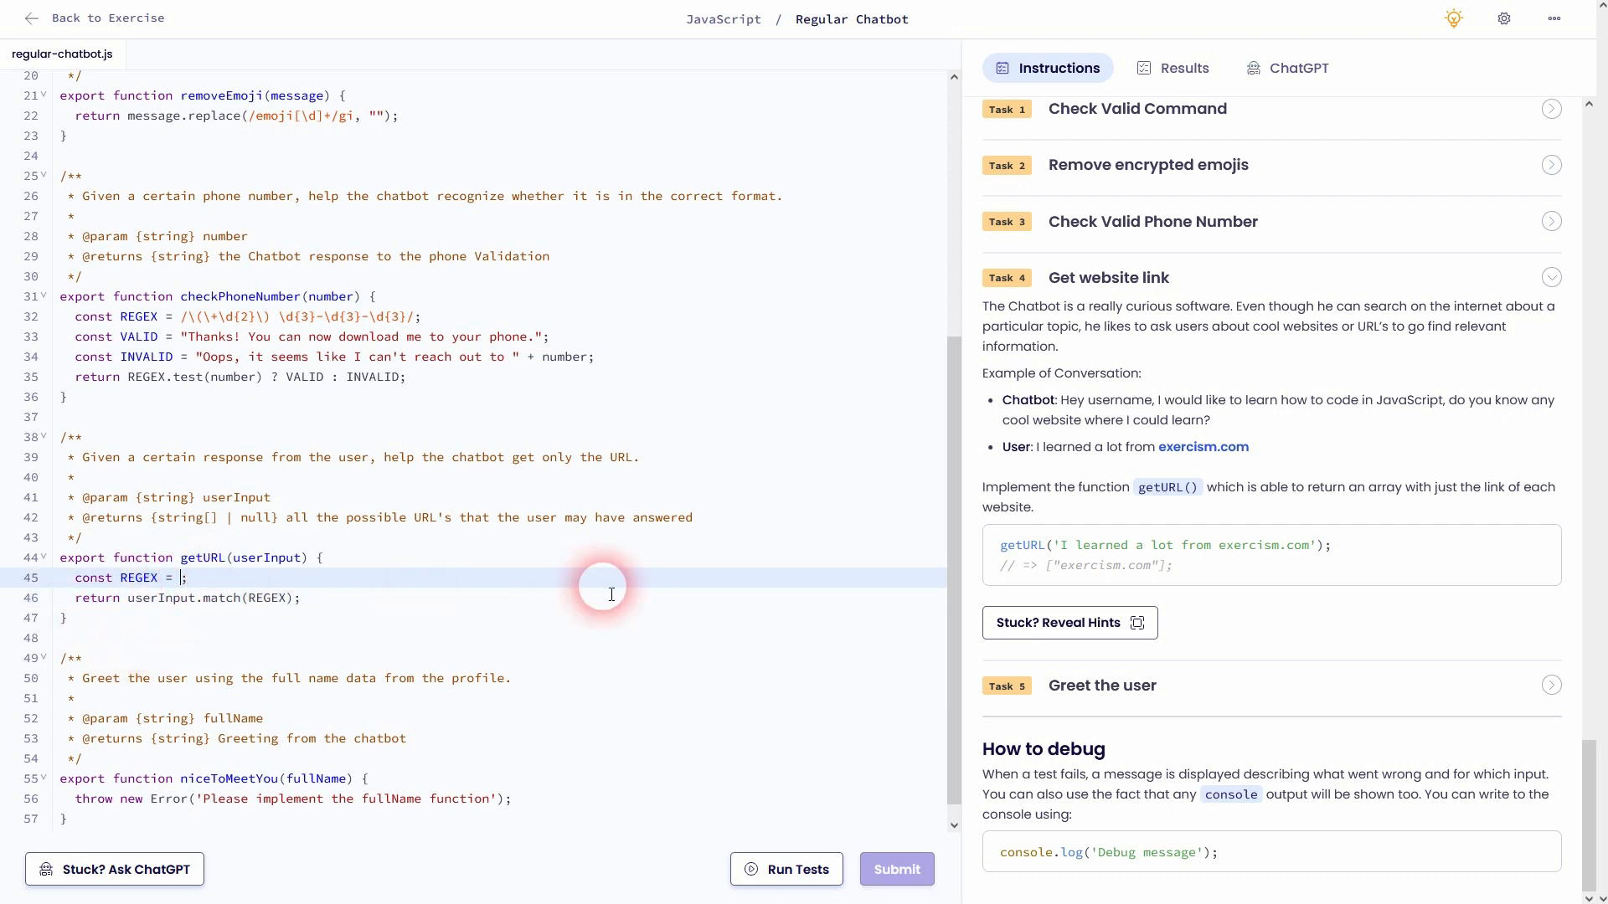
mouse_move(1262, 528)
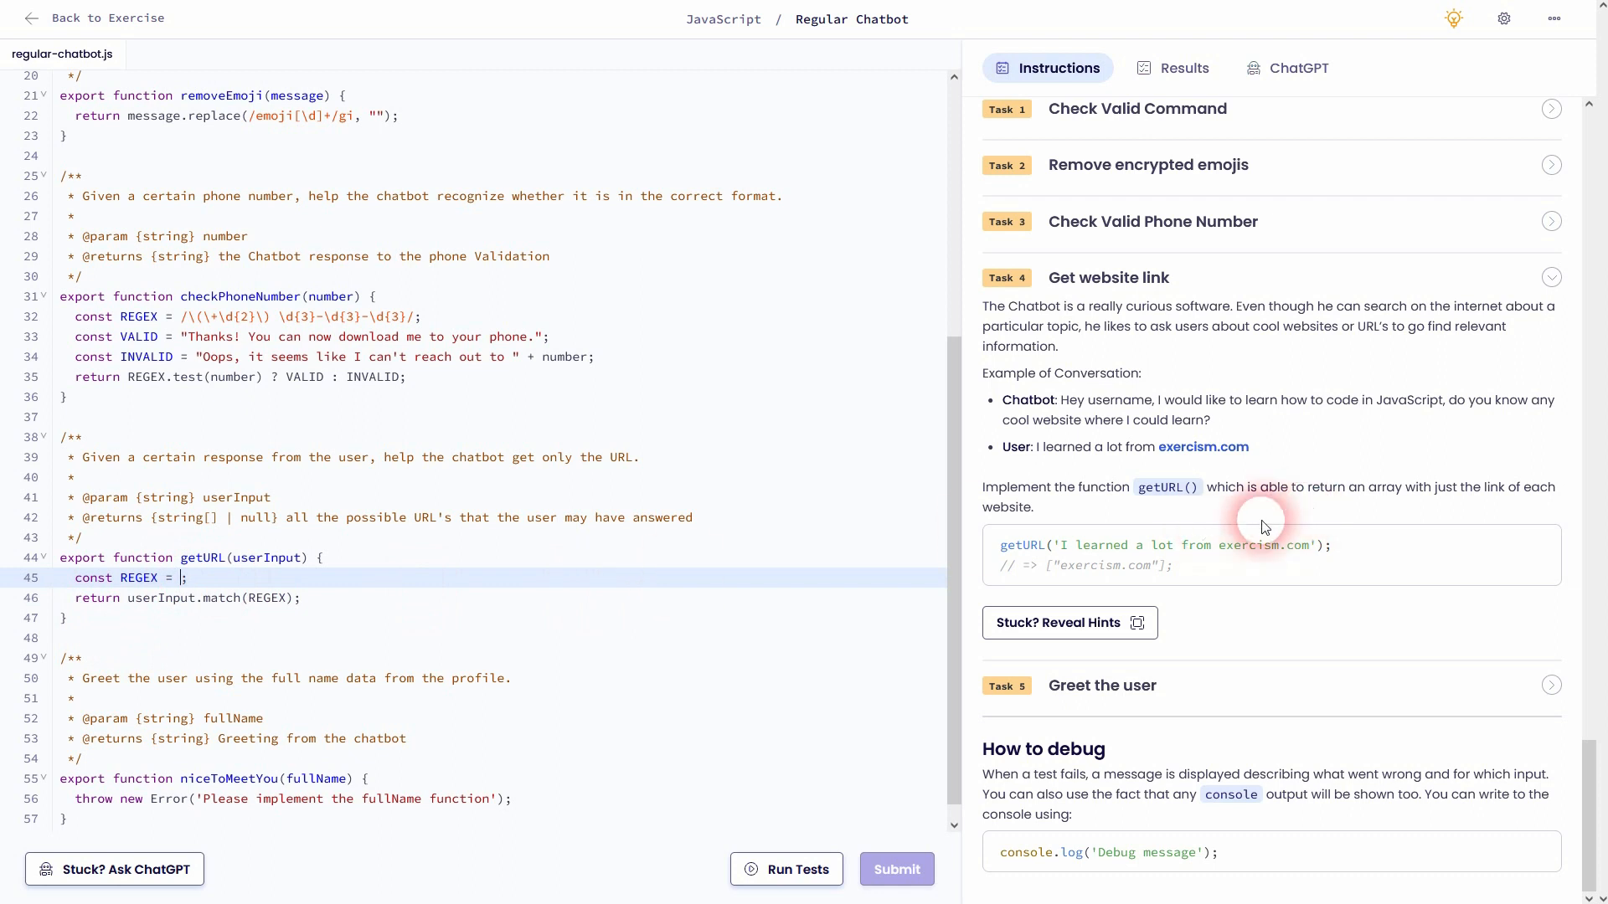
Note exercism.com in the example output and position at the empty REGEX value
double_click(1089, 564)
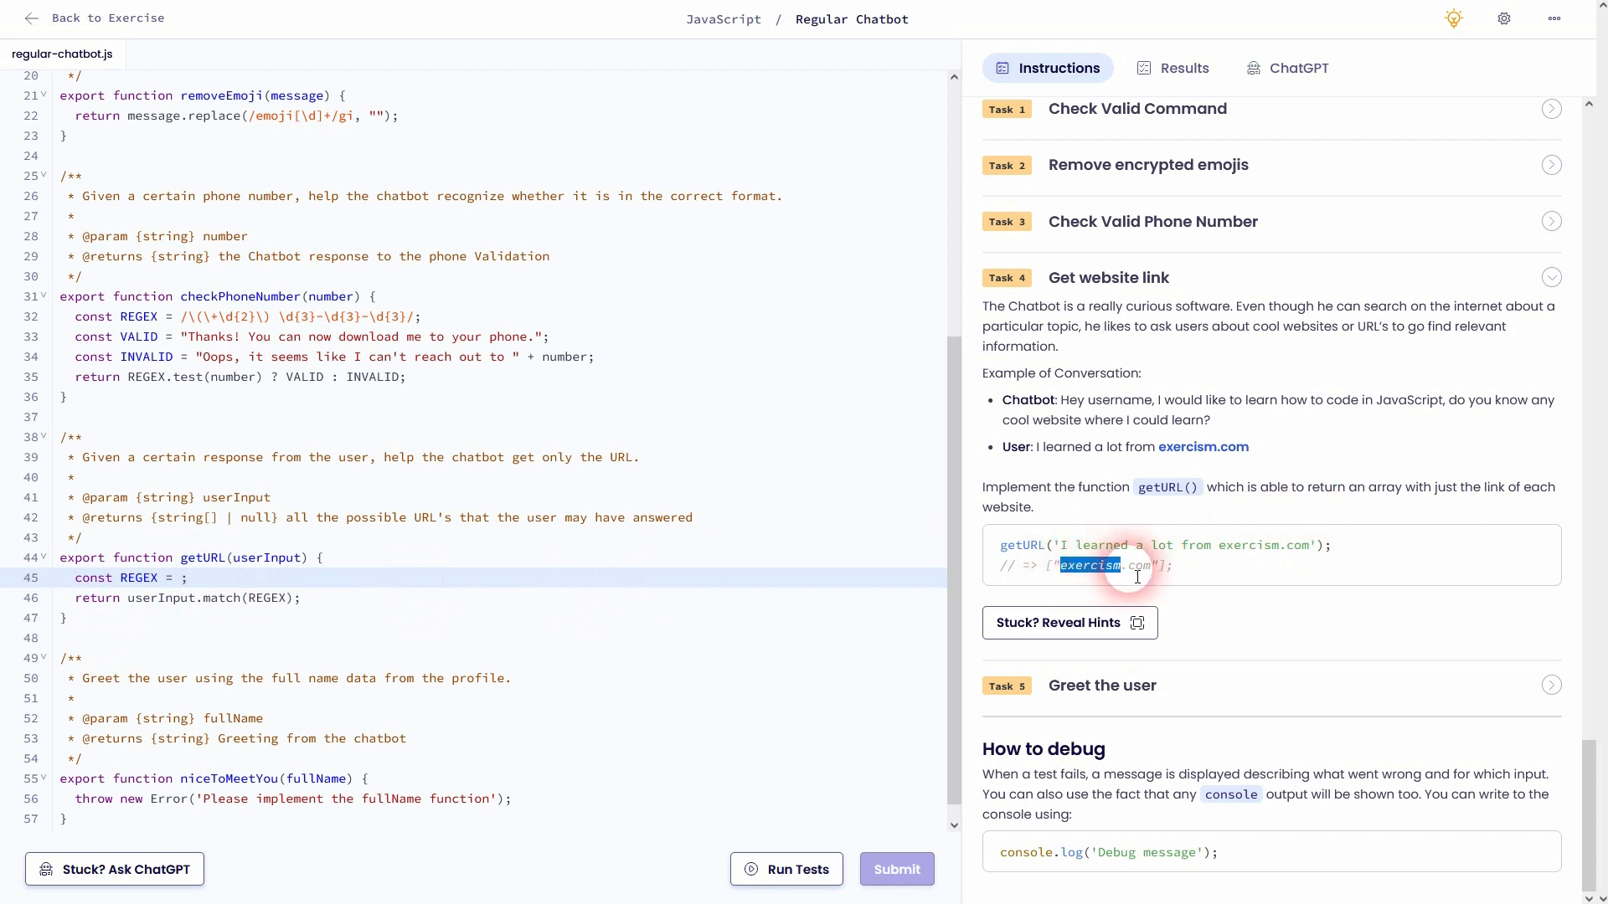
click(1135, 565)
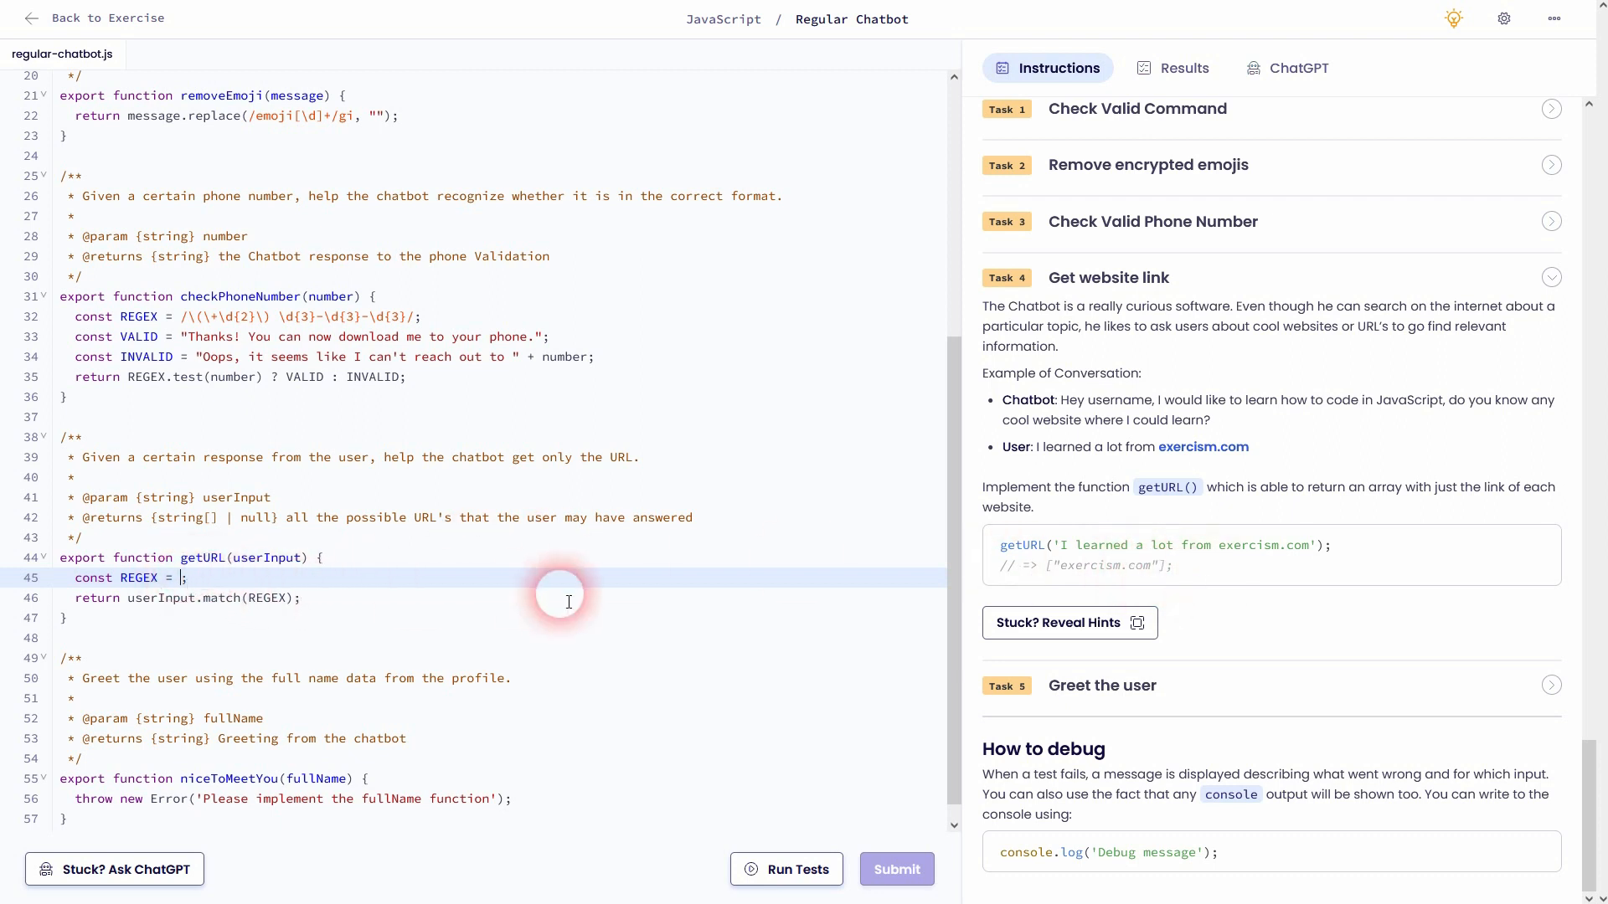
Set getURL's REGEX to /\w+\.\w+/g on line 45 and run the tests
text(//)
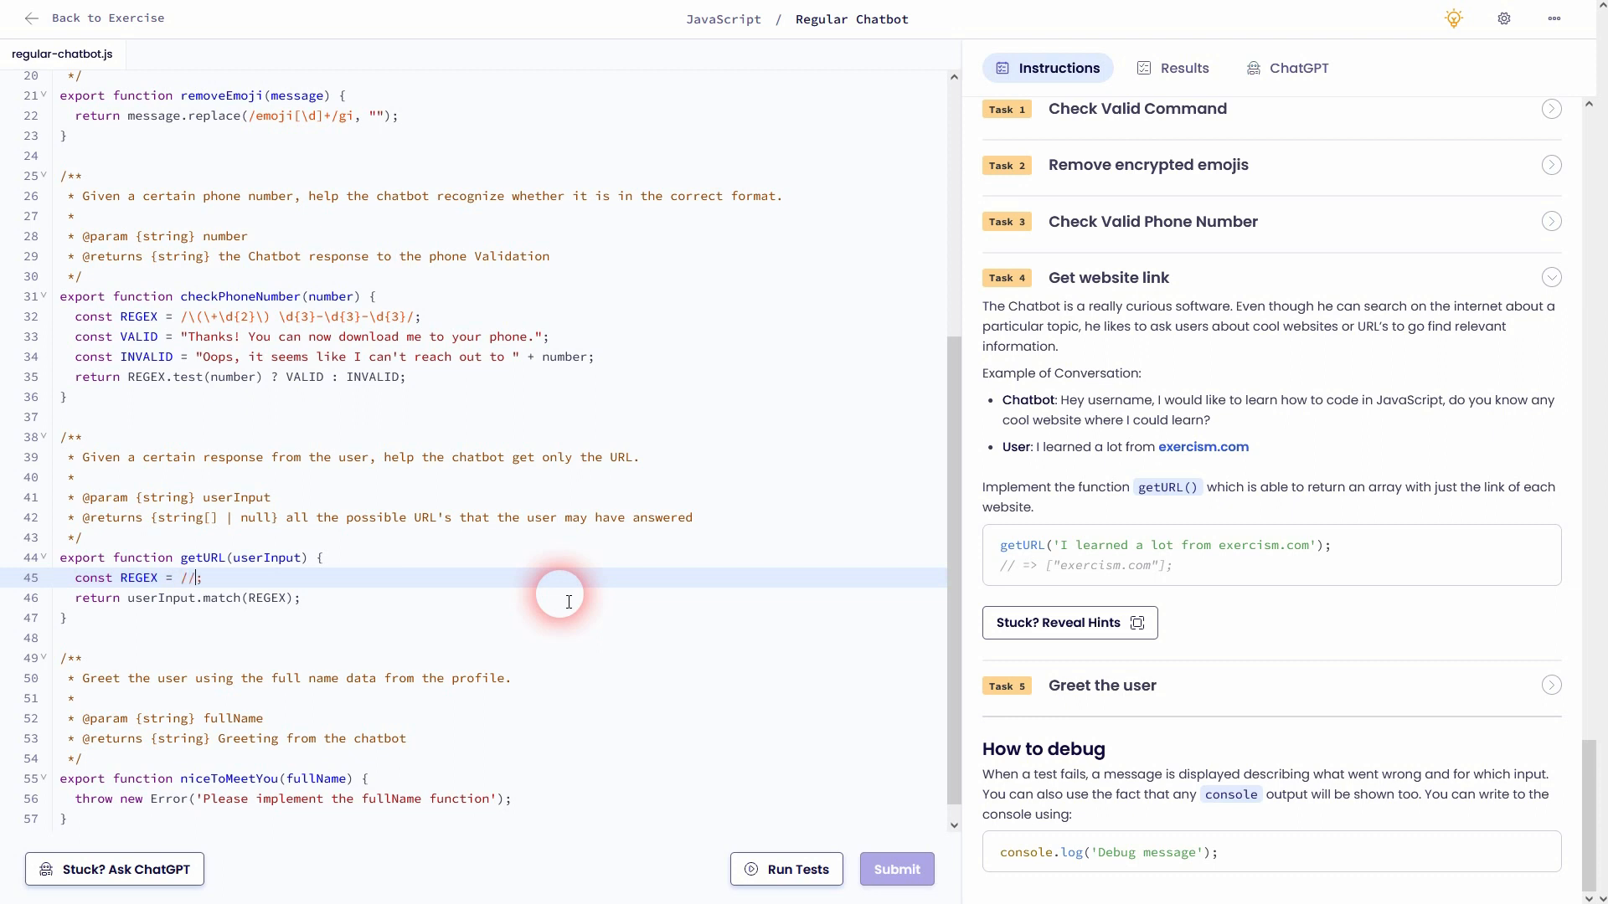
text(\w+\.\w+)
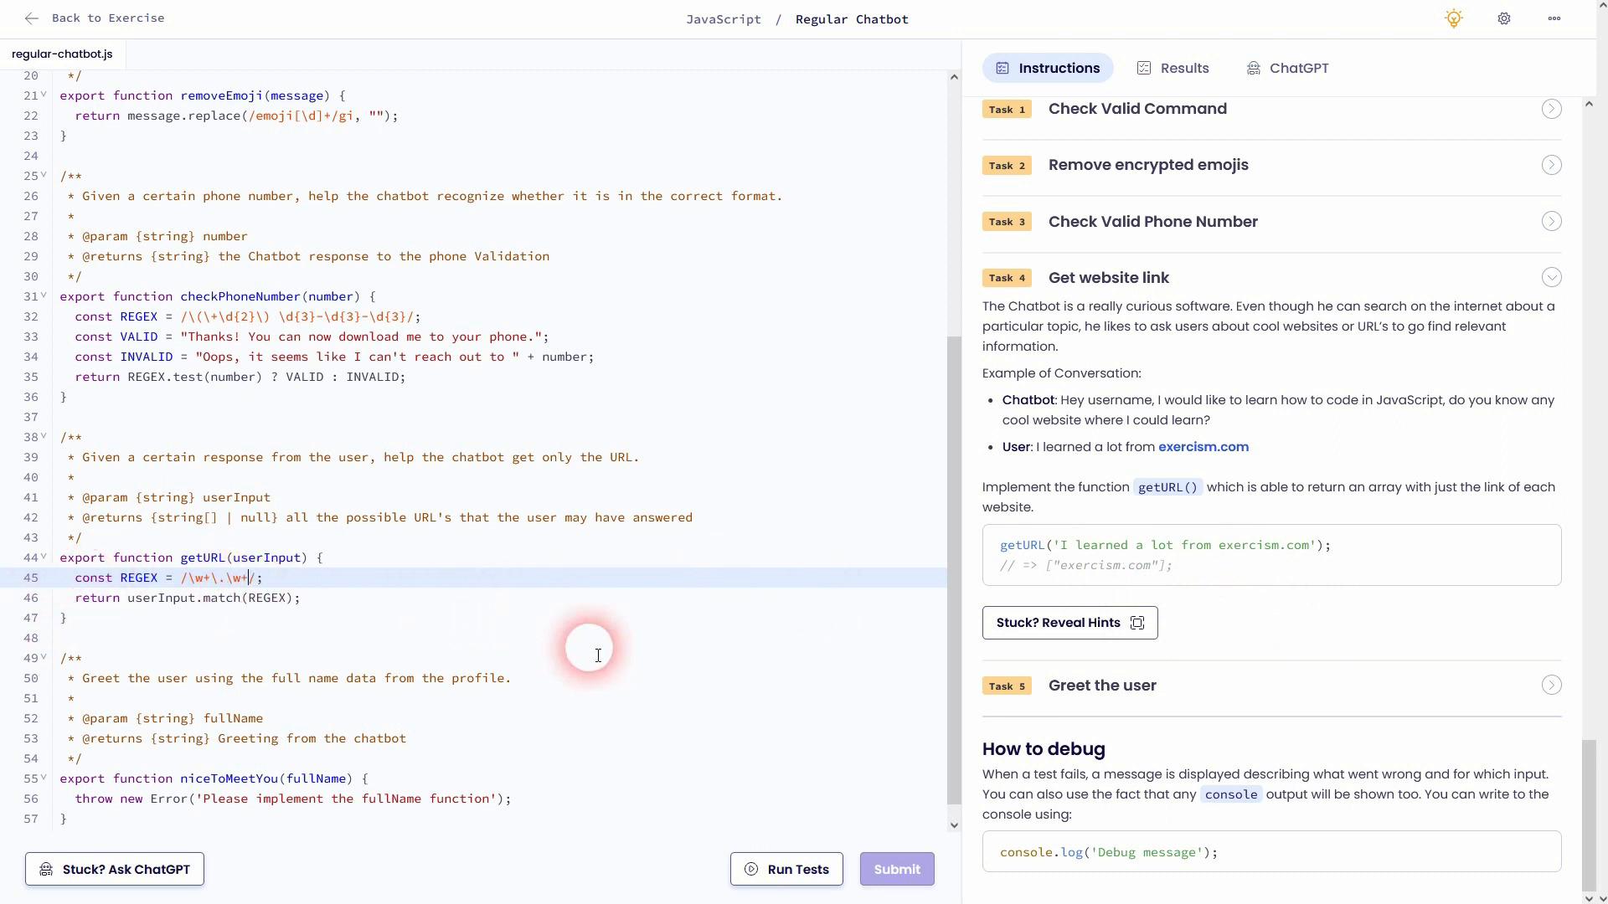
double_click(1138, 564)
text(g)
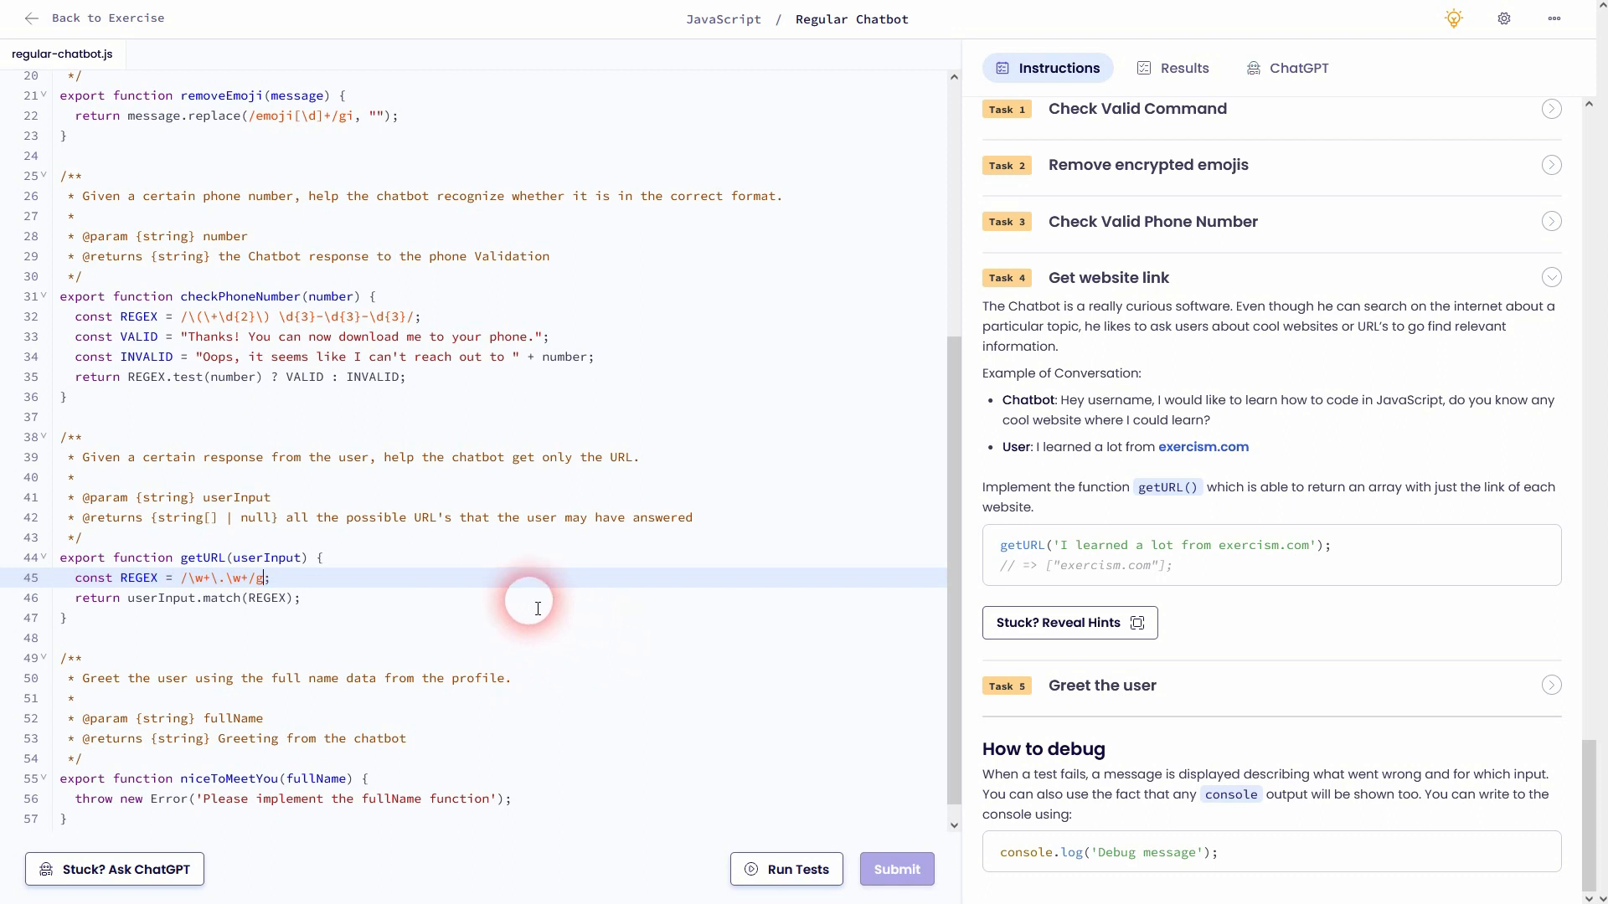
click(787, 869)
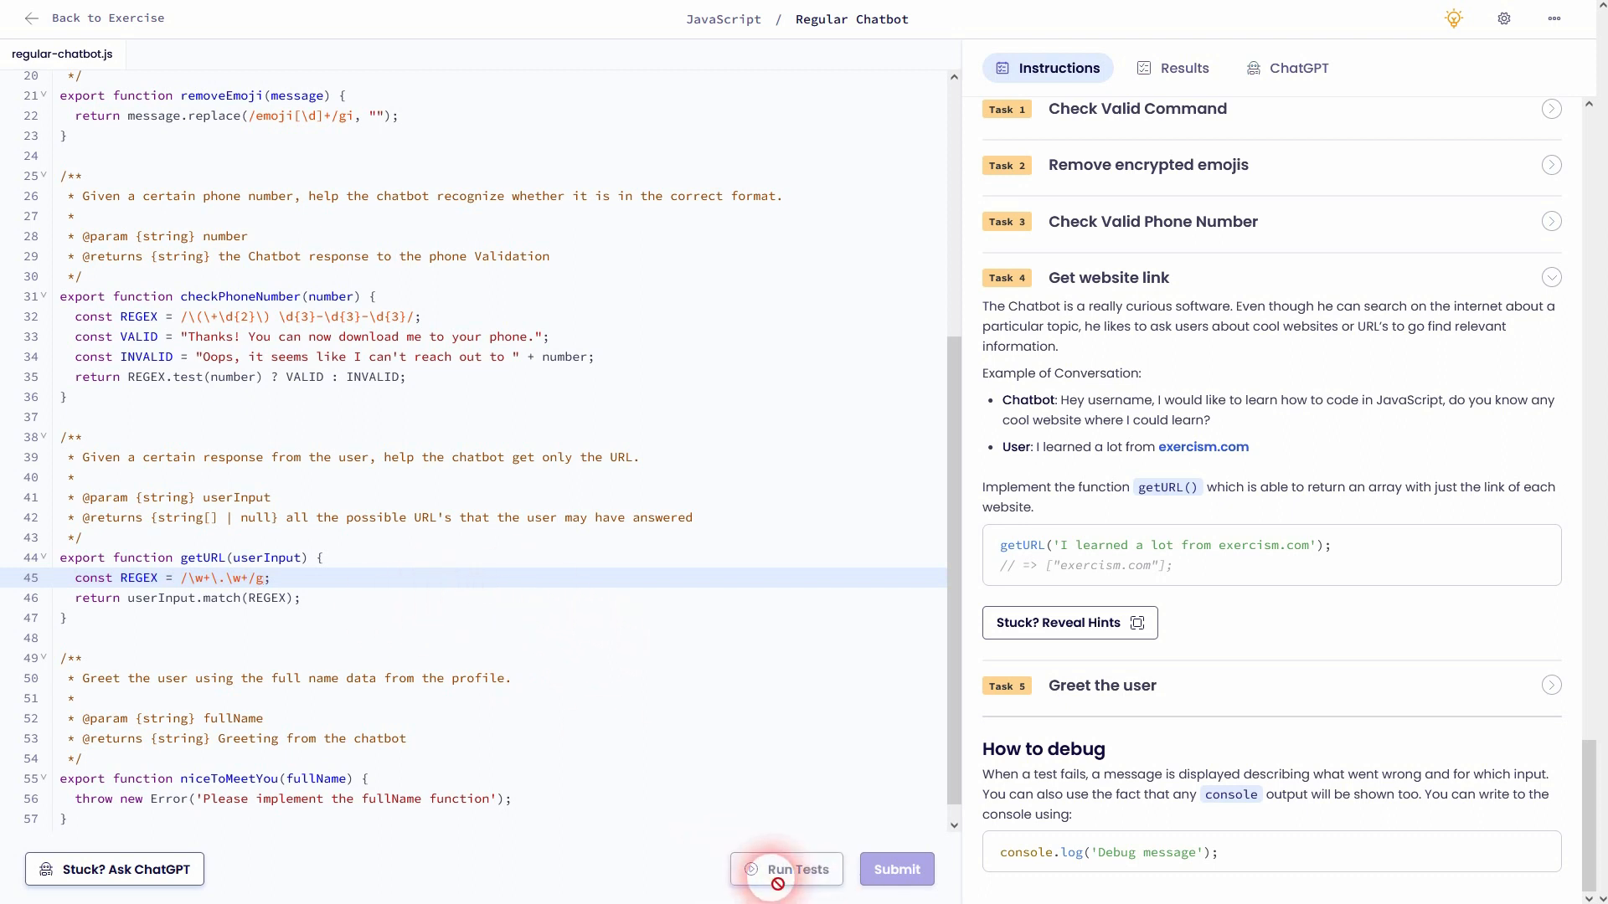
Review the Results: 8 tests pass, only the niceToMeetYou greeting test fails
click(786, 869)
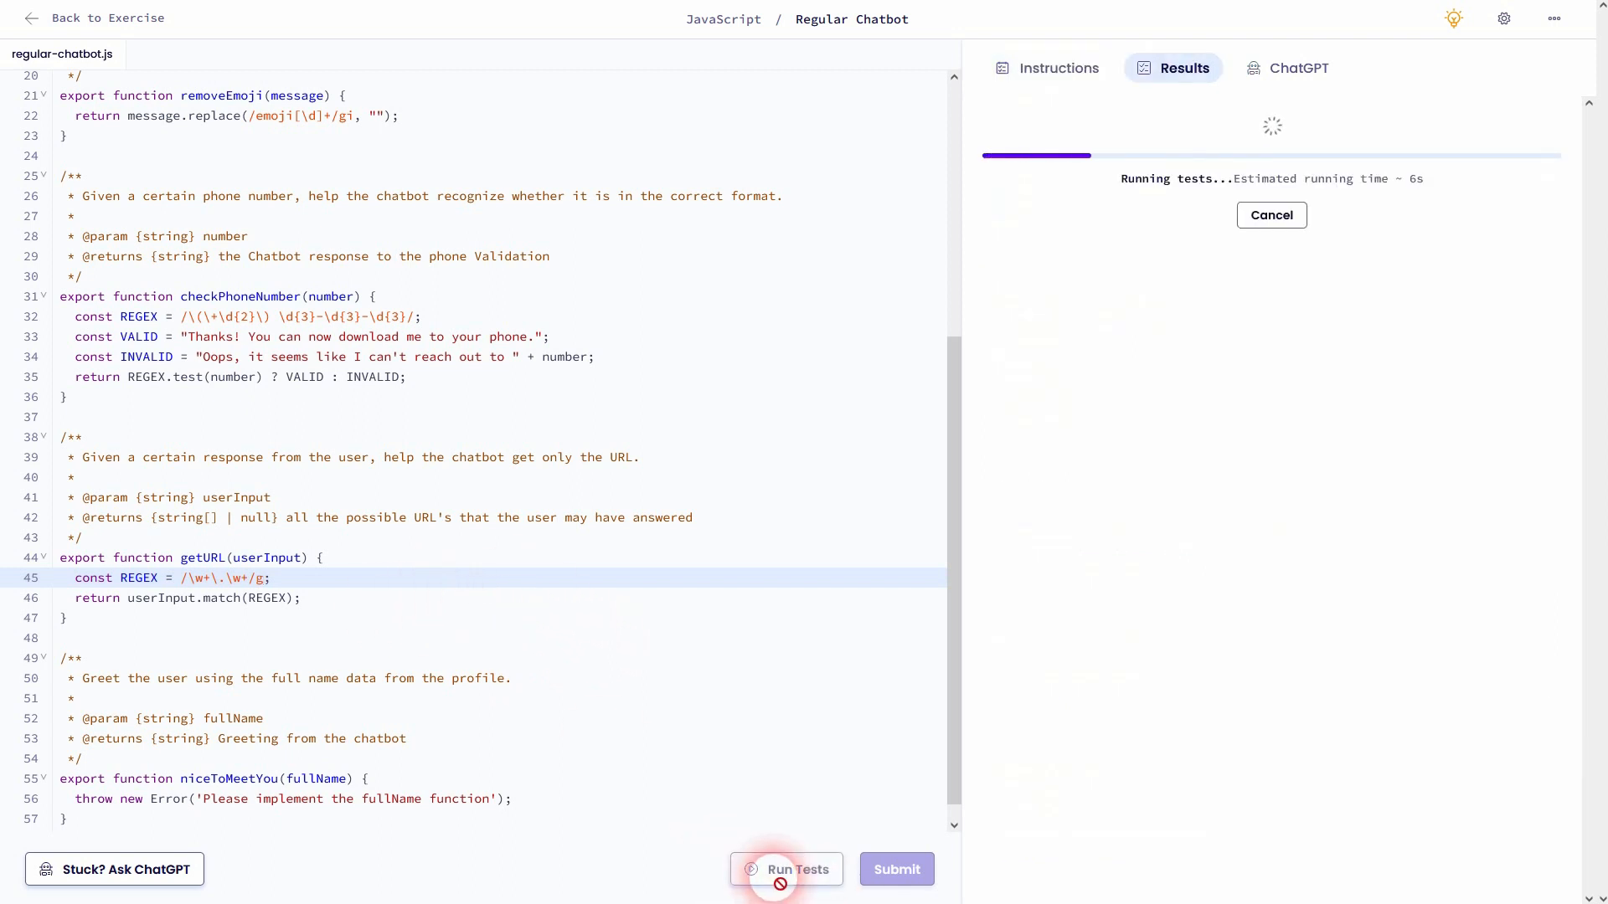
click(785, 870)
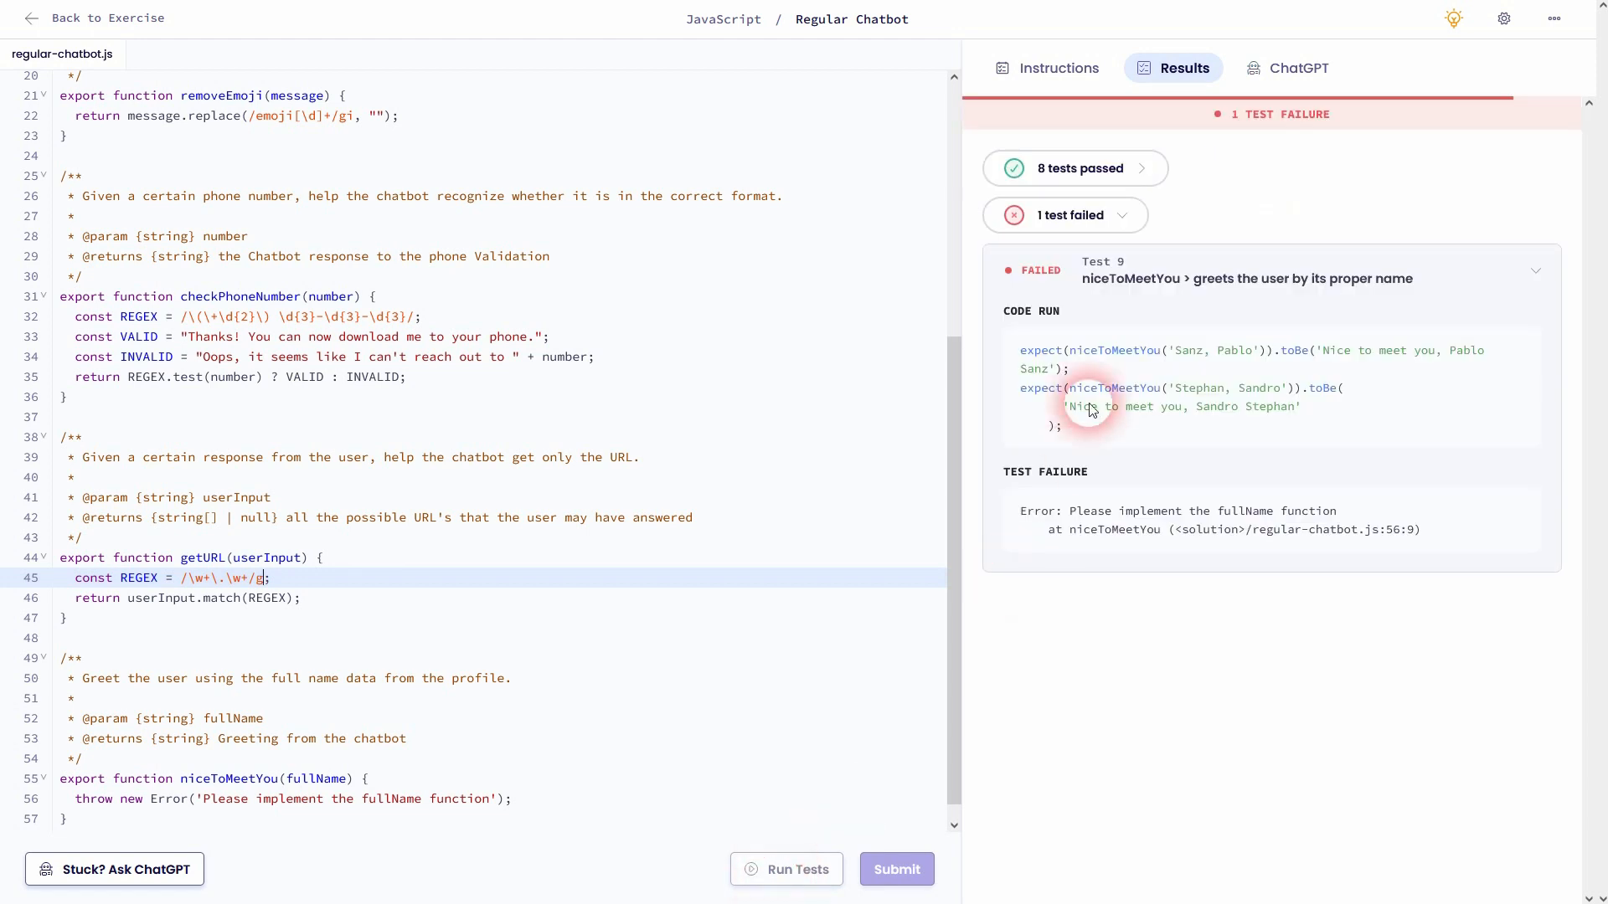
click(1073, 167)
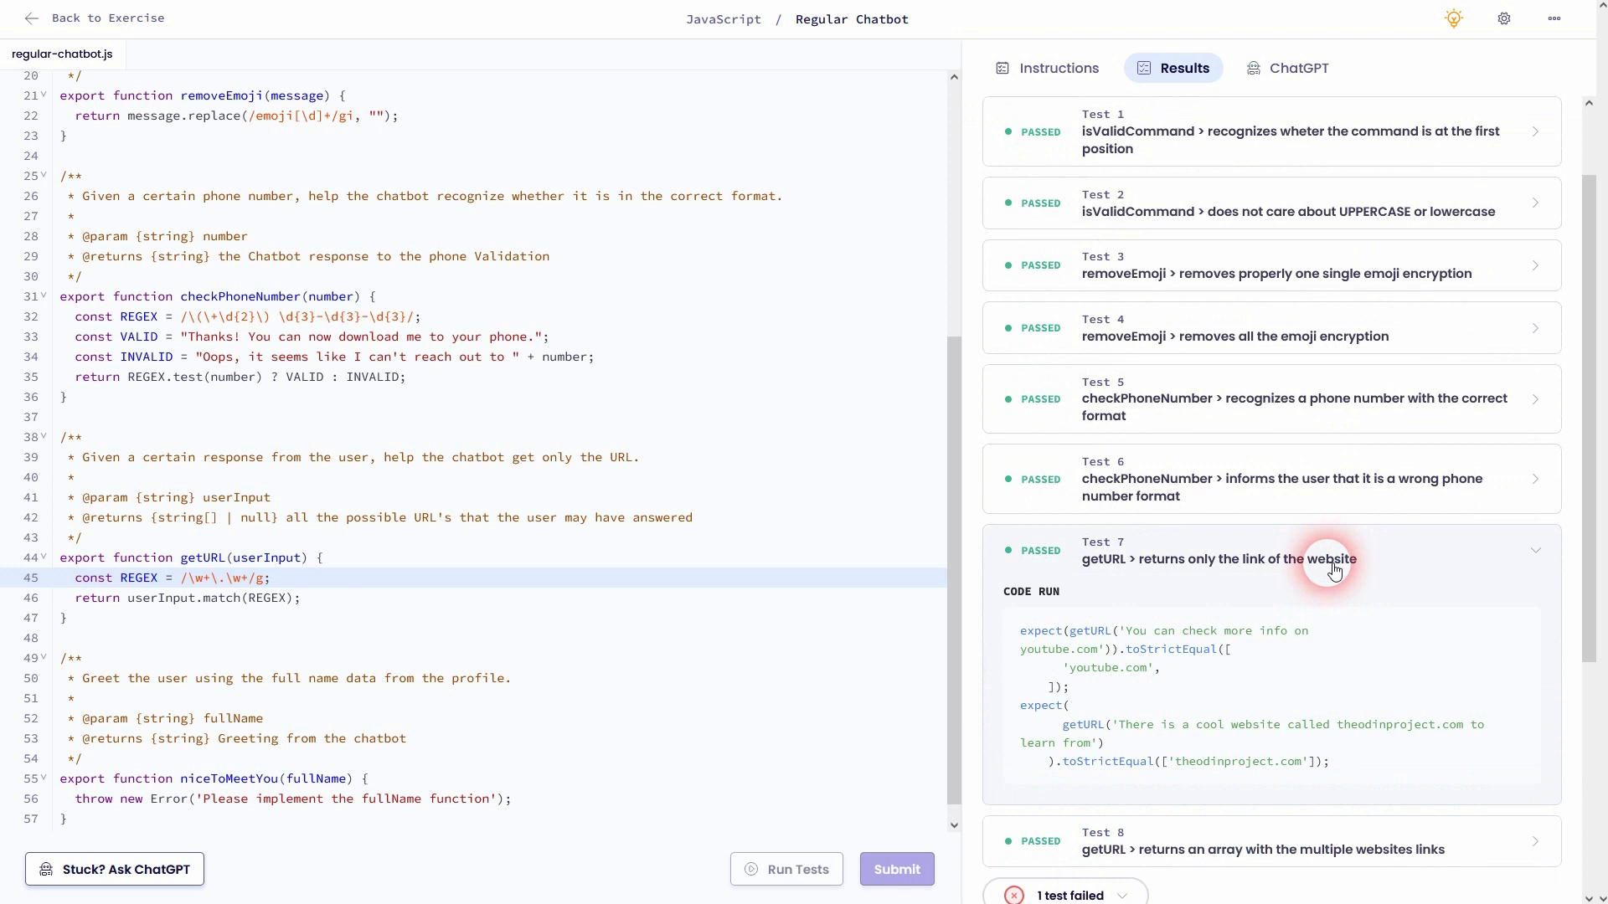
scroll(down, 3)
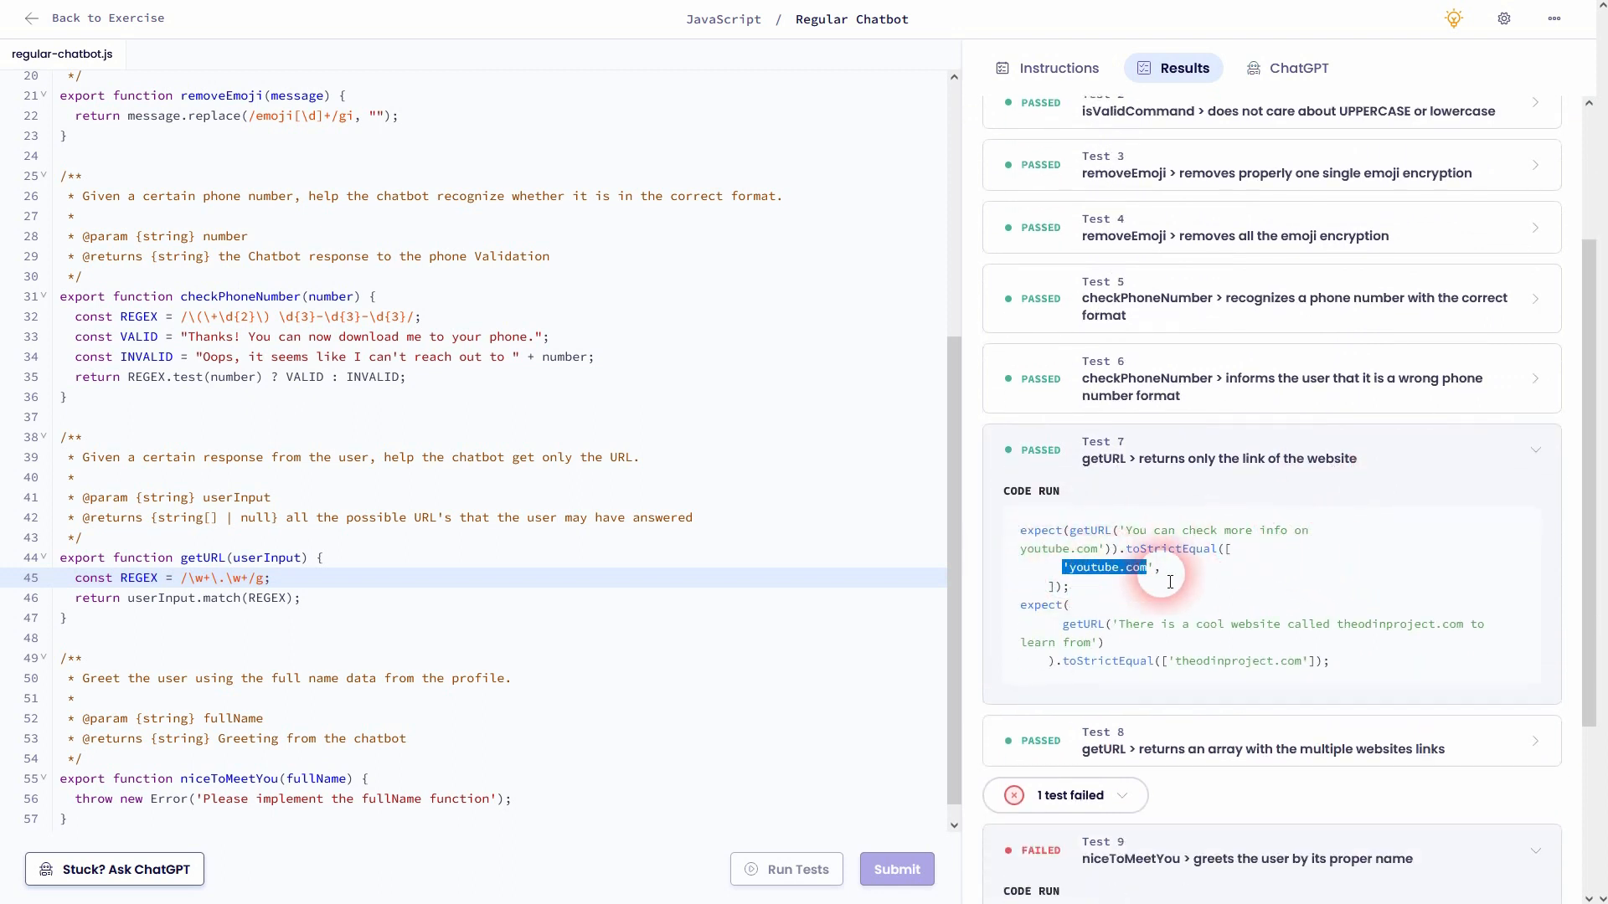
mouse_move(1196, 493)
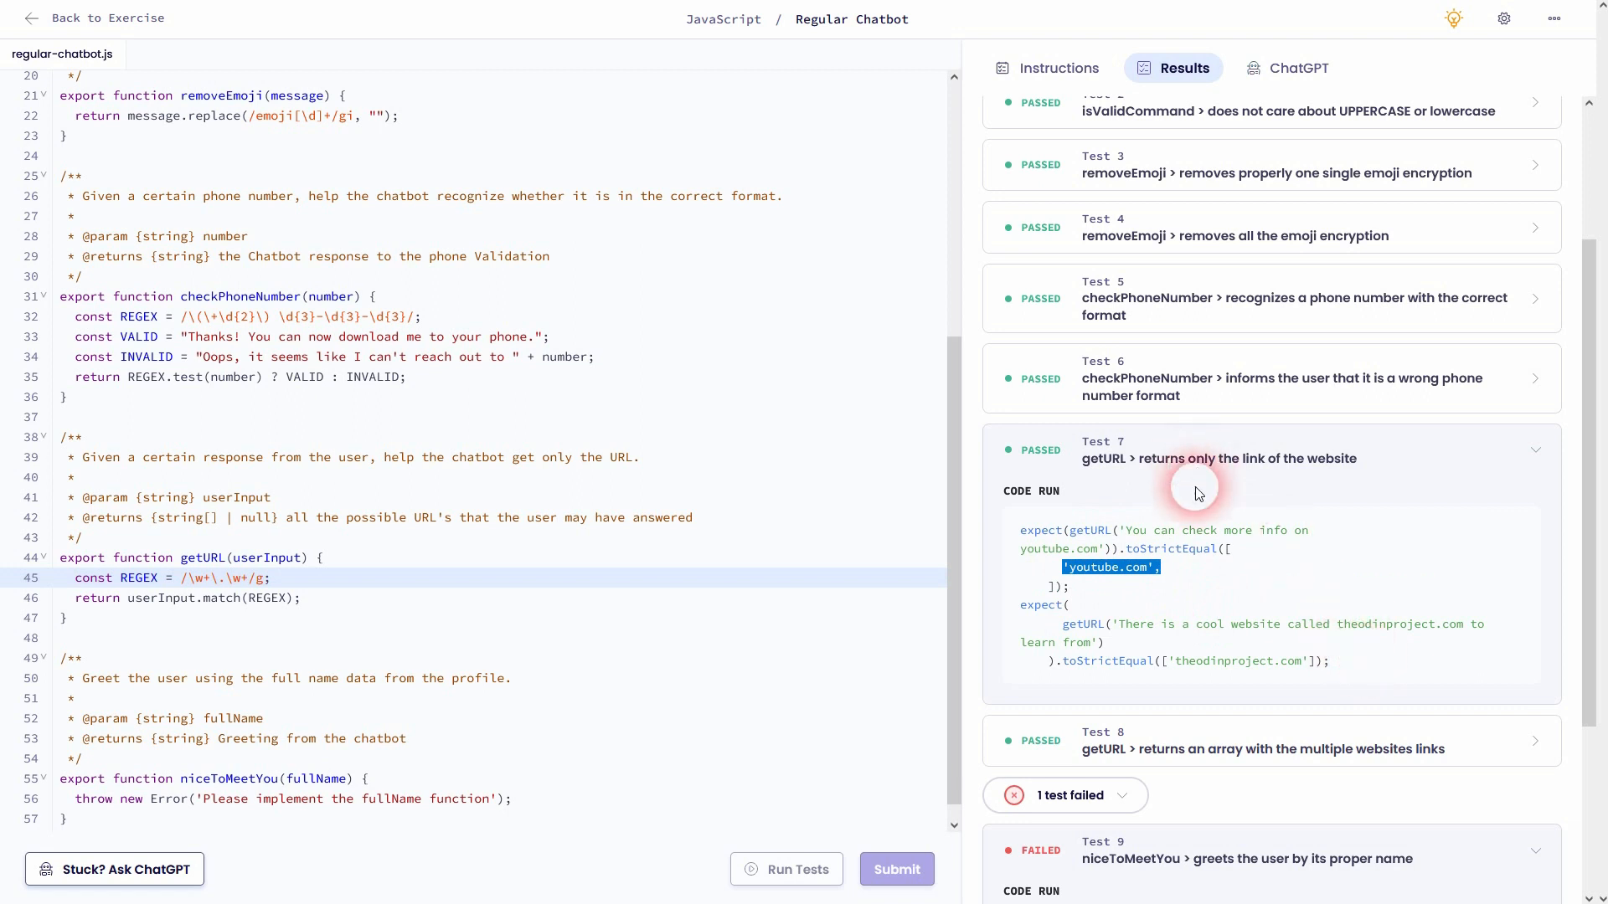
scroll(down, 3)
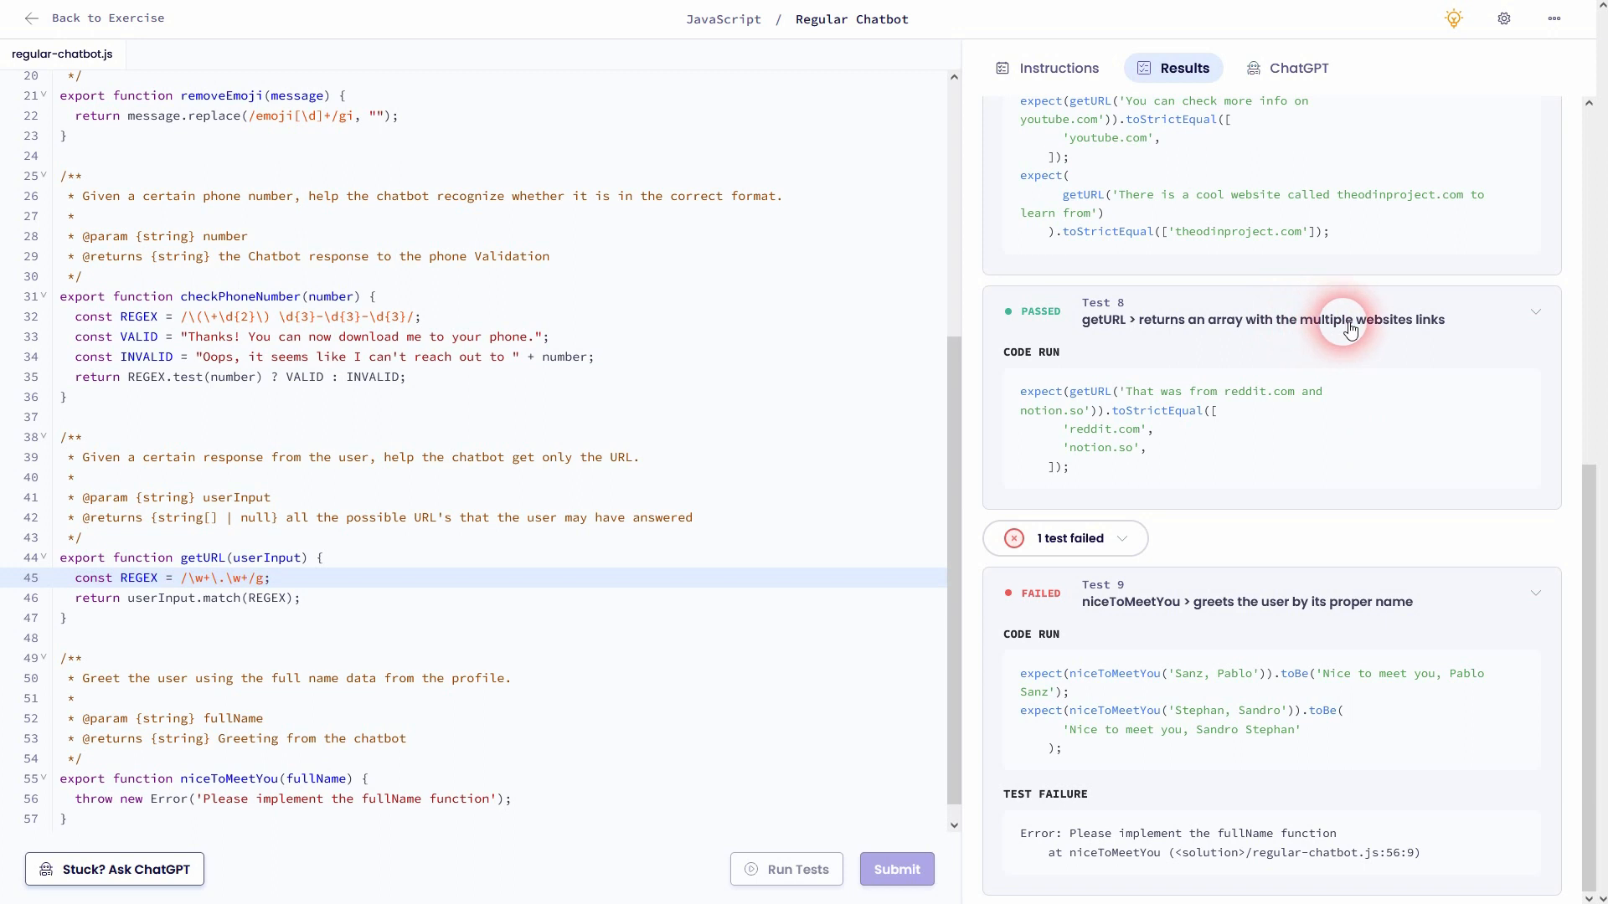
mouse_move(1083, 437)
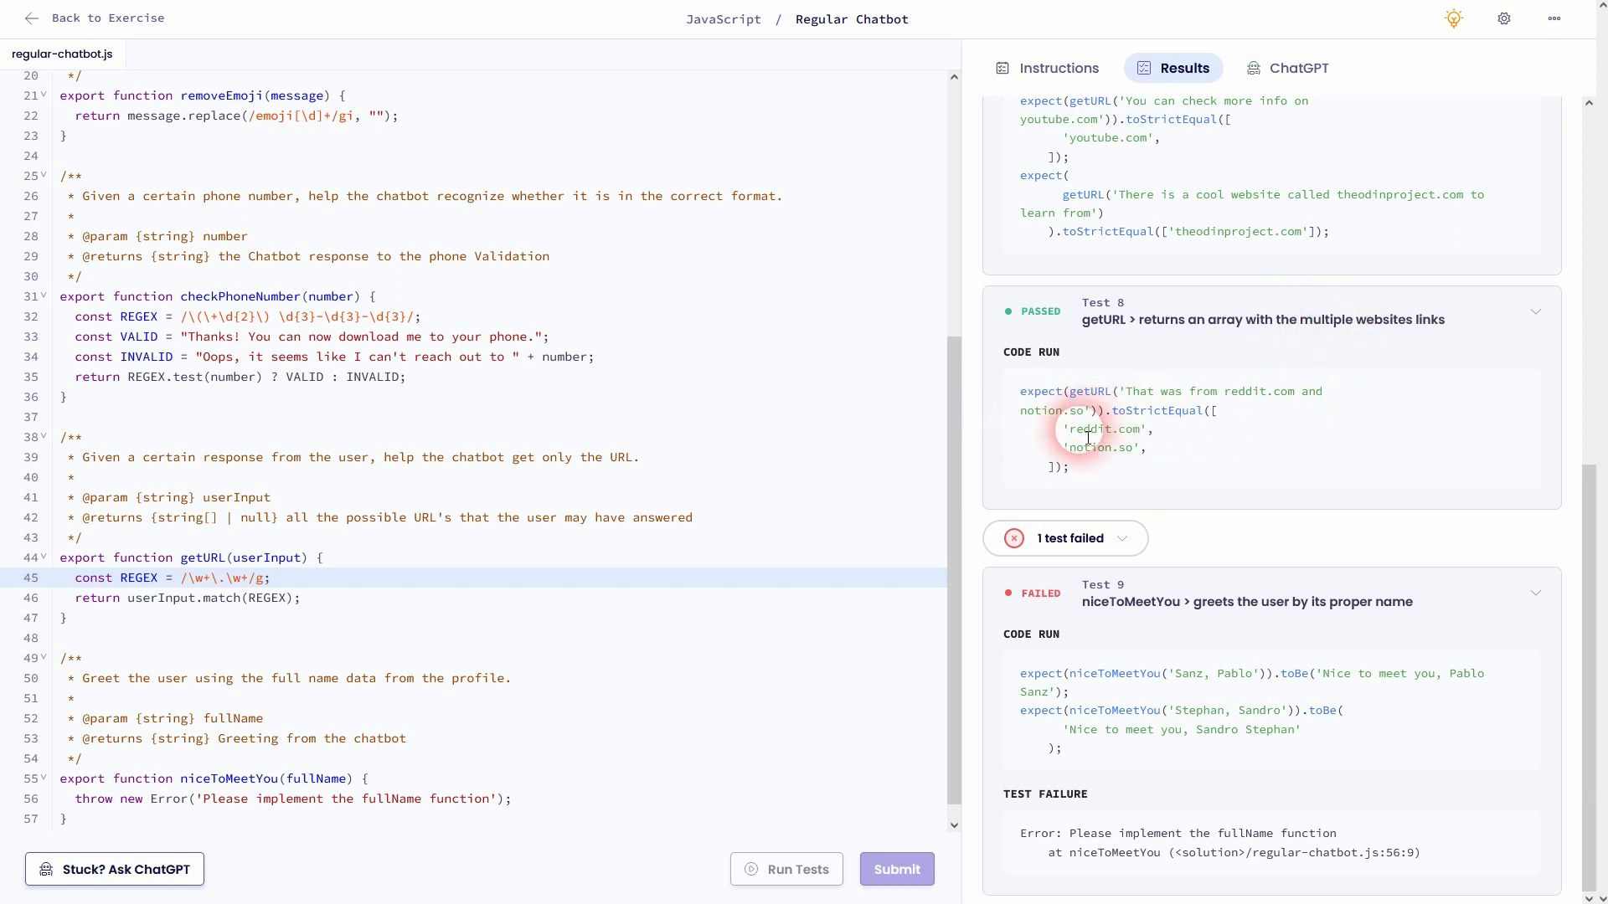
Note the expected 'notion.so' in Test 8, then return to the Instructions tab
double_click(1102, 447)
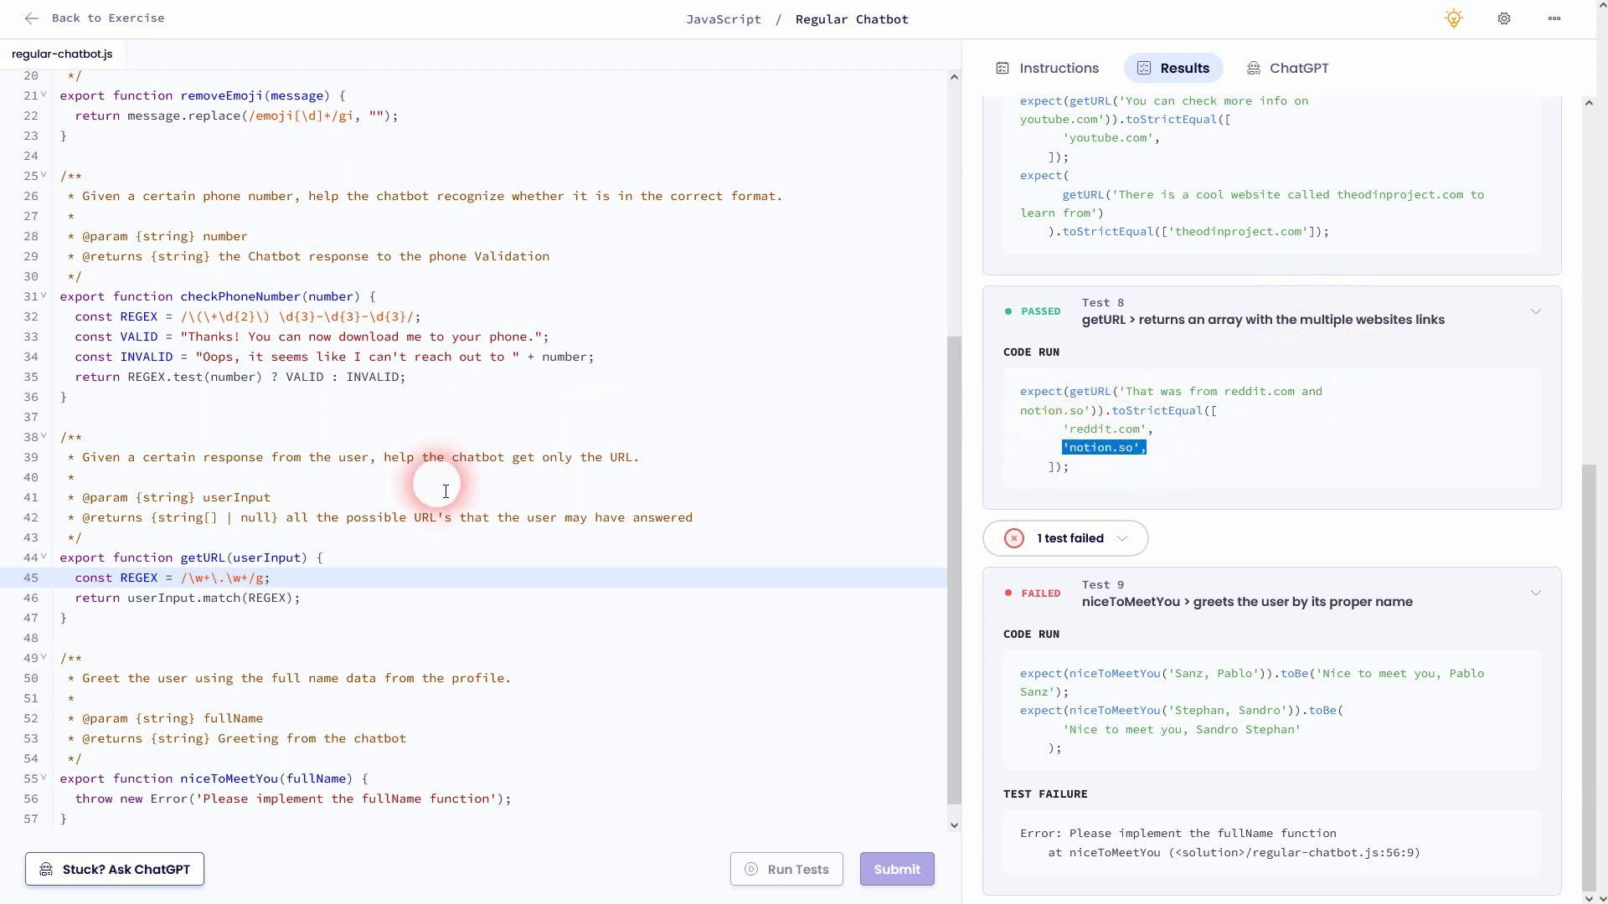
click(265, 578)
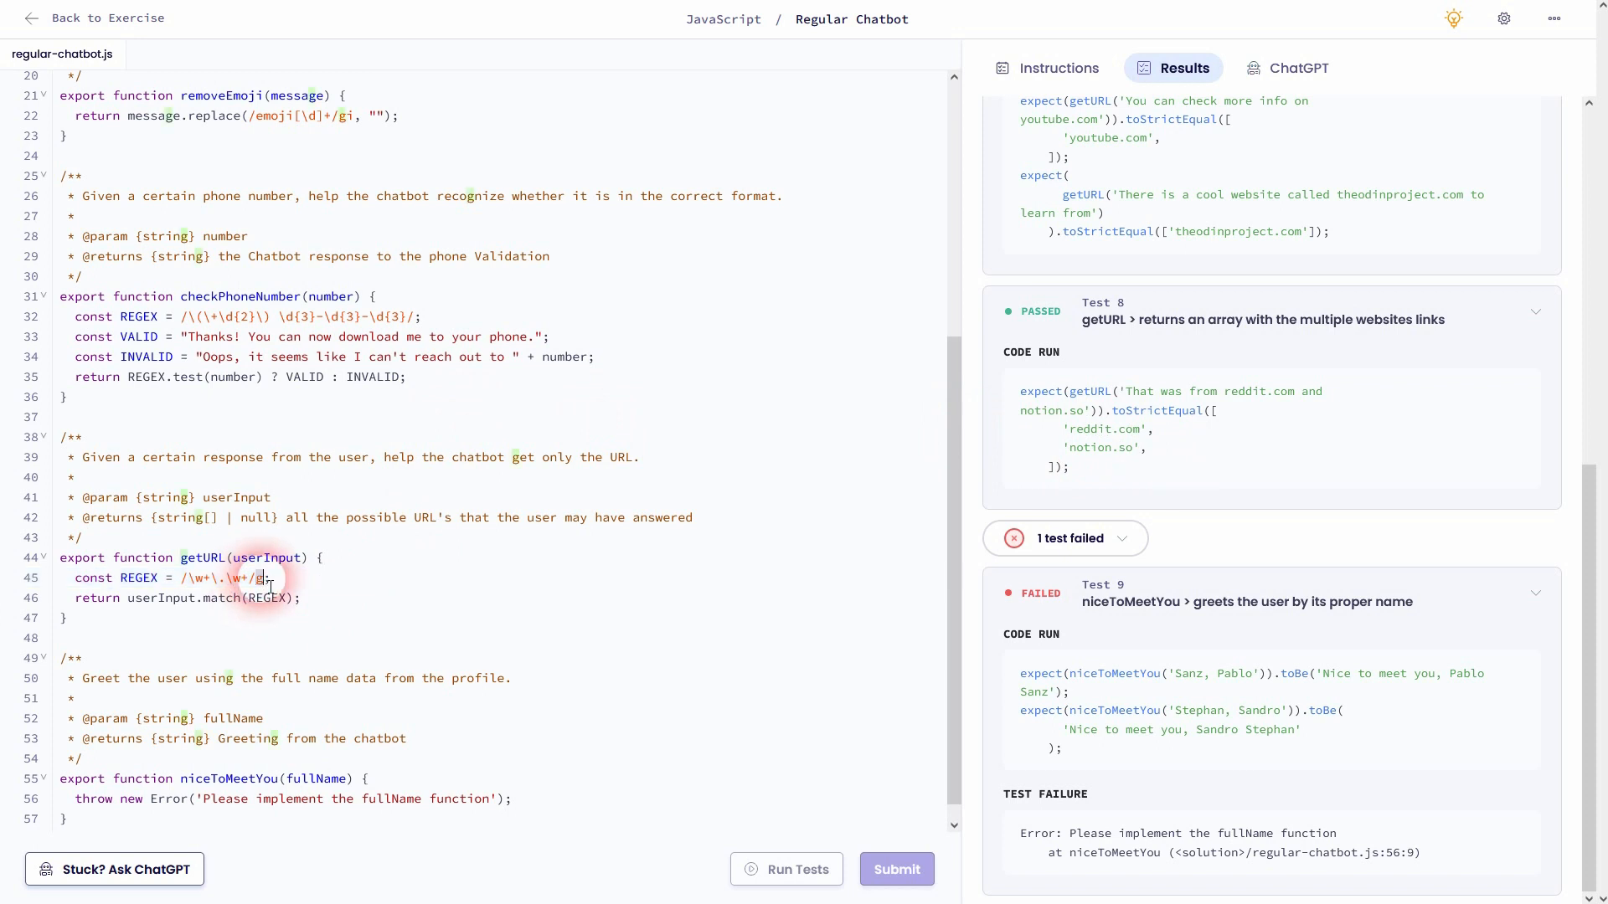
scroll(up, 3)
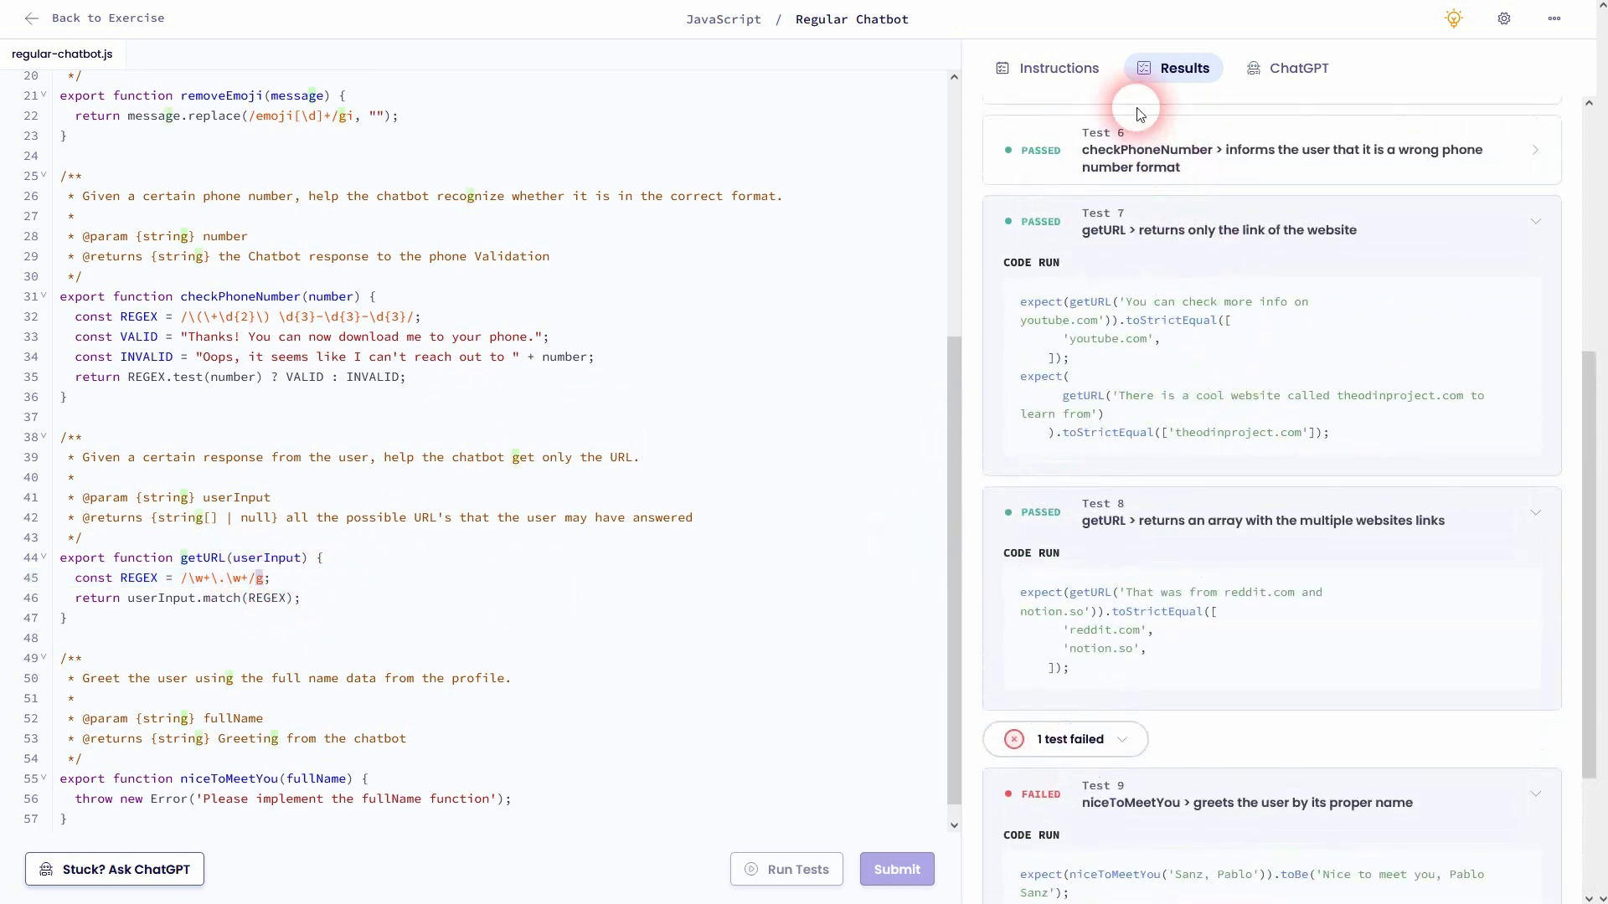
click(1045, 67)
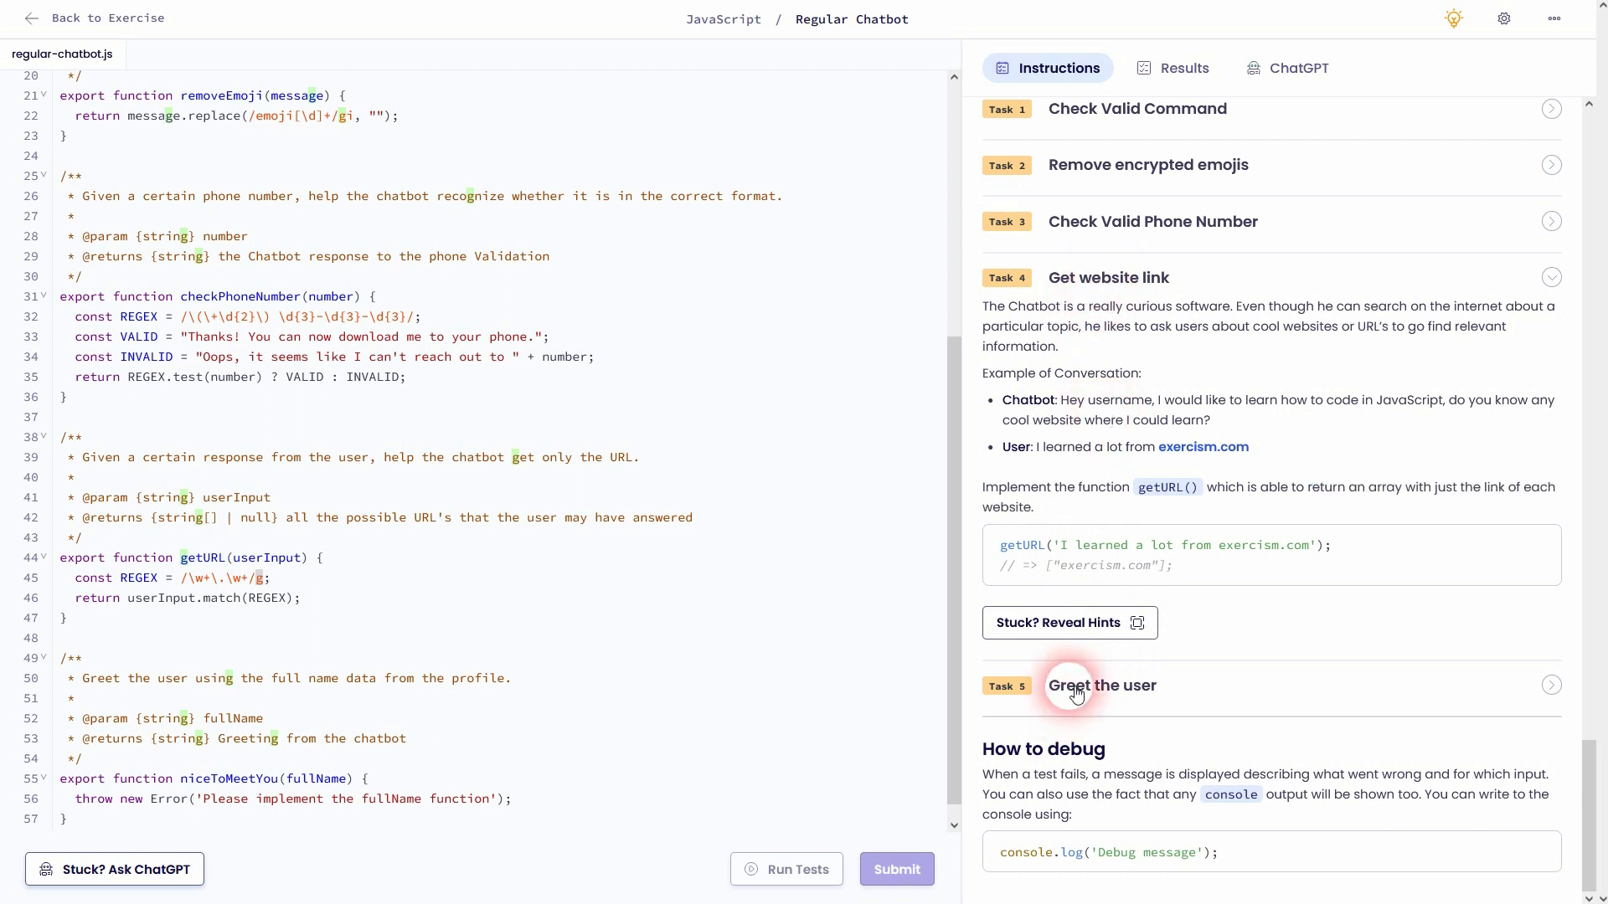
Expand Task 5 'Greet the user' and clear niceToMeetYou's placeholder throw line
click(1102, 685)
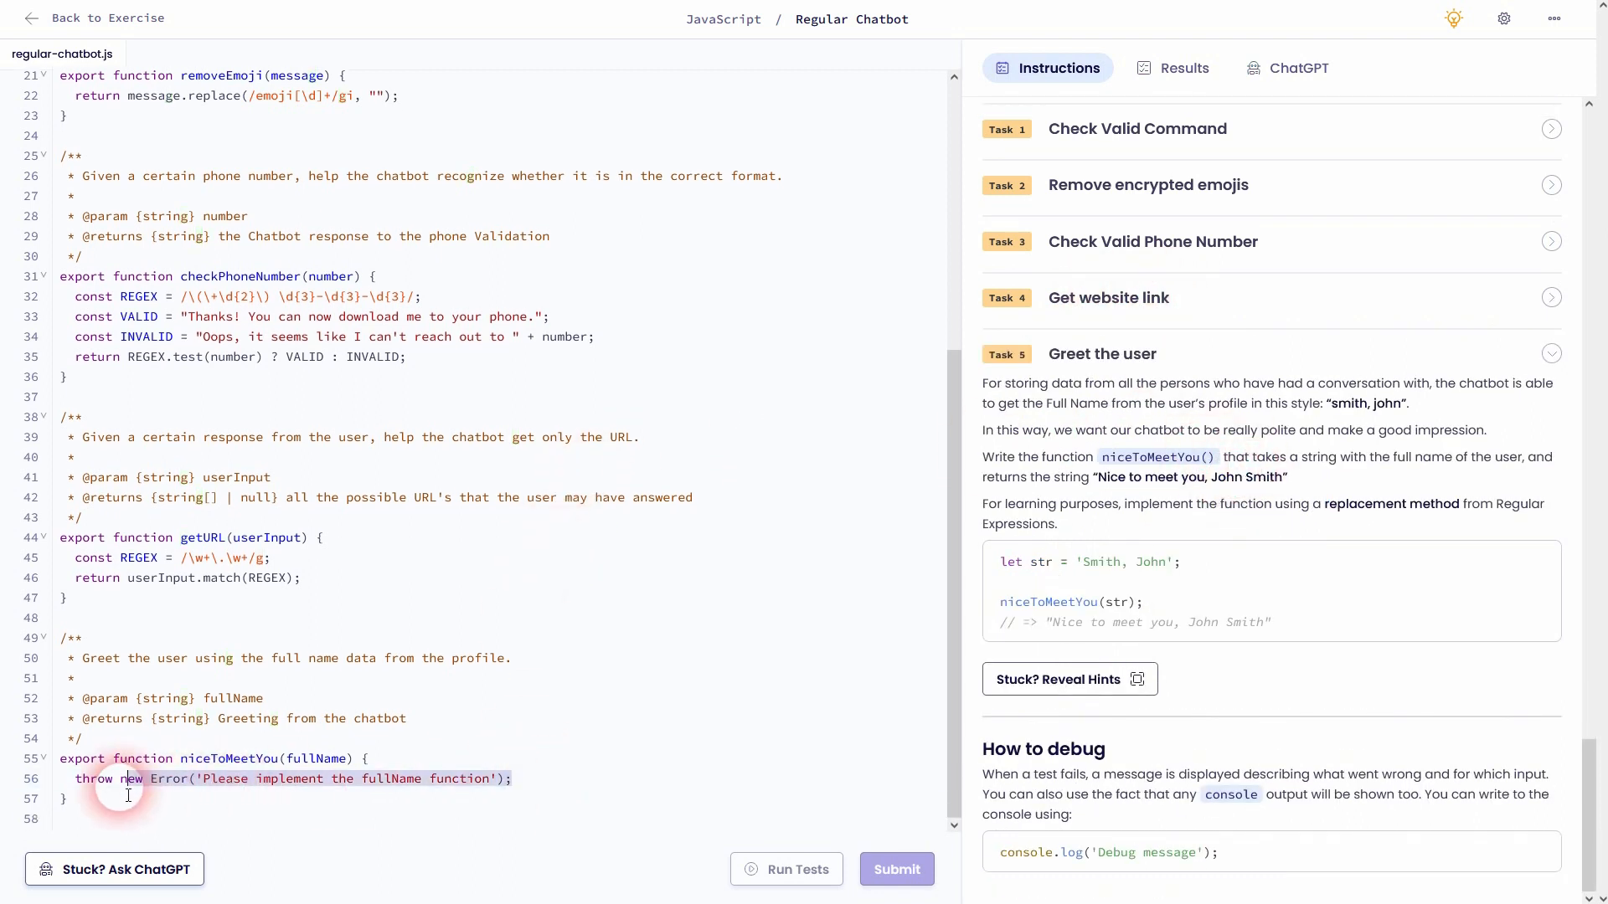
click(509, 767)
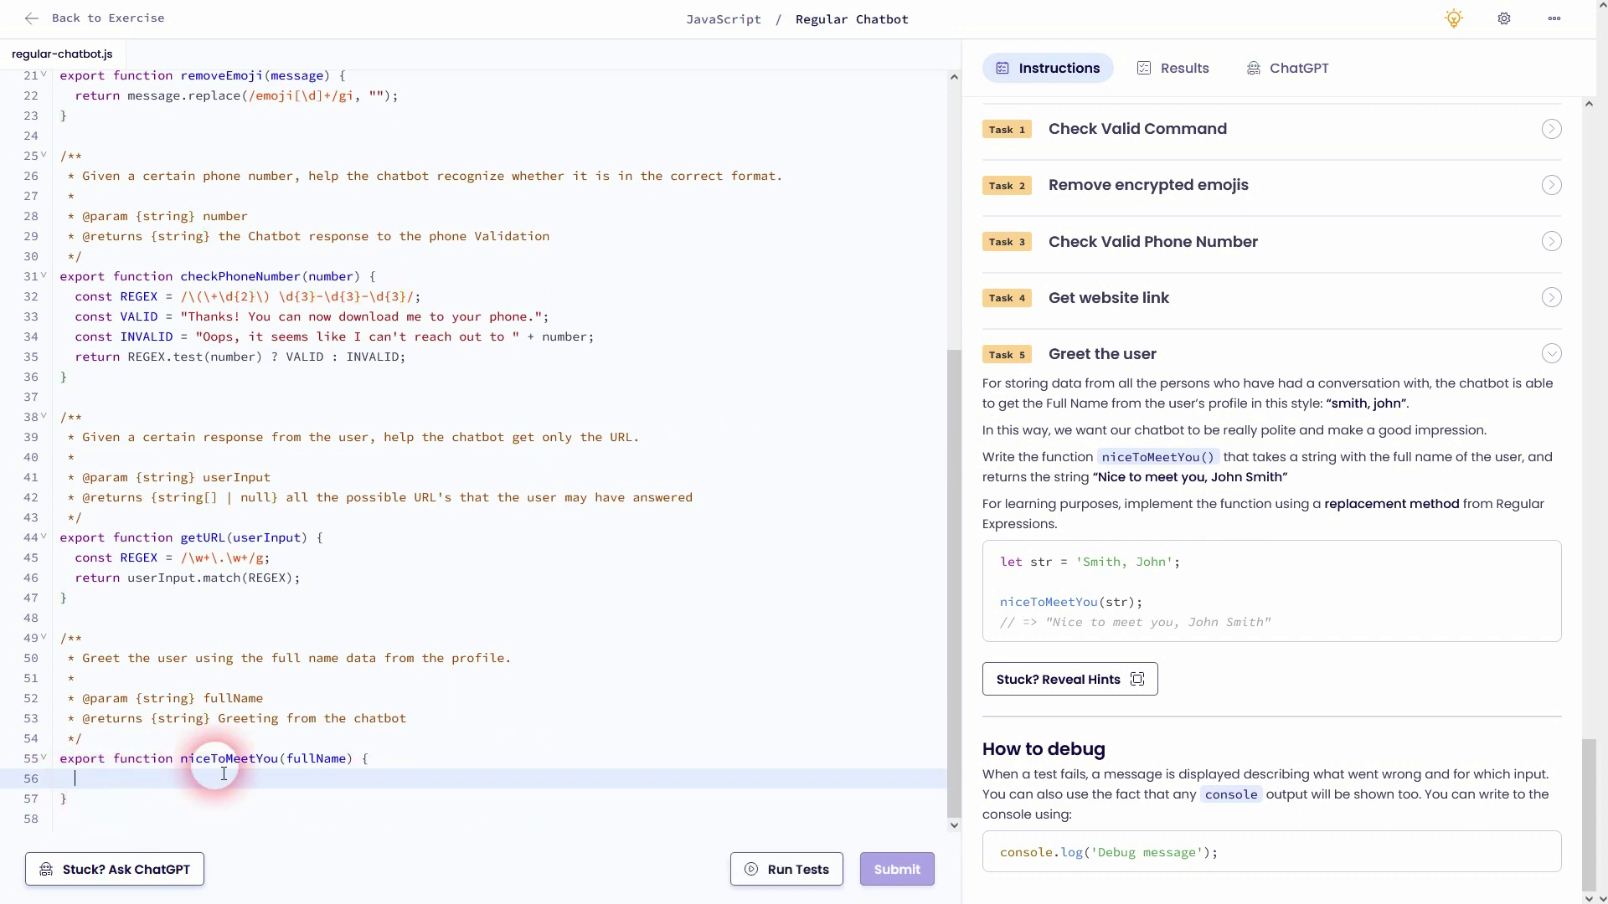
mouse_move(1335, 474)
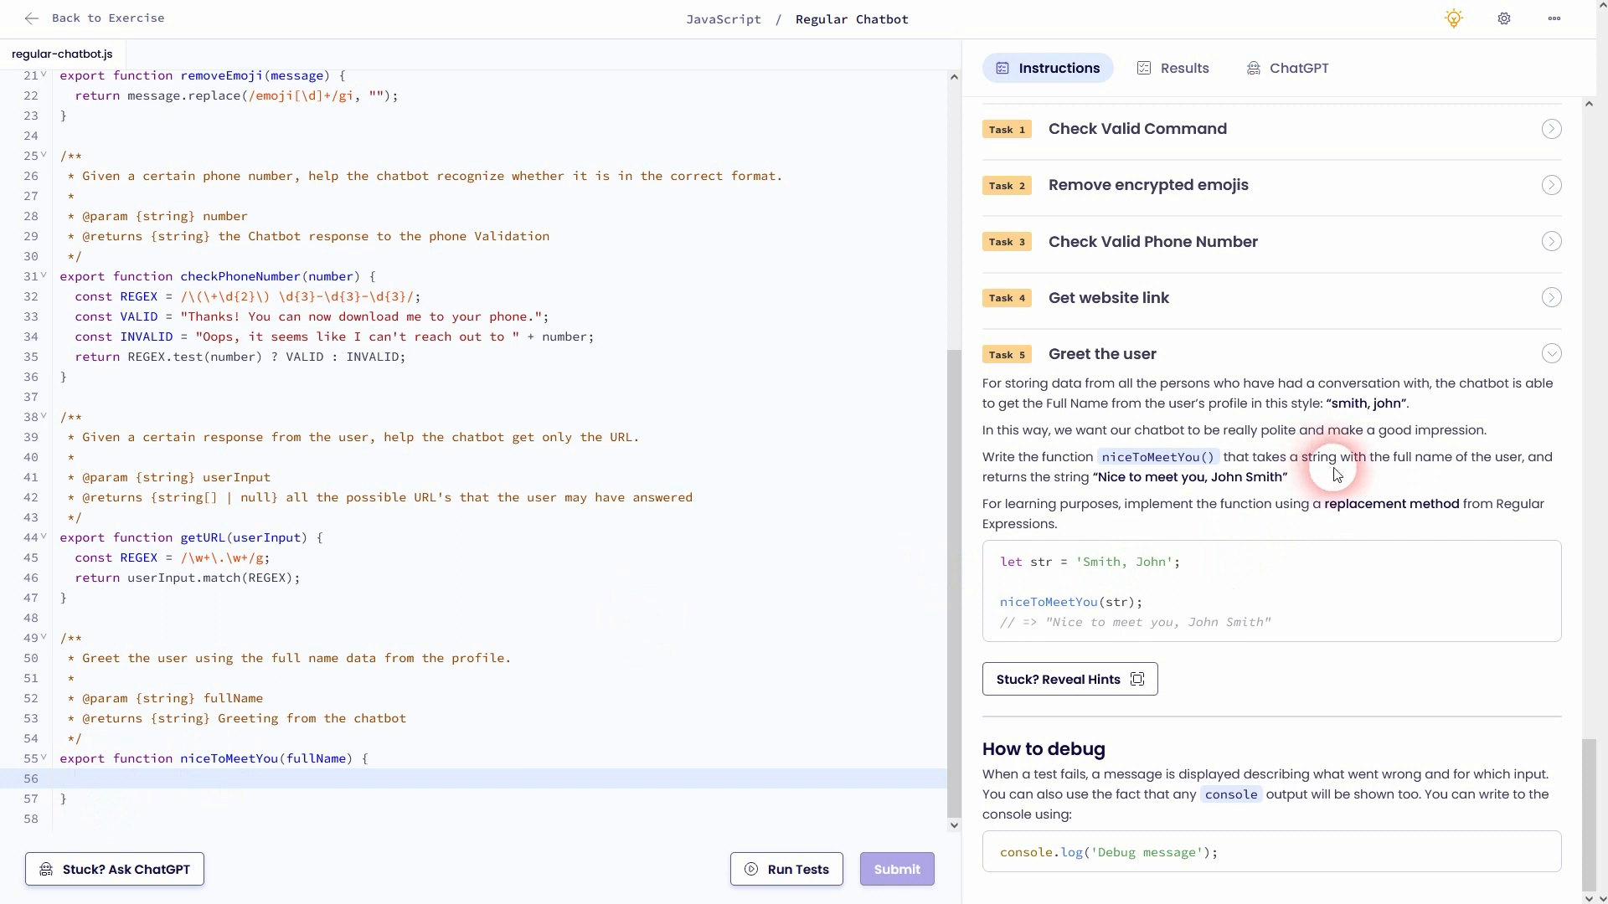
mouse_move(1127, 415)
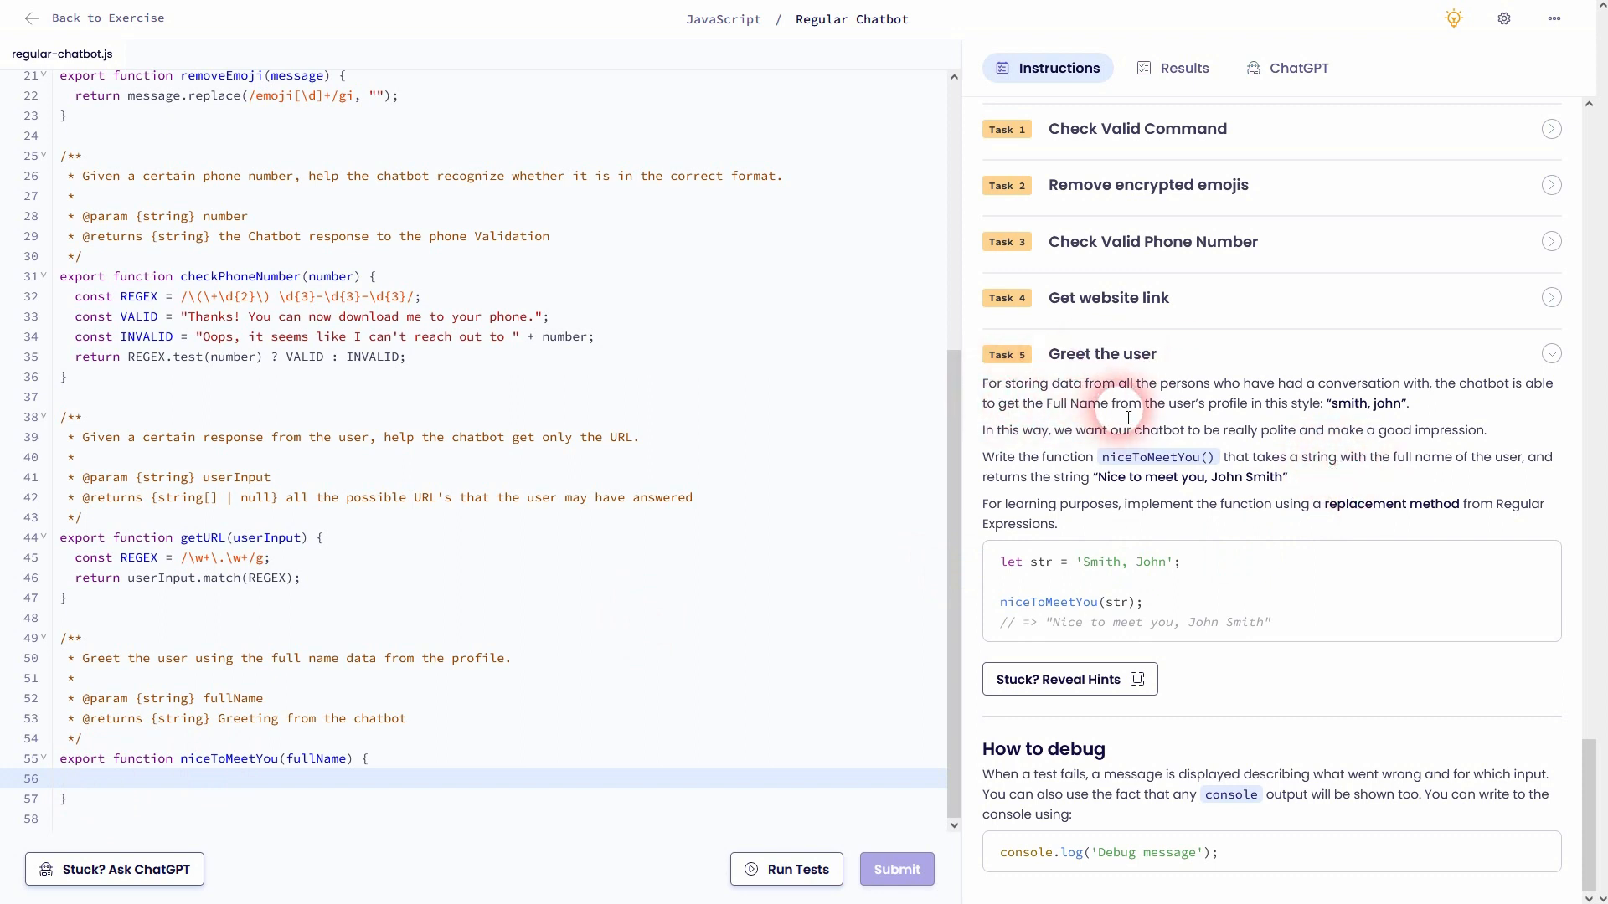
click(303, 769)
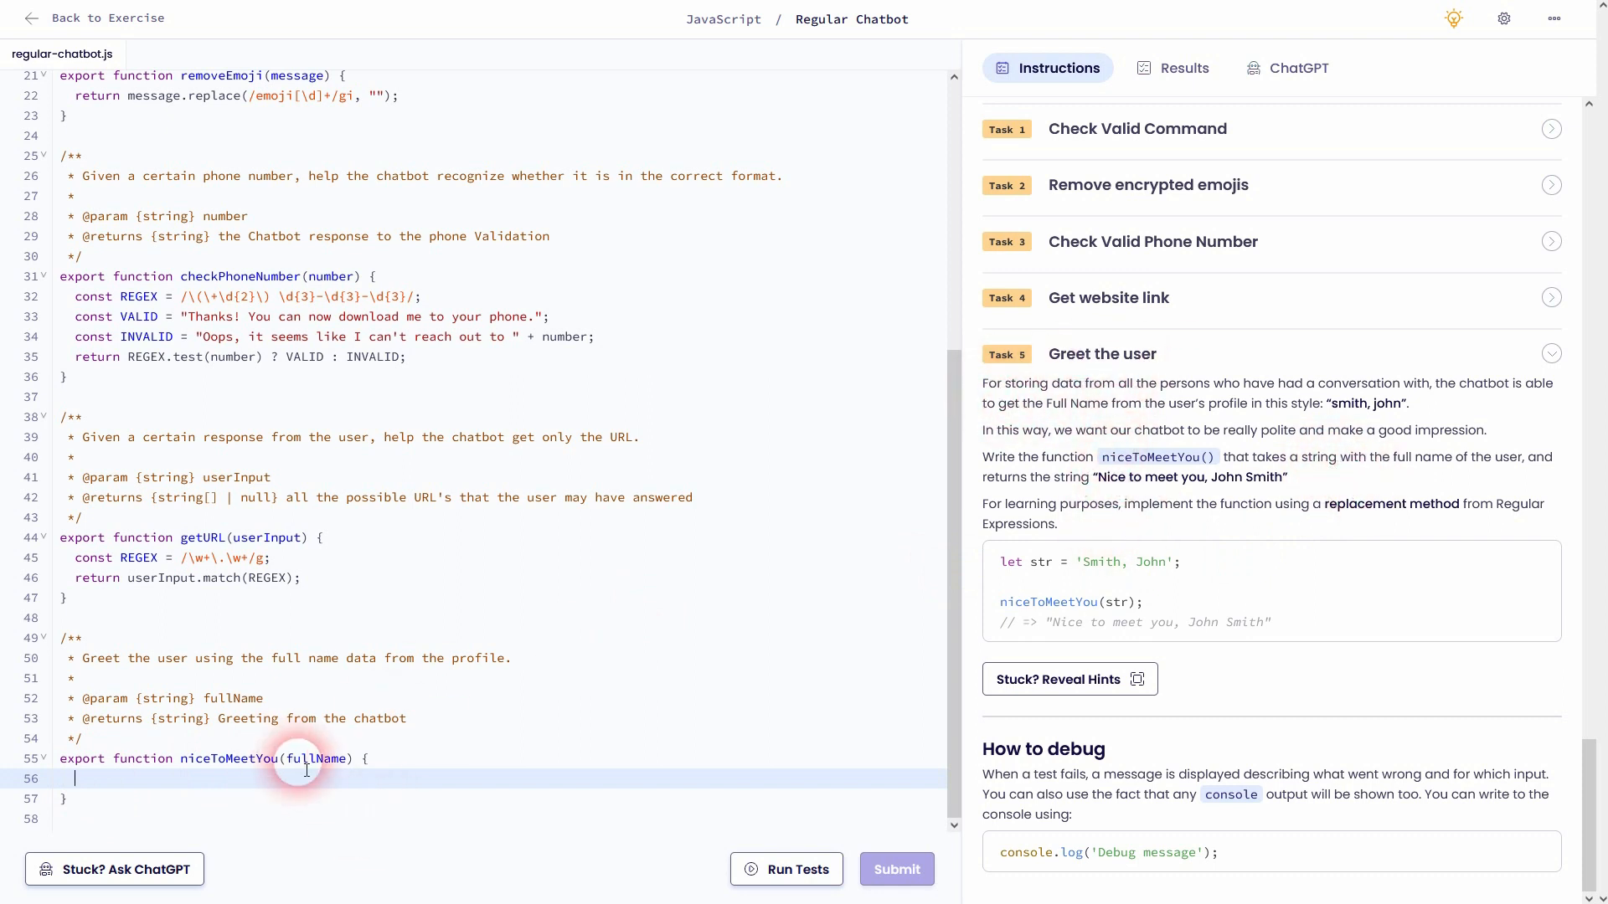
double_click(1112, 563)
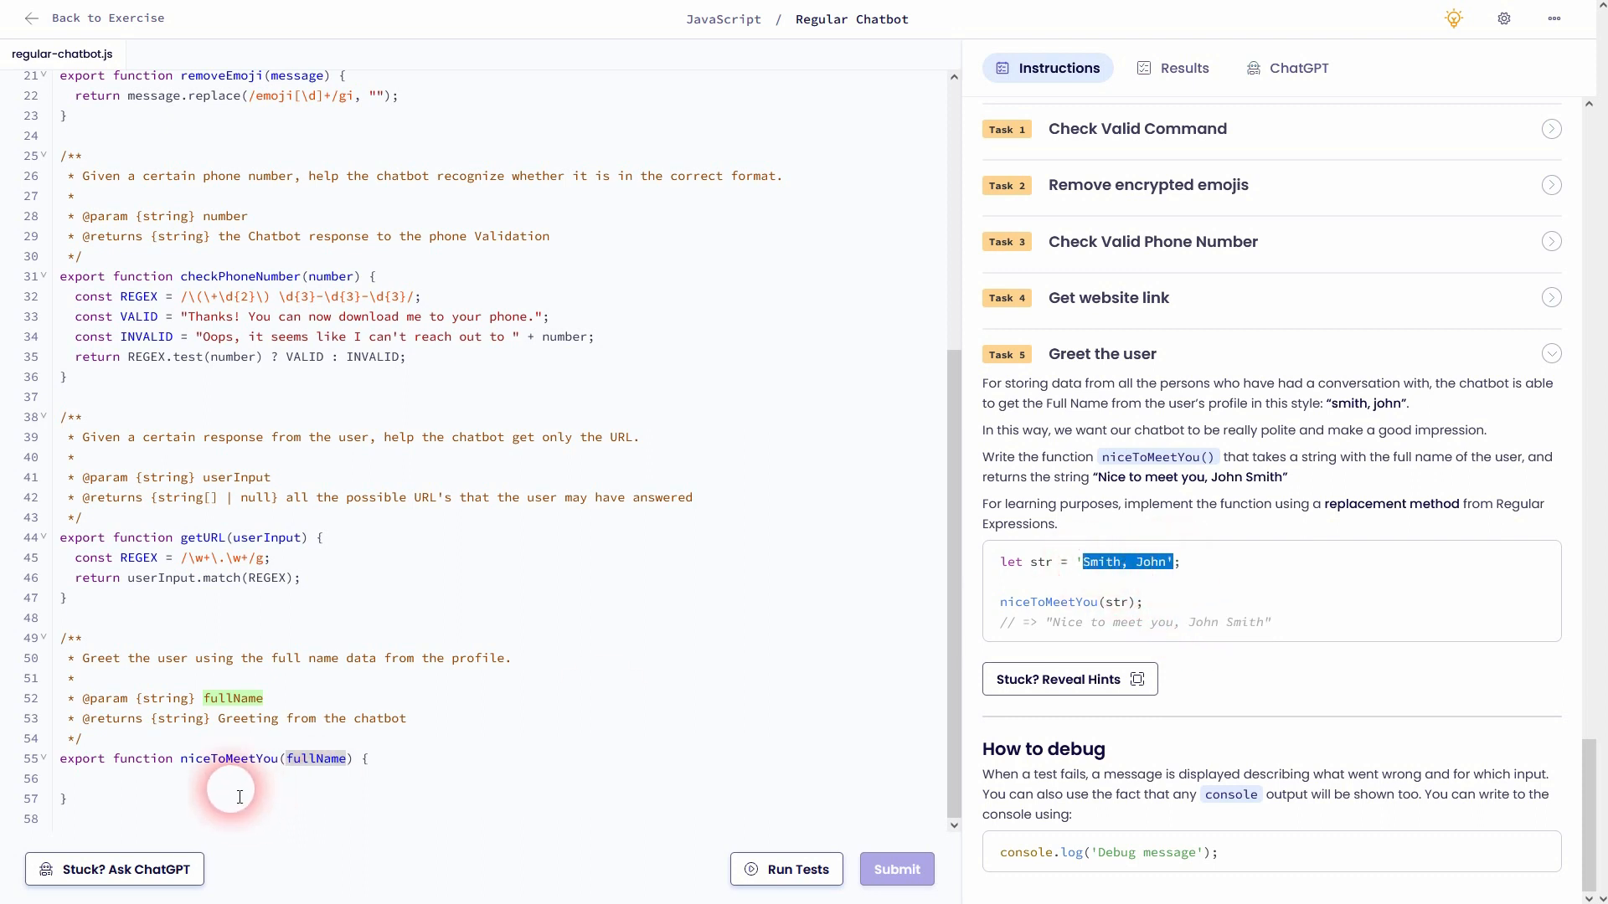
click(375, 765)
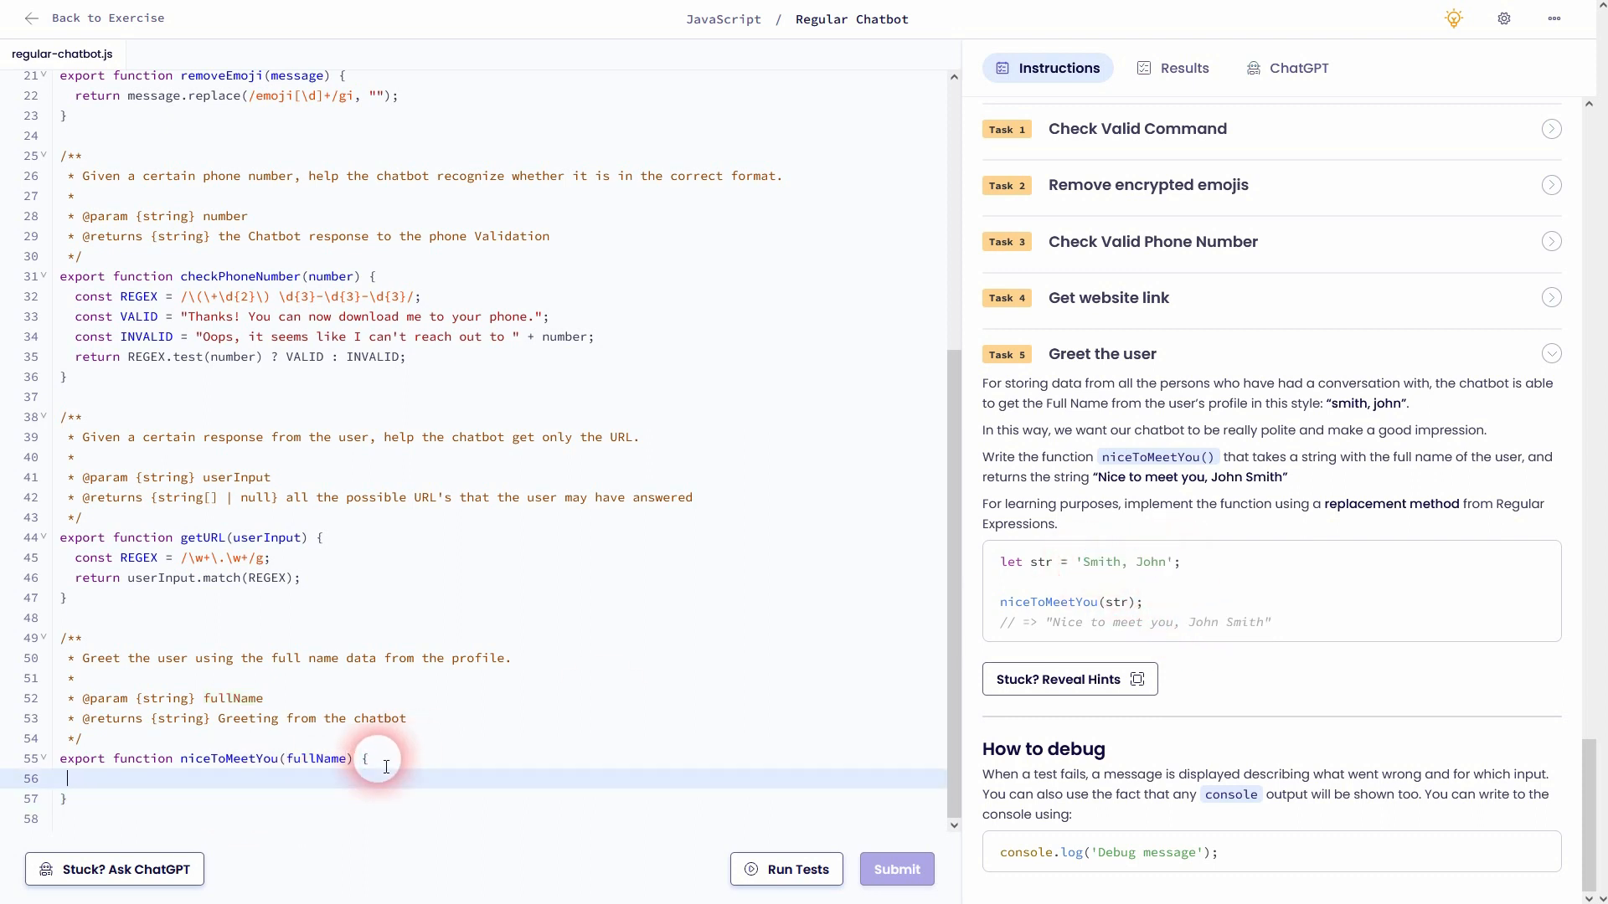
Write const [lastName, firstName] = fullName; on line 56
text(const [)
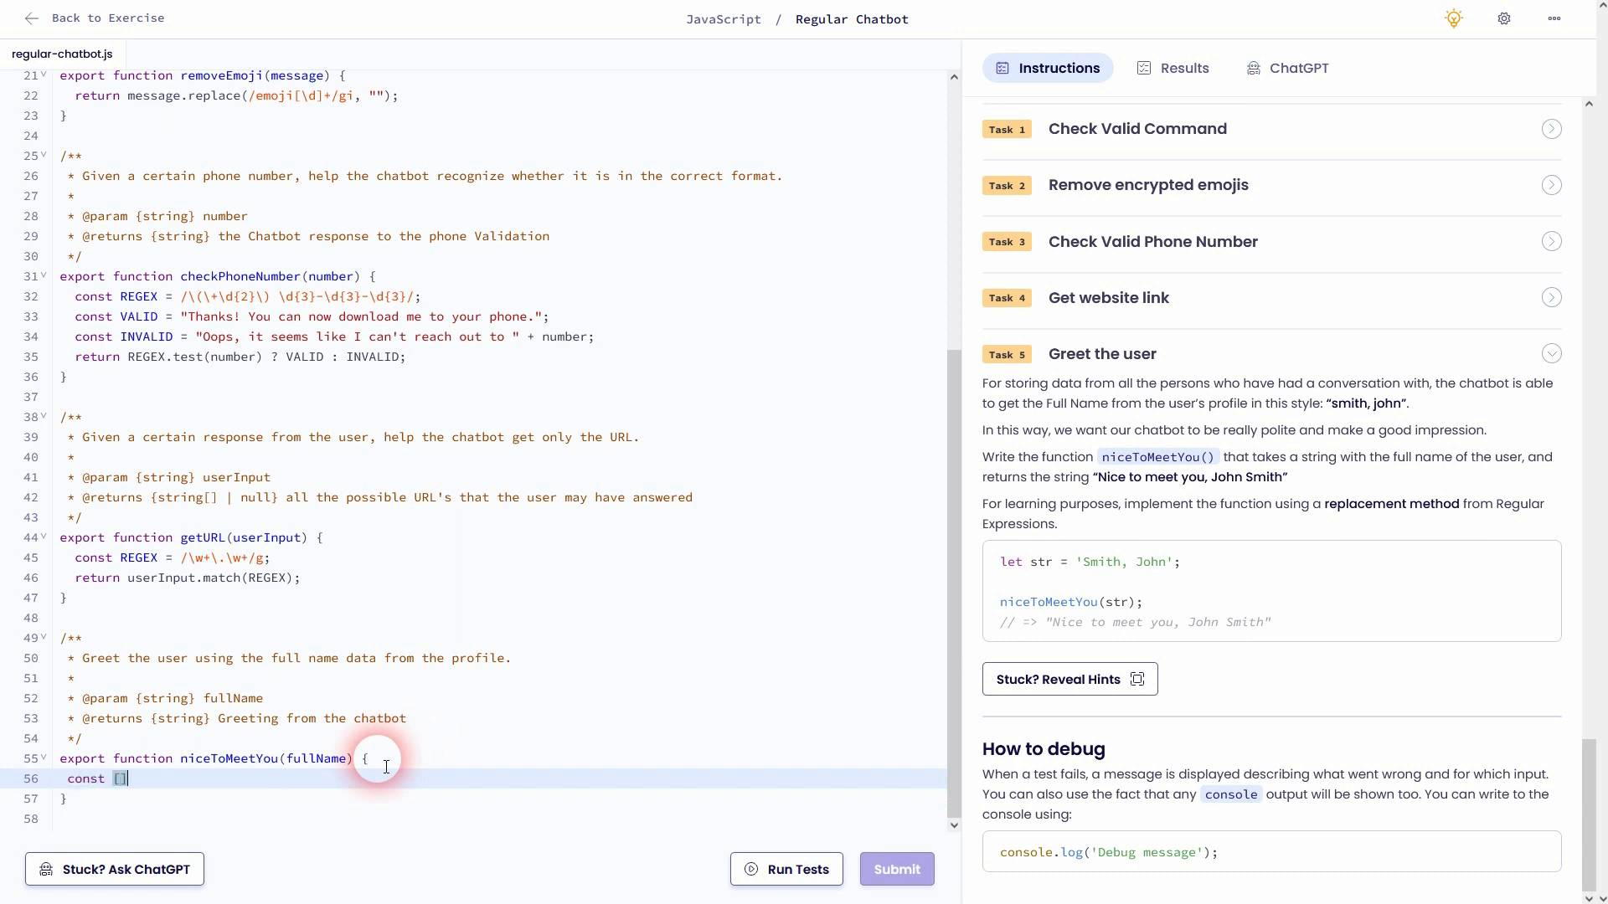
text(=)
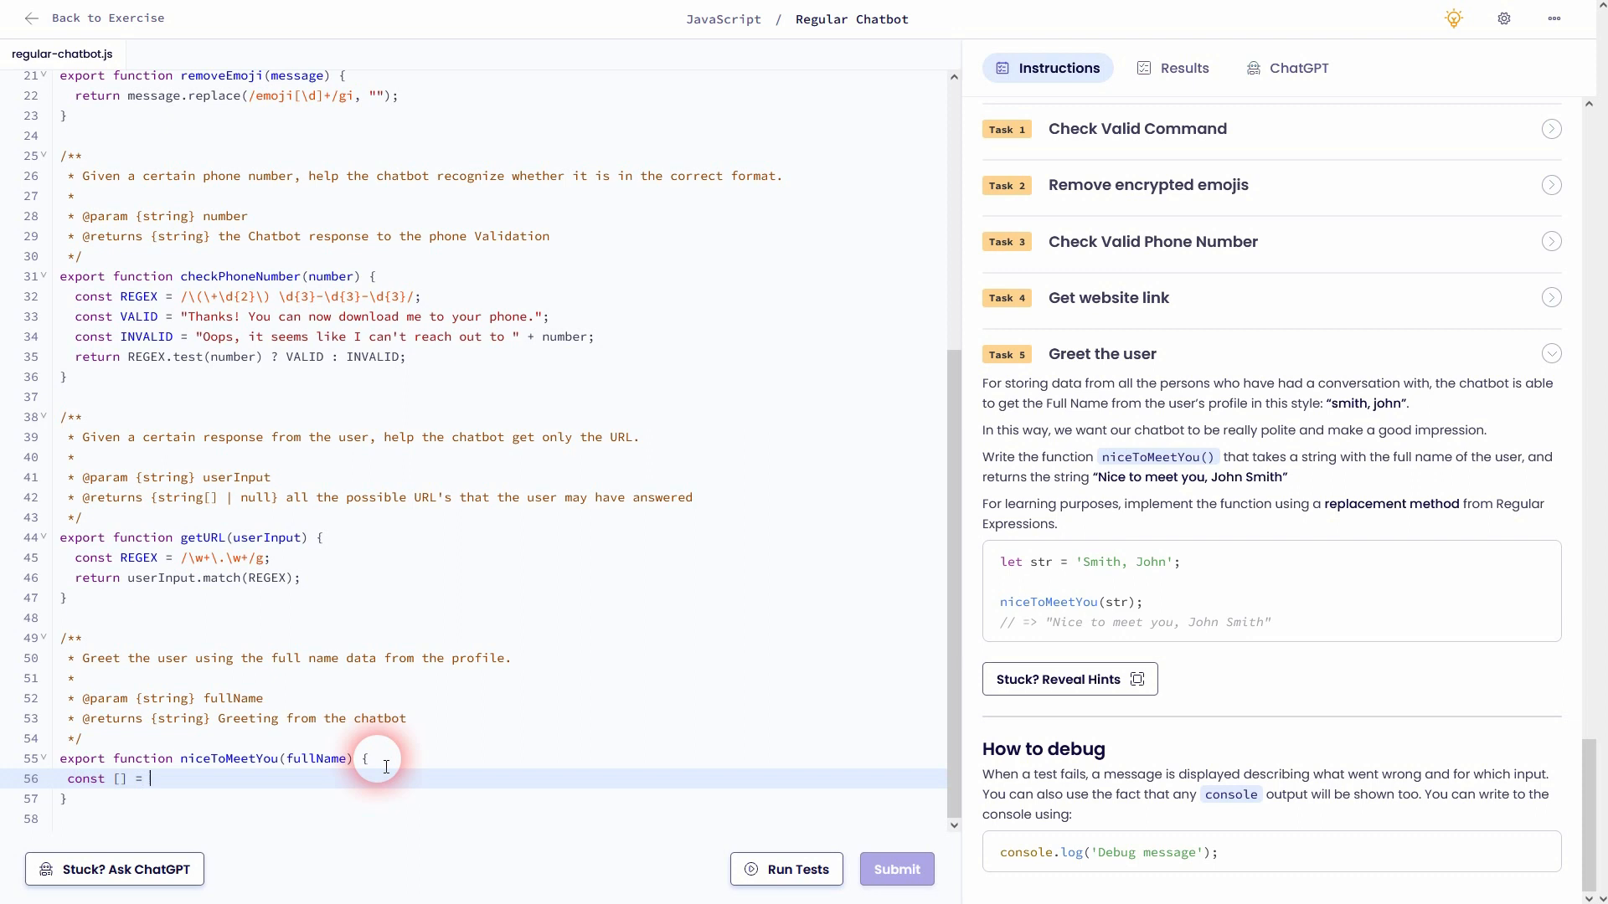
text(full)
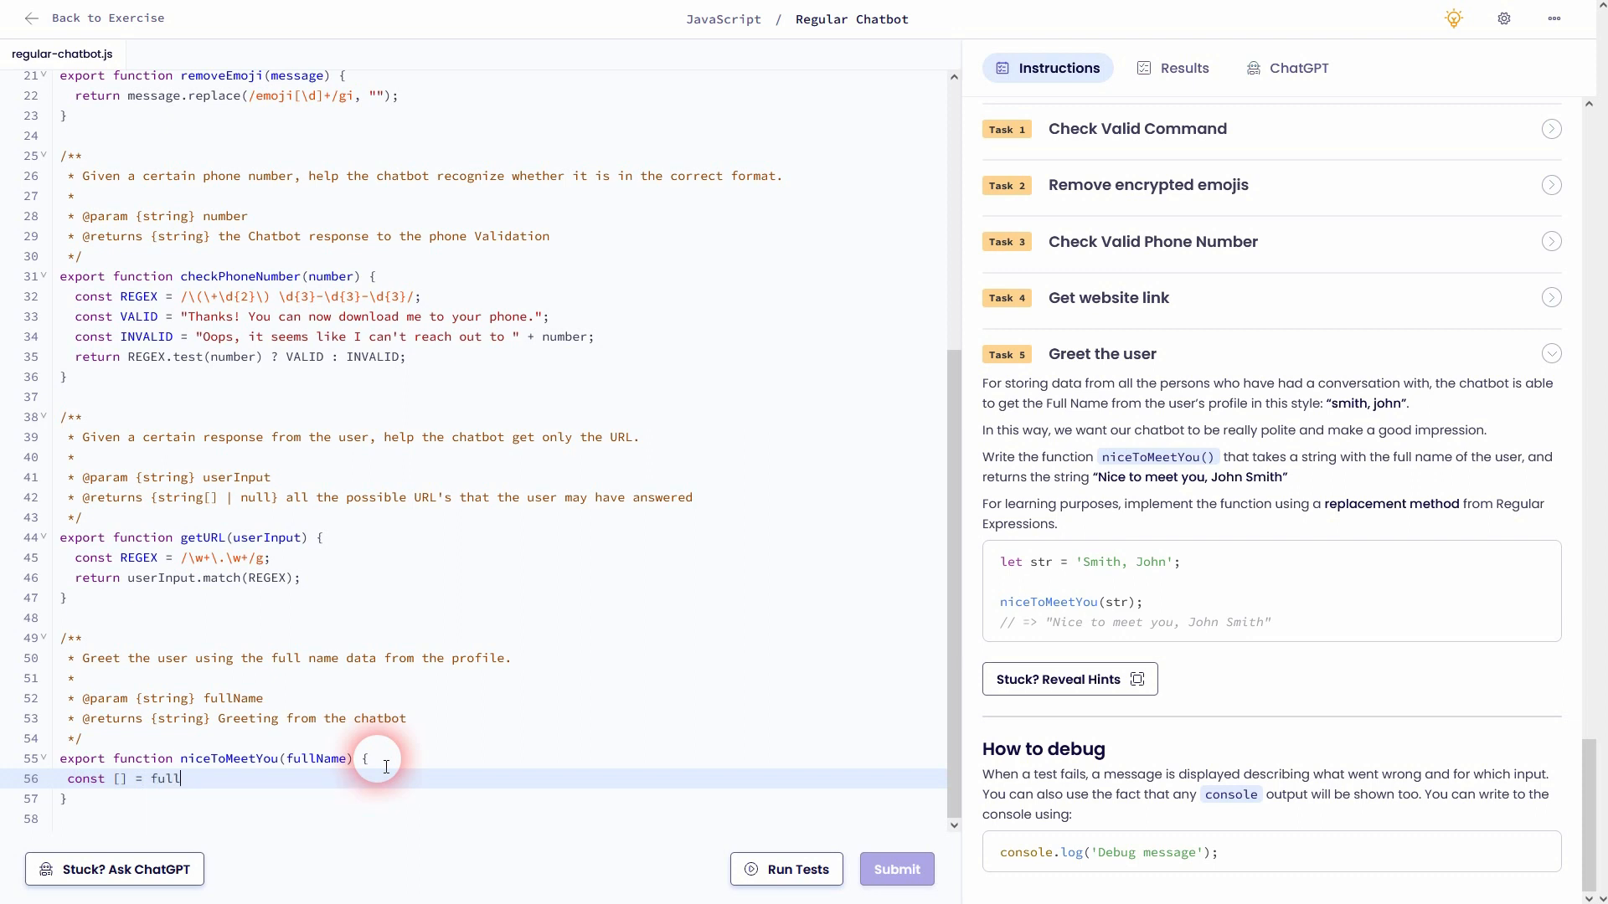
text(Name;)
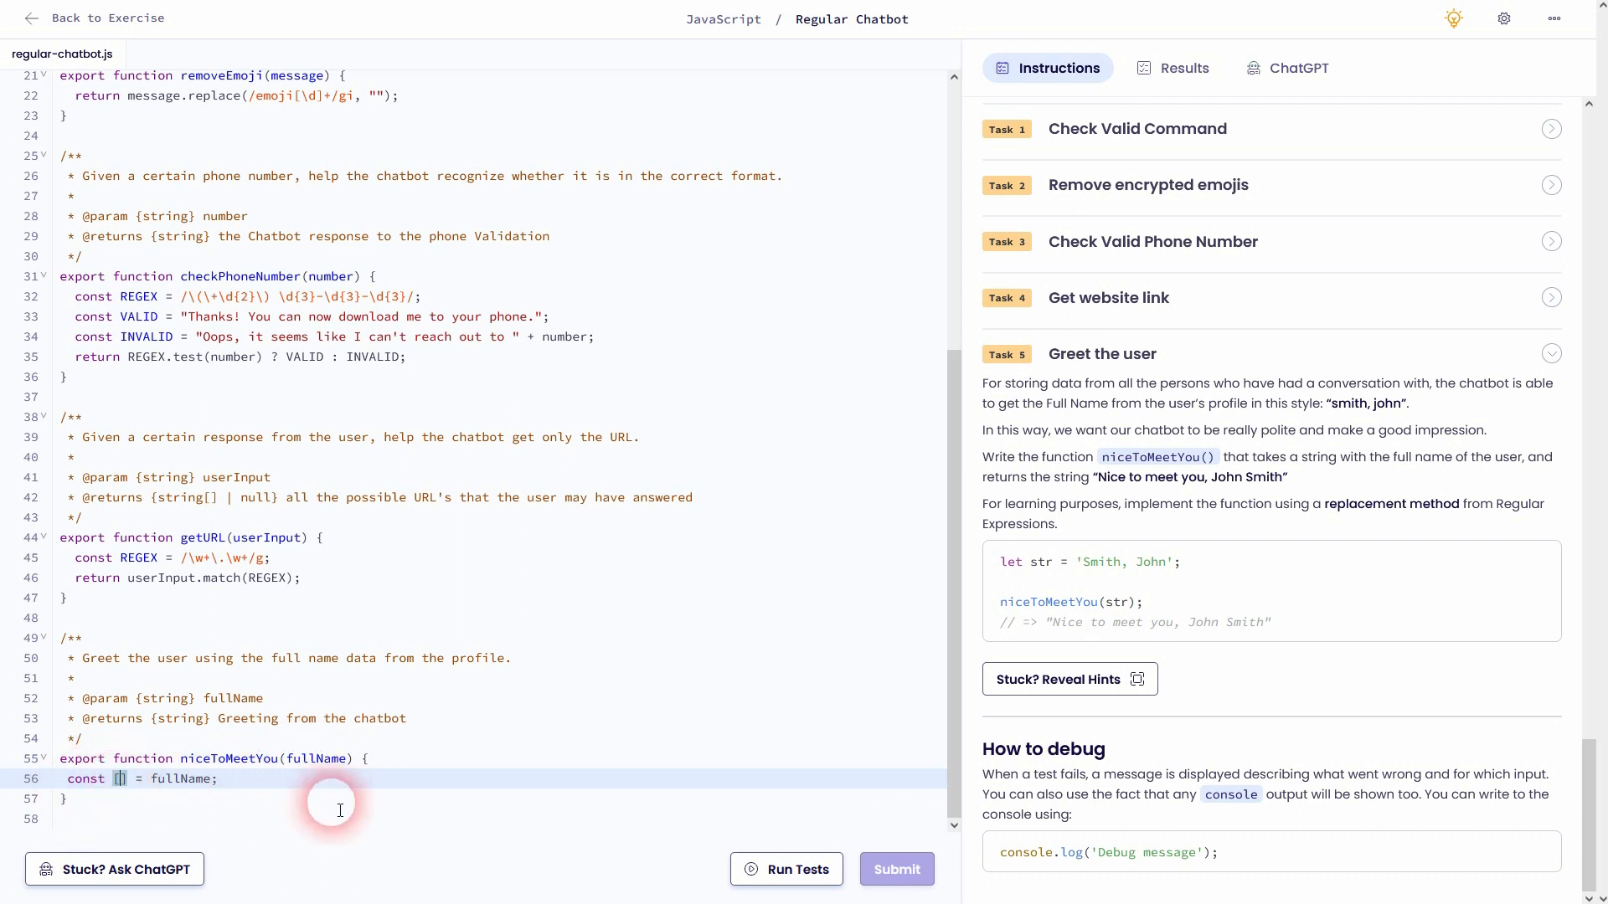
text(las)
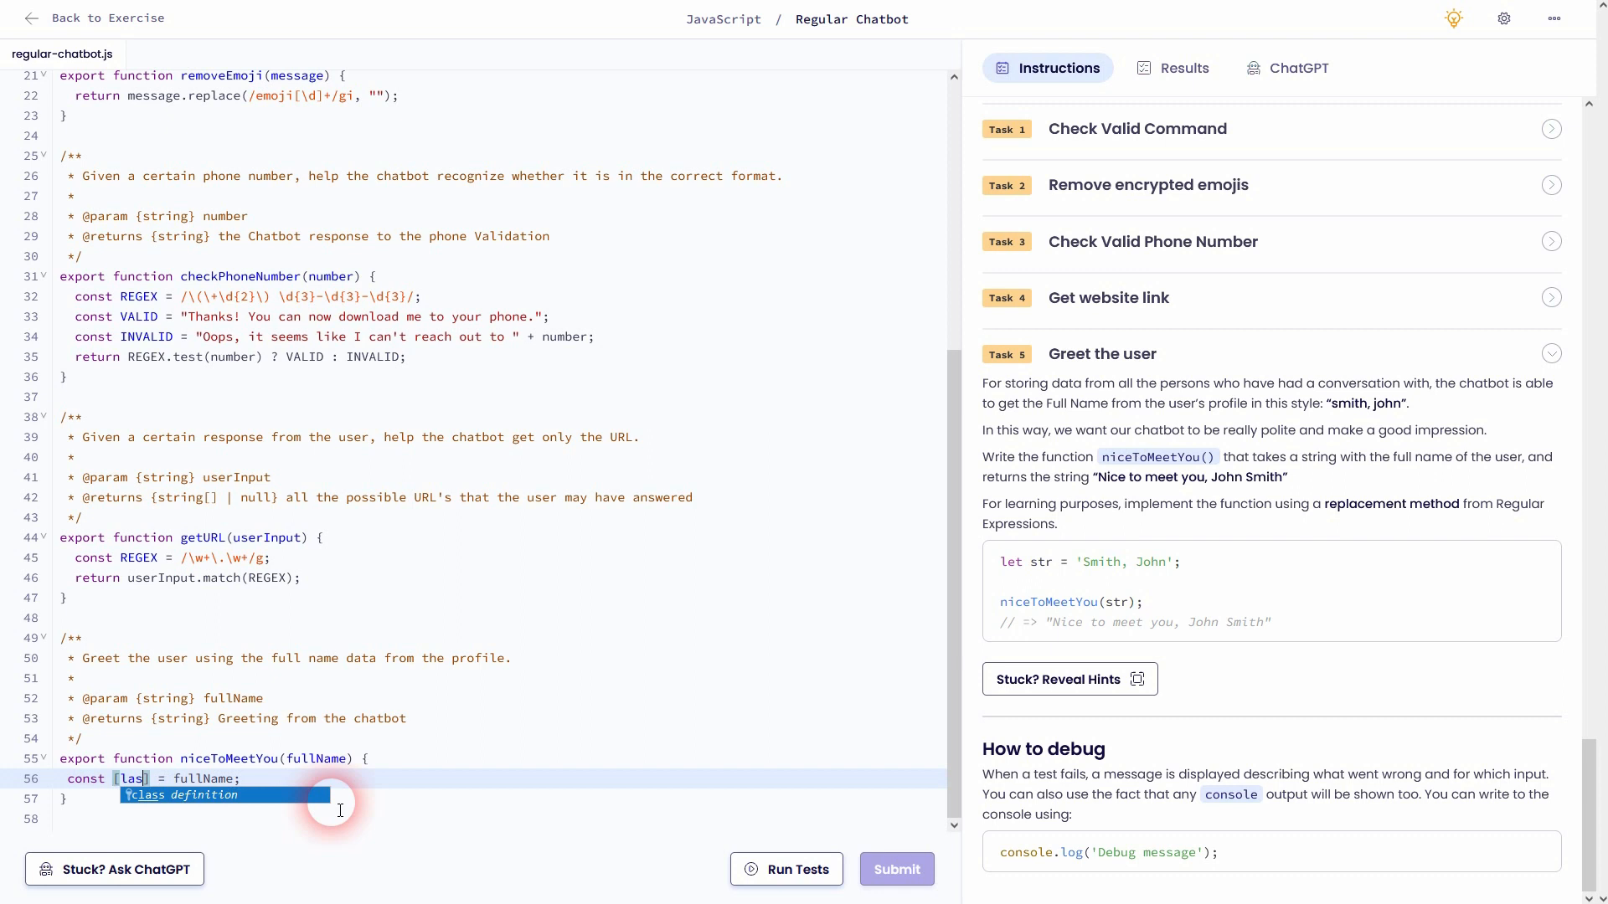
text(tM)
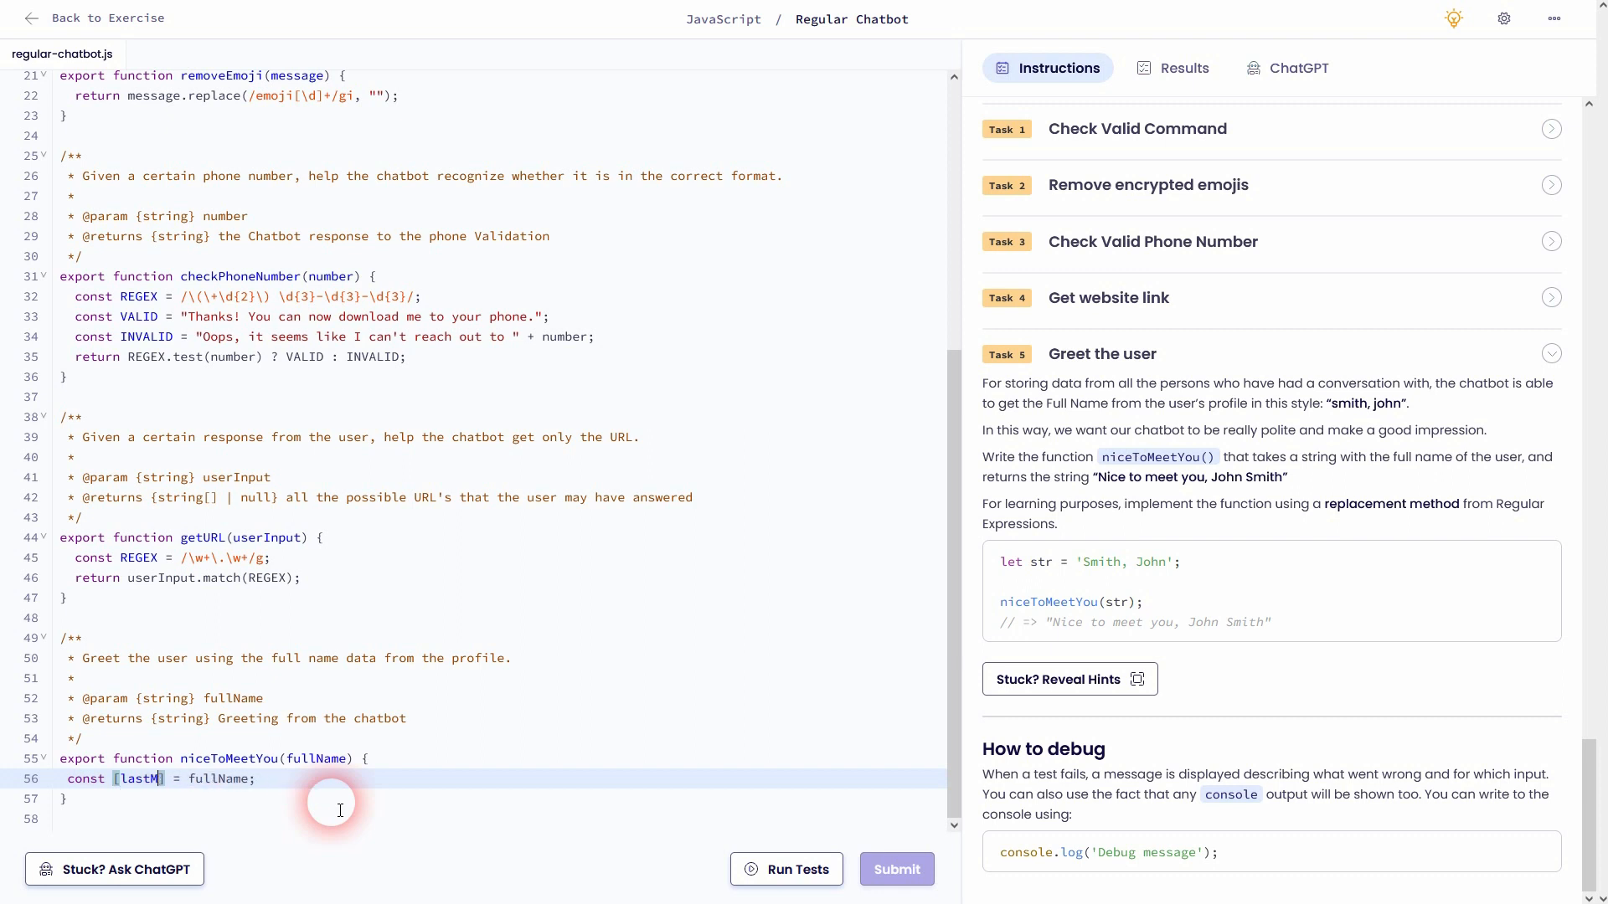
text(Name, first)
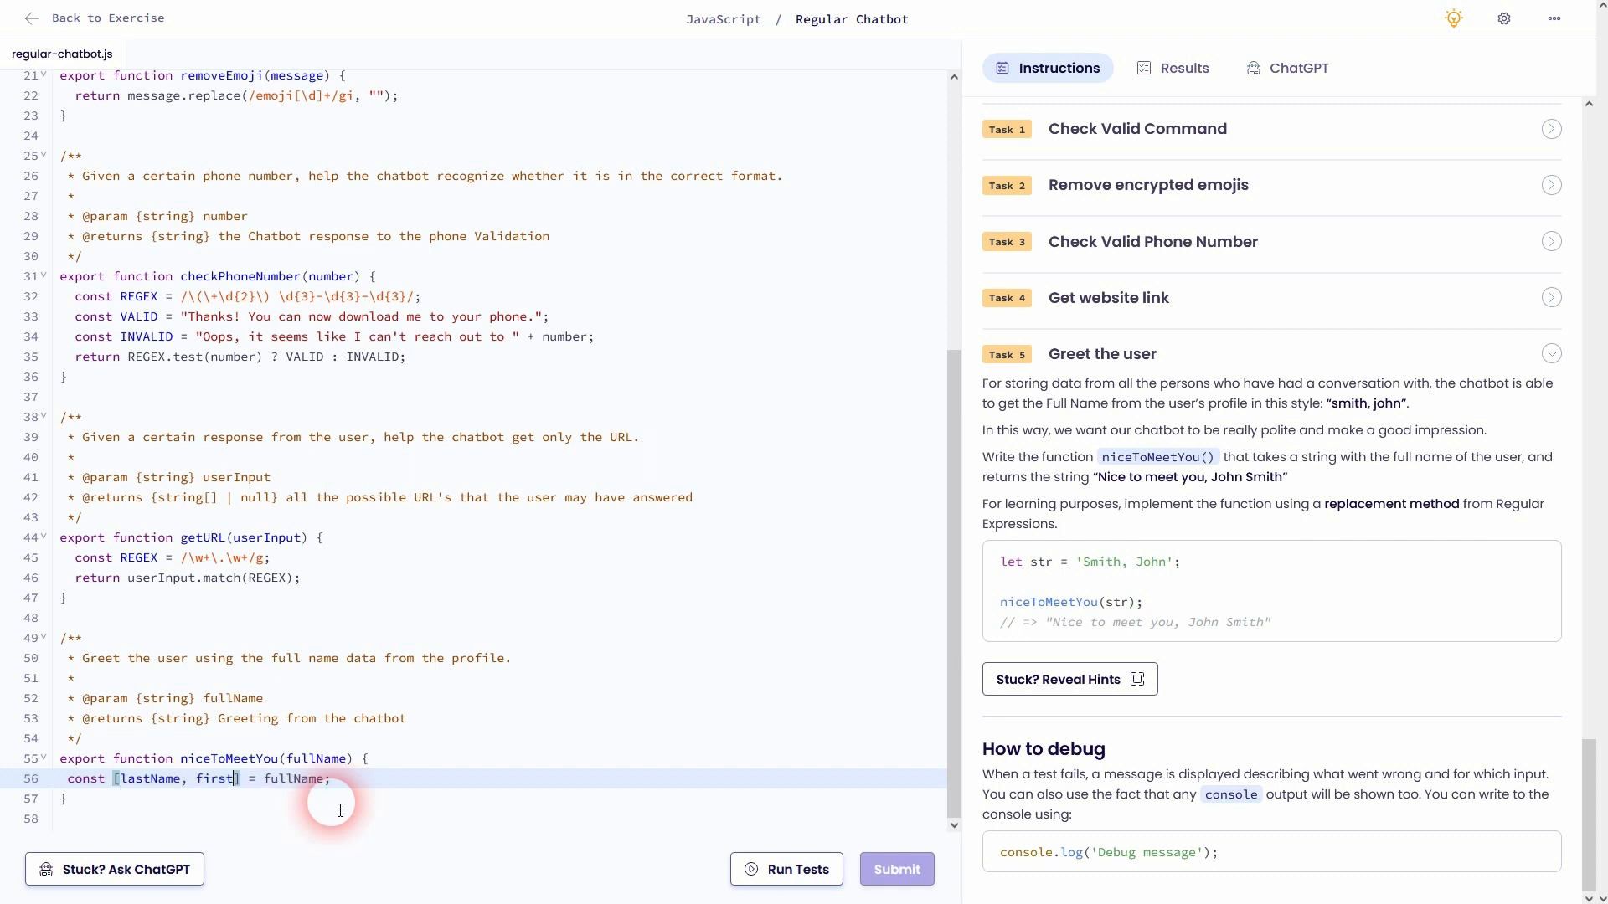
text(Name)
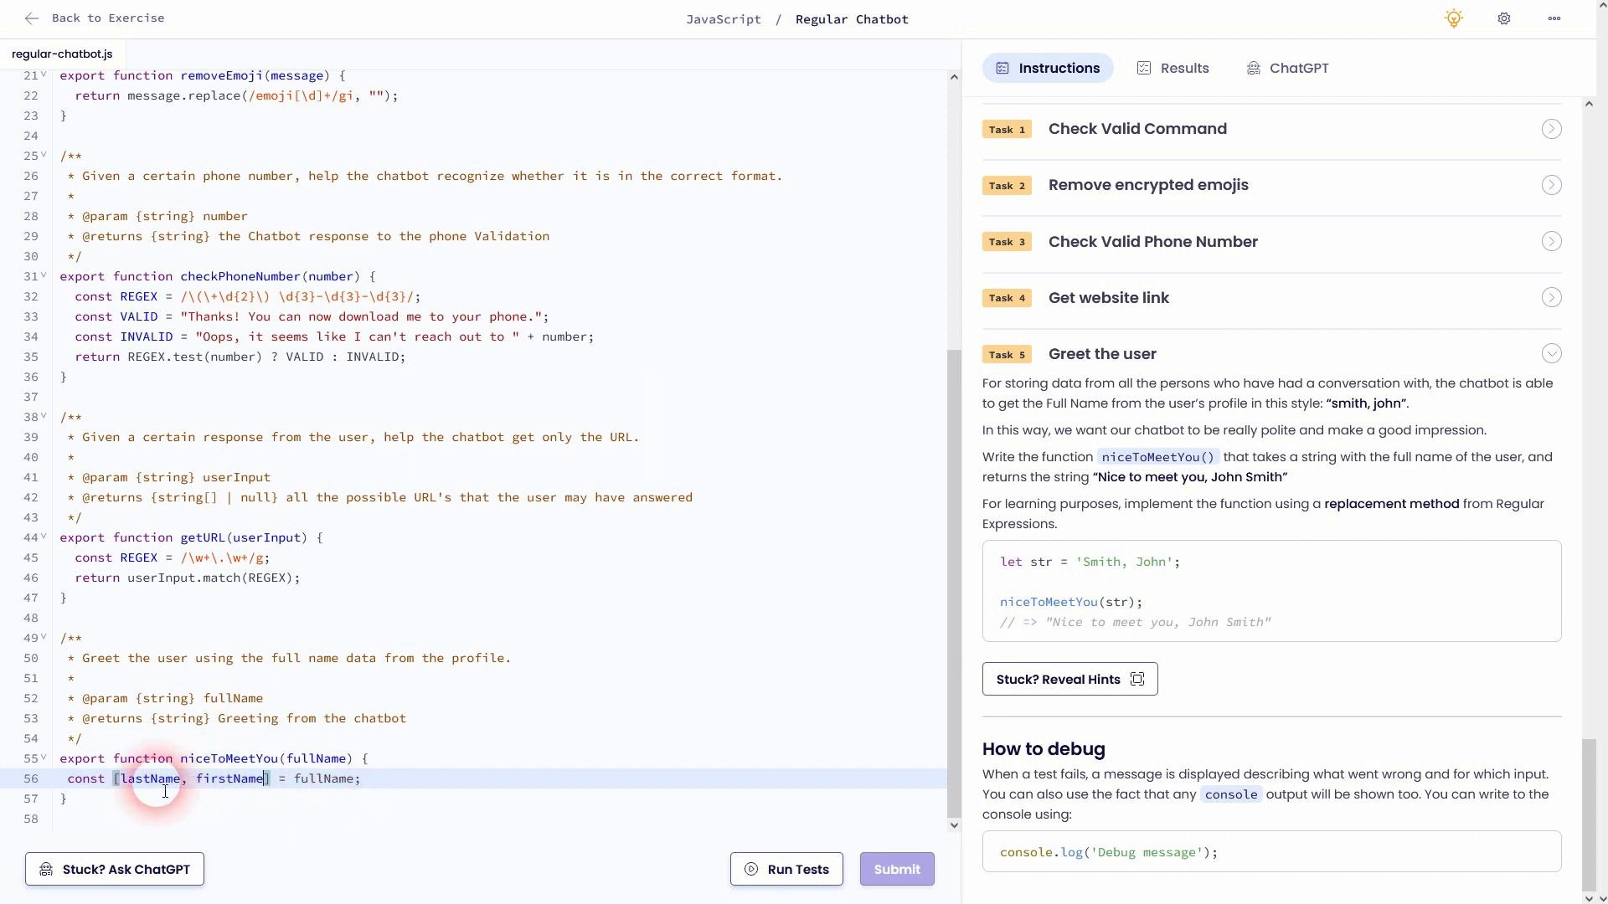
Append .split(", ") so fullName is split at the comma and space
double_click(1098, 561)
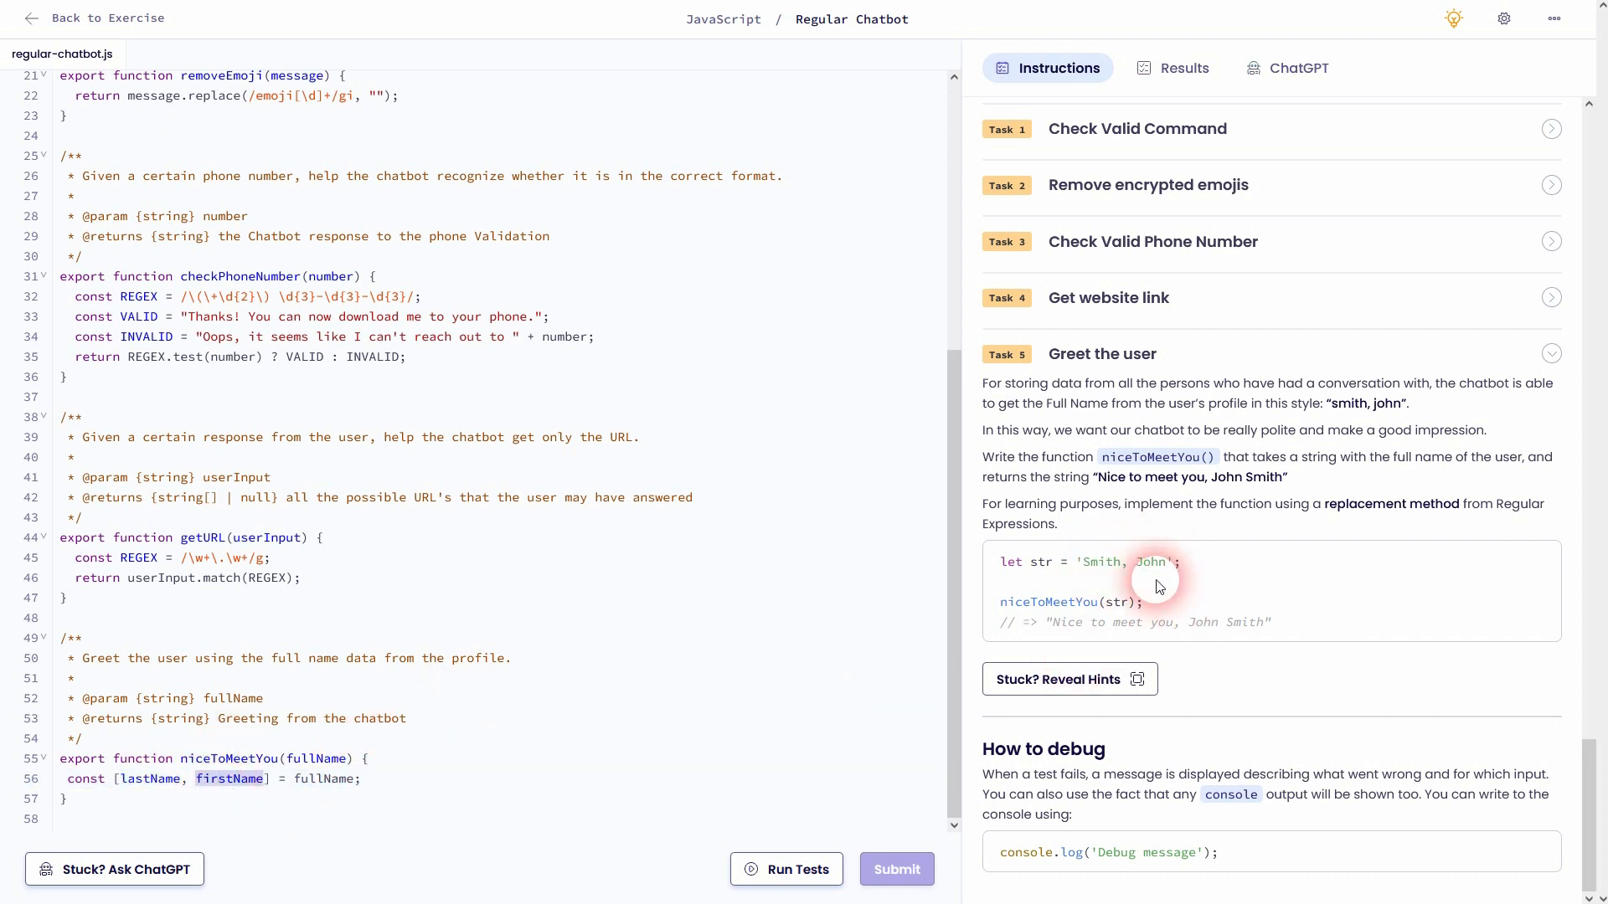
double_click(1152, 563)
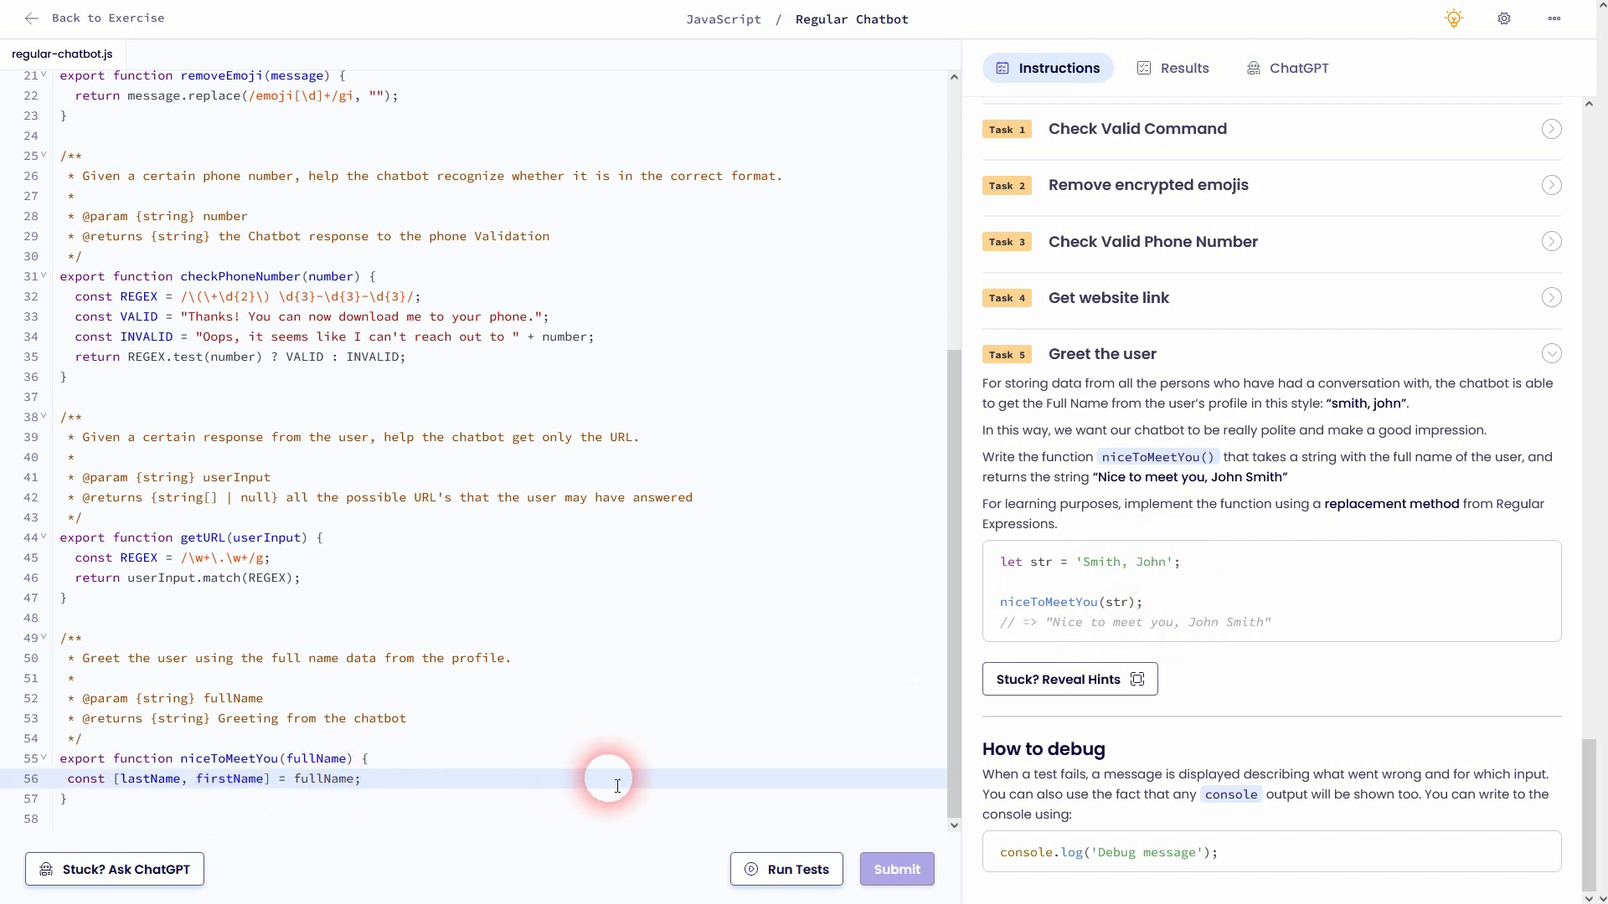
text(.sp)
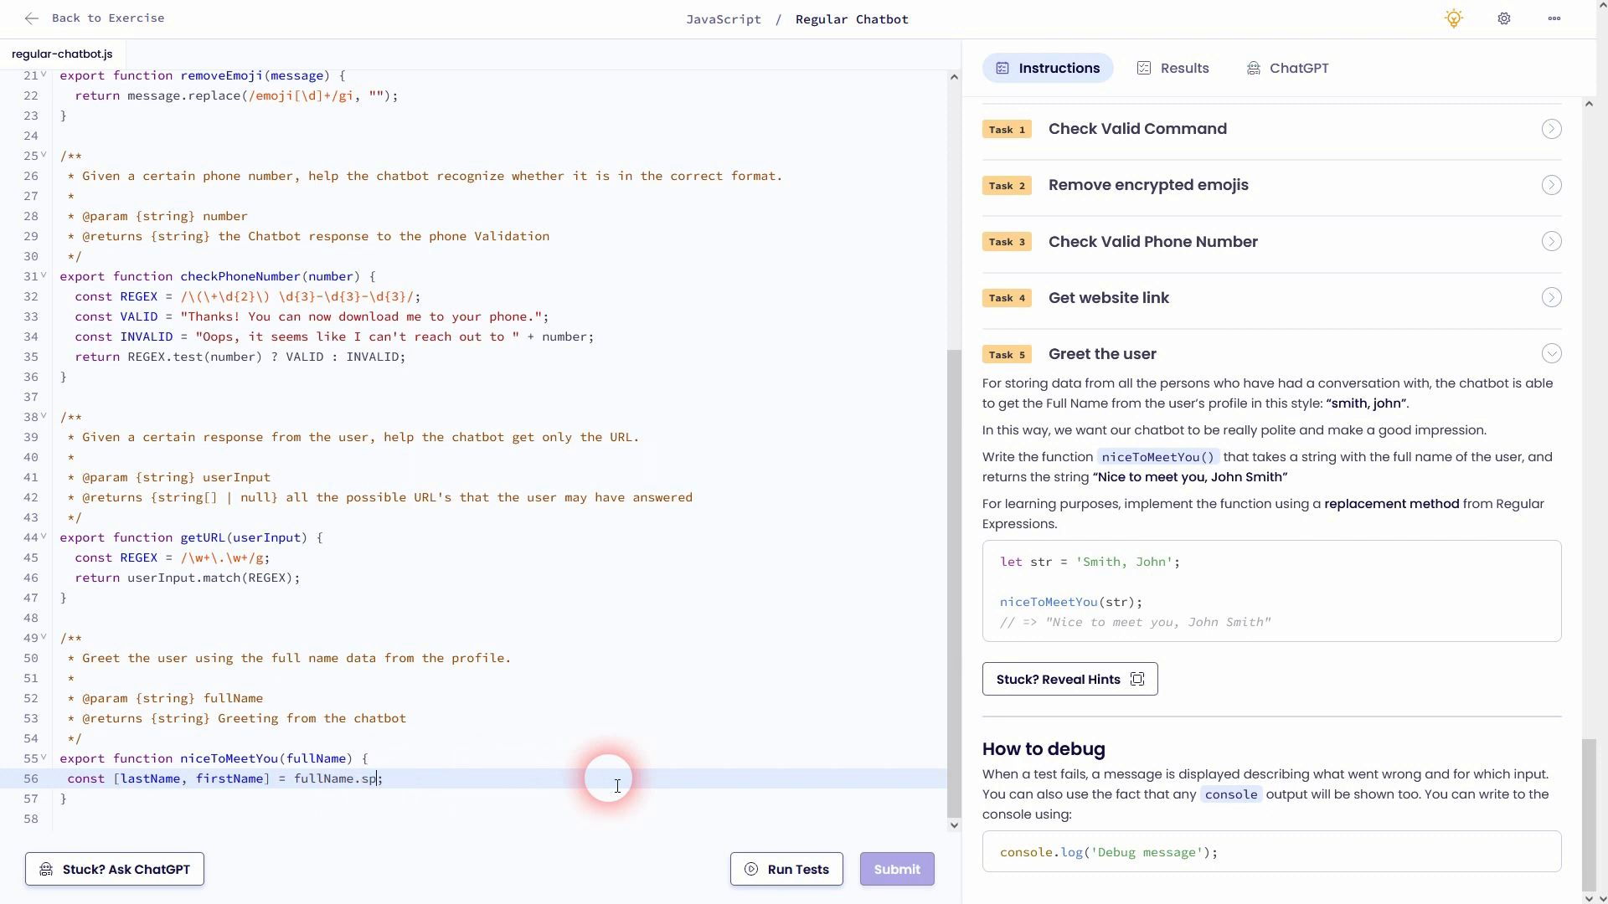
text(lit())
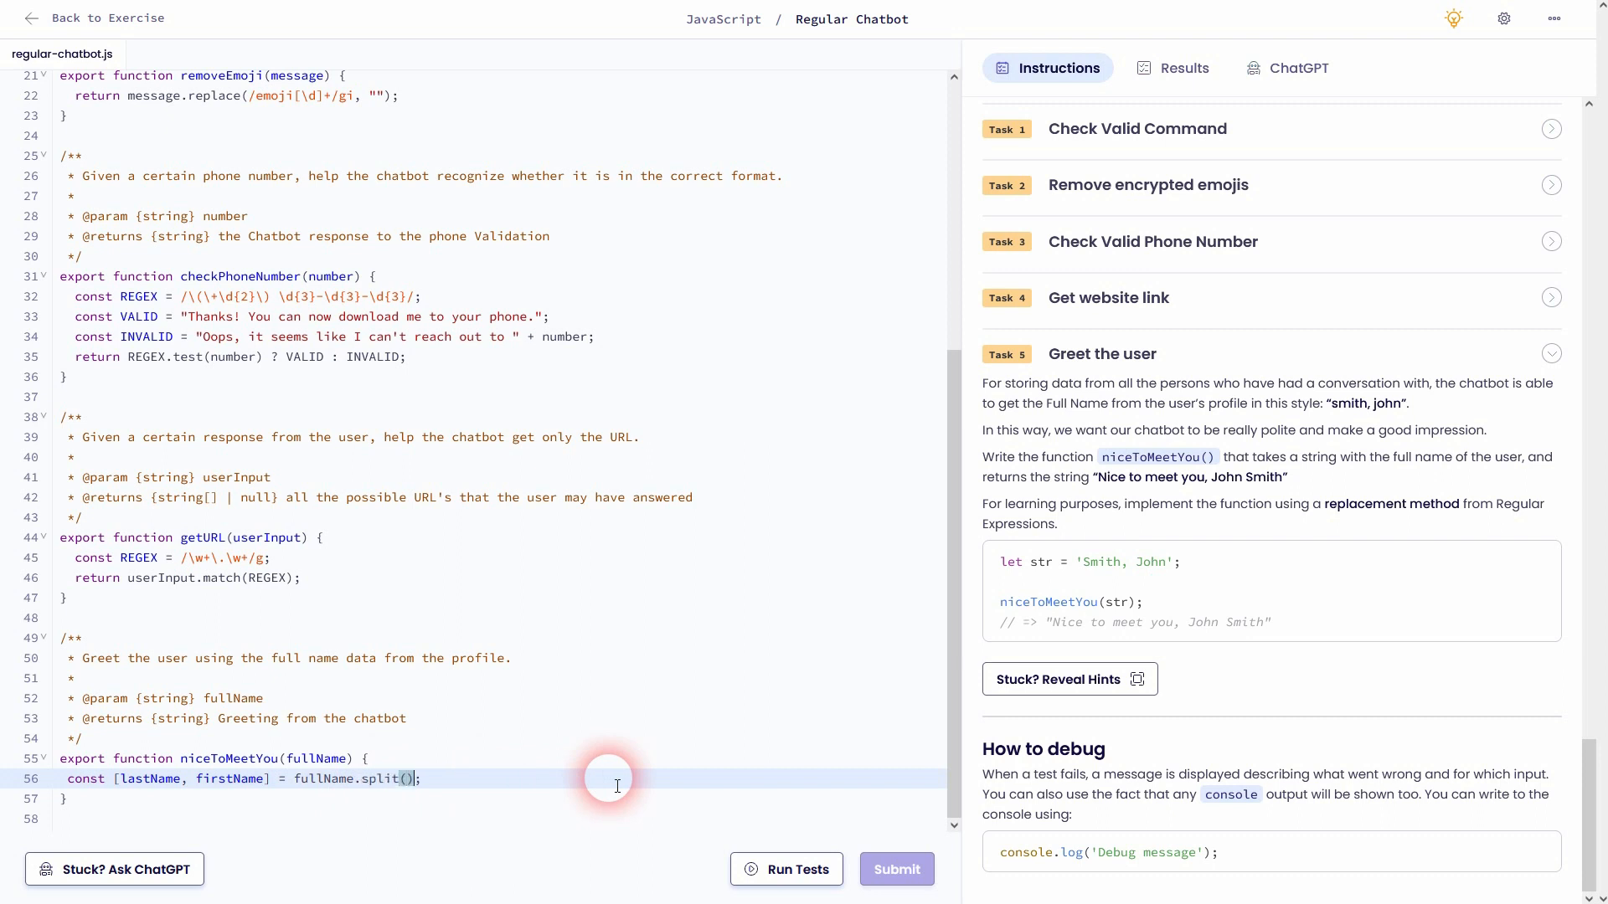
mouse_move(1127, 566)
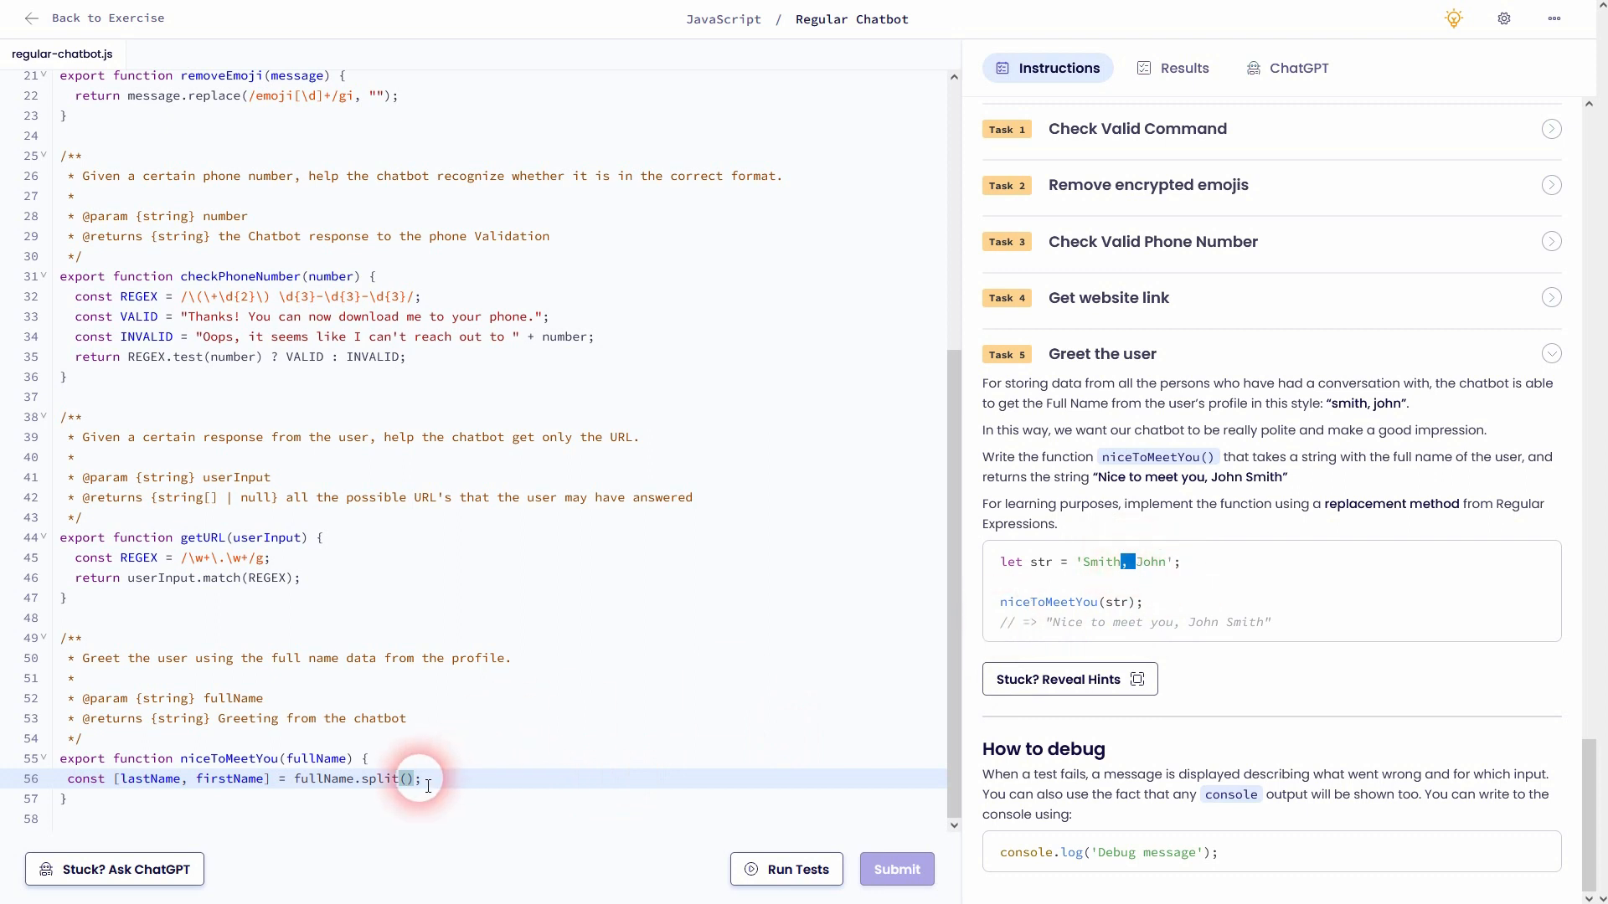
text("")
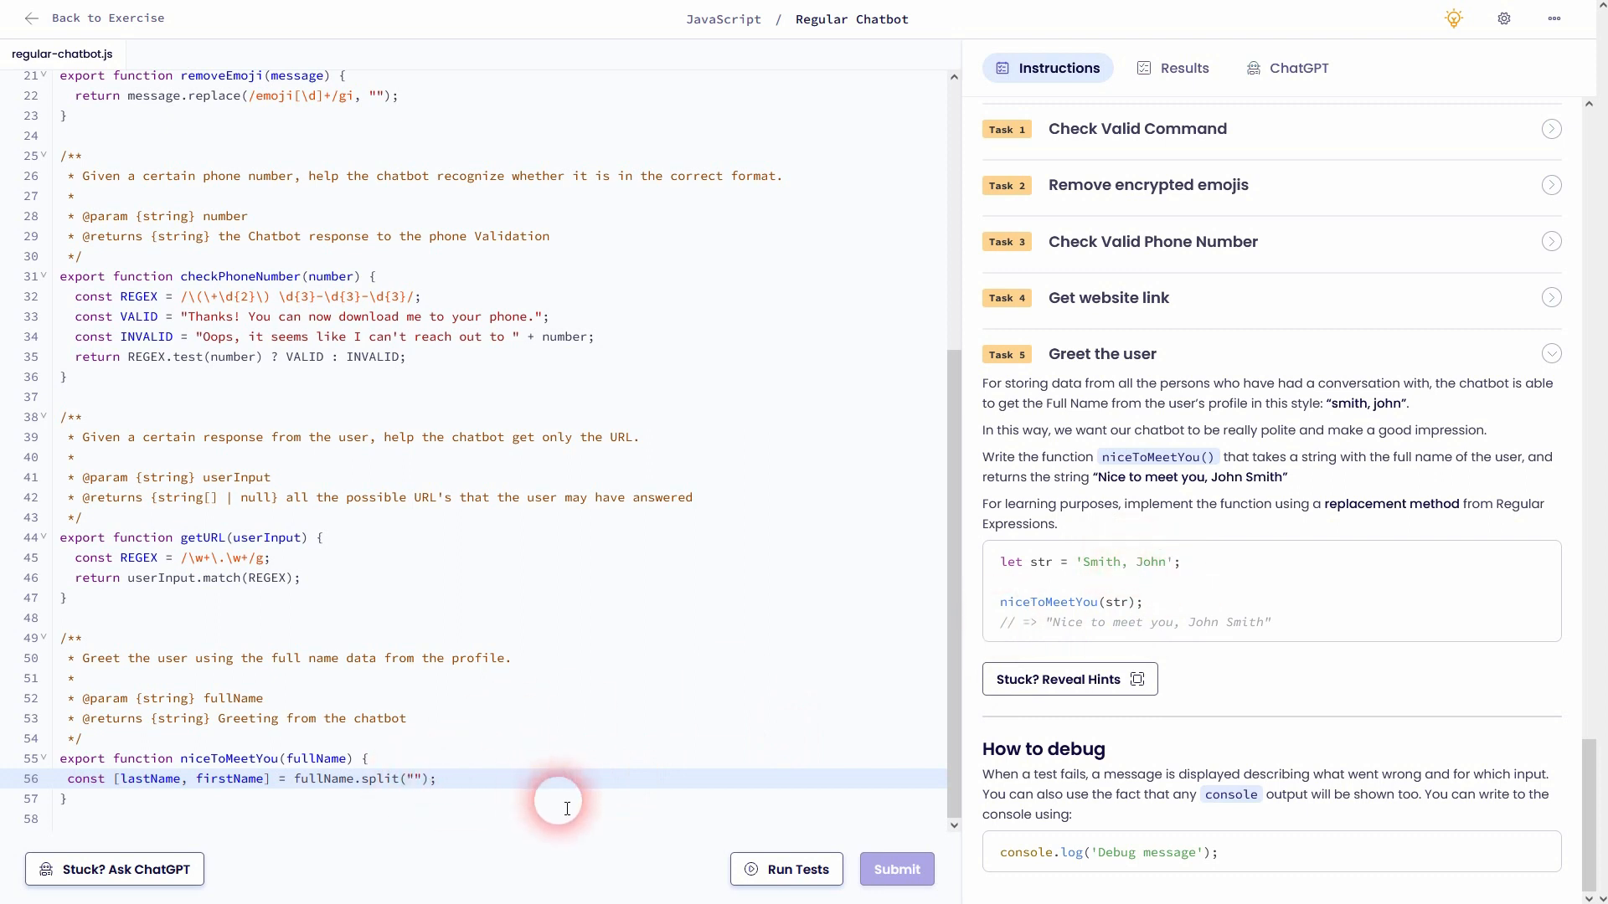
text(", ")
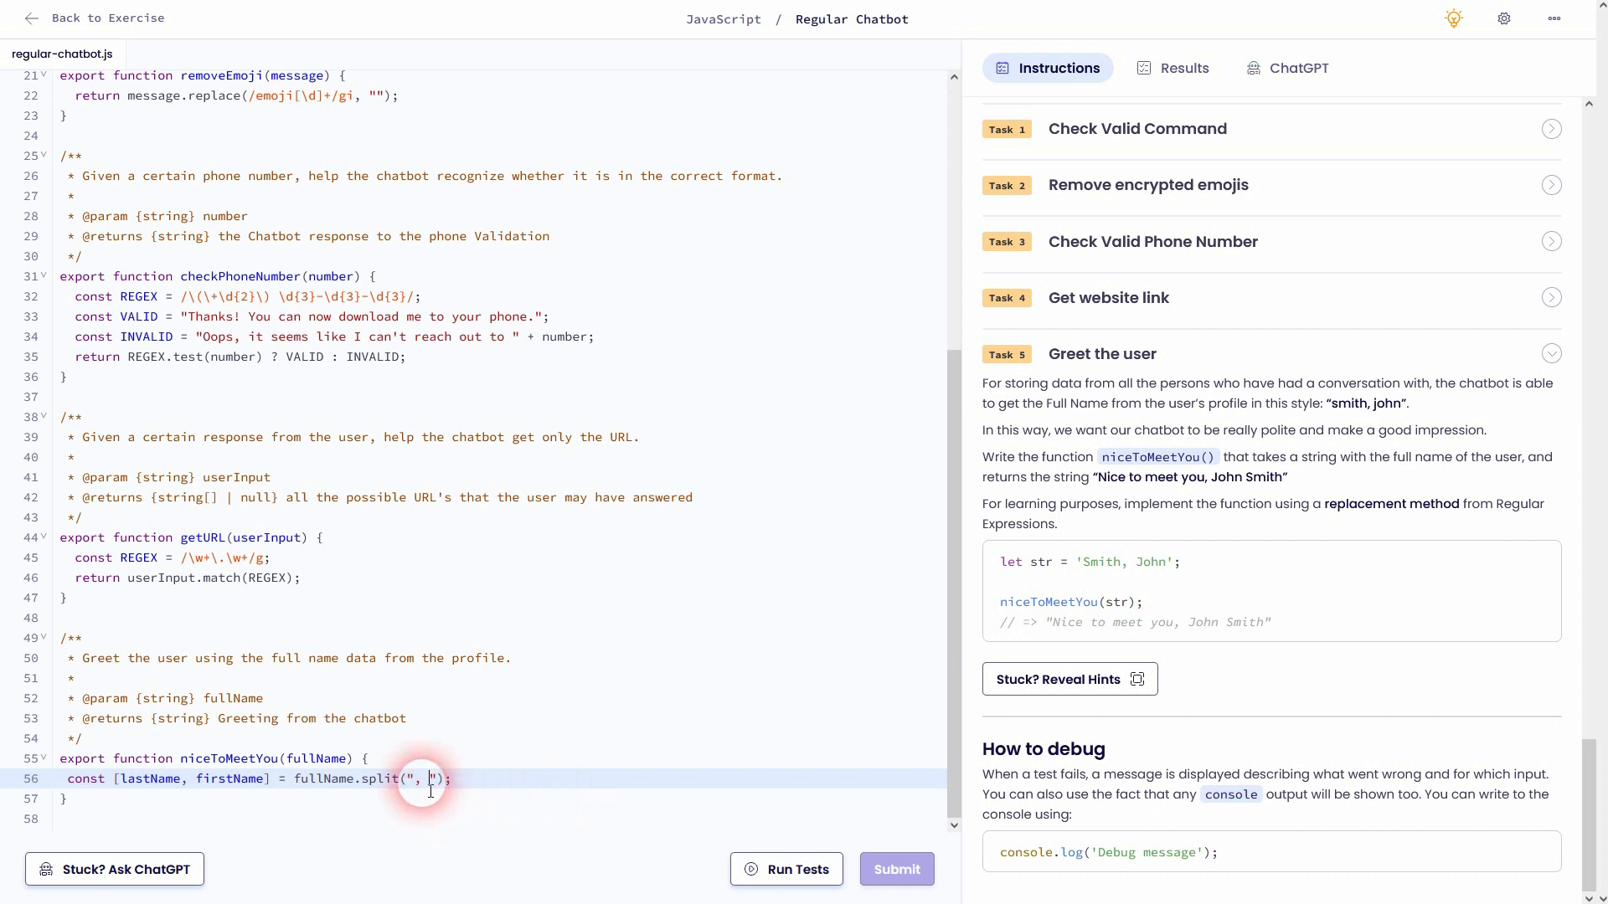
mouse_move(1122, 566)
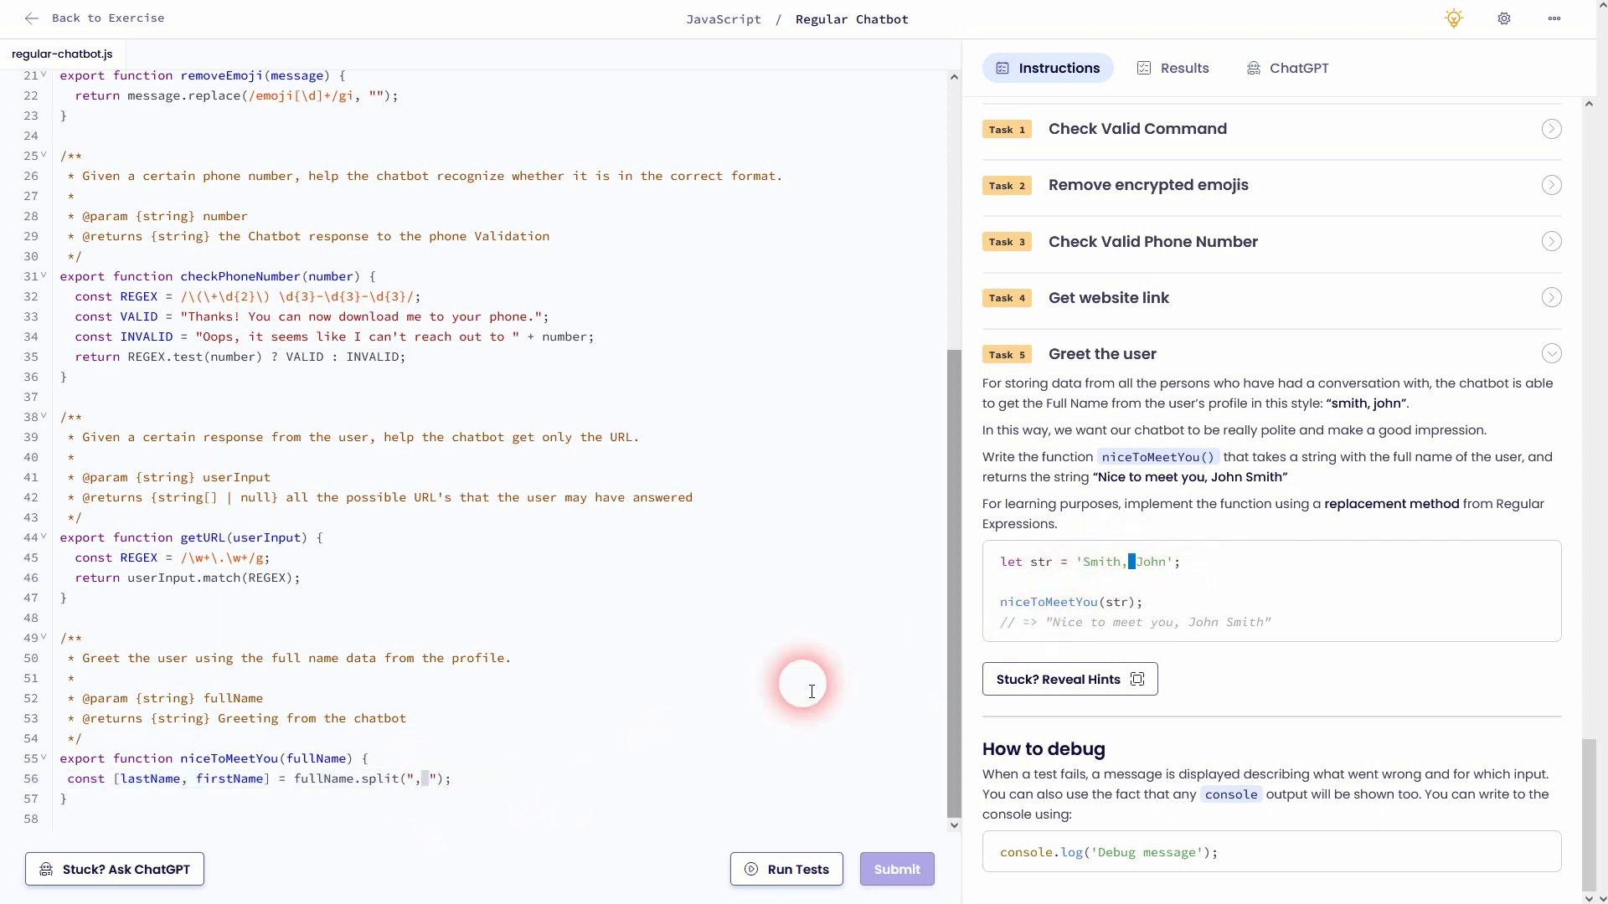
click(491, 798)
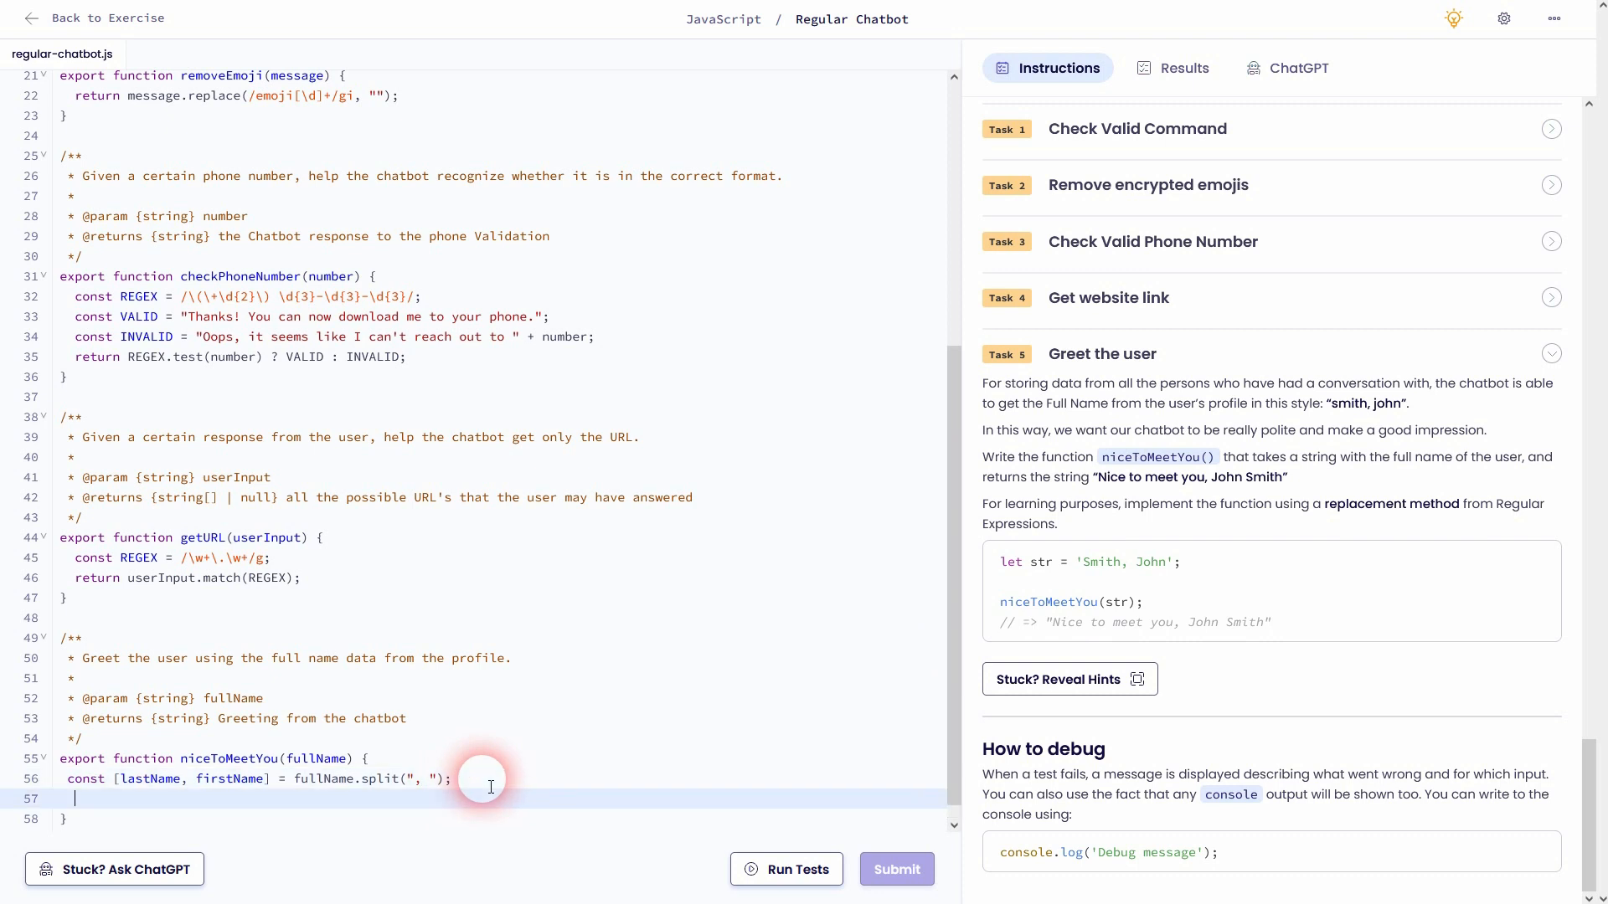
Start line 57 with return "Nice to meet you, " copied from the instructions
text(retur)
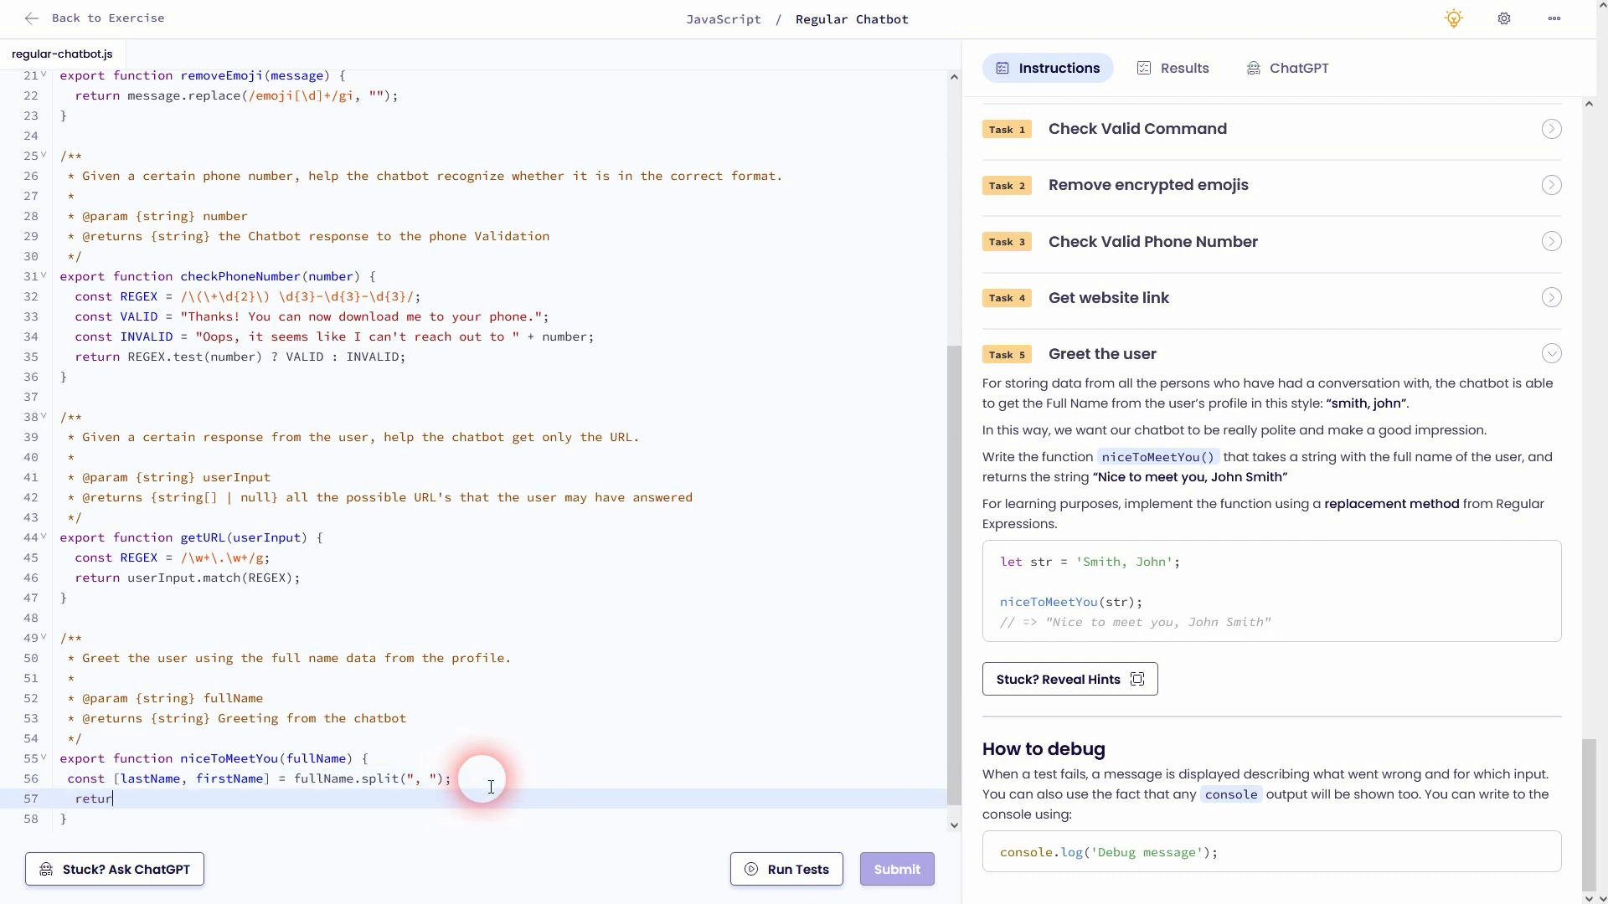
text(n "")
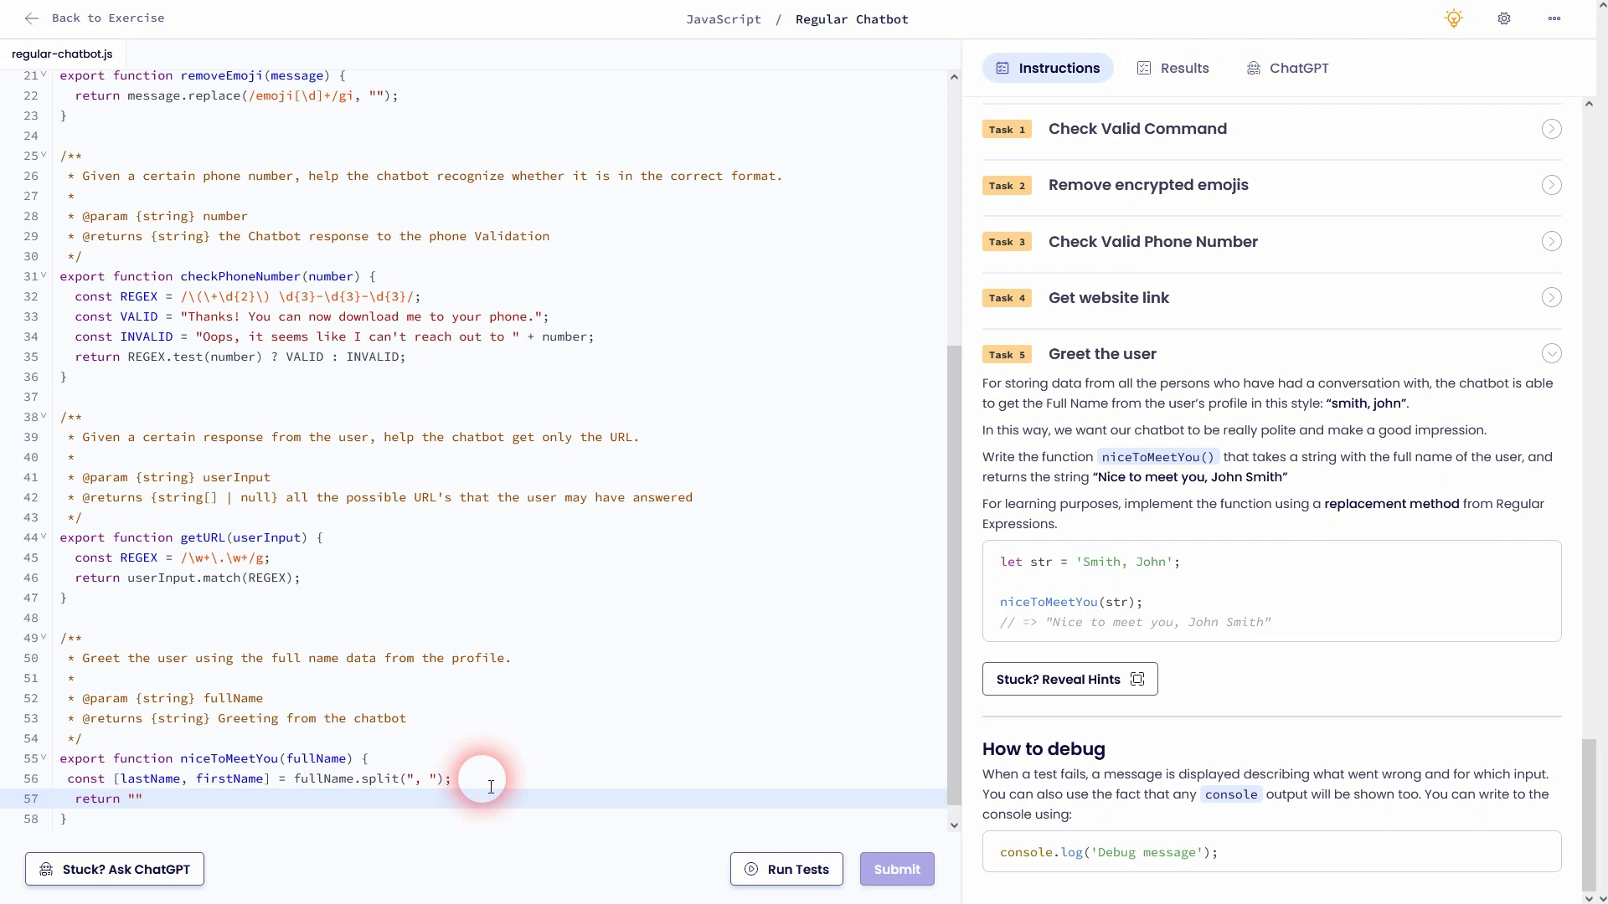
double_click(1157, 623)
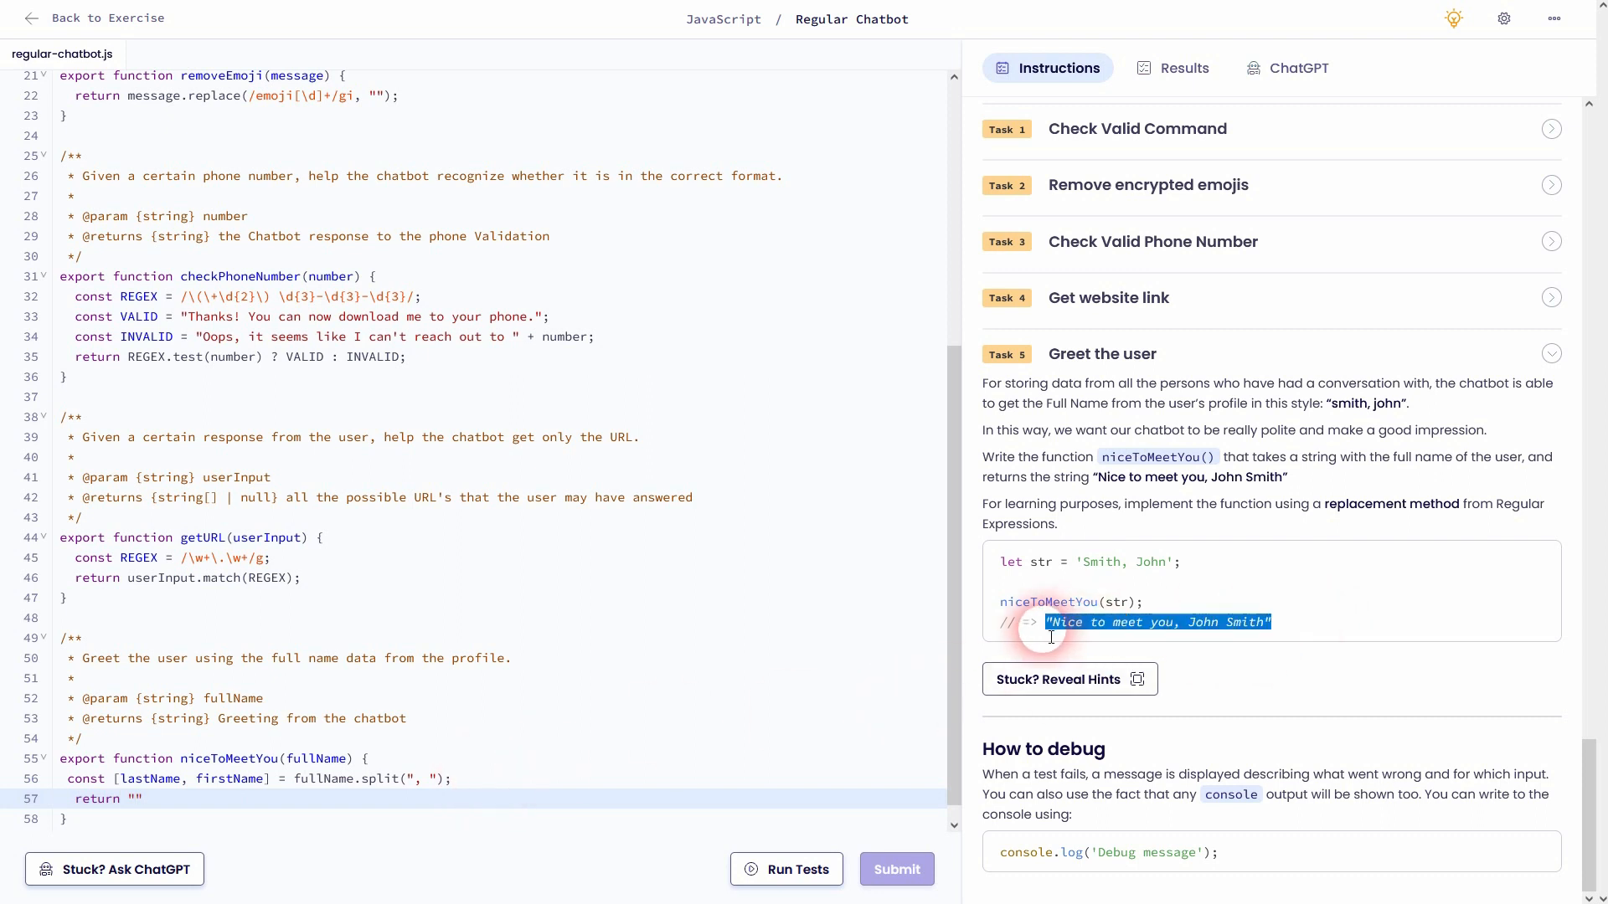
click(201, 799)
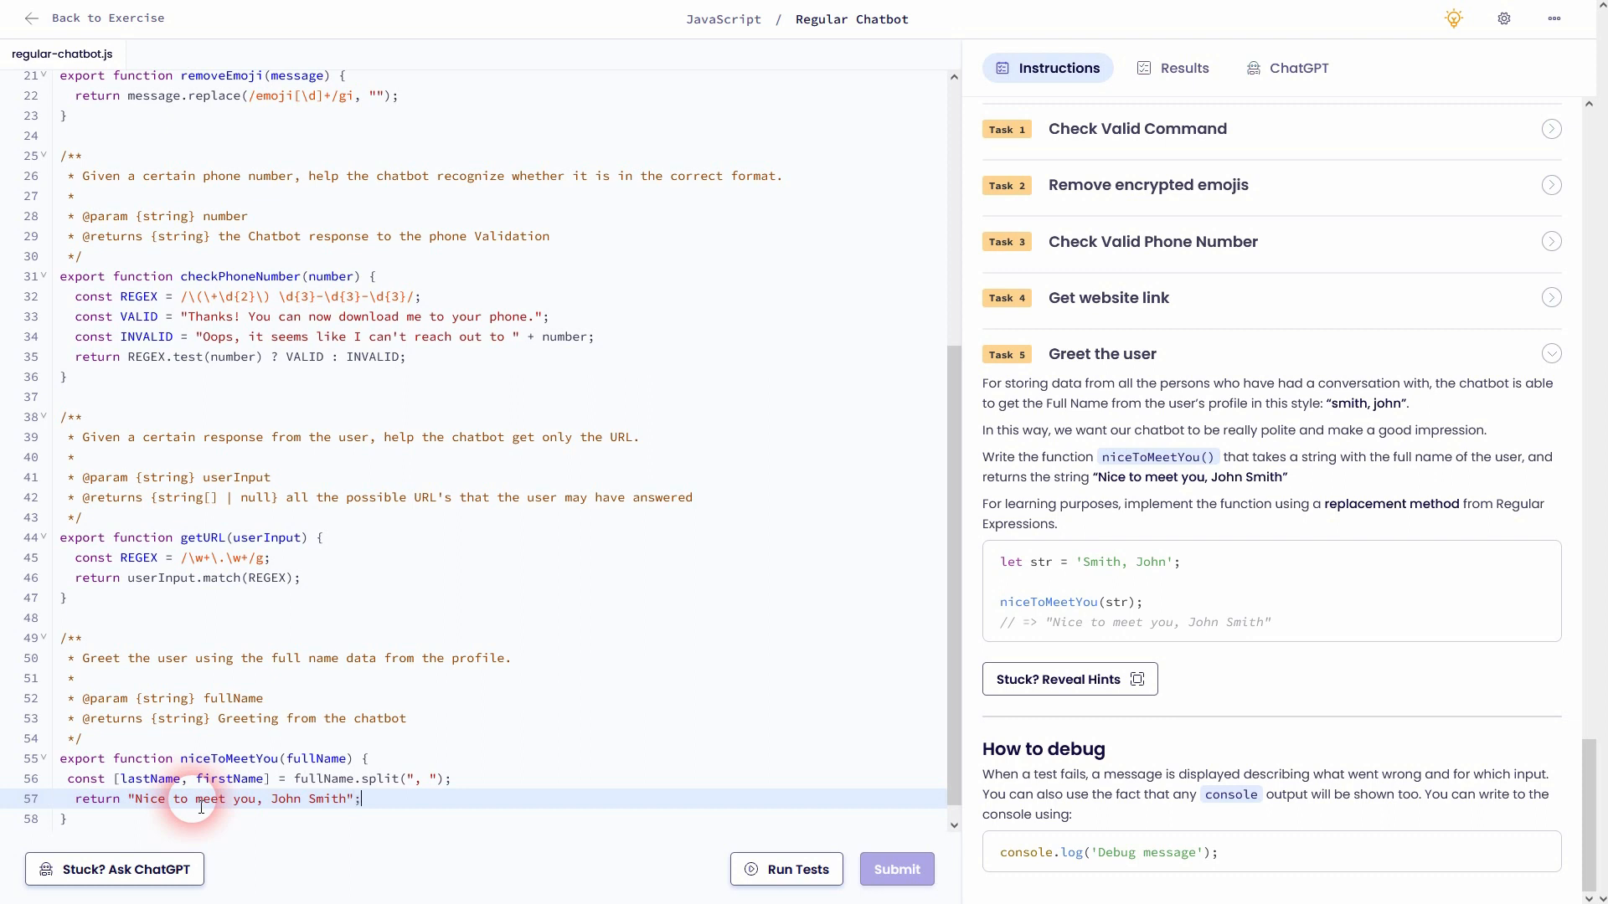
mouse_move(276, 806)
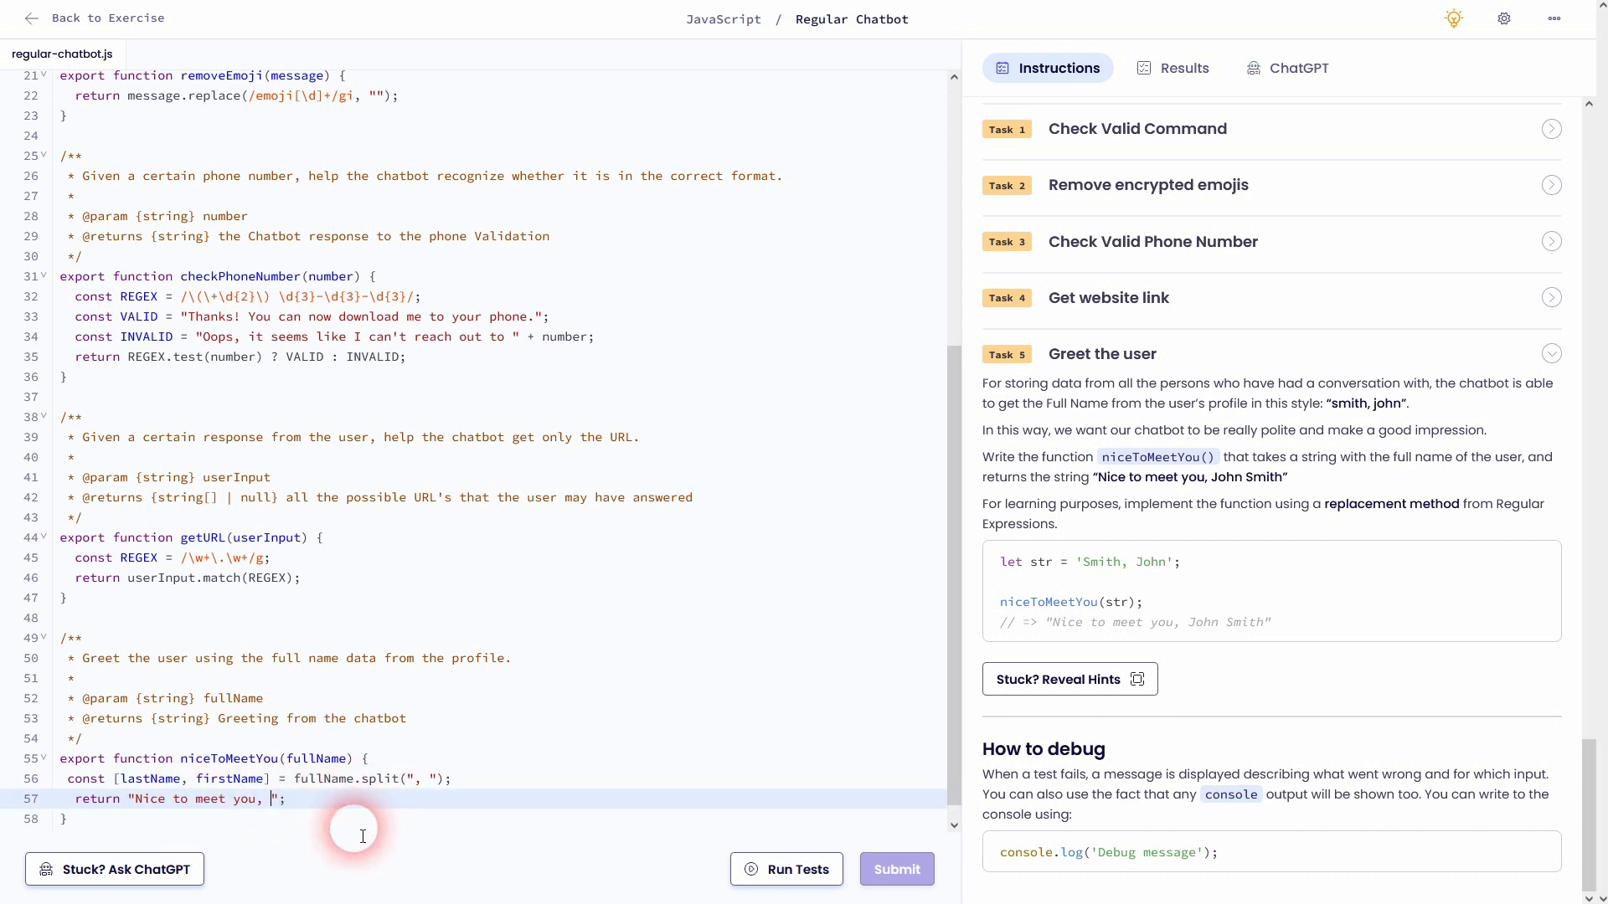
Complete the return with + firstName + " " + lastName;
text(+)
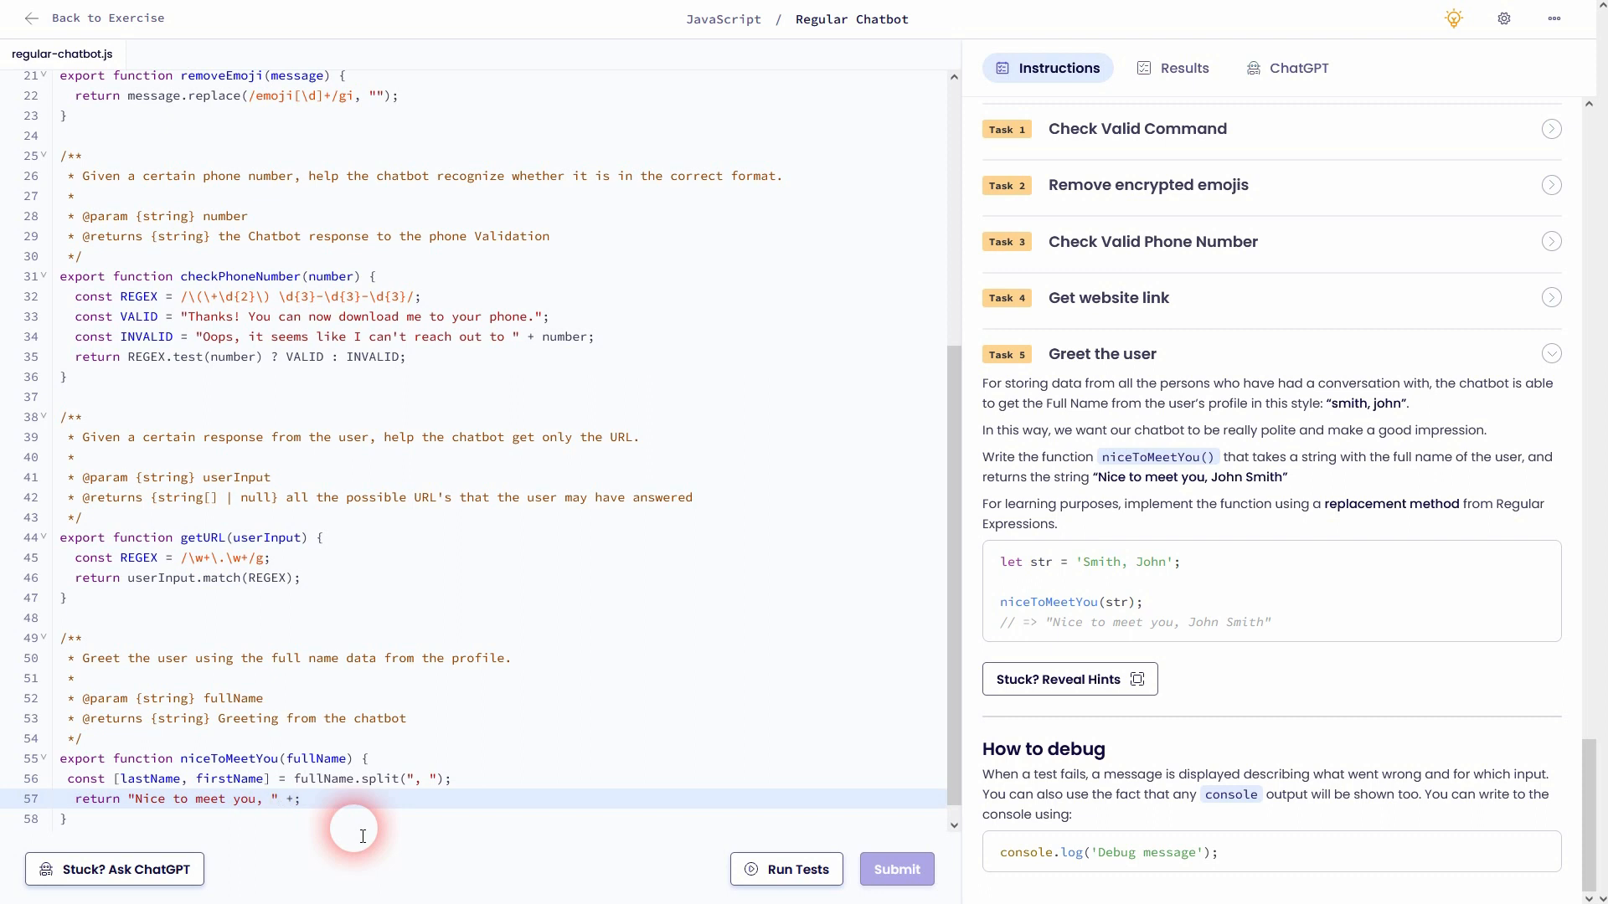
text(firstName +)
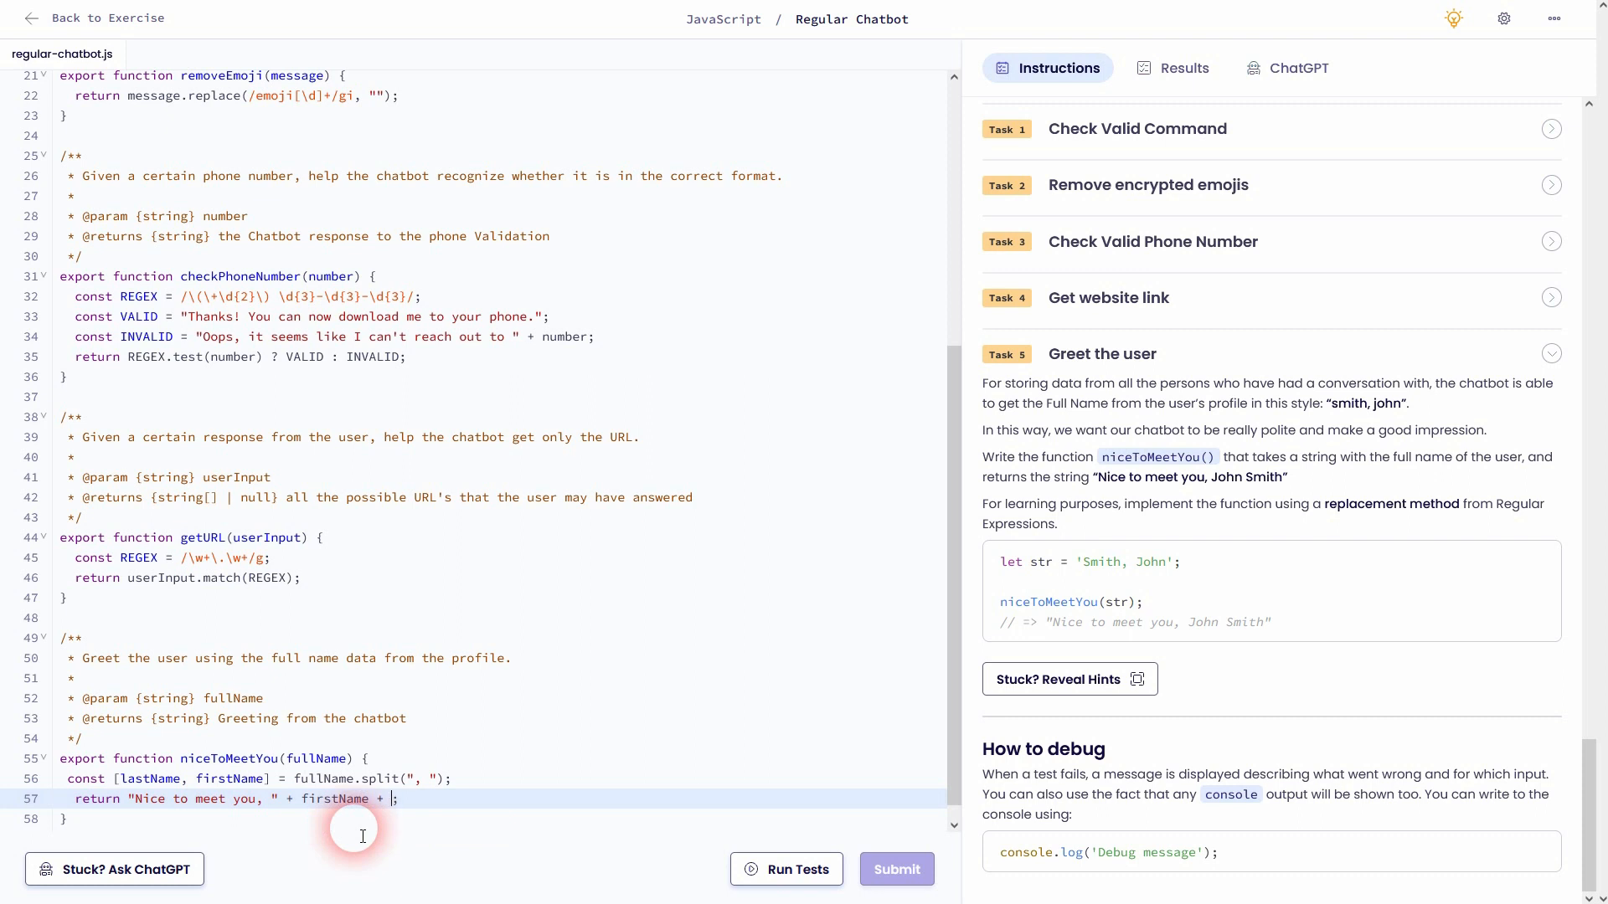
text(" " + l)
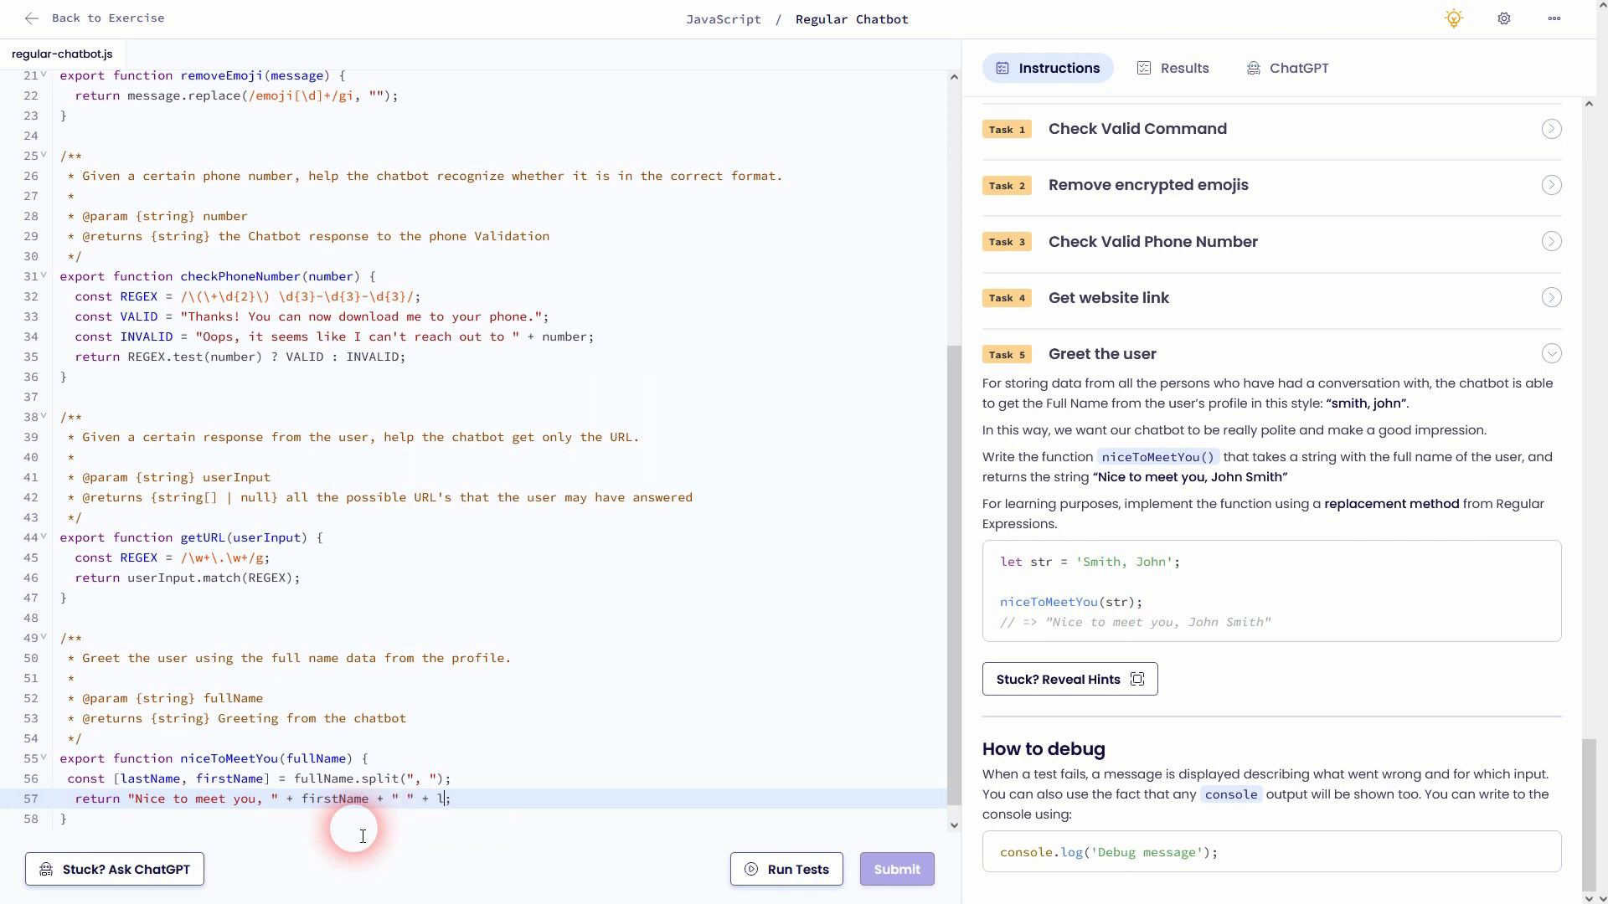
text(astName;)
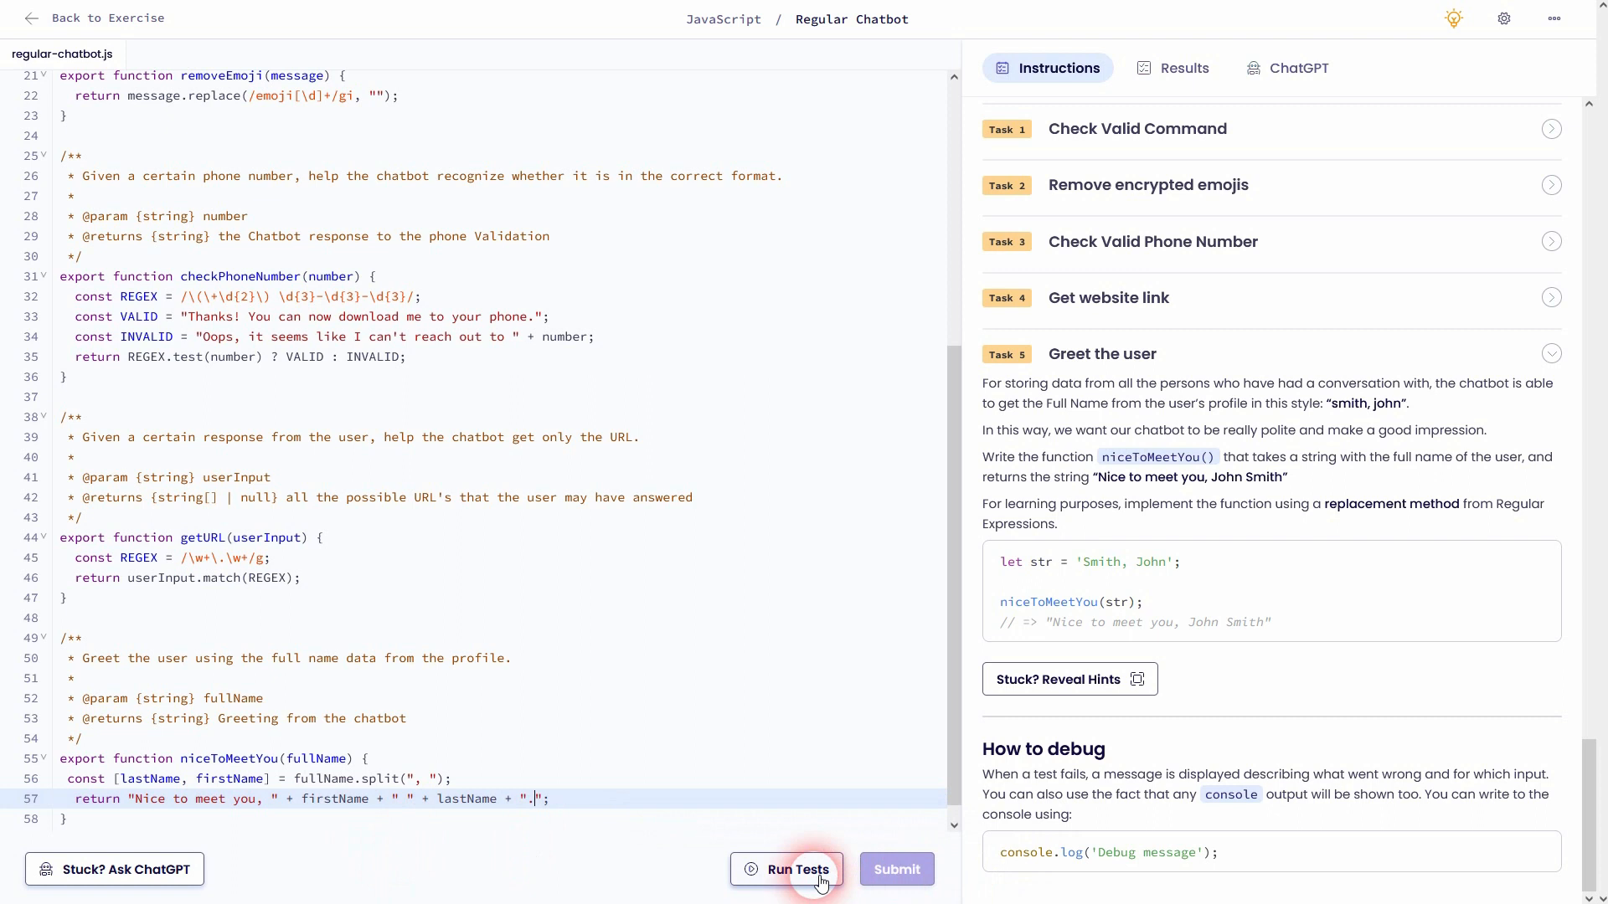
mouse_move(1289, 628)
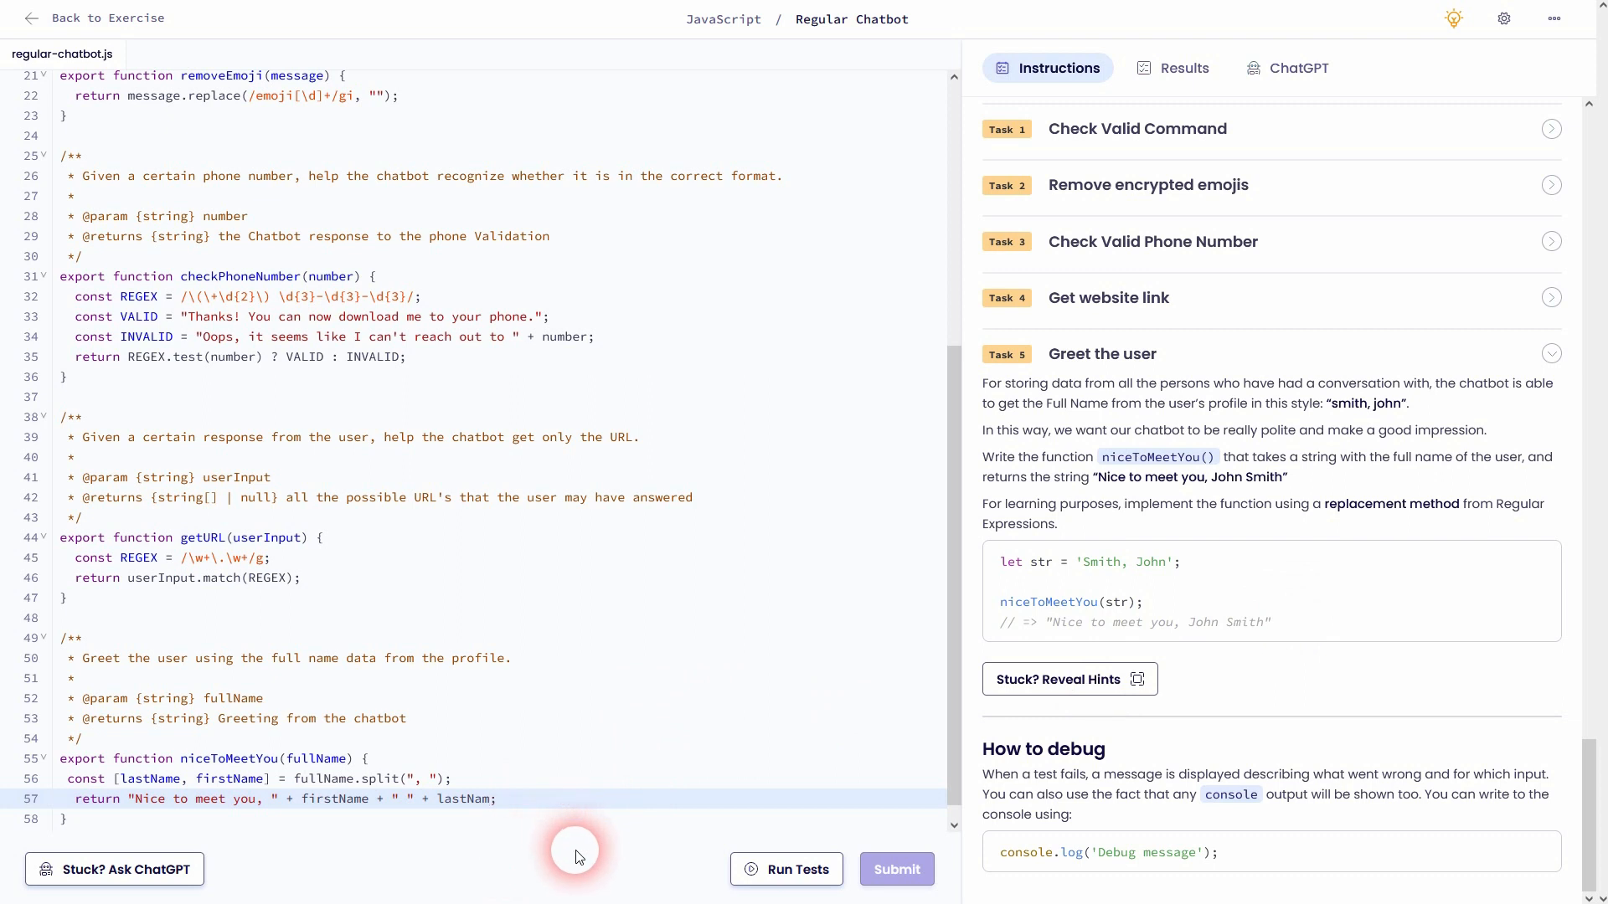
Run the tests and expand the list showing all 9 tests passed
click(785, 869)
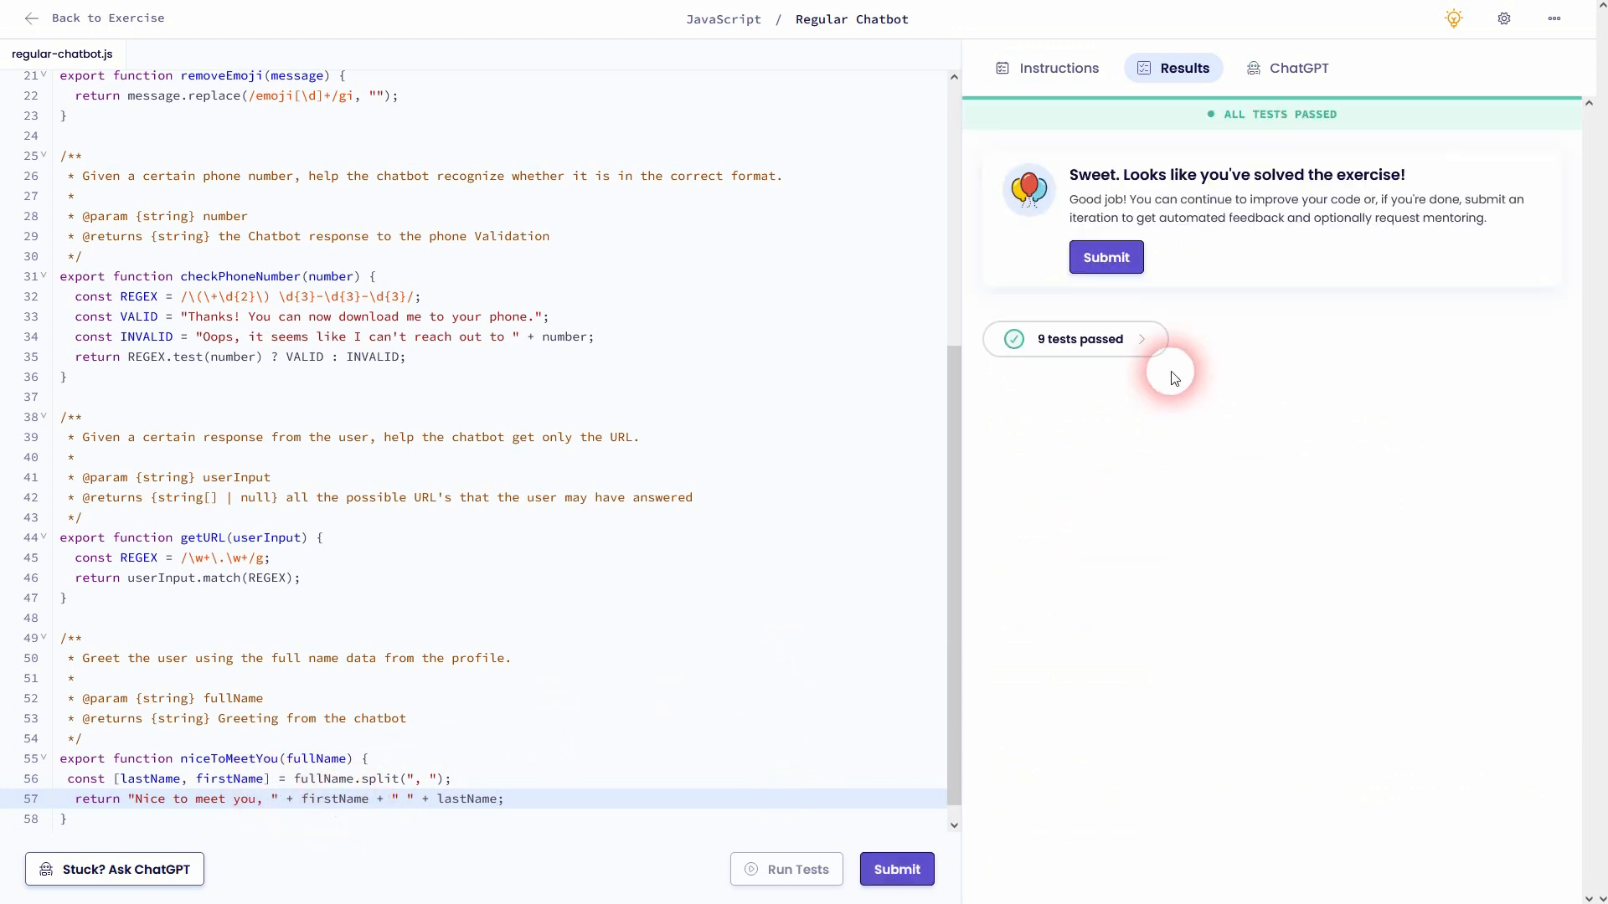
click(1074, 338)
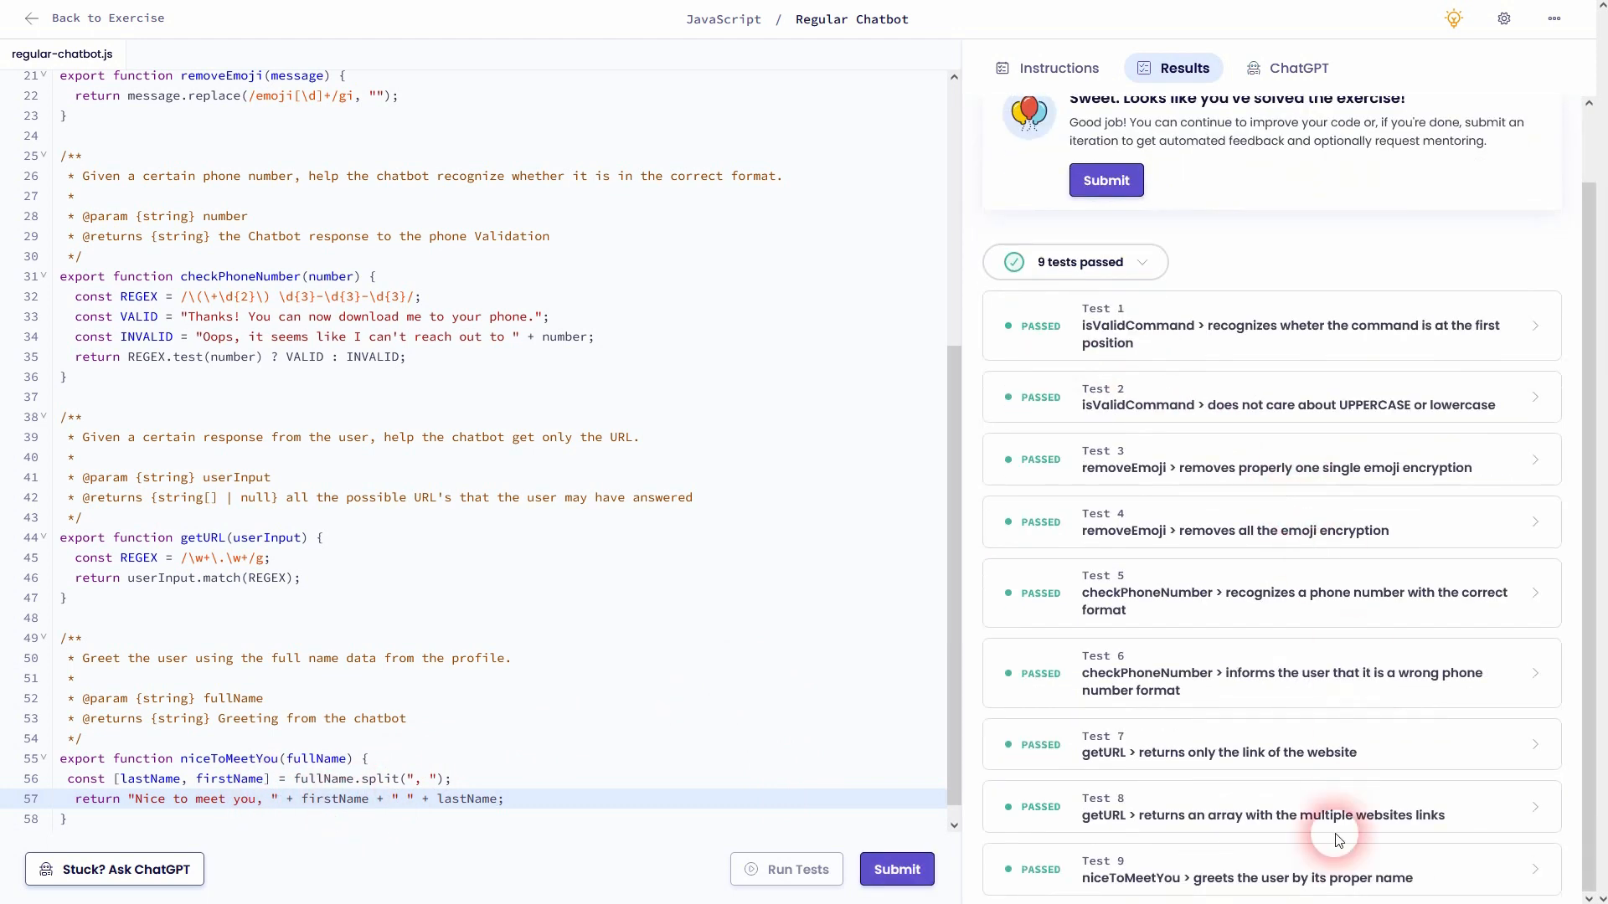